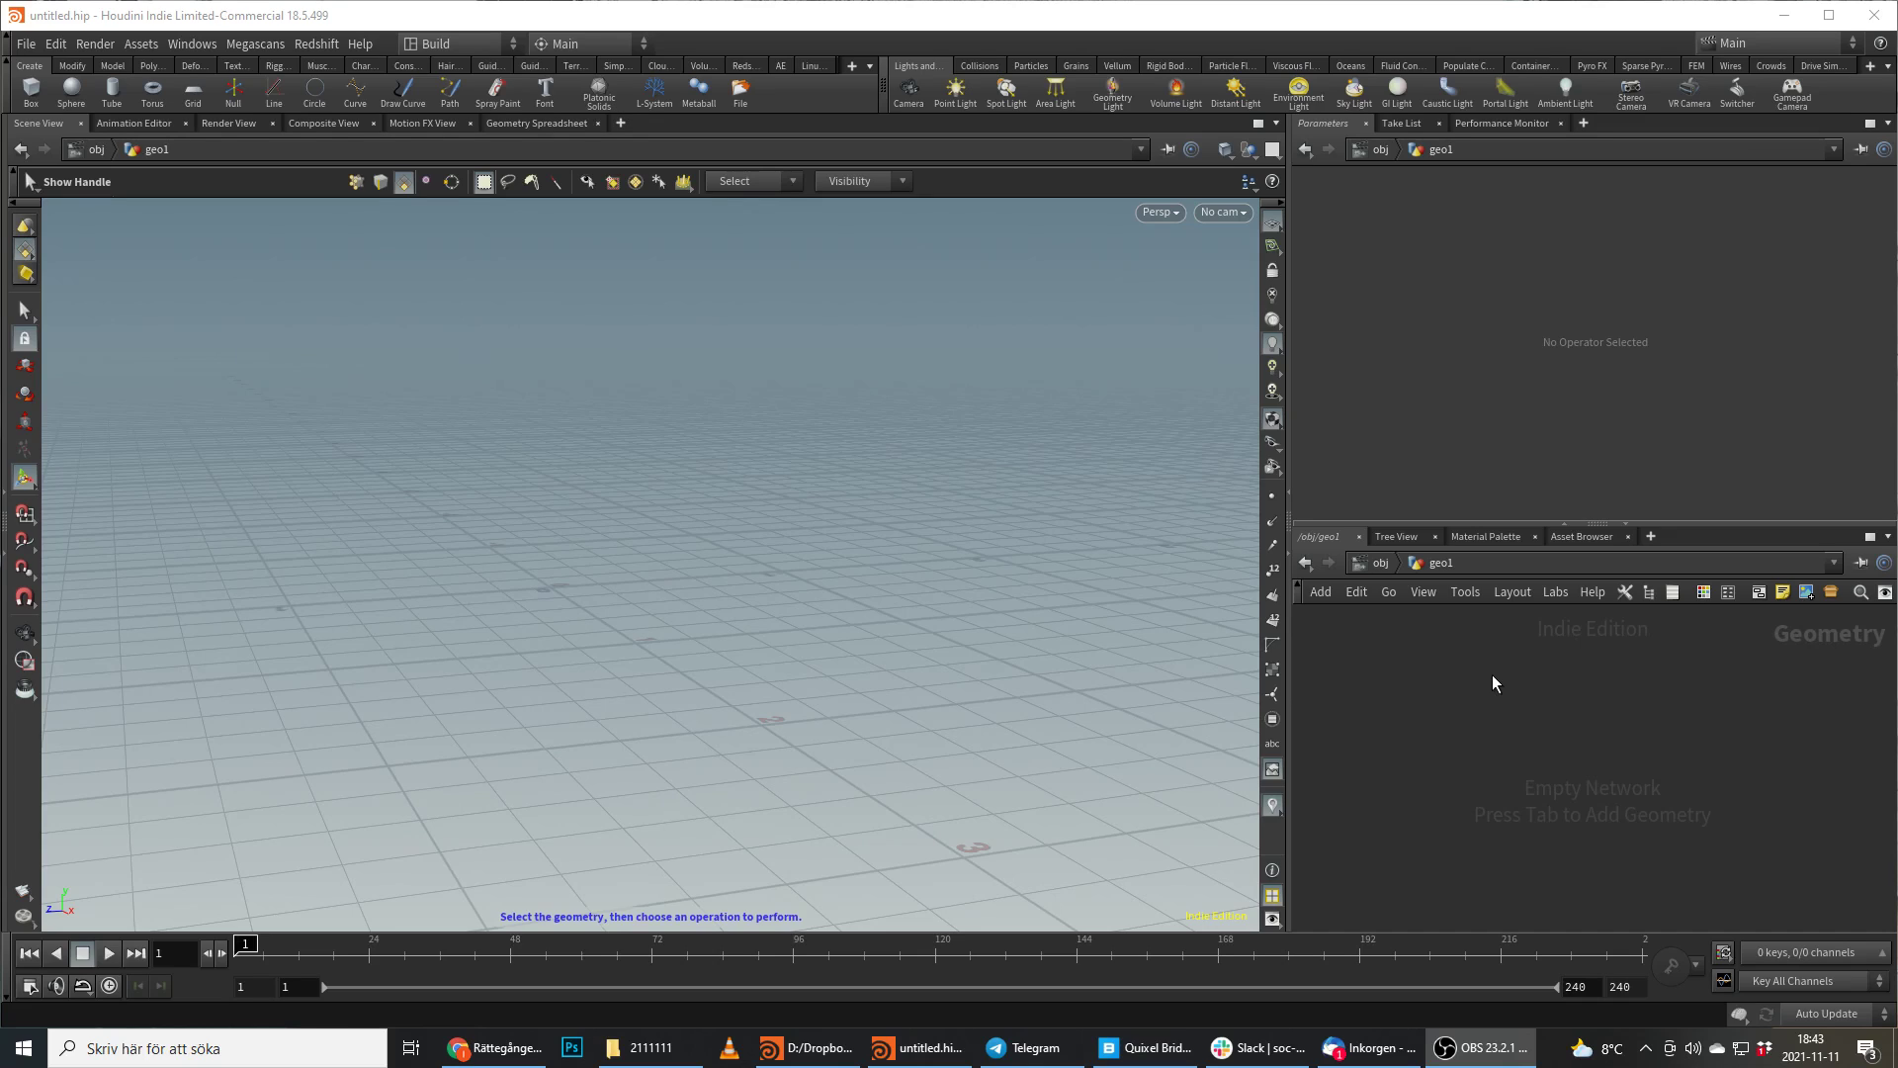
pyautogui.moveTo(1519, 678)
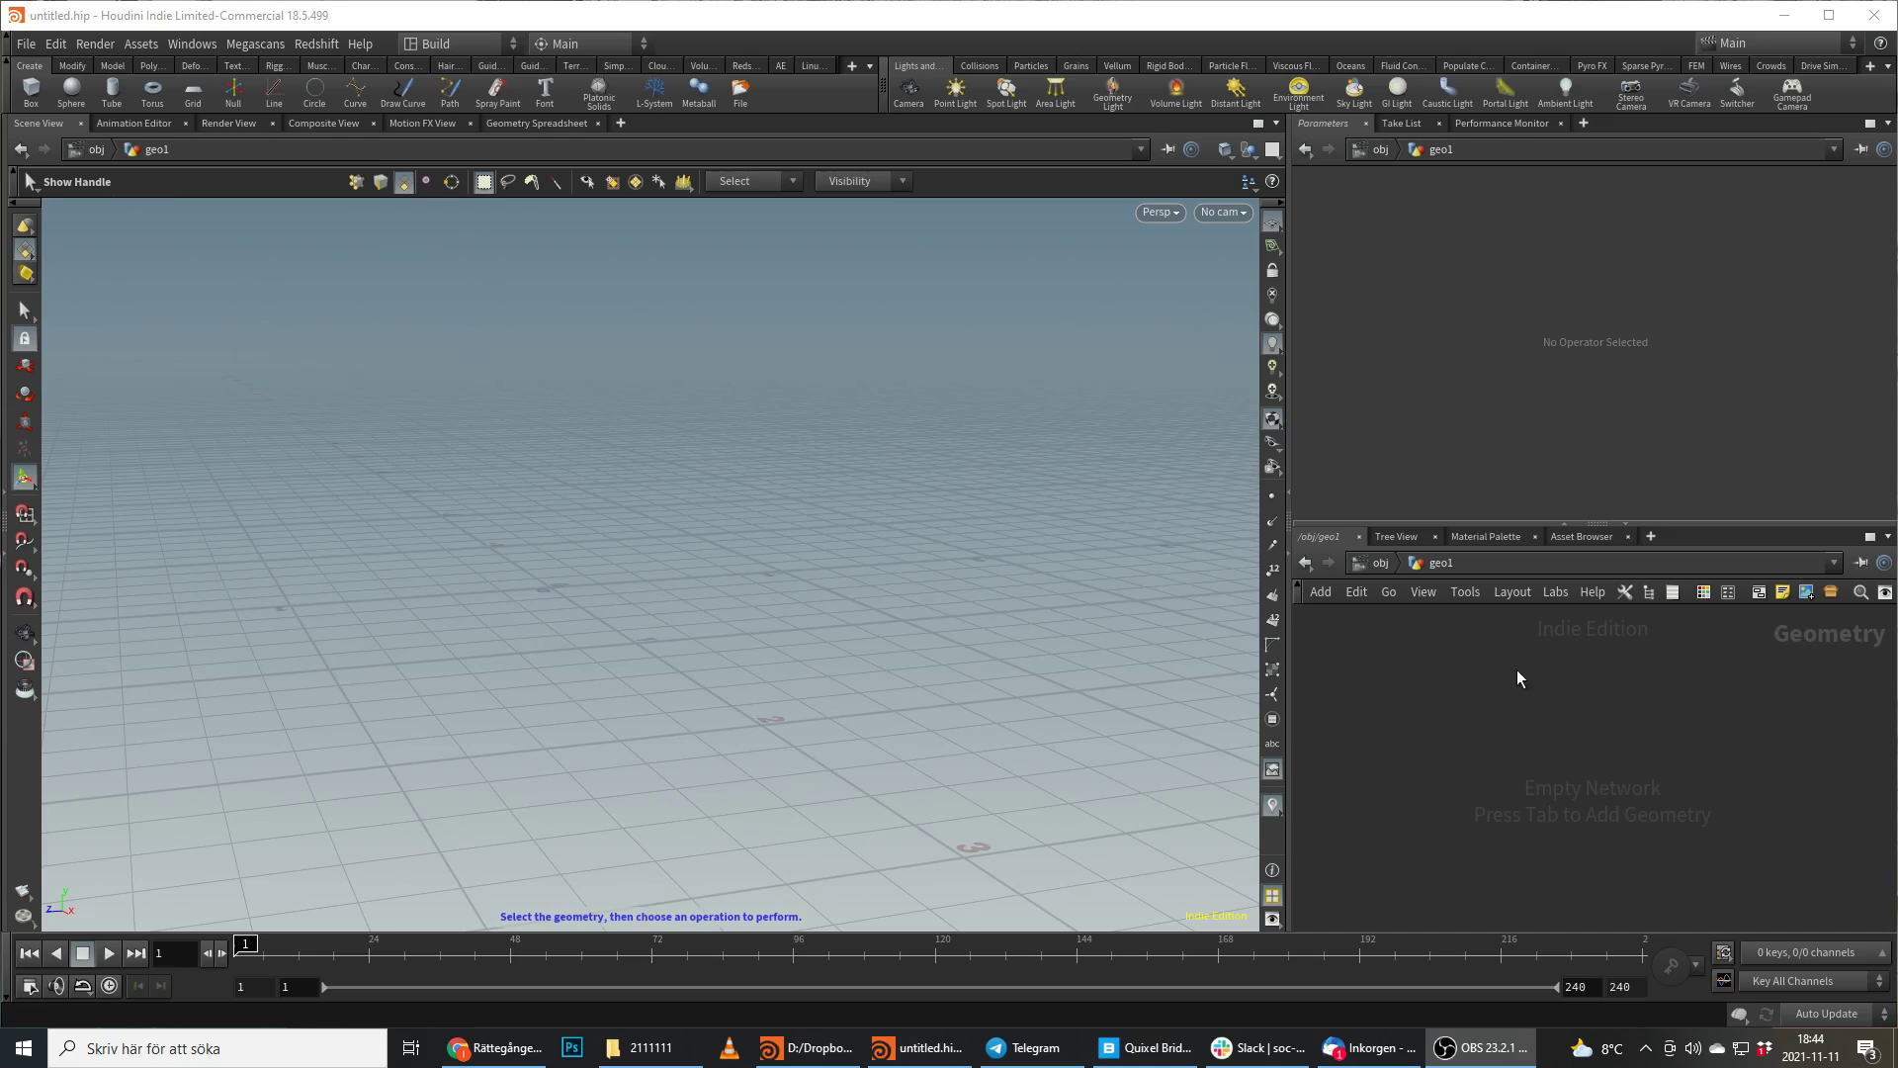
pyautogui.moveTo(1591, 731)
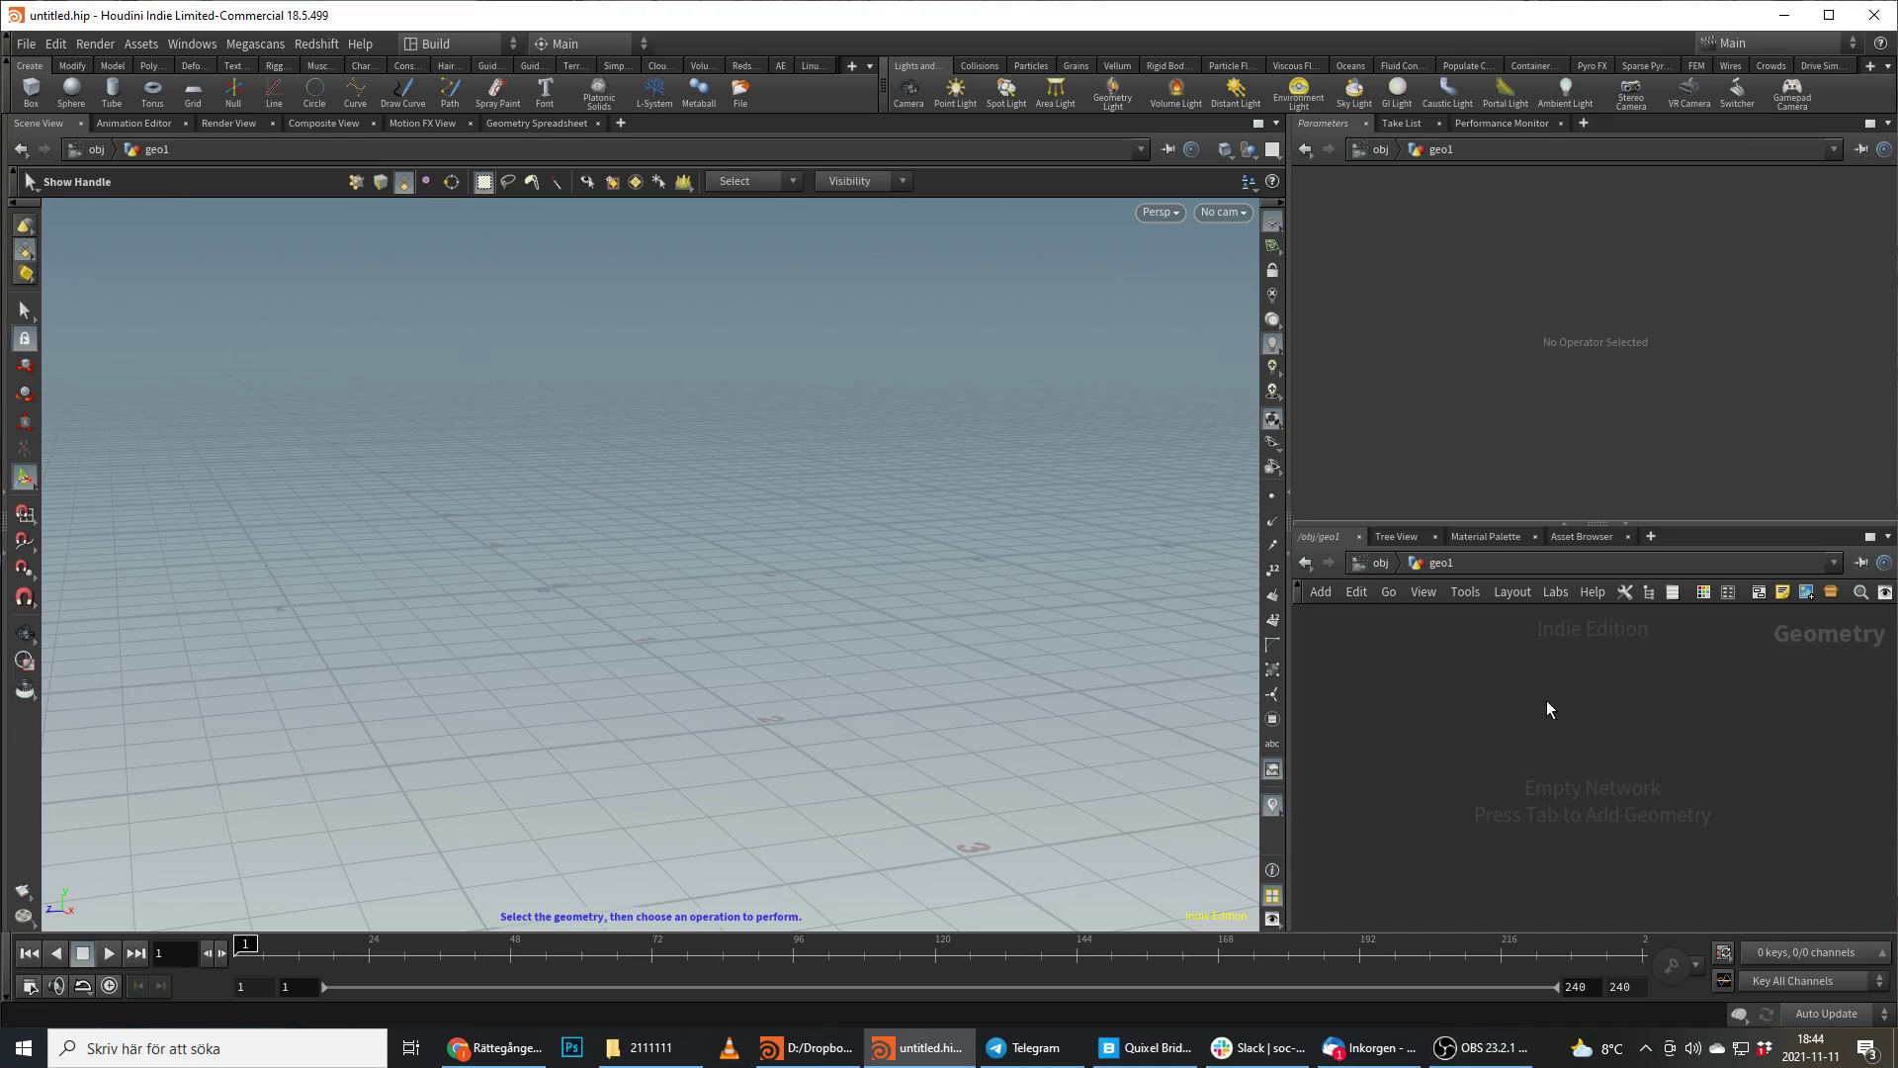
pyautogui.moveTo(1521, 684)
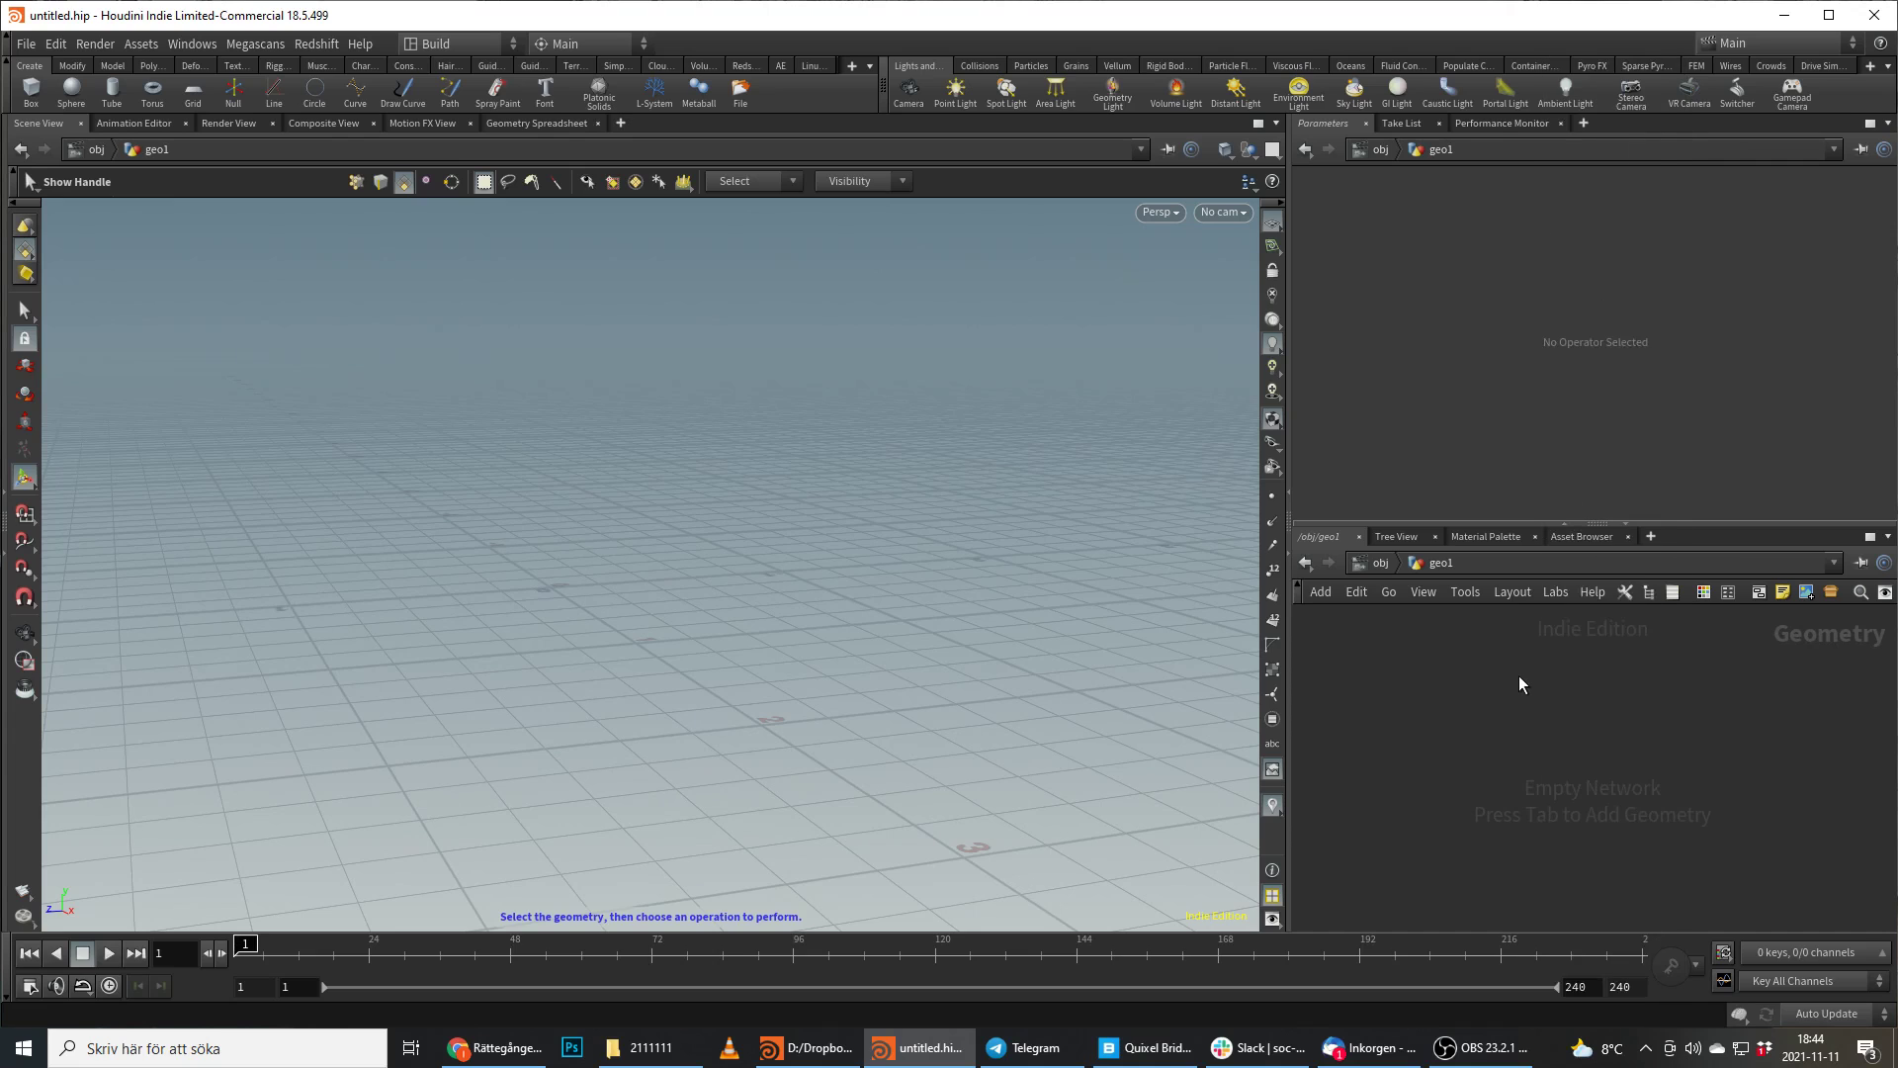
# Add a sphere with frequency 50, then paint two eyes and a smile as a mask.
pyautogui.click(70, 93)
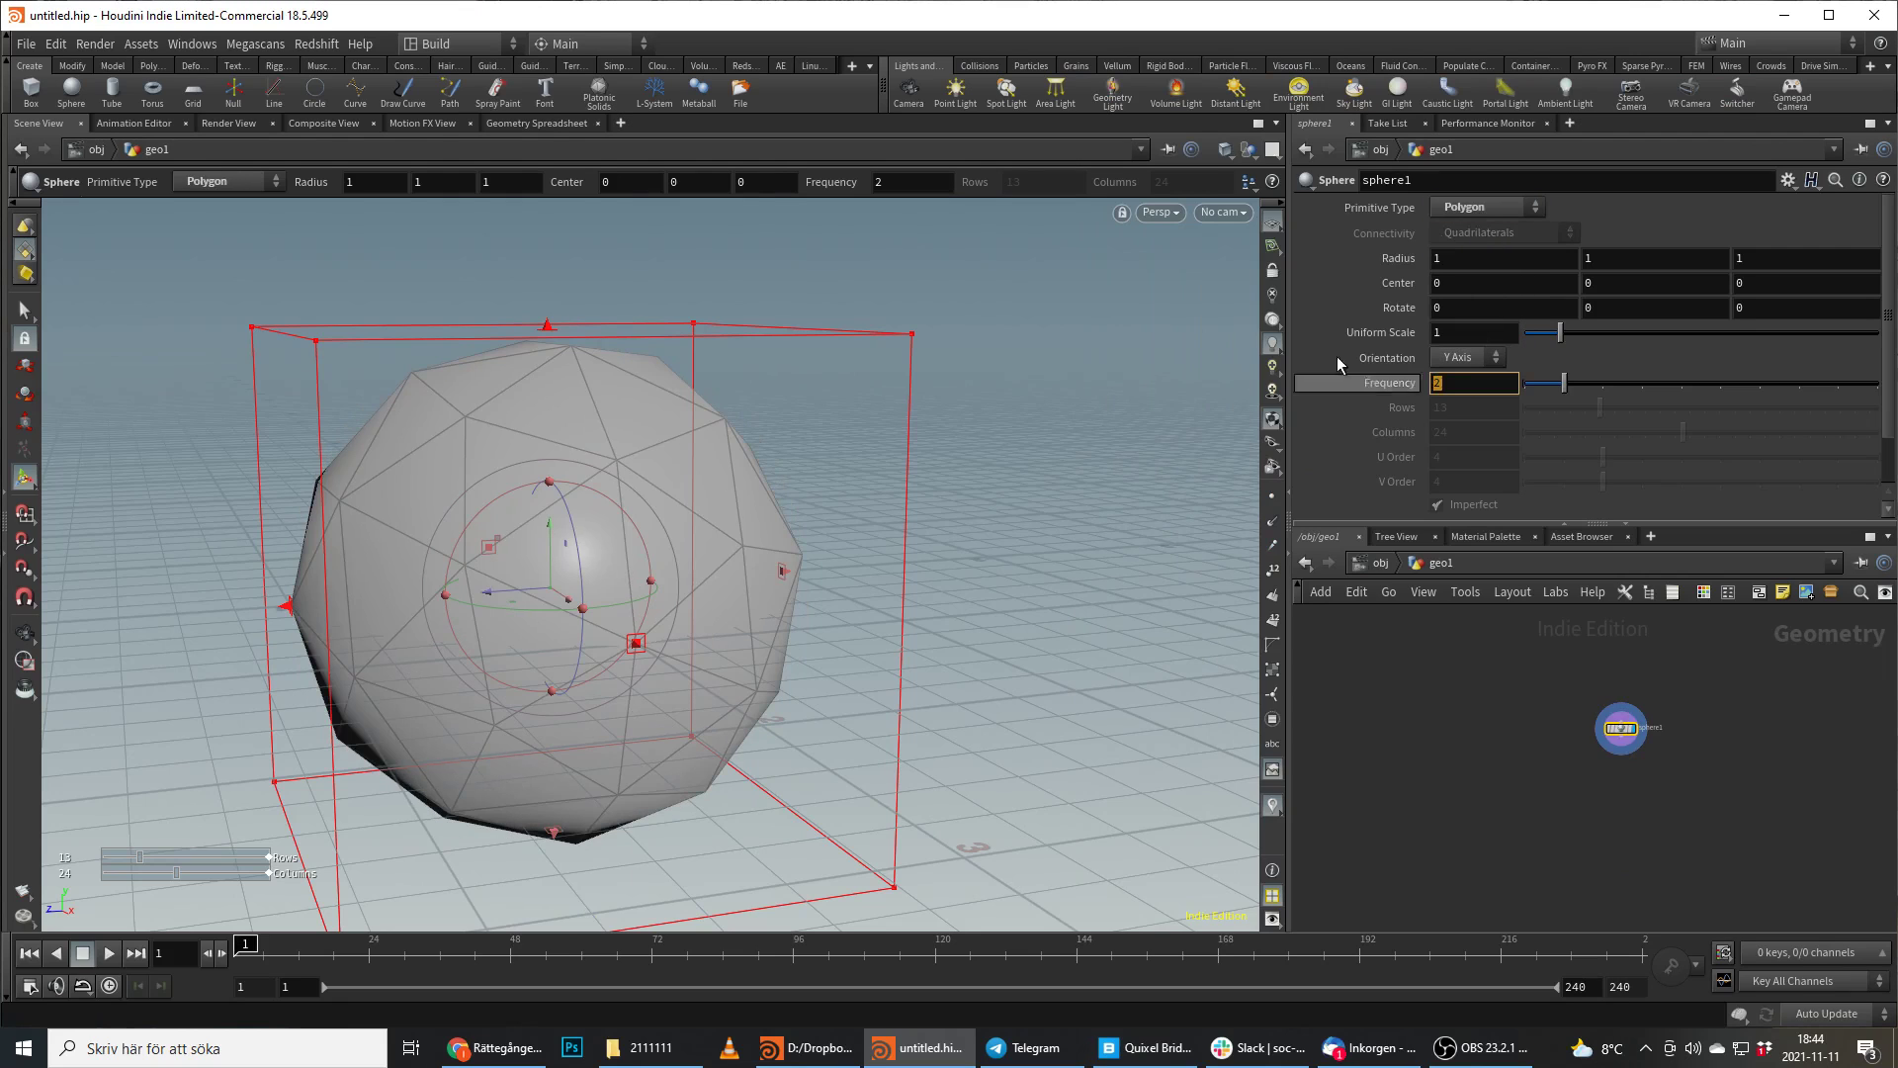
pyautogui.write('50')
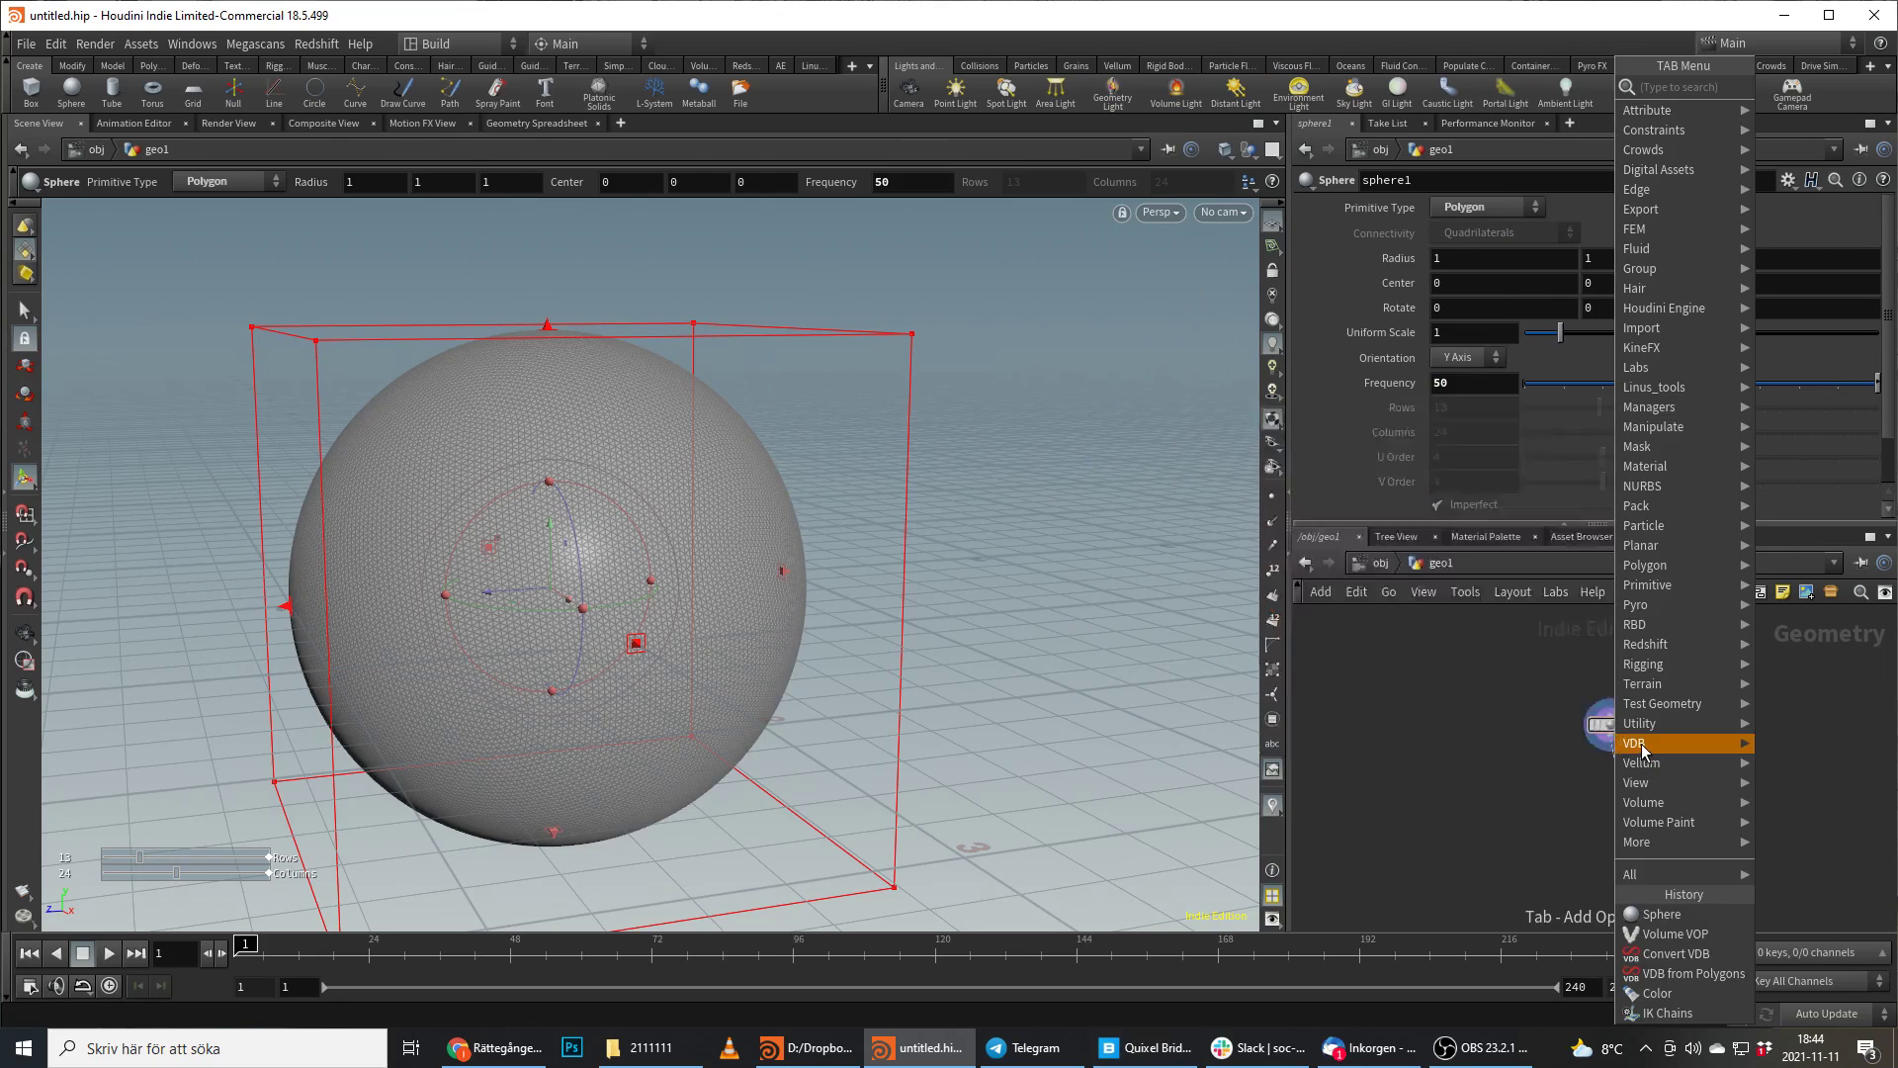
pyautogui.click(1652, 757)
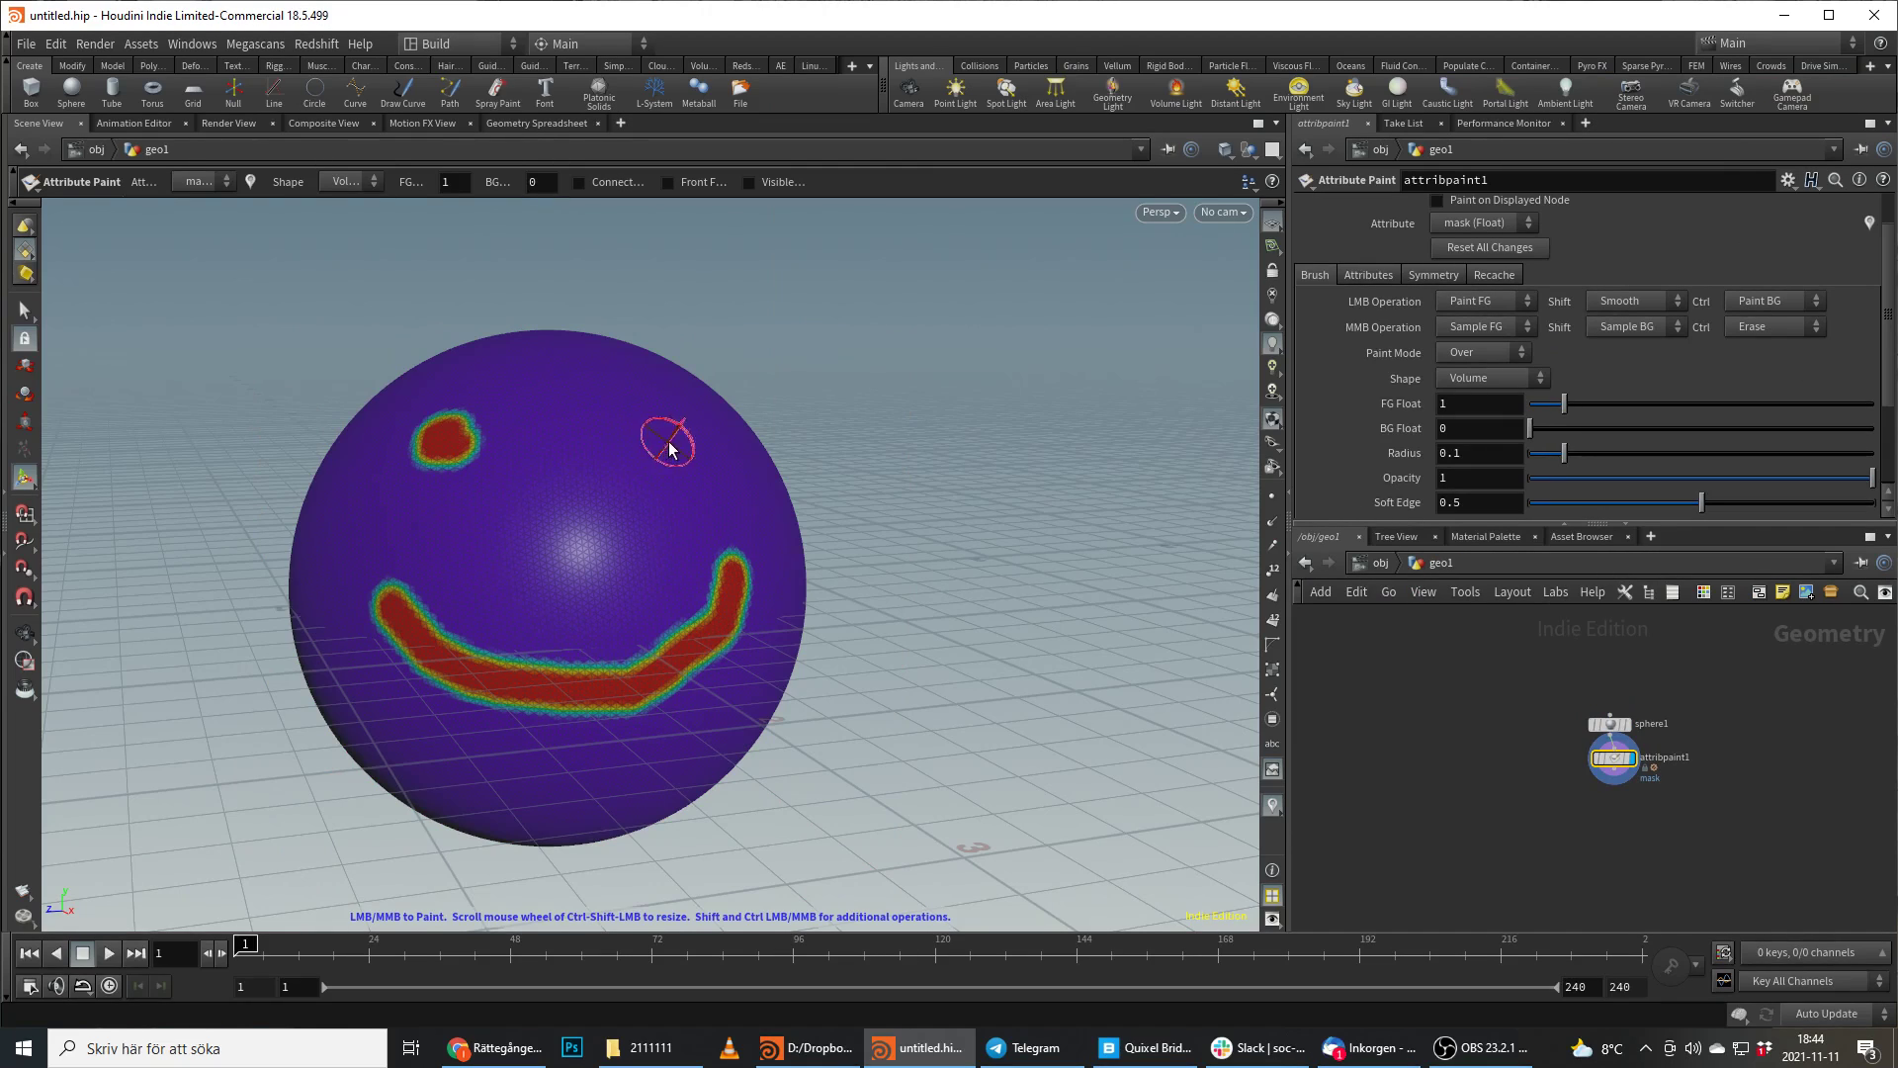
pyautogui.click(663, 448)
pyautogui.write('col')
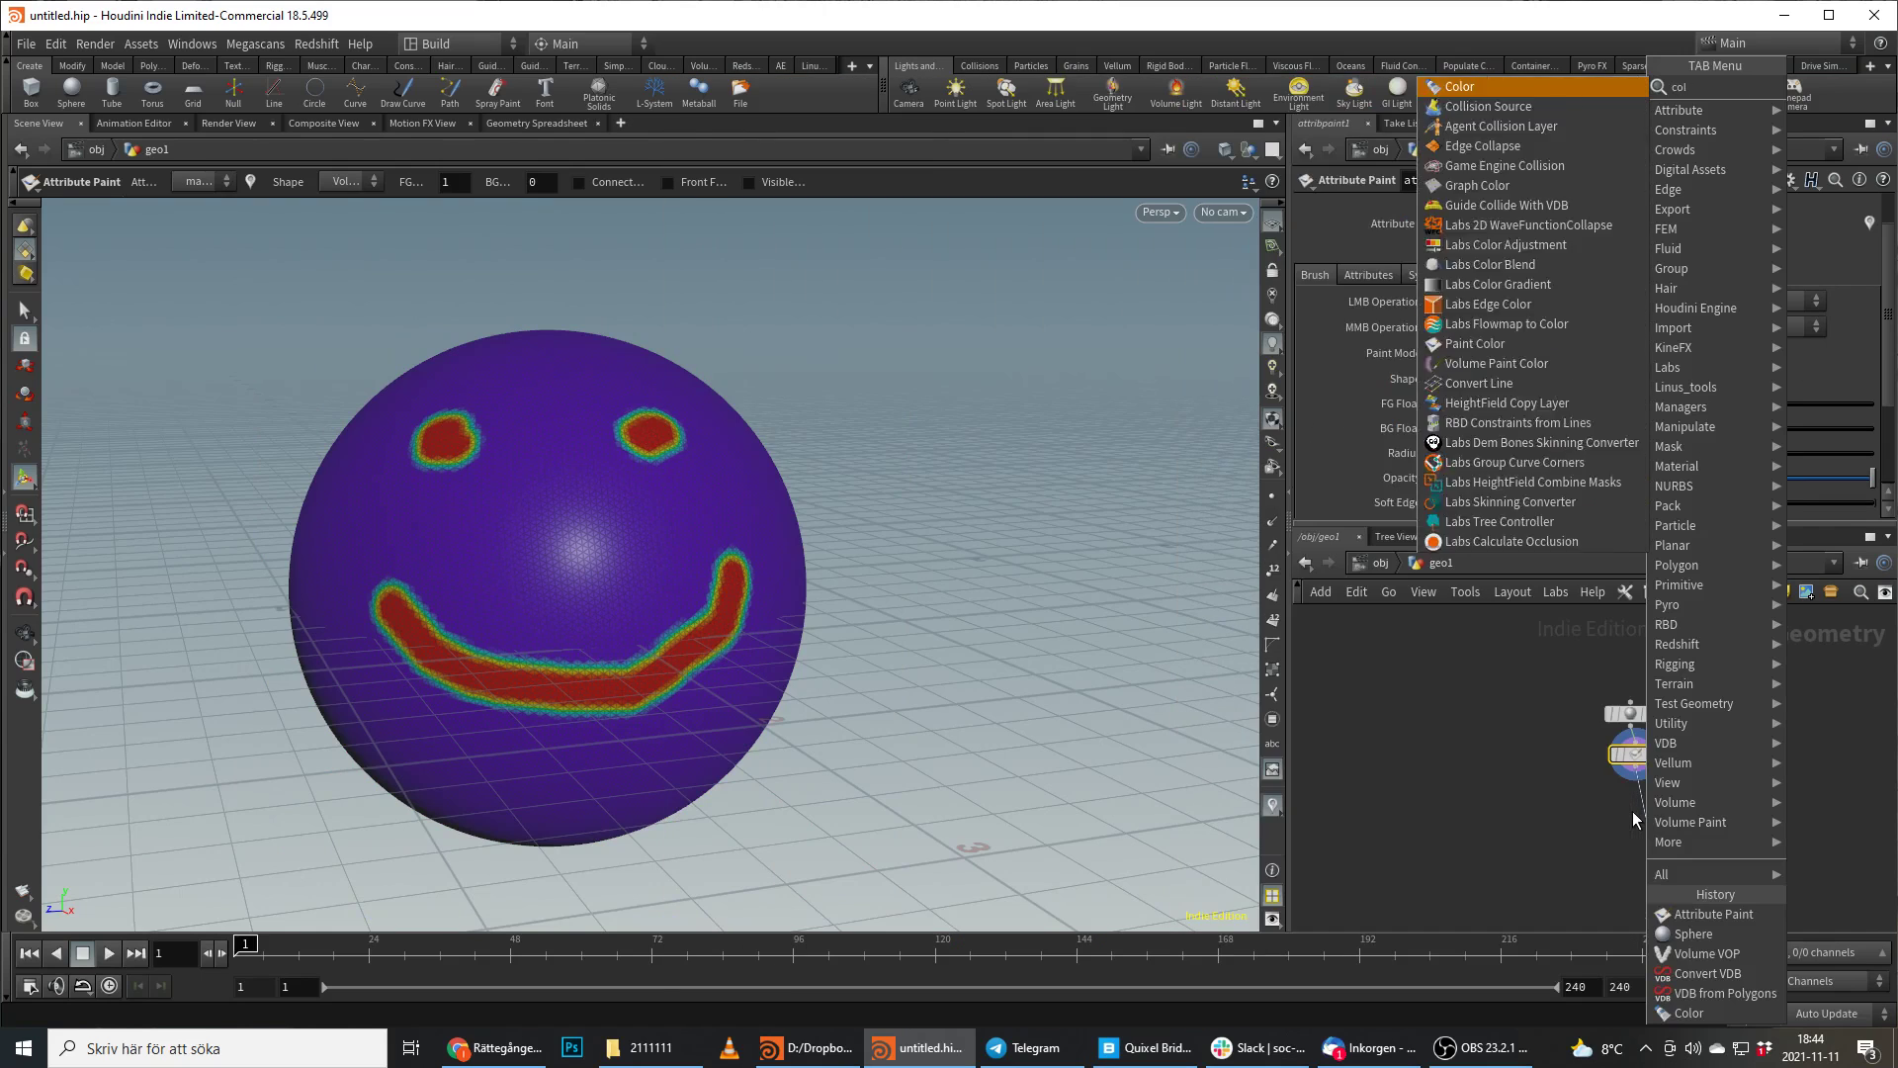
# Add a Color node using Ramp from Attribute on 'mask', ramping red to blue.
pyautogui.click(1457, 85)
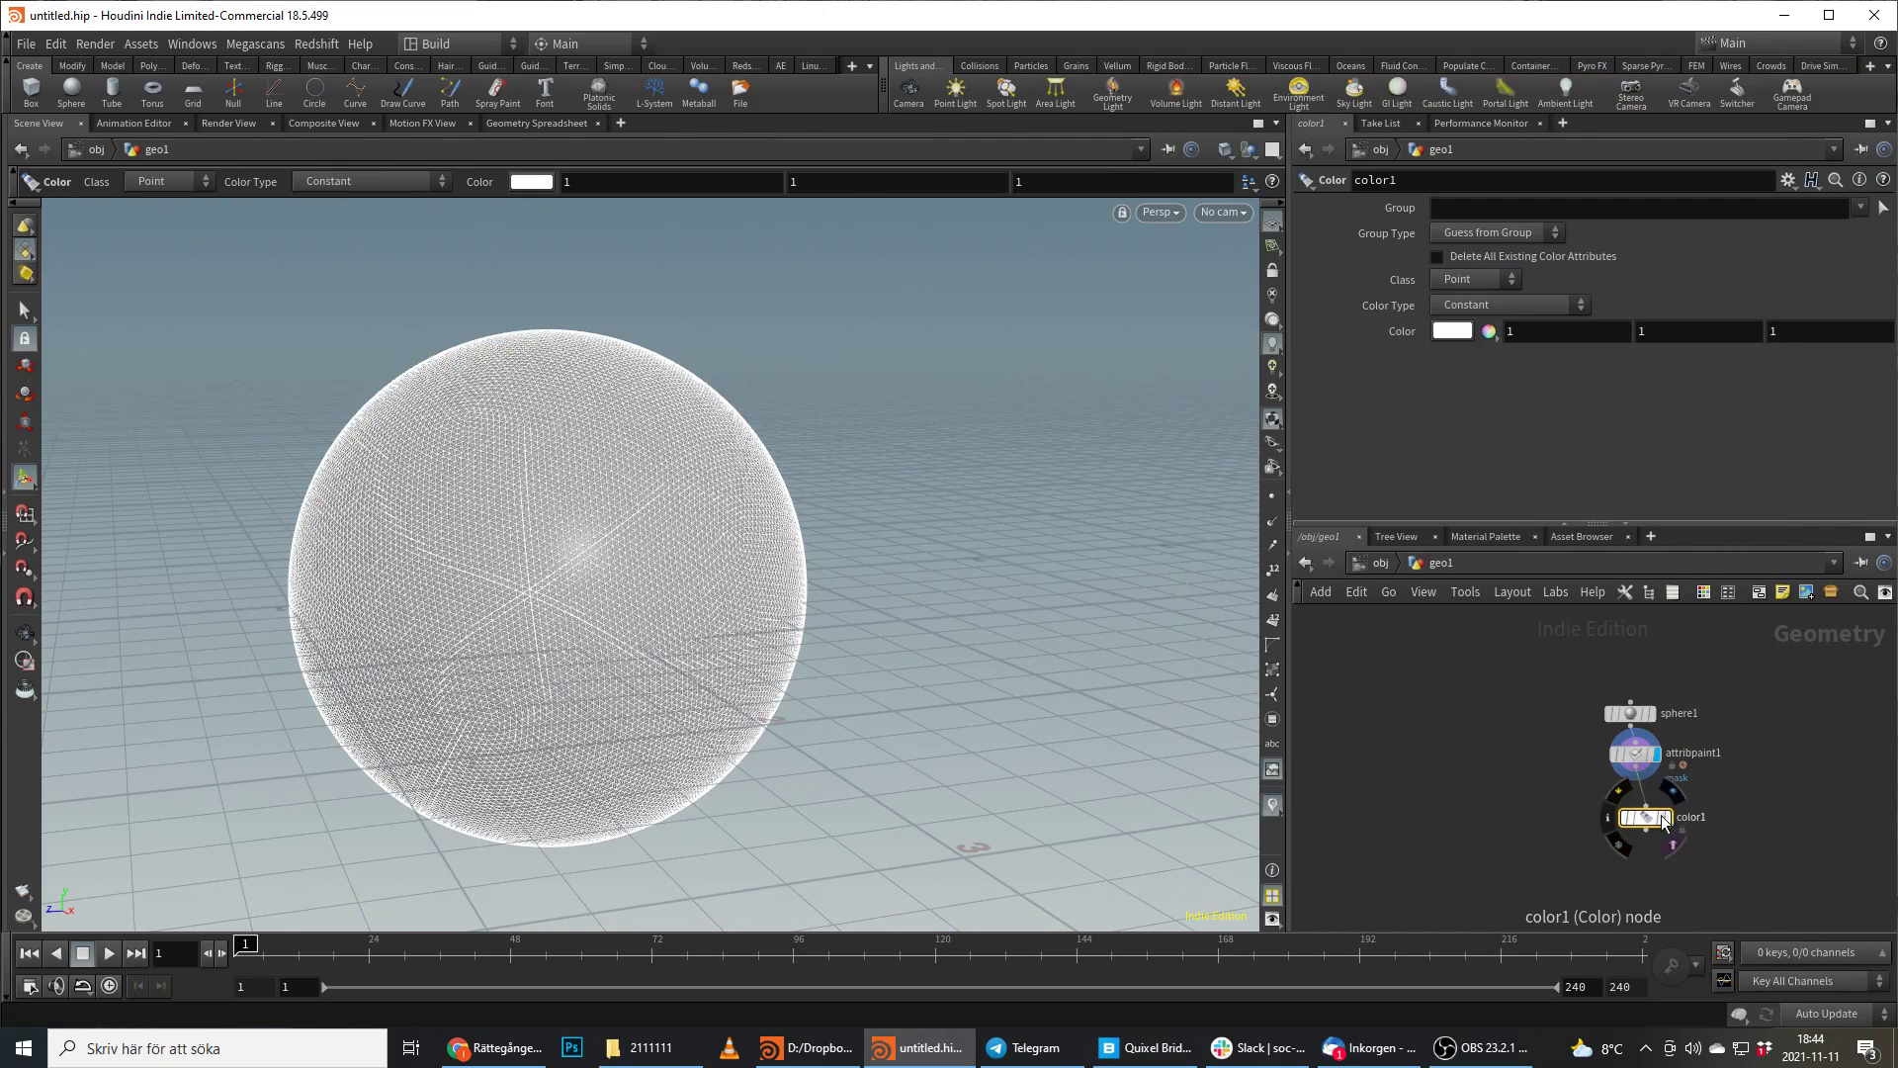
pyautogui.click(1506, 306)
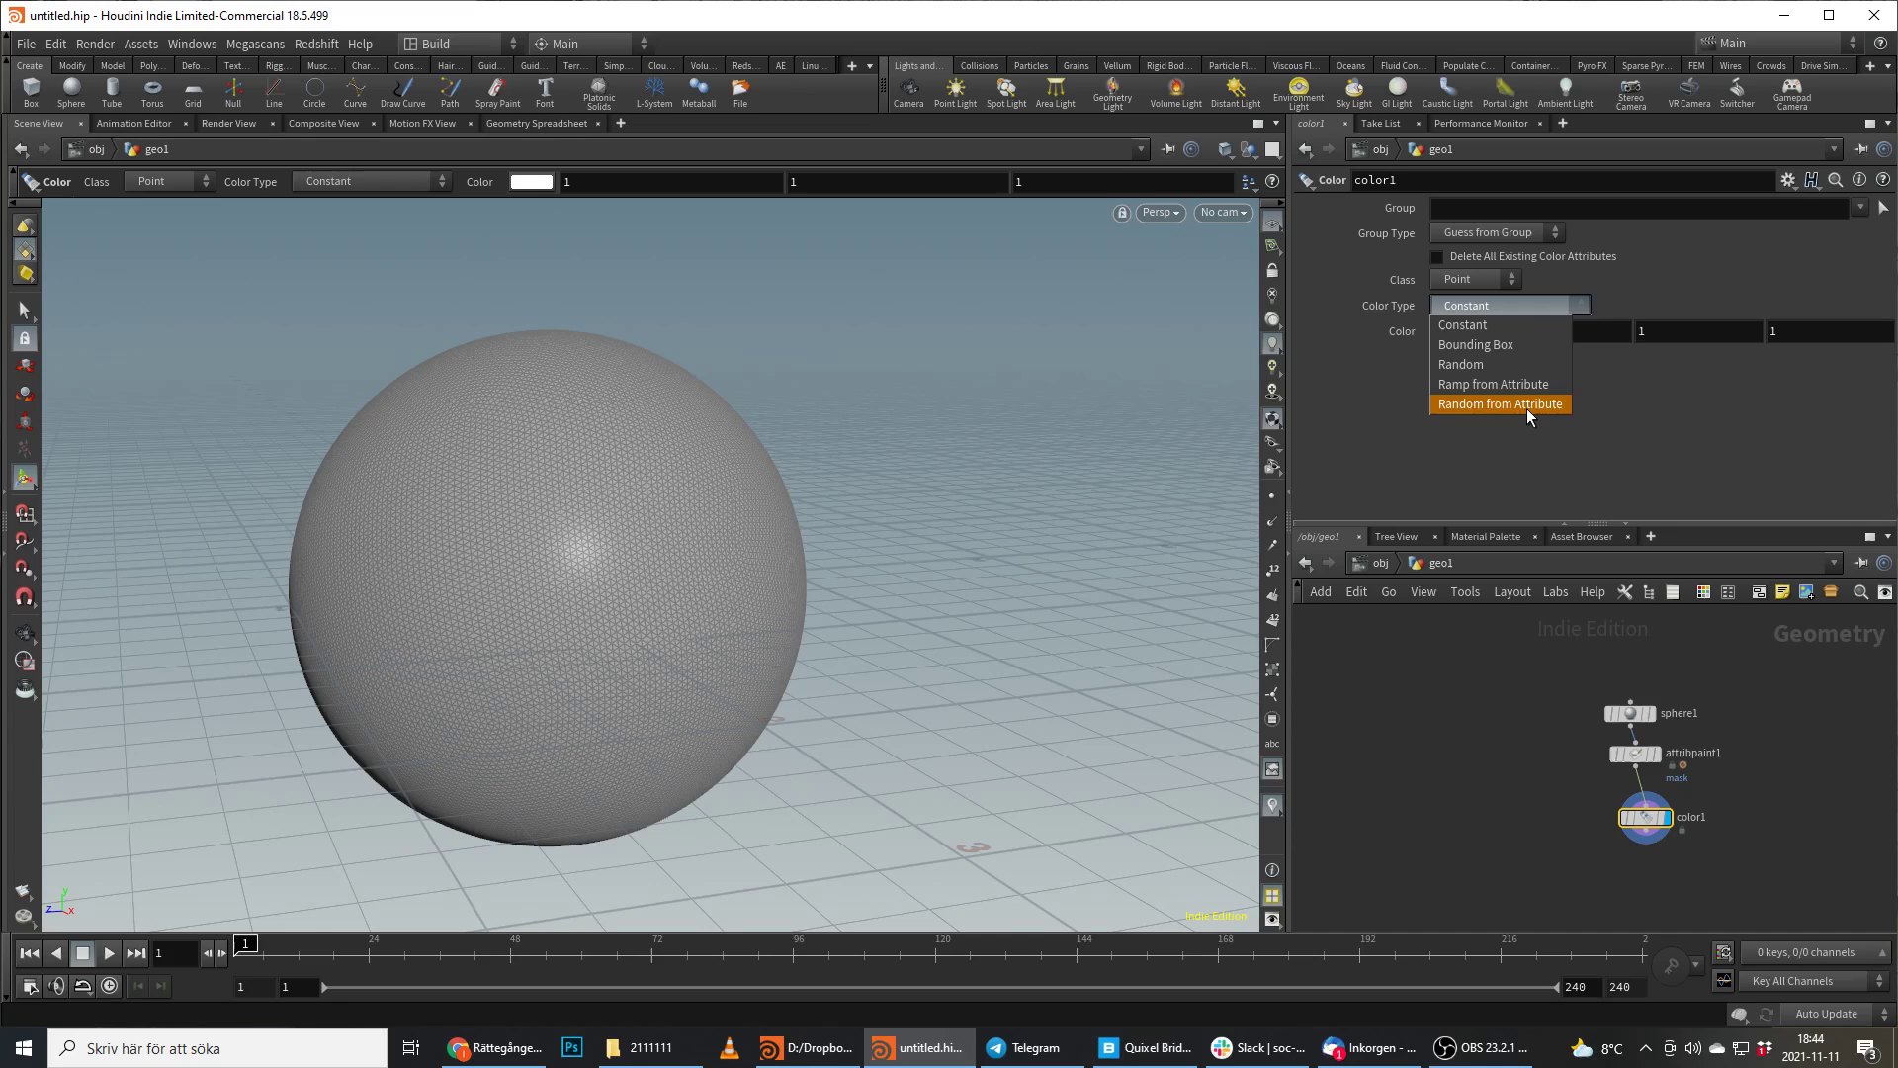
pyautogui.click(1493, 383)
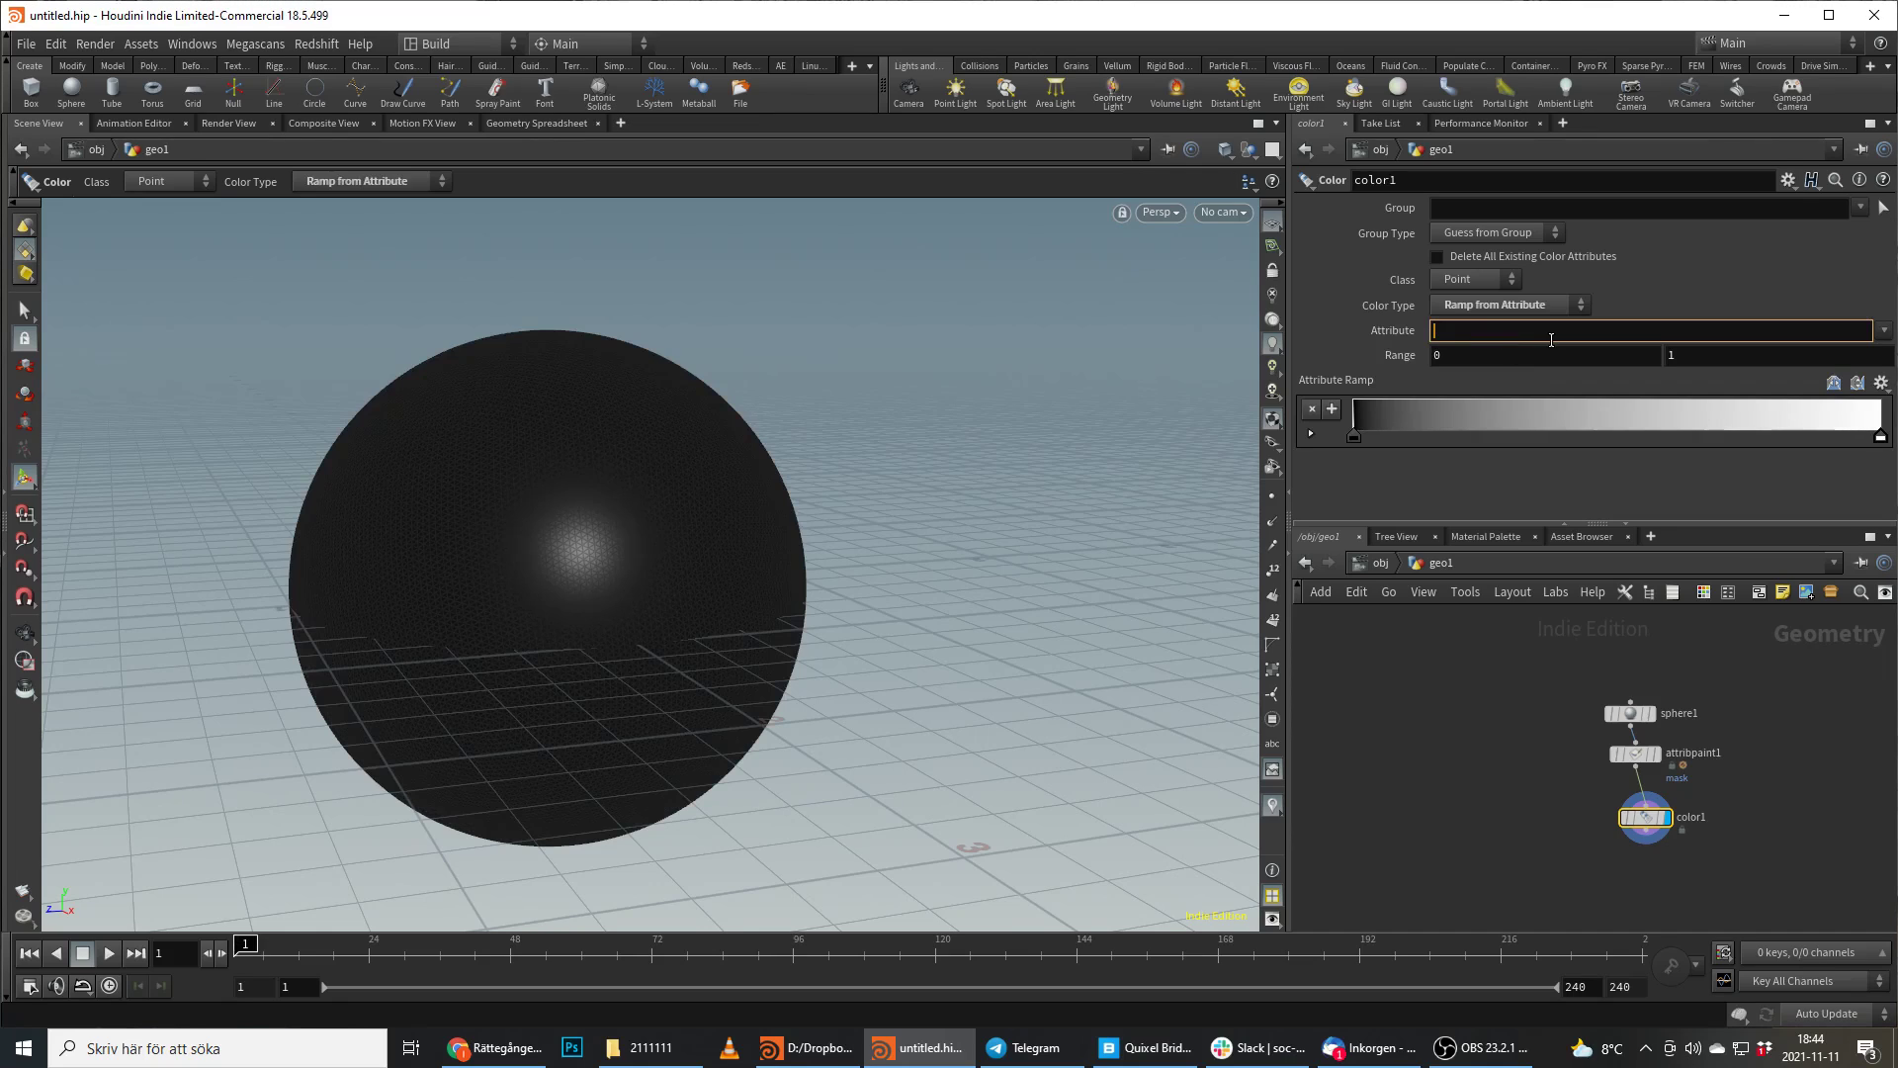
pyautogui.write('mask')
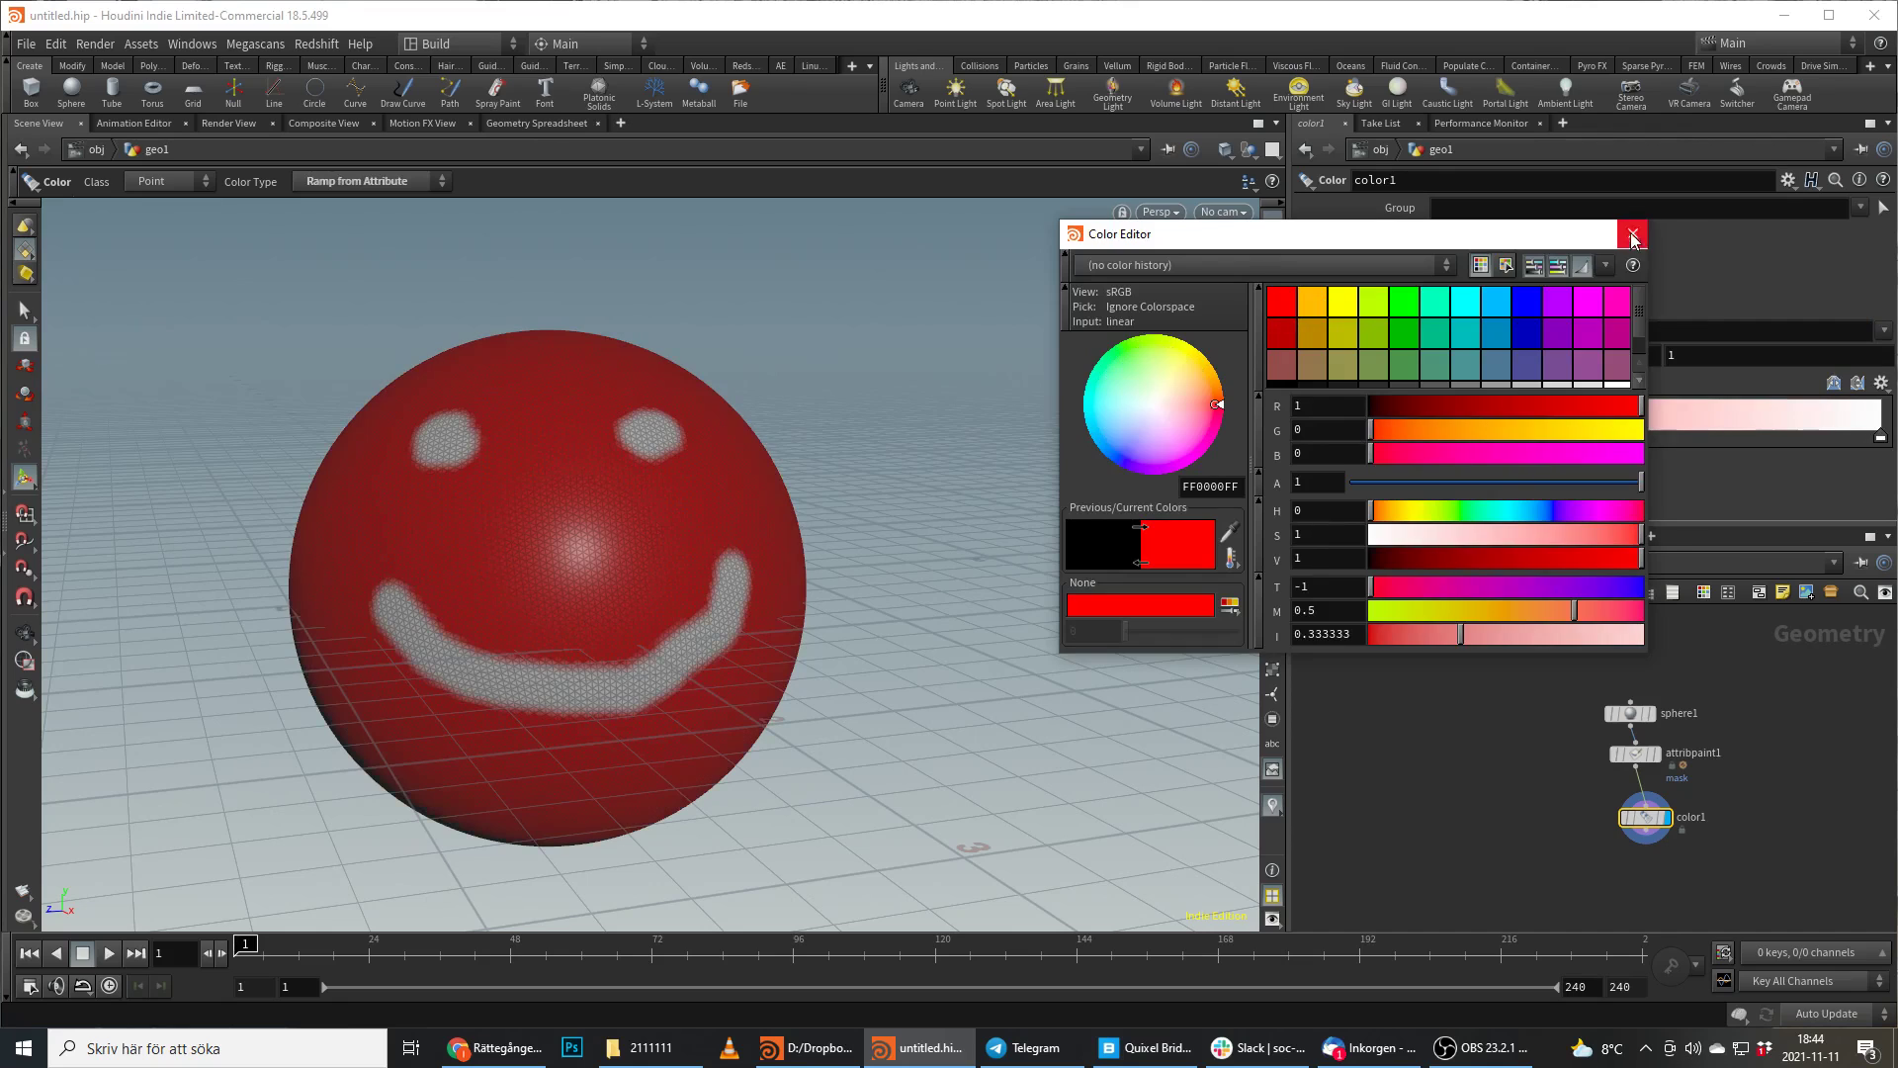
pyautogui.click(1121, 460)
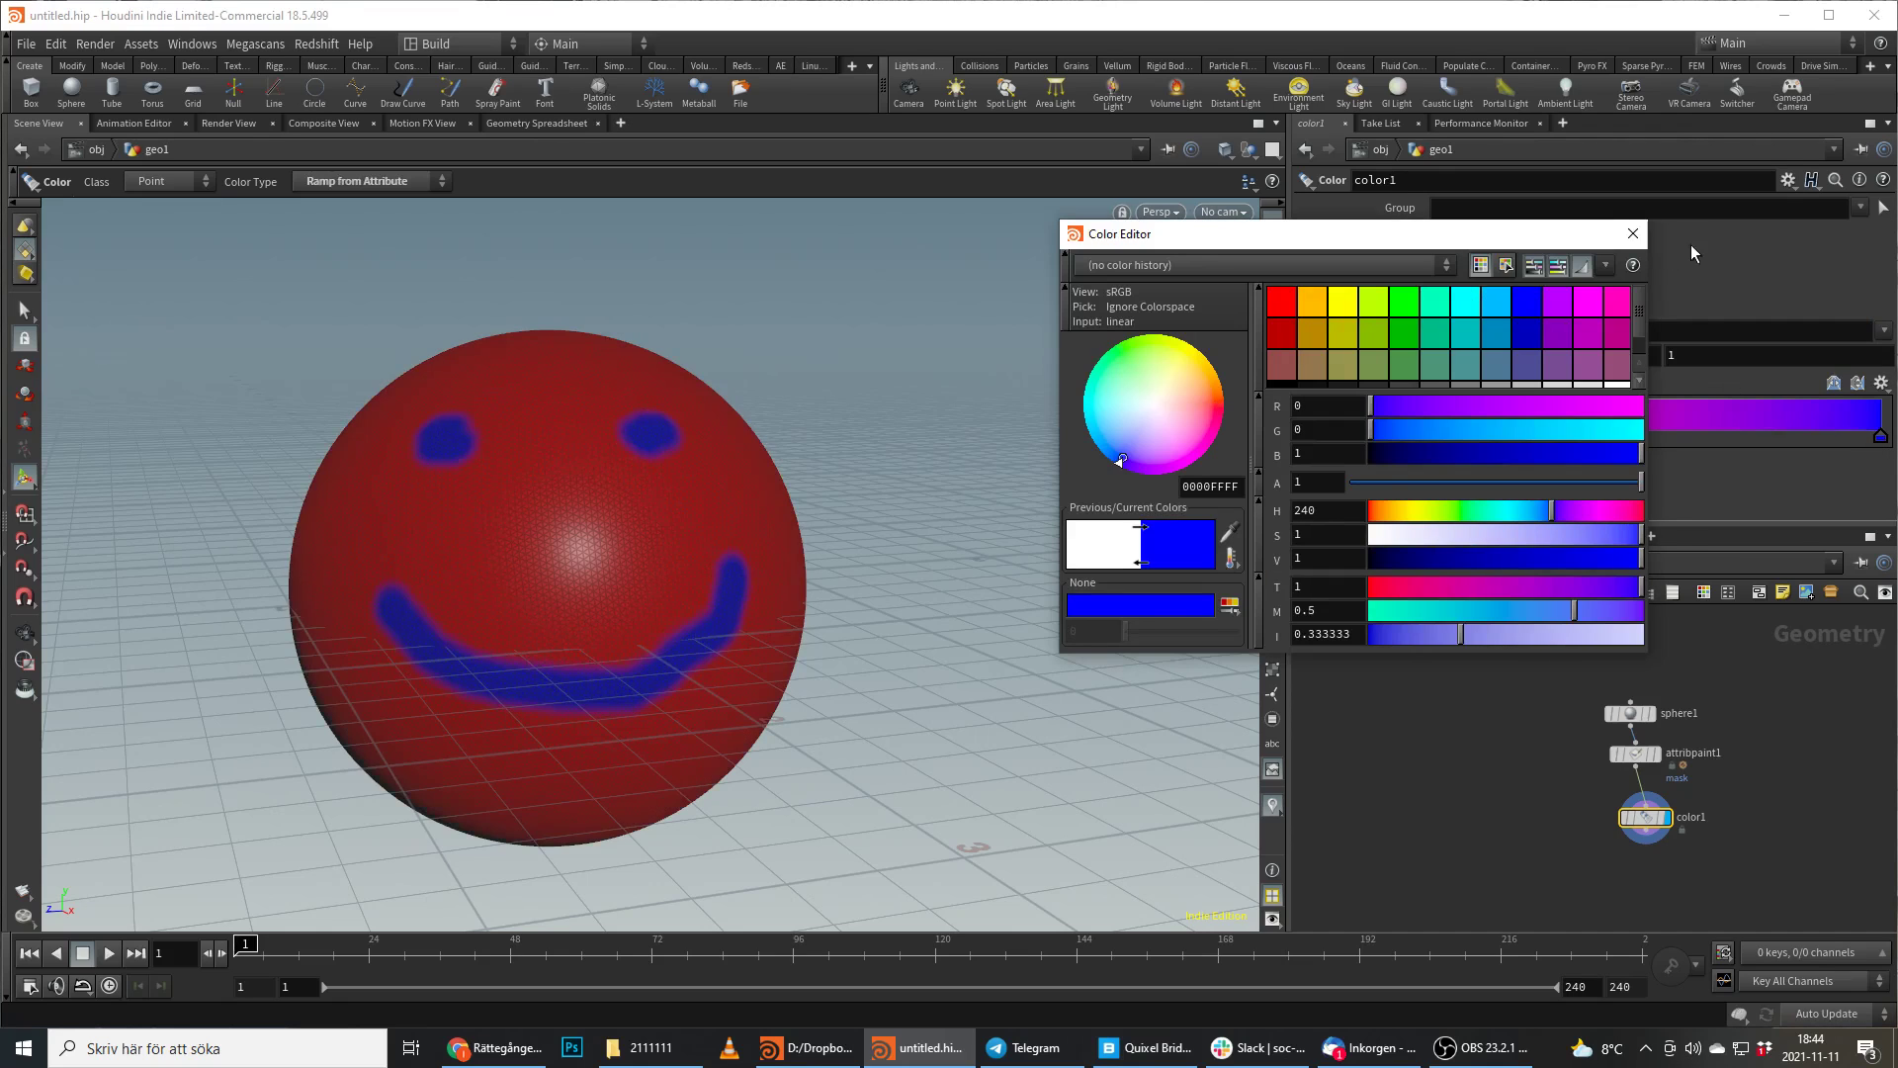
pyautogui.click(1632, 232)
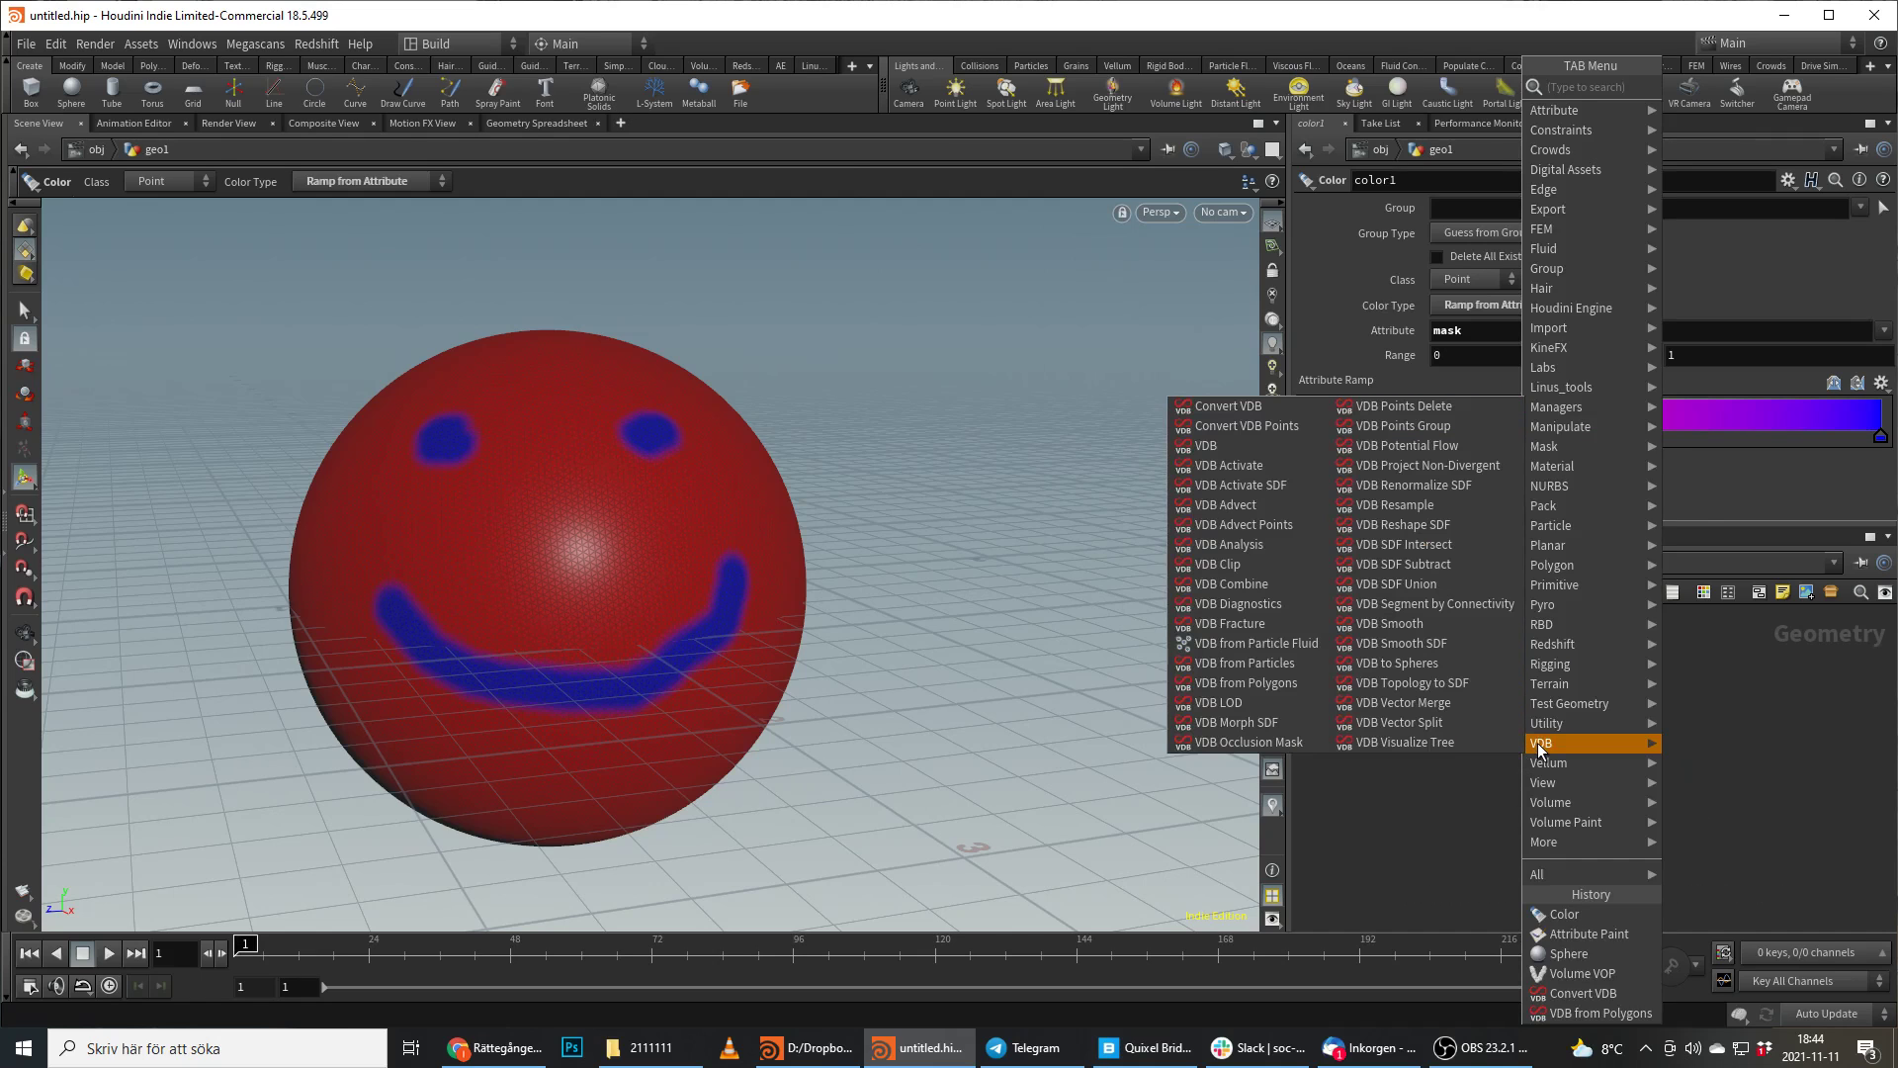
# Add VDB from Polygons with the volume named 'density', then a Volume VOP, and enter it.
pyautogui.write('vdb from')
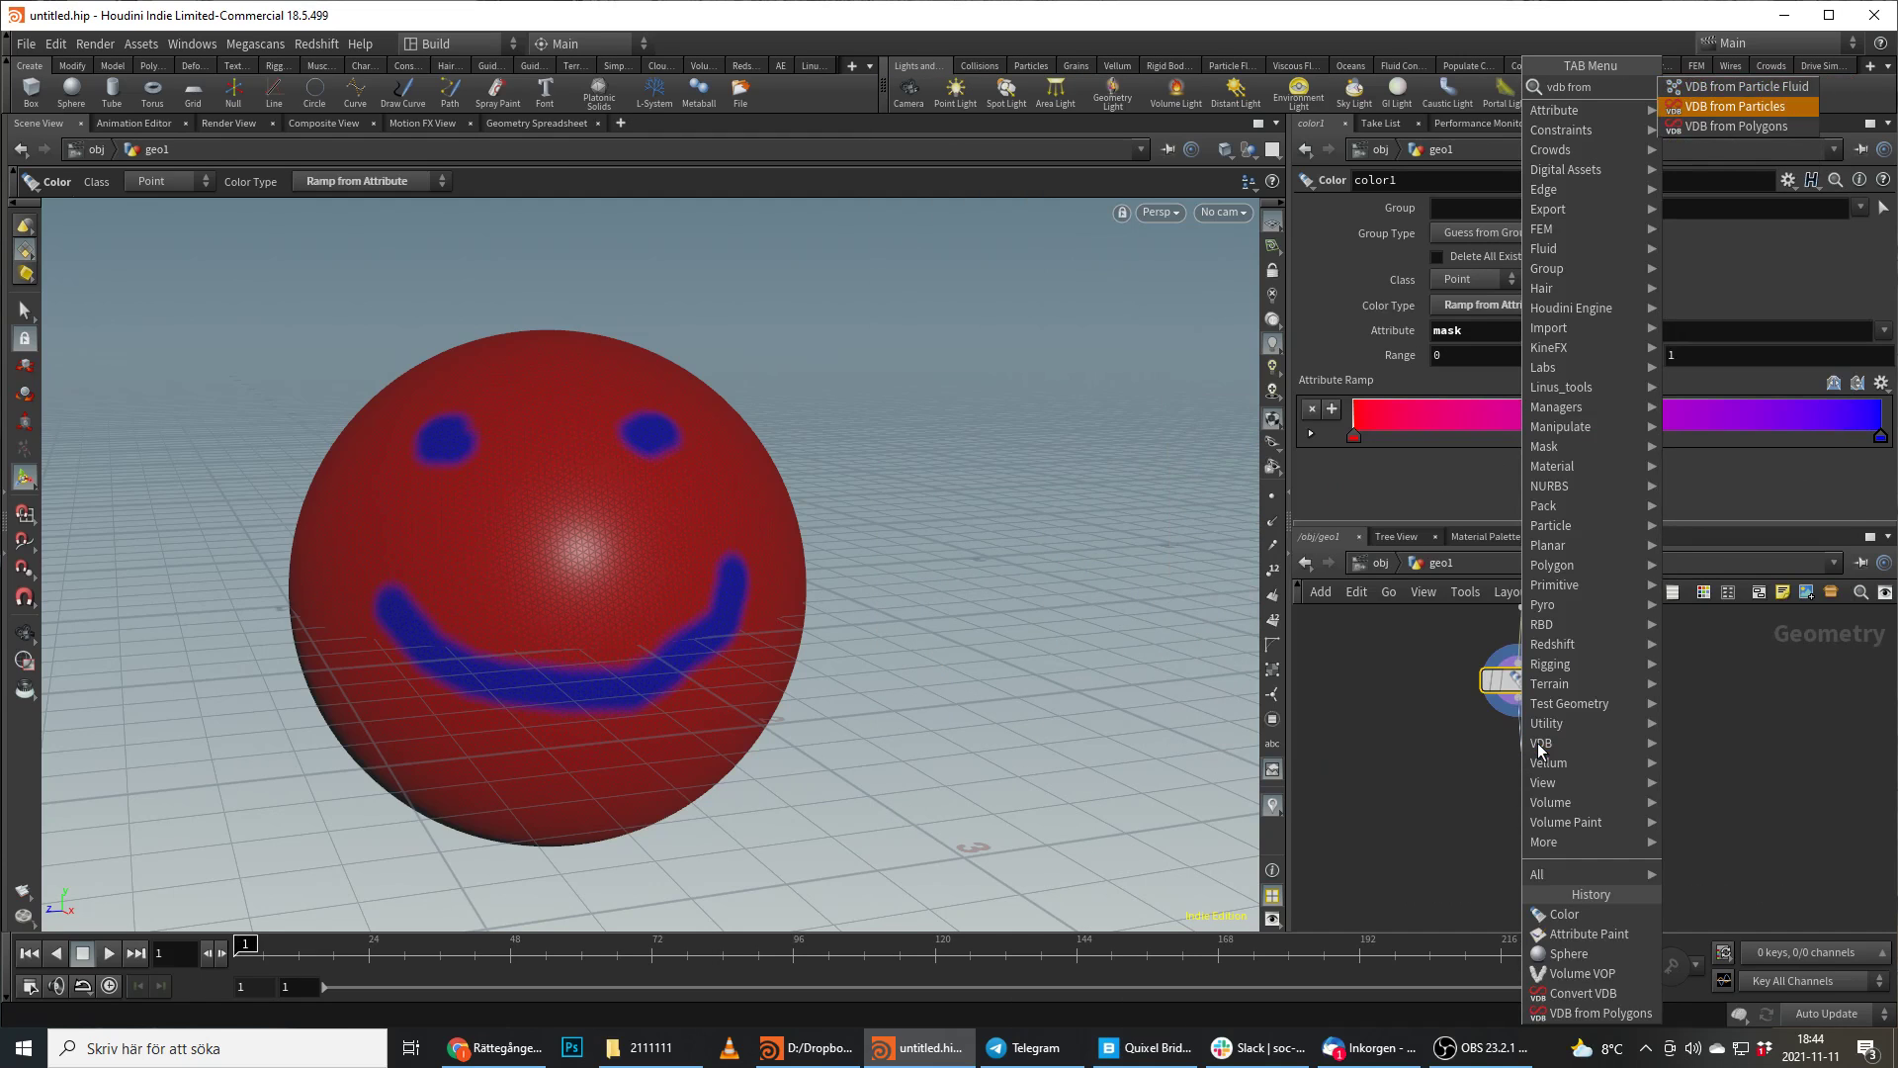
pyautogui.click(1735, 126)
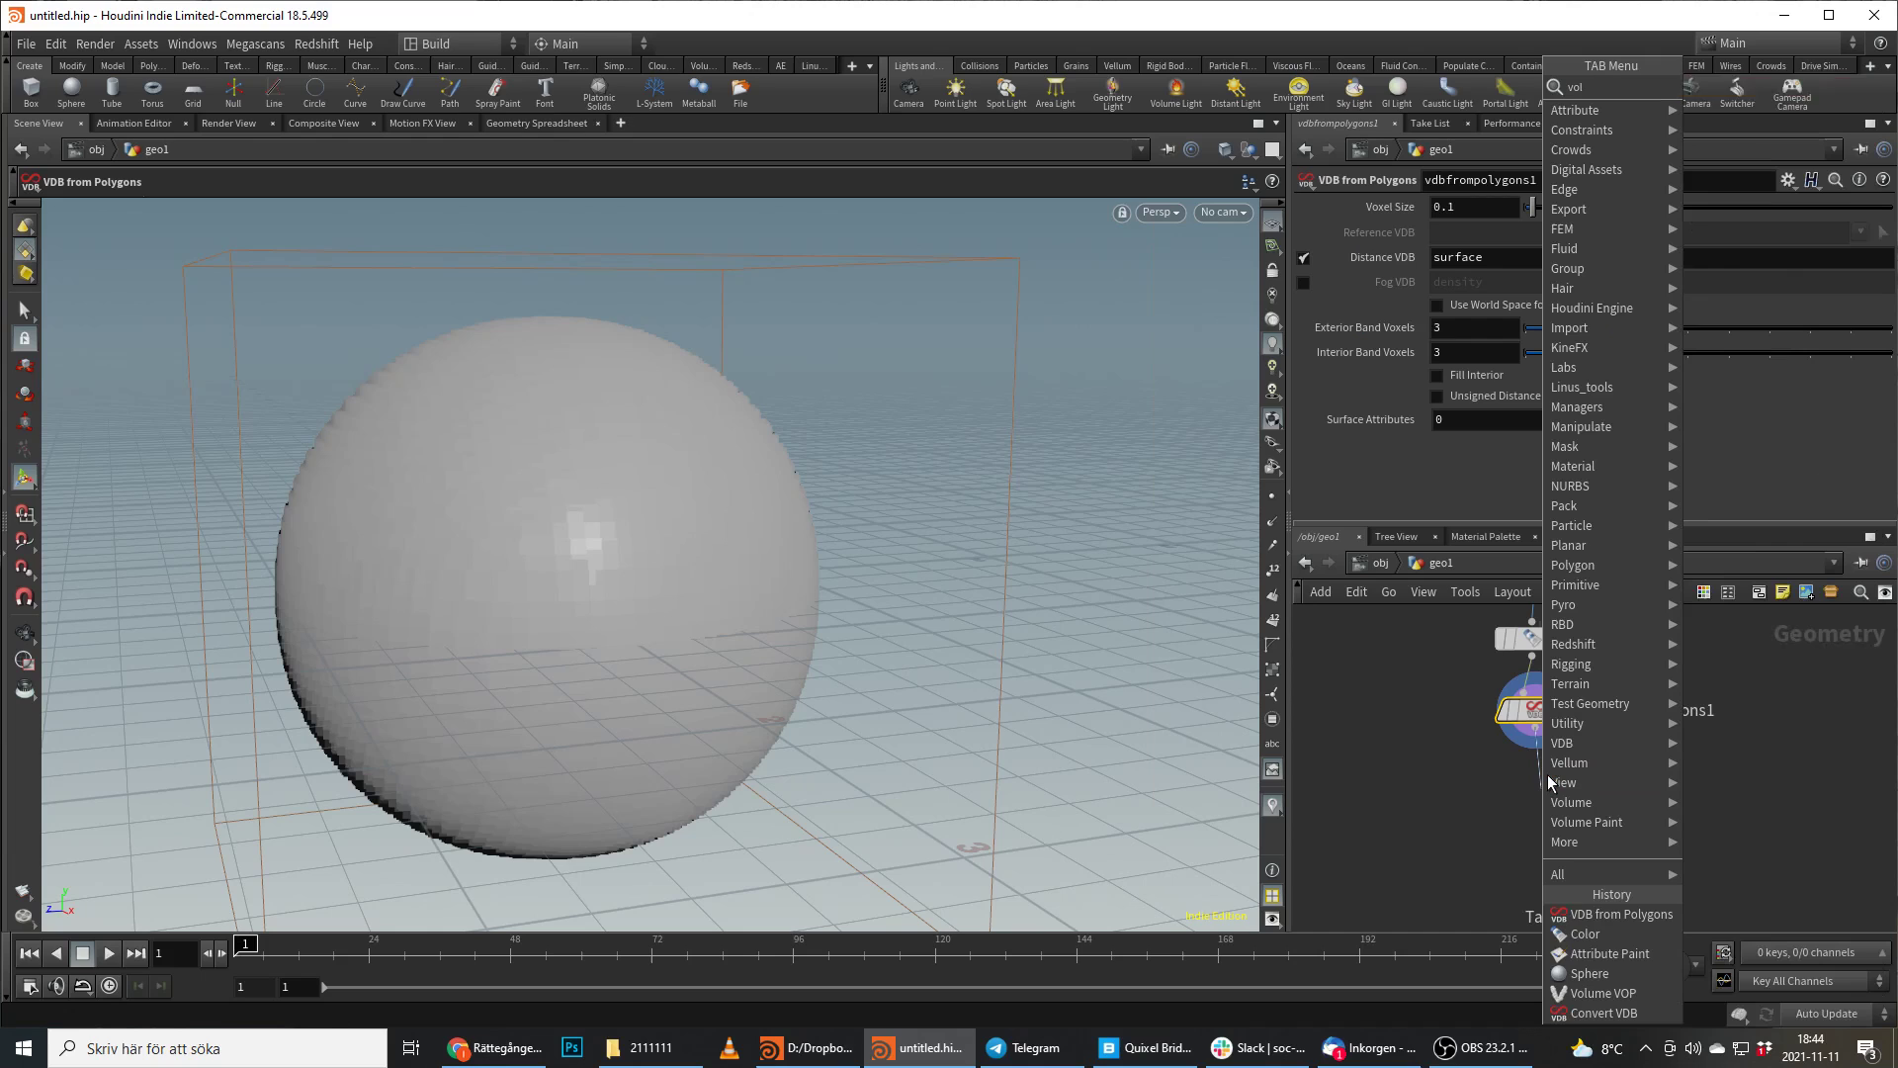
pyautogui.write('vo')
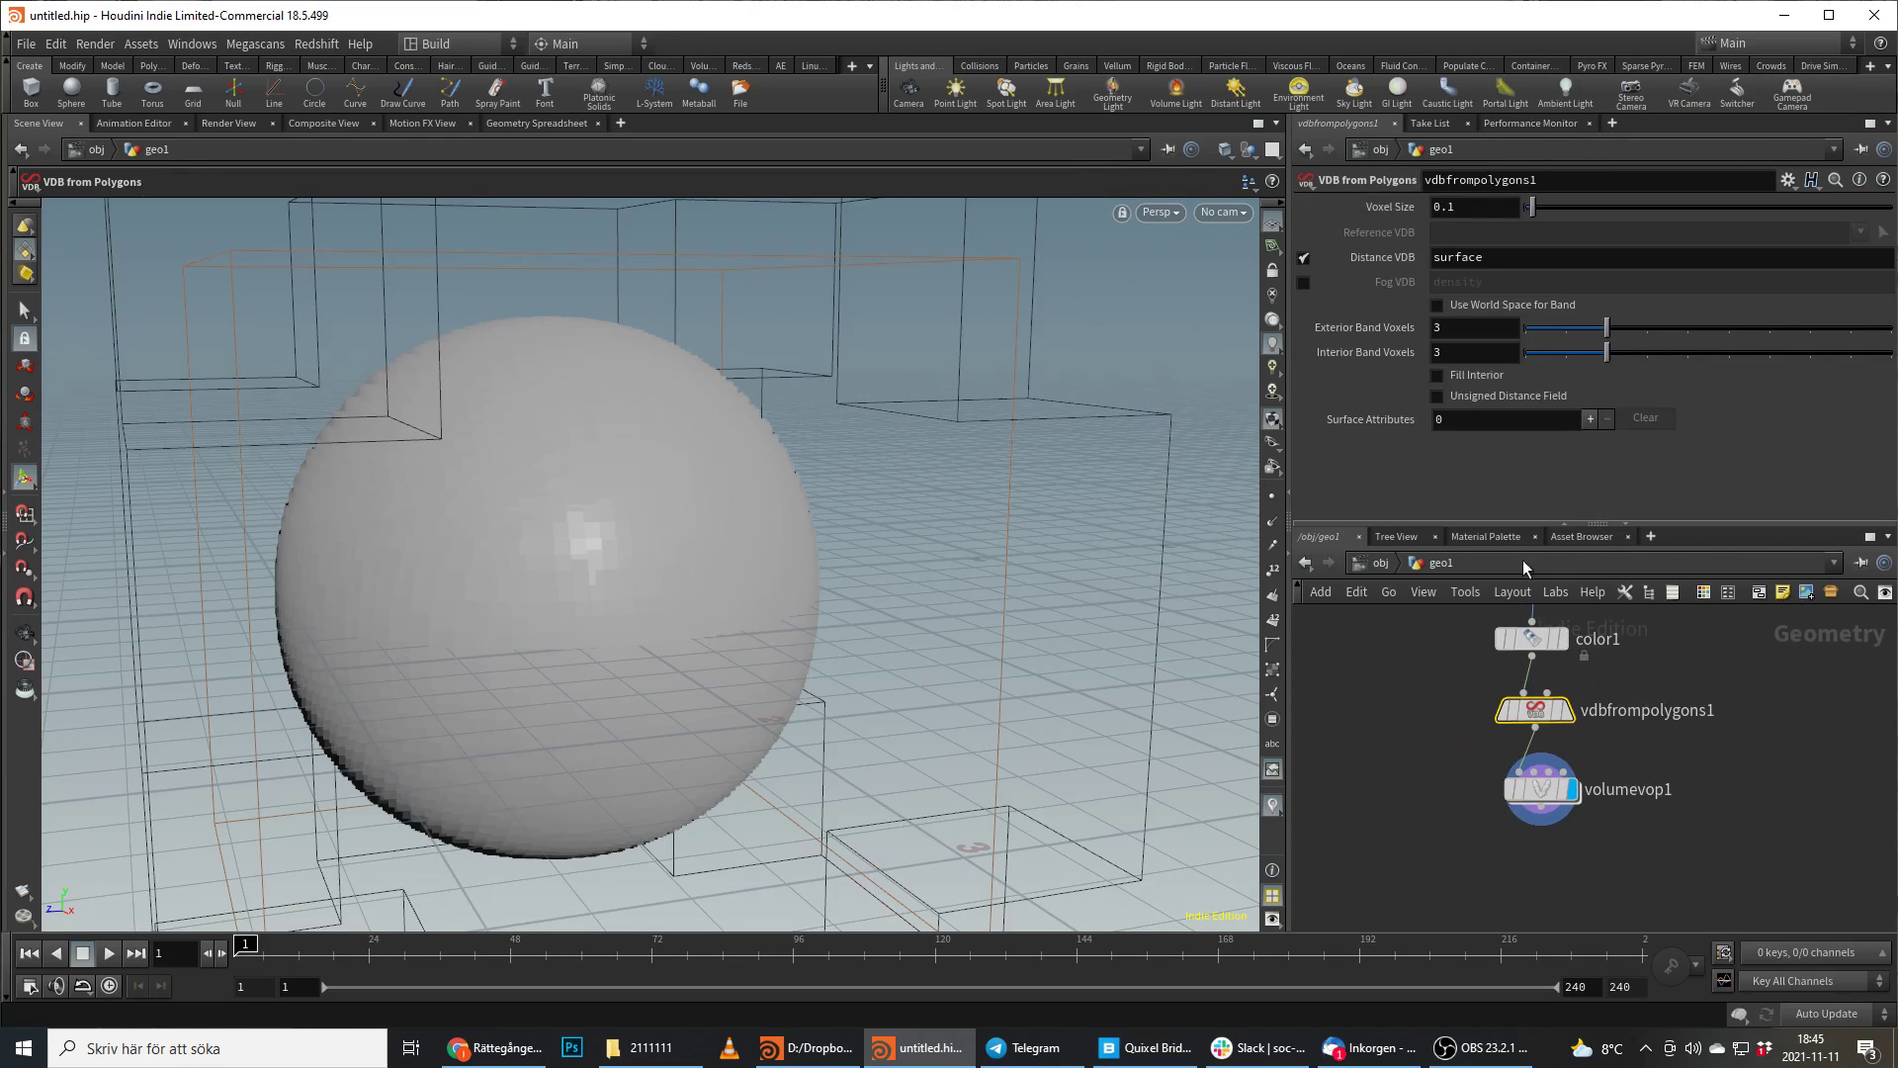
pyautogui.write('desnit')
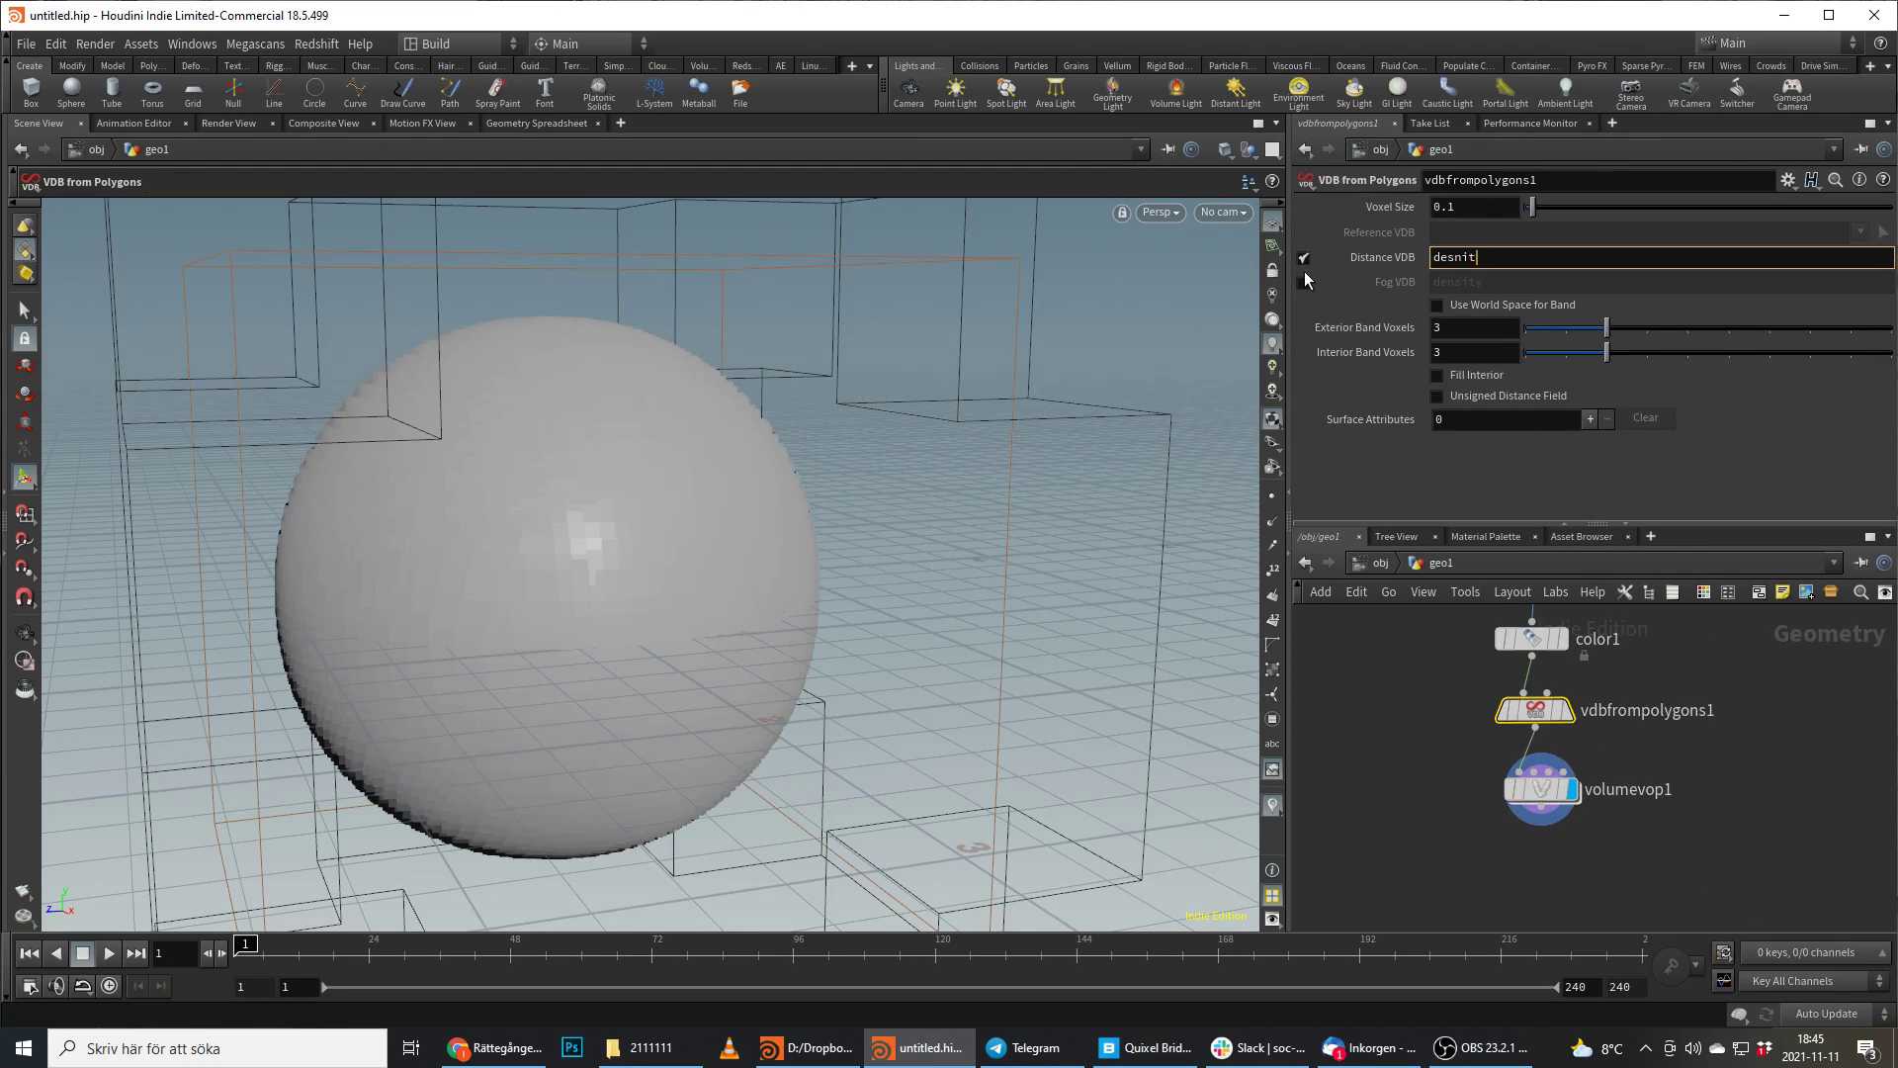
pyautogui.write('y')
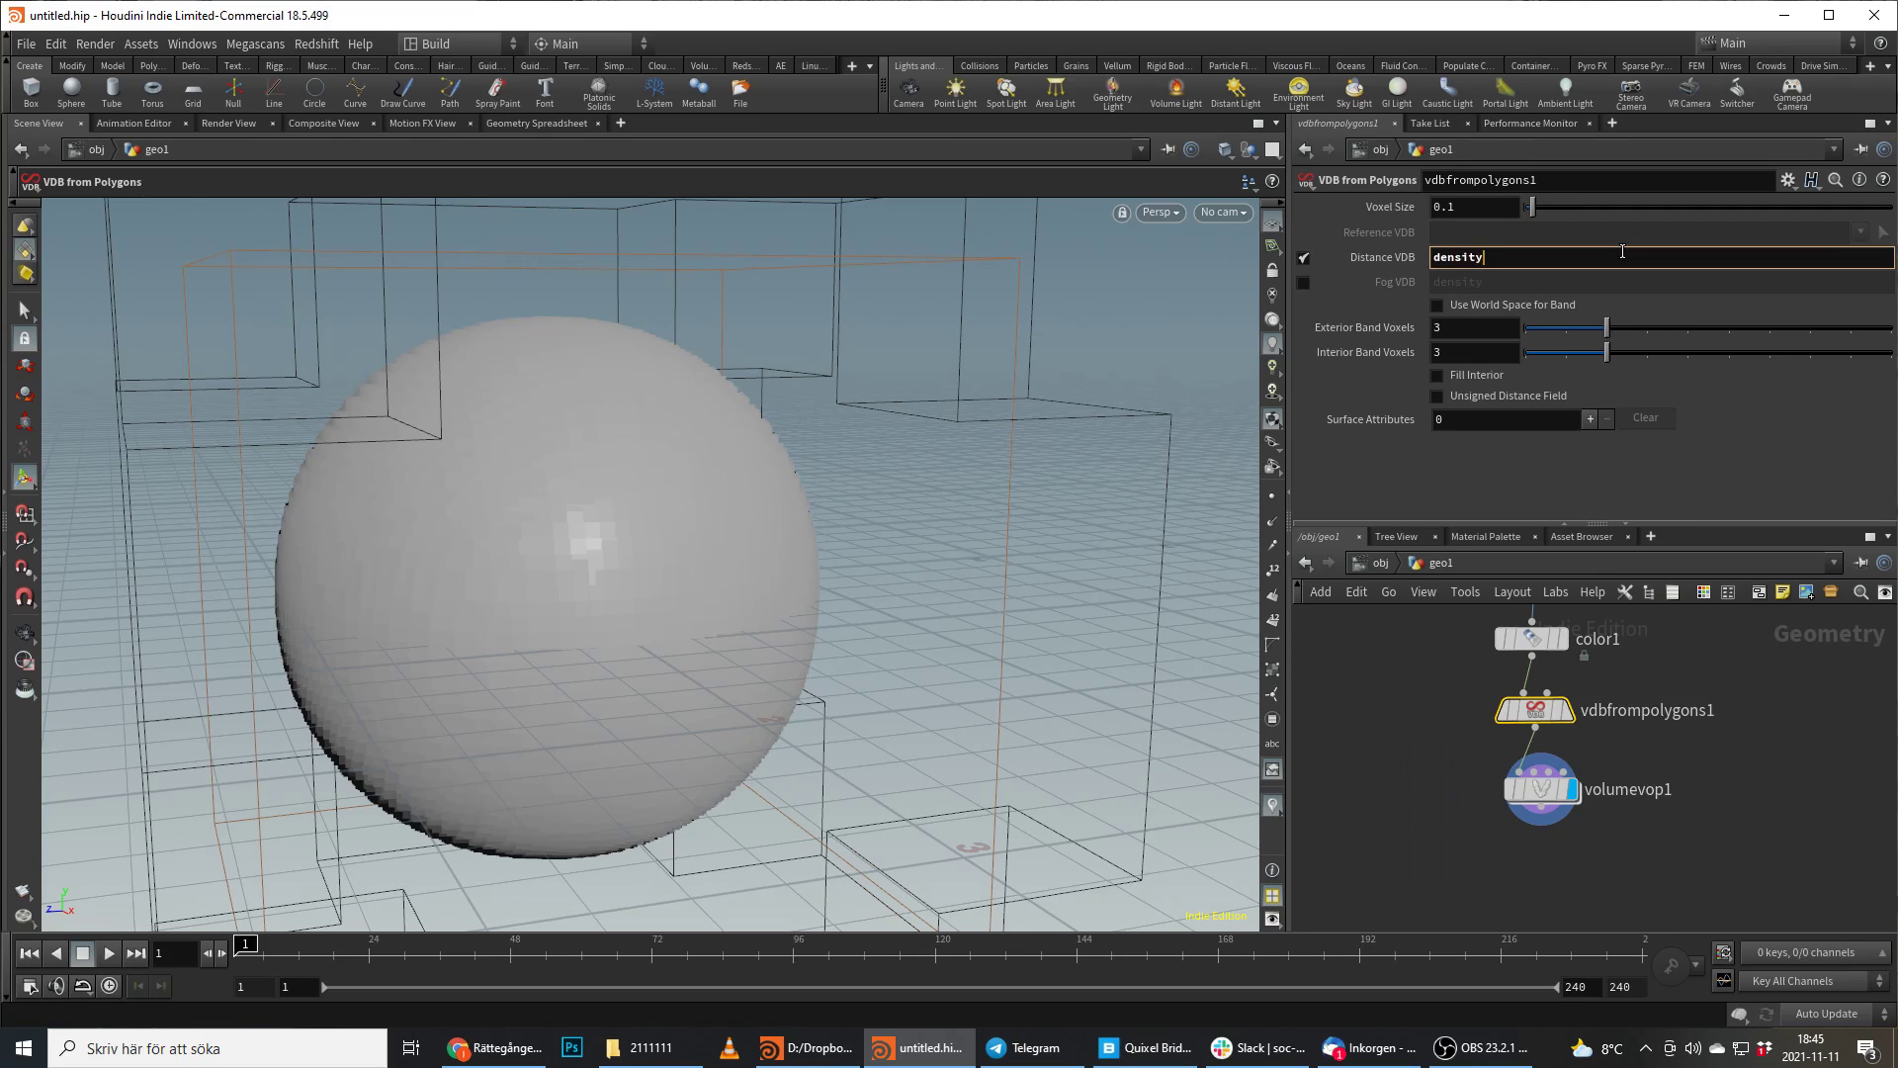
pyautogui.doubleClick(1539, 788)
pyautogui.write('ad')
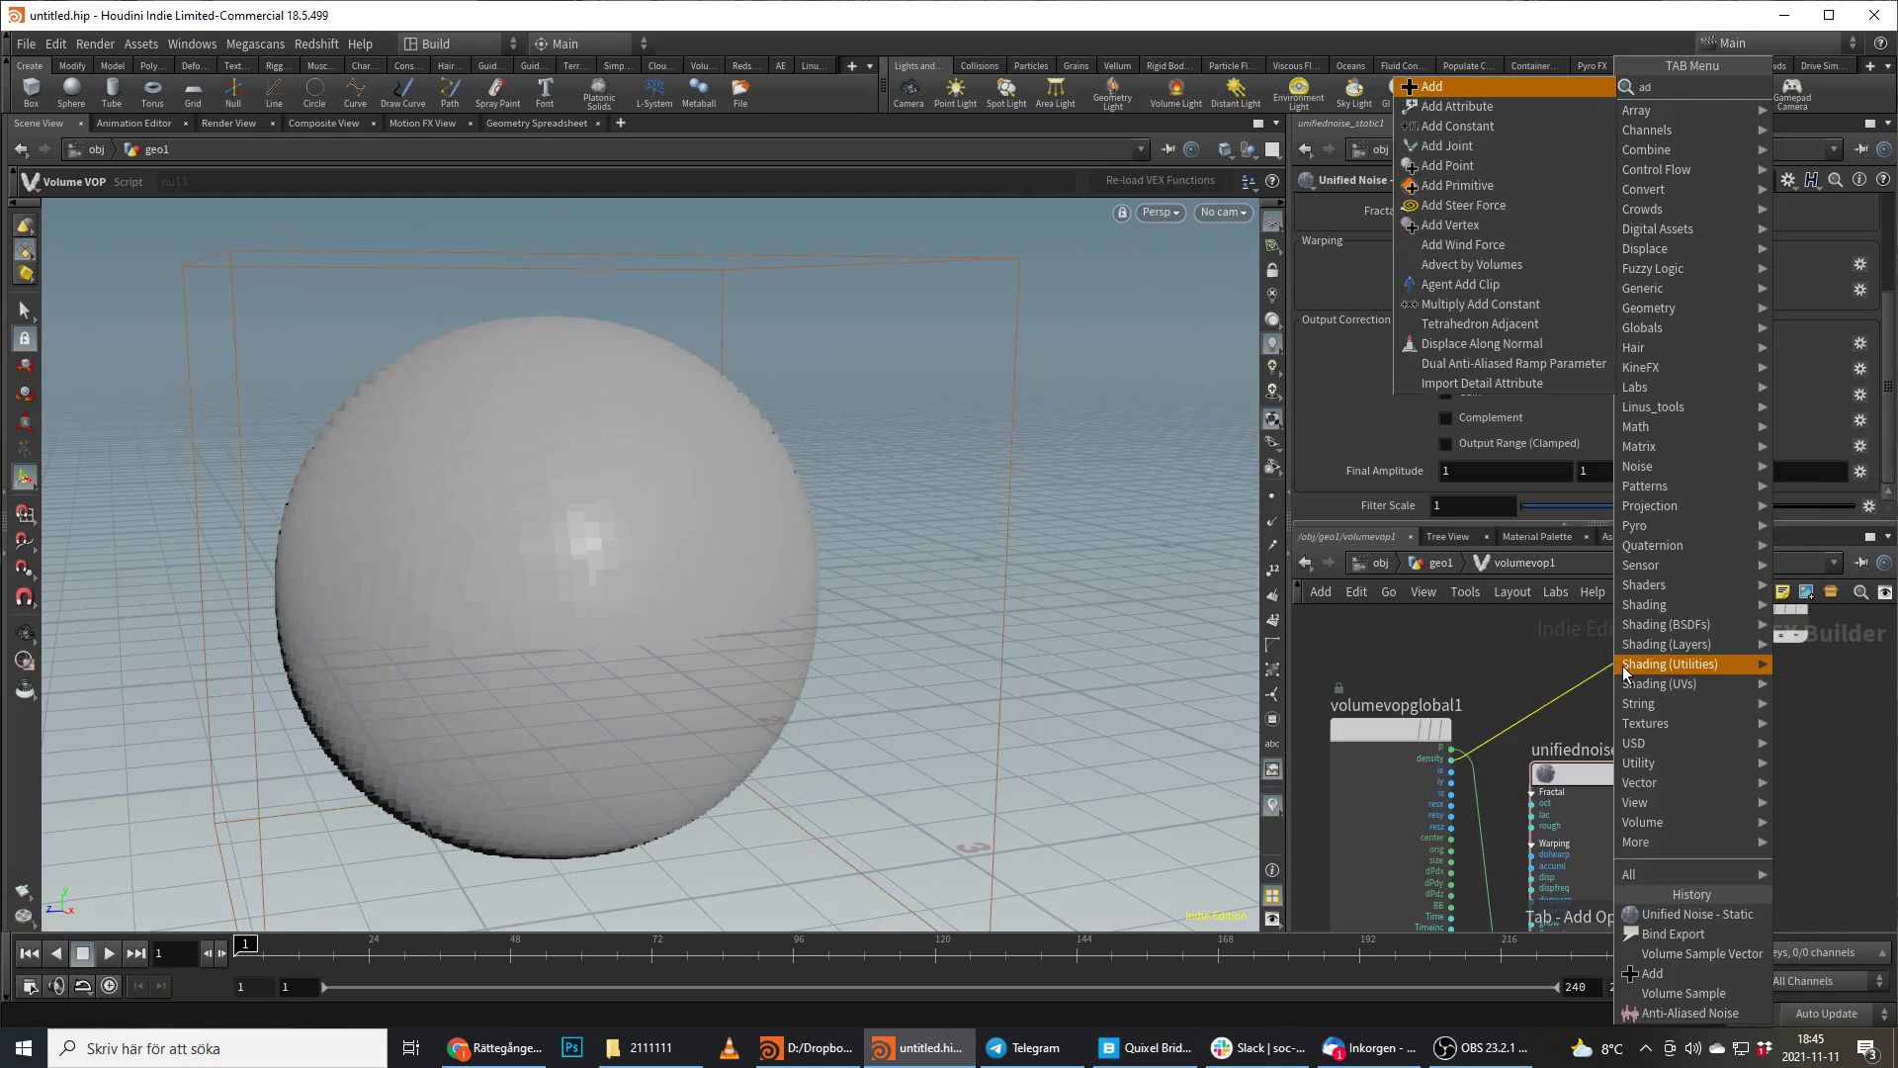
# Sum density and Unified Noise Static through an Add node, output to density.
pyautogui.click(1426, 85)
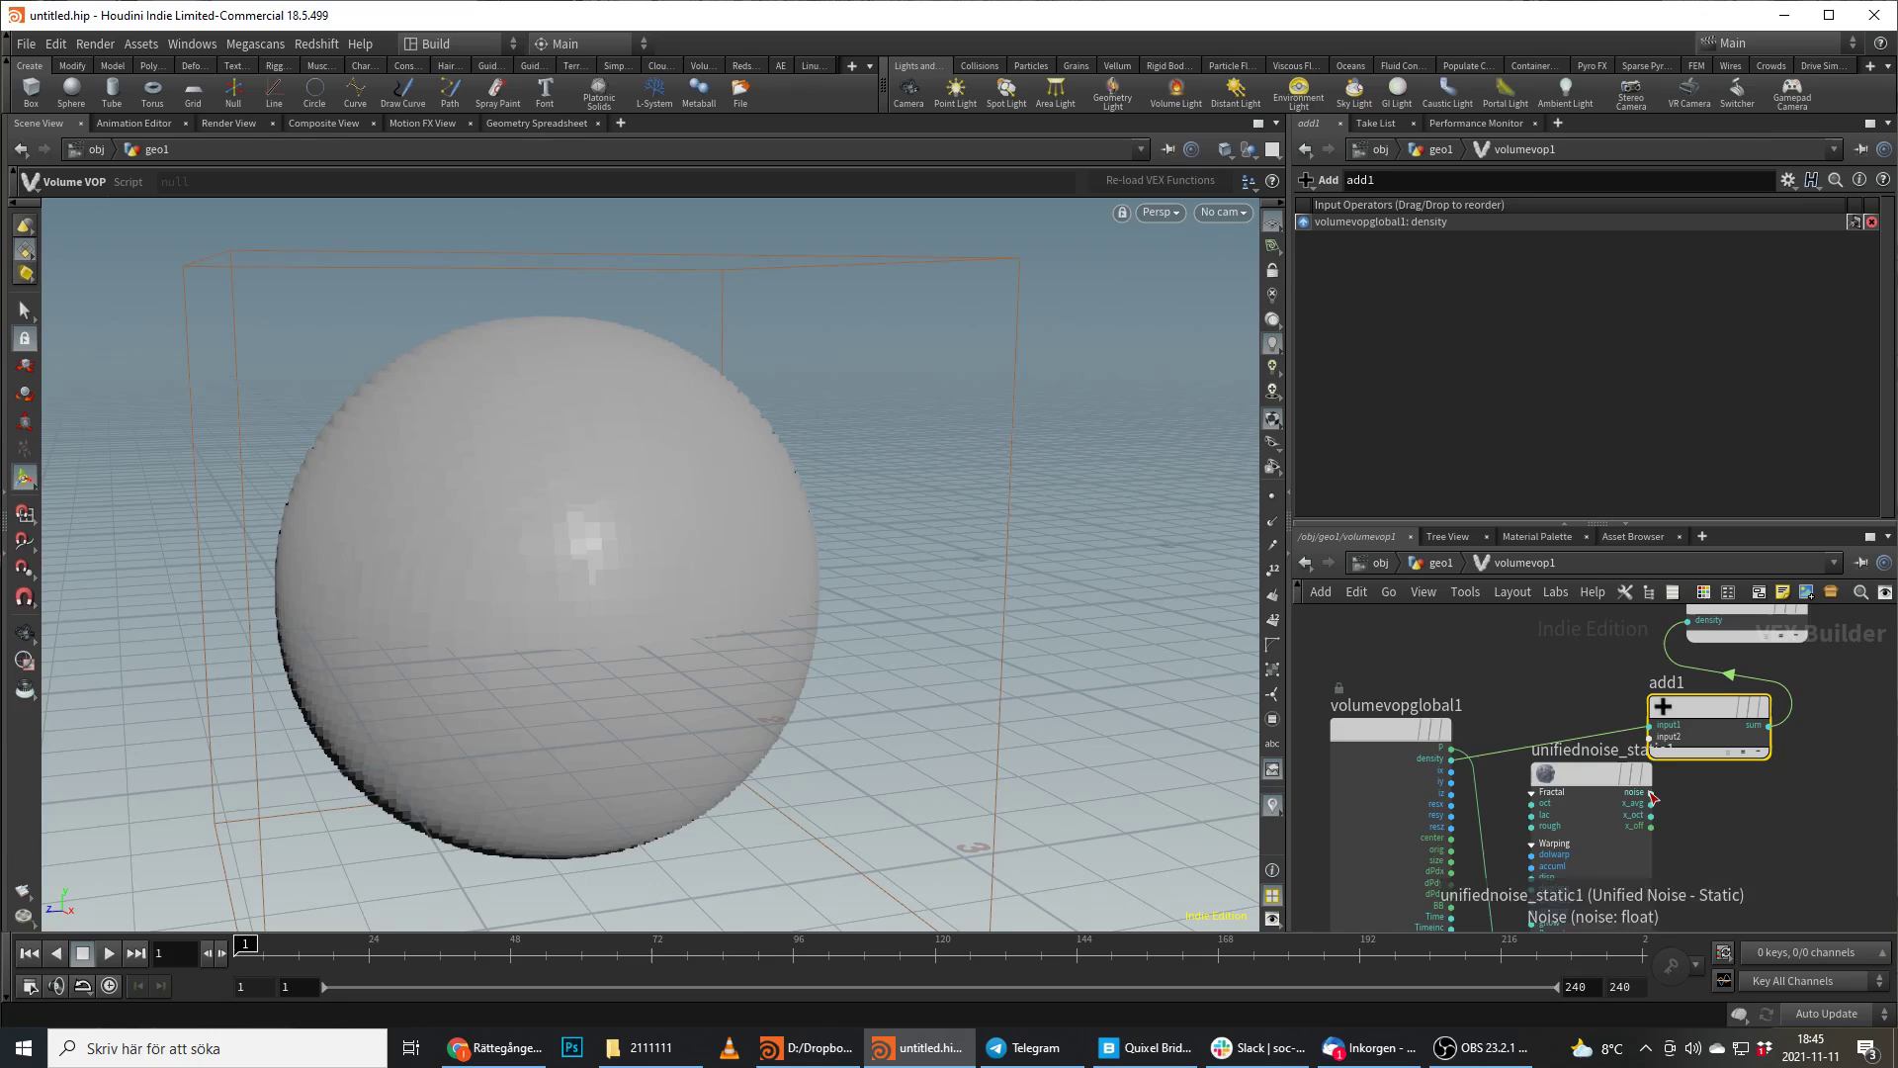
pyautogui.click(1590, 773)
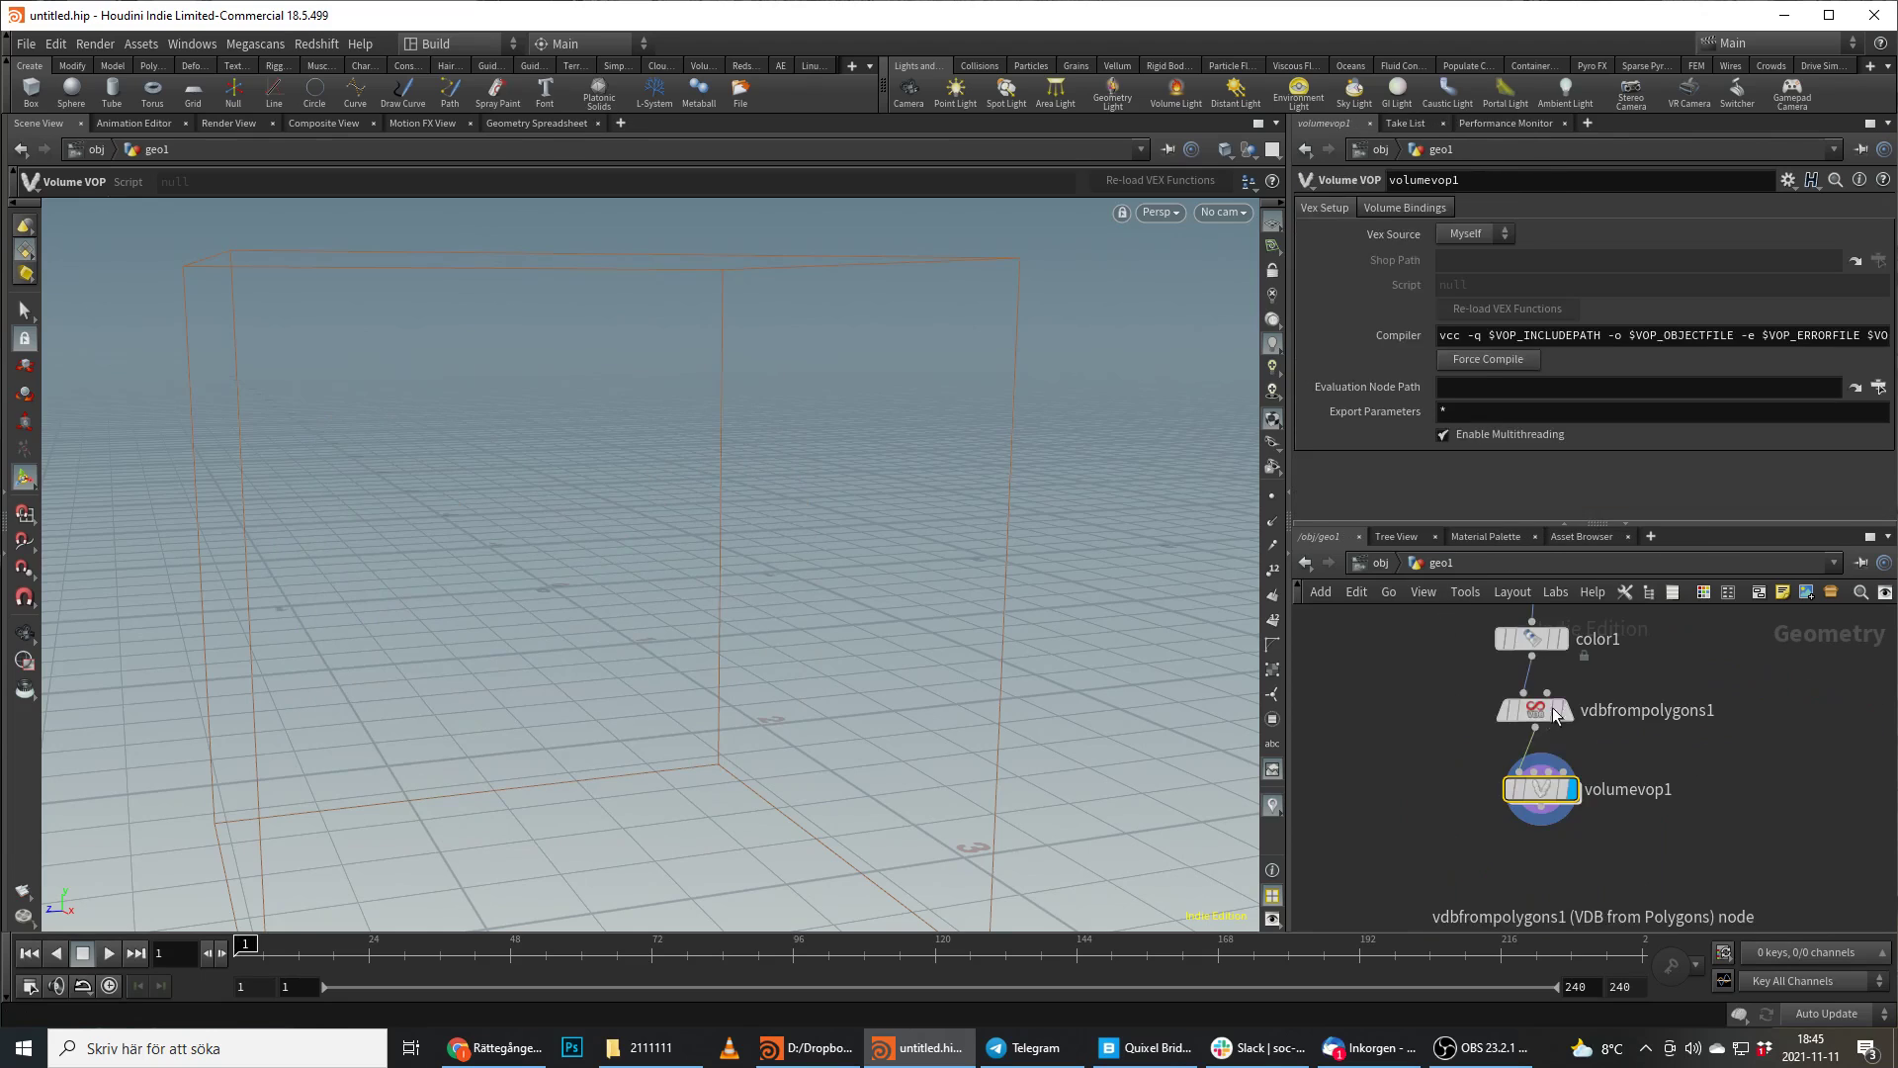
# Set vdbfrompolygons1 exterior and interior bands to 25 voxels and voxel size 0.02.
pyautogui.click(1531, 710)
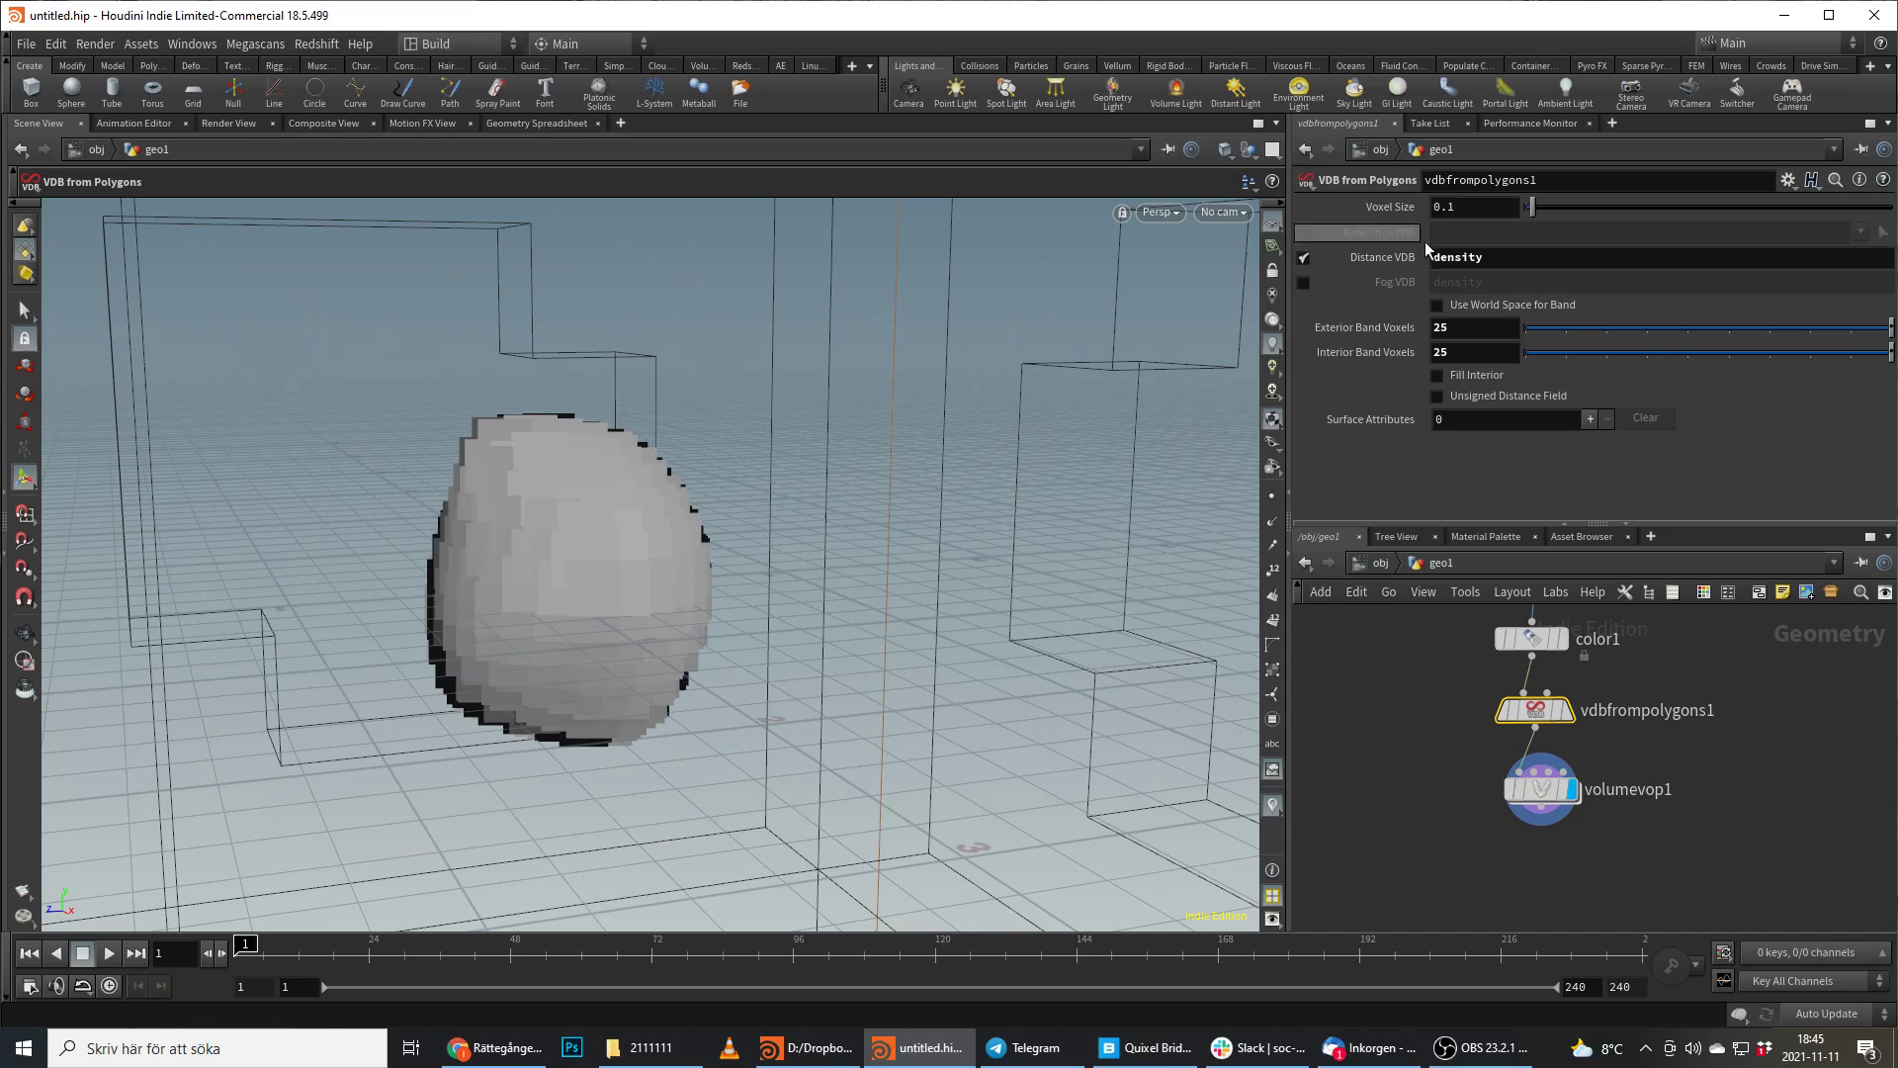
pyautogui.click(1471, 205)
pyautogui.write('0.02')
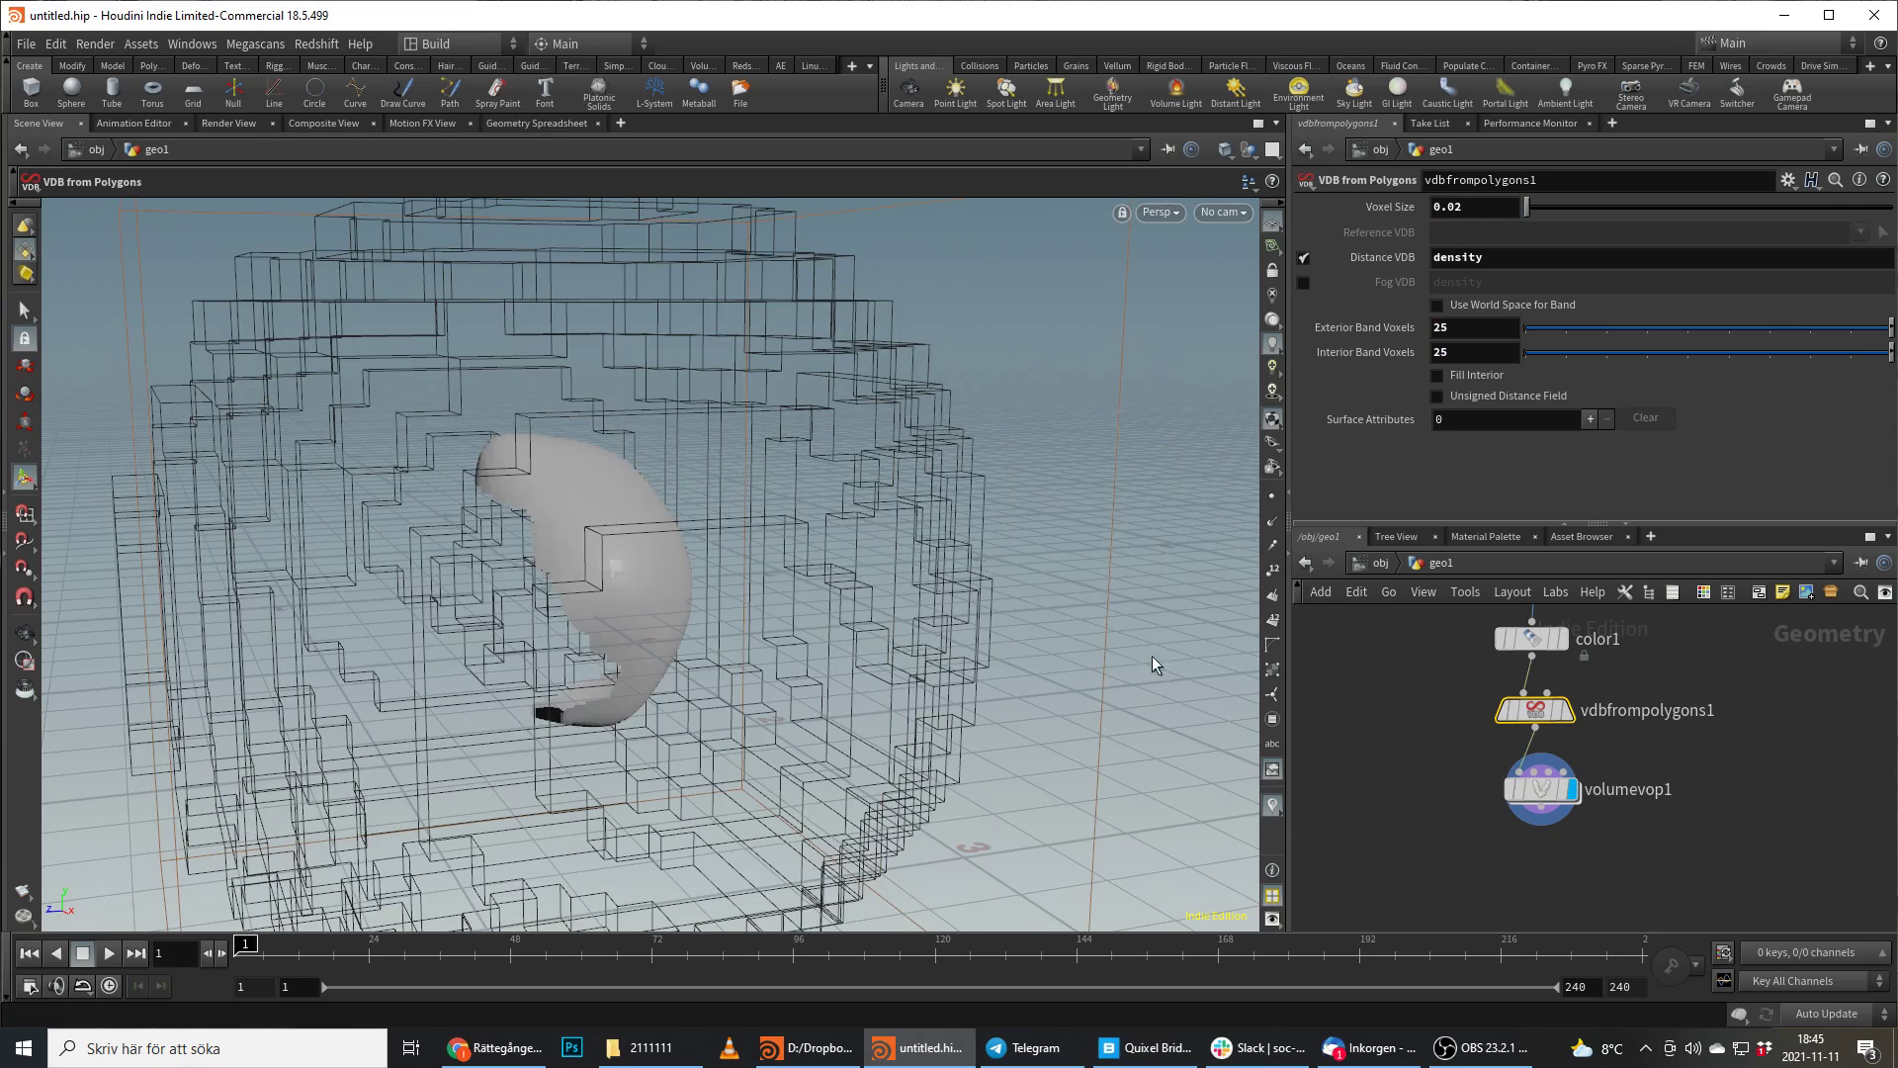
pyautogui.doubleClick(1542, 788)
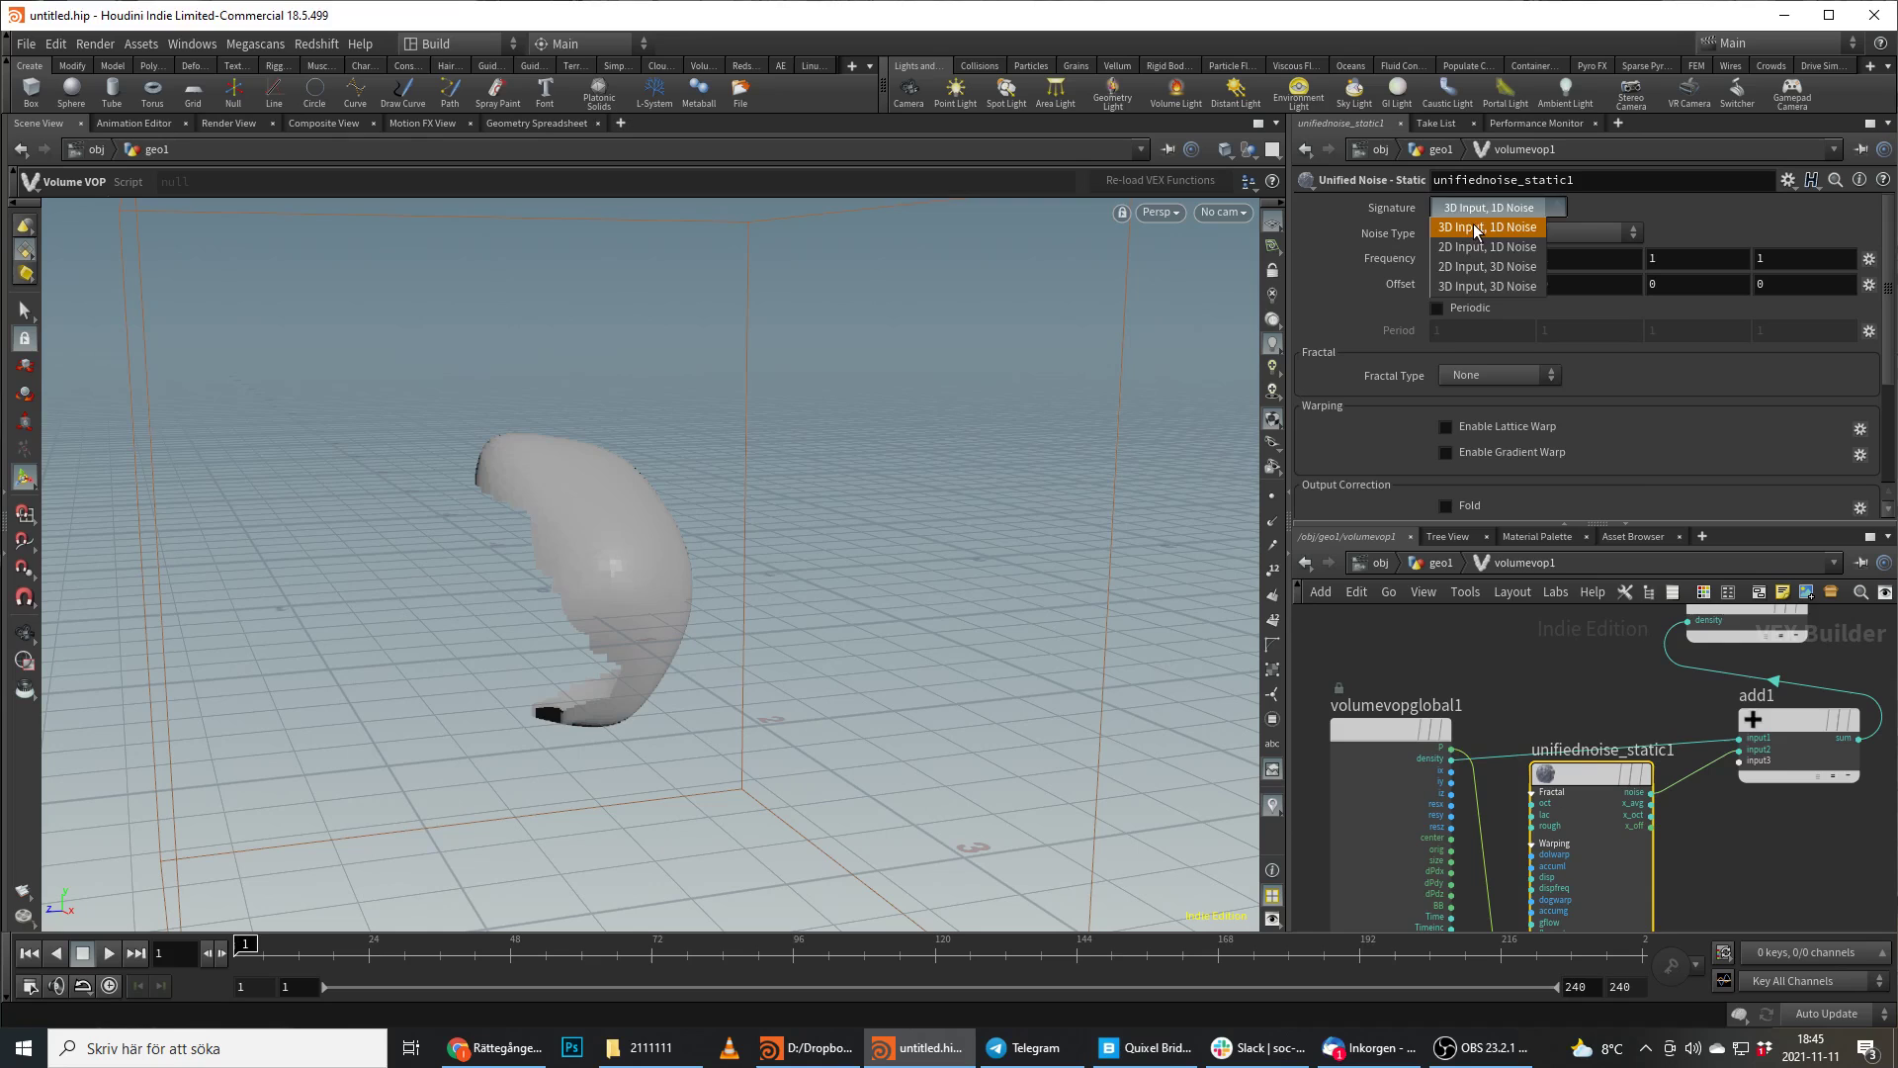
# Set the noise to 3D Input, 1D Noise with Worley/Cellular F1 type.
pyautogui.click(1496, 232)
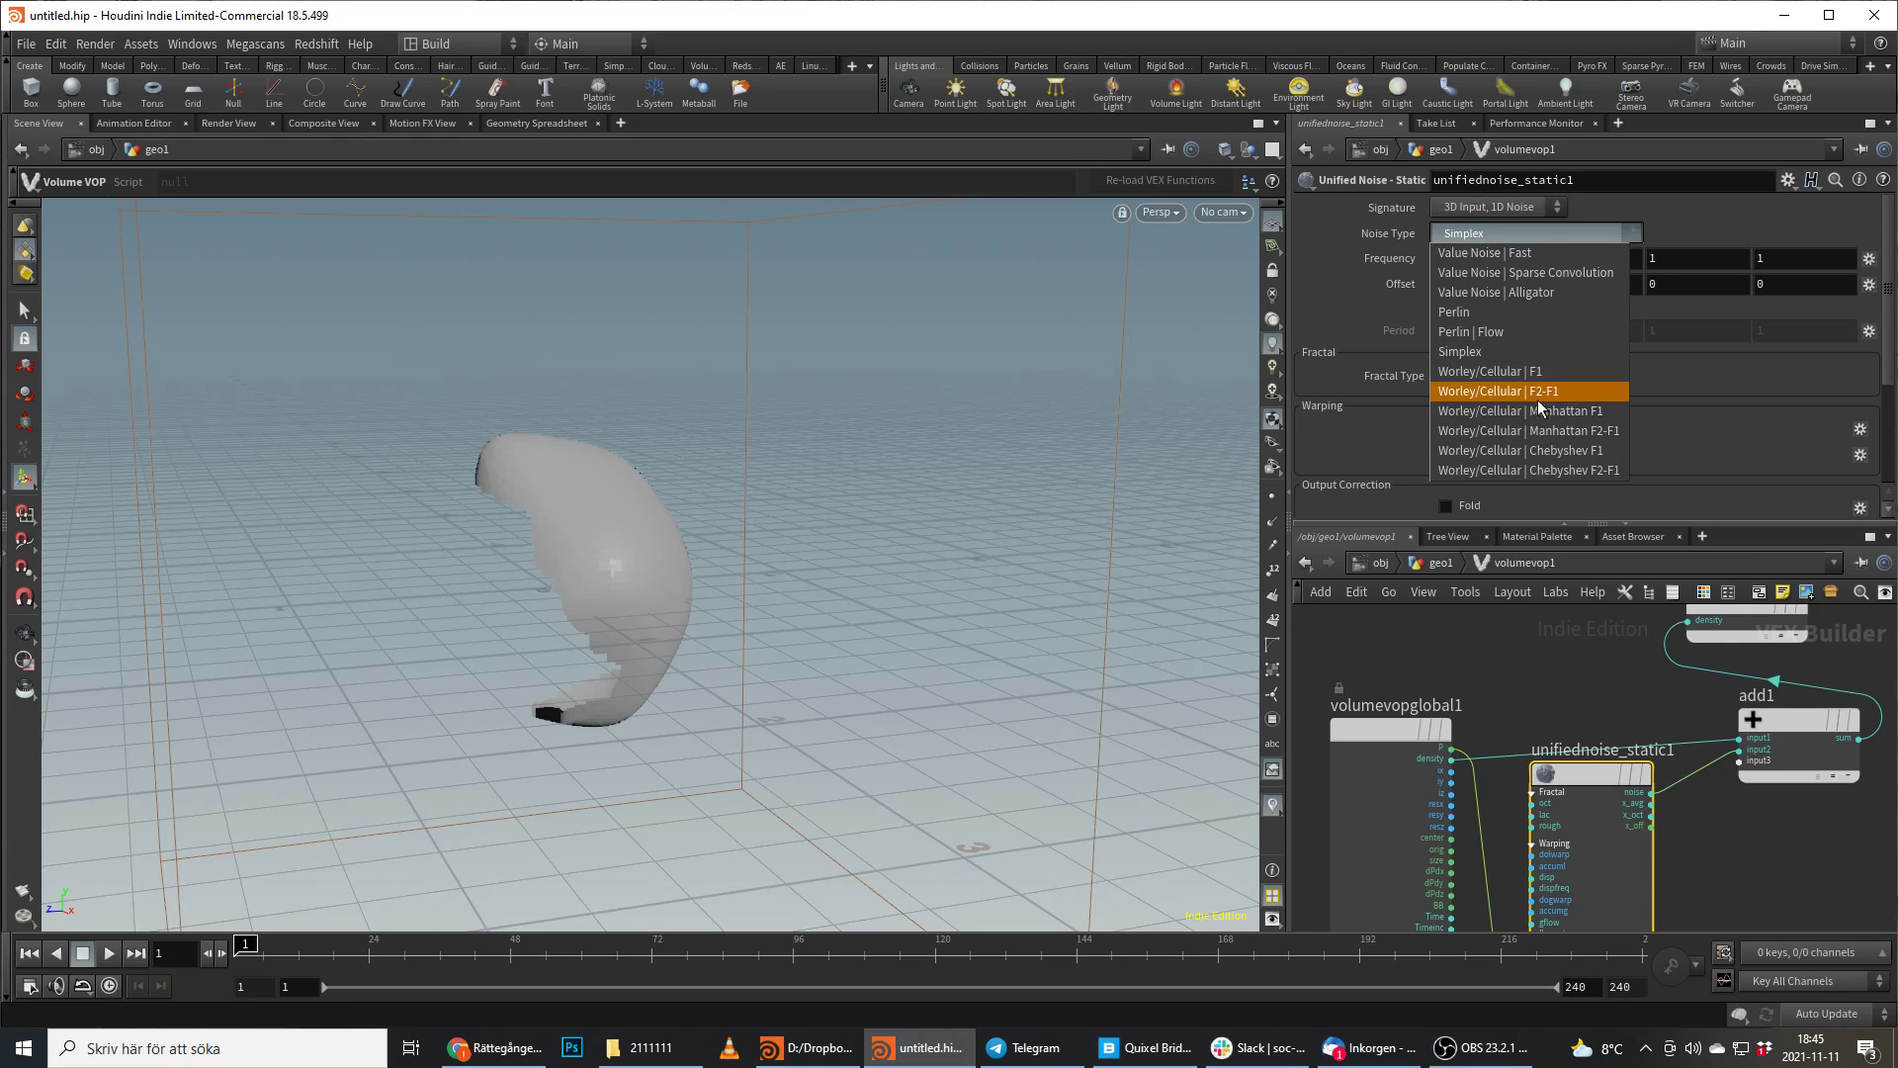
pyautogui.click(1527, 390)
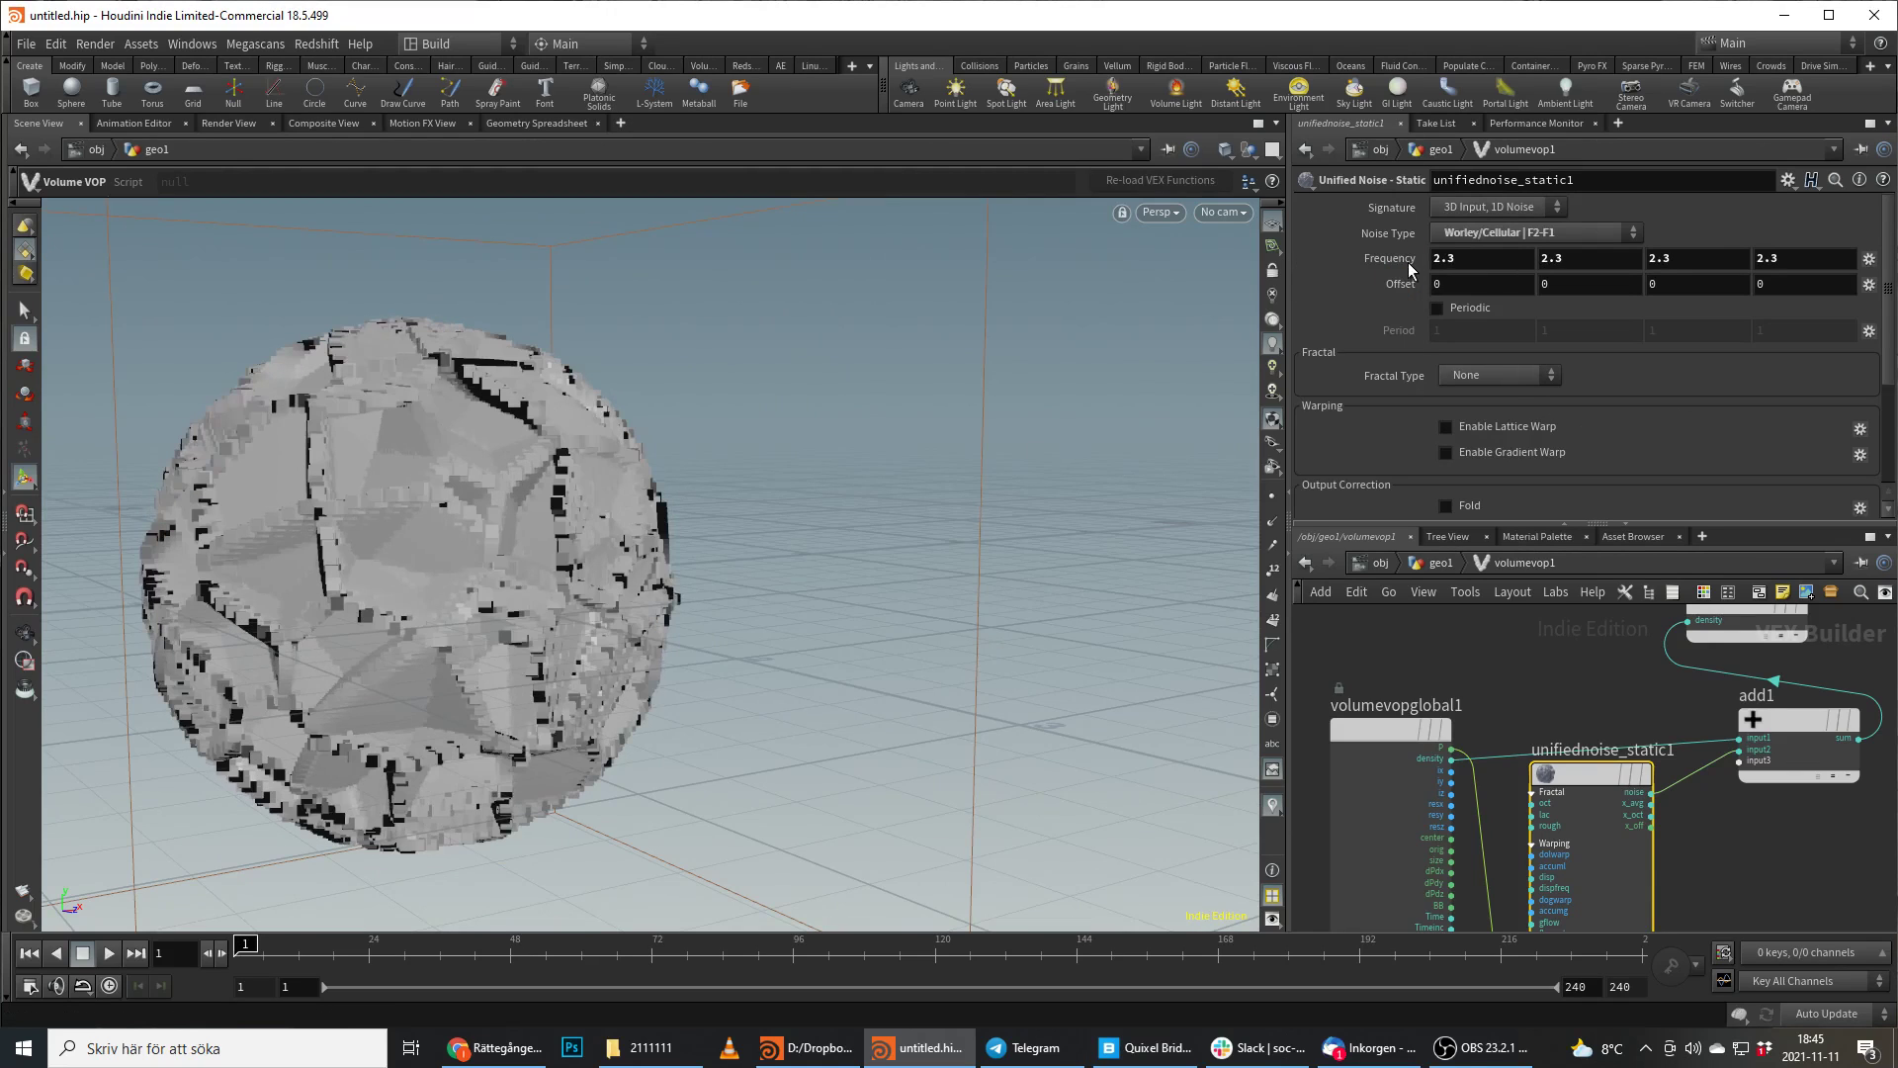
pyautogui.click(1532, 232)
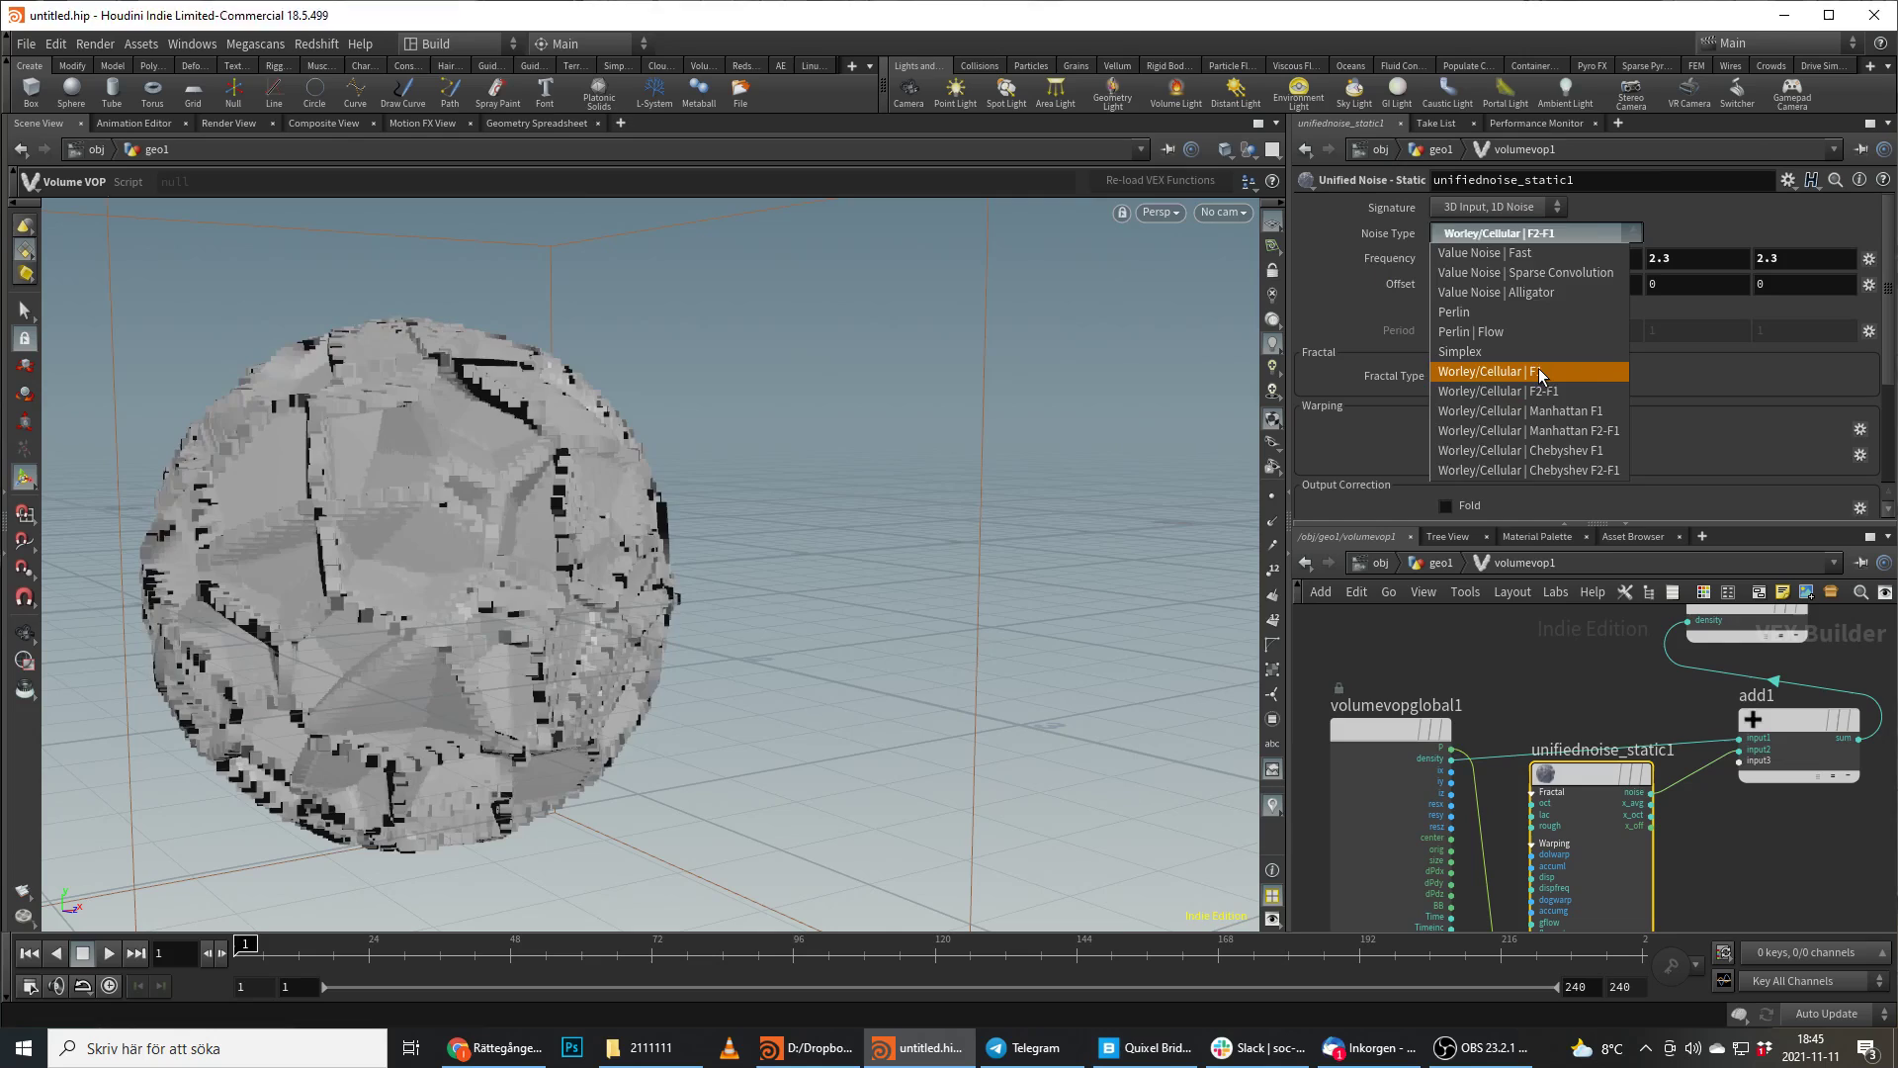
pyautogui.click(1505, 371)
pyautogui.write('att t')
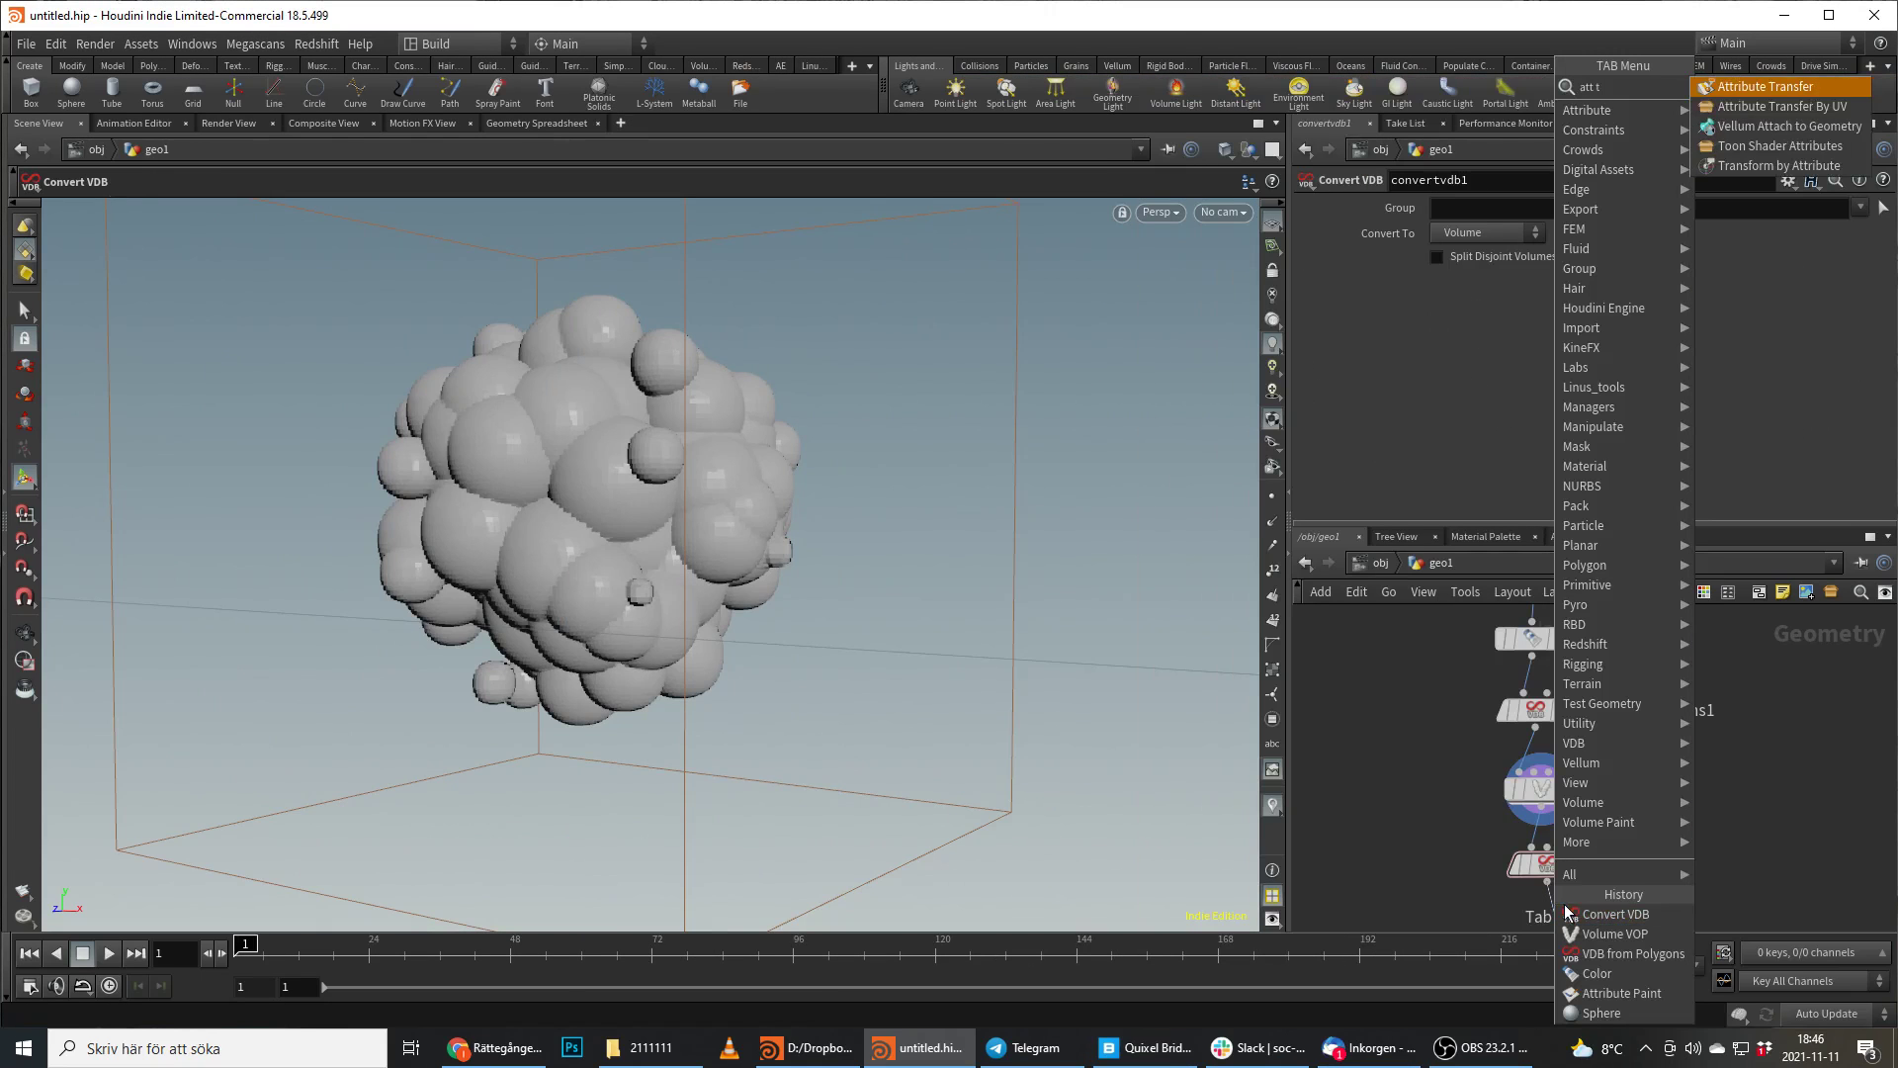
# Add an Attribute Transfer after convertvdb1 that transfers point colour Cd.
pyautogui.click(1756, 86)
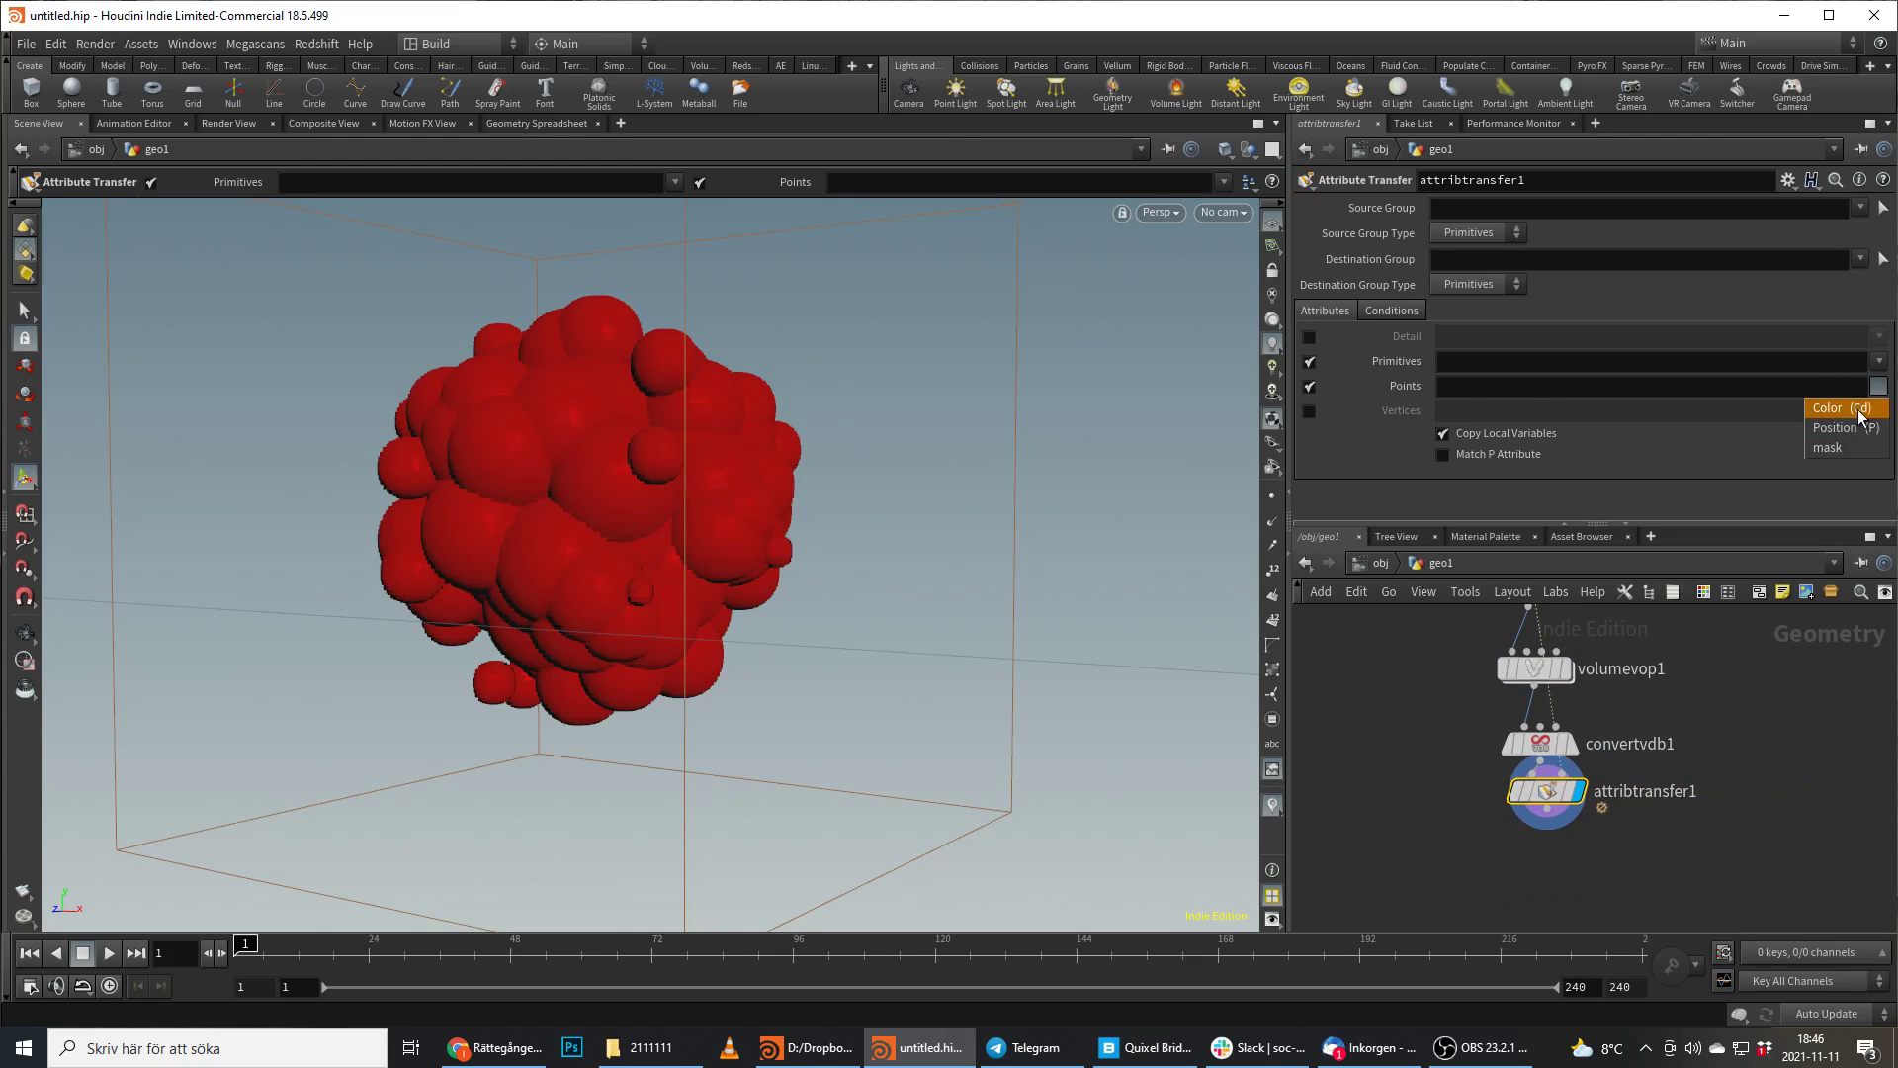
pyautogui.click(1828, 408)
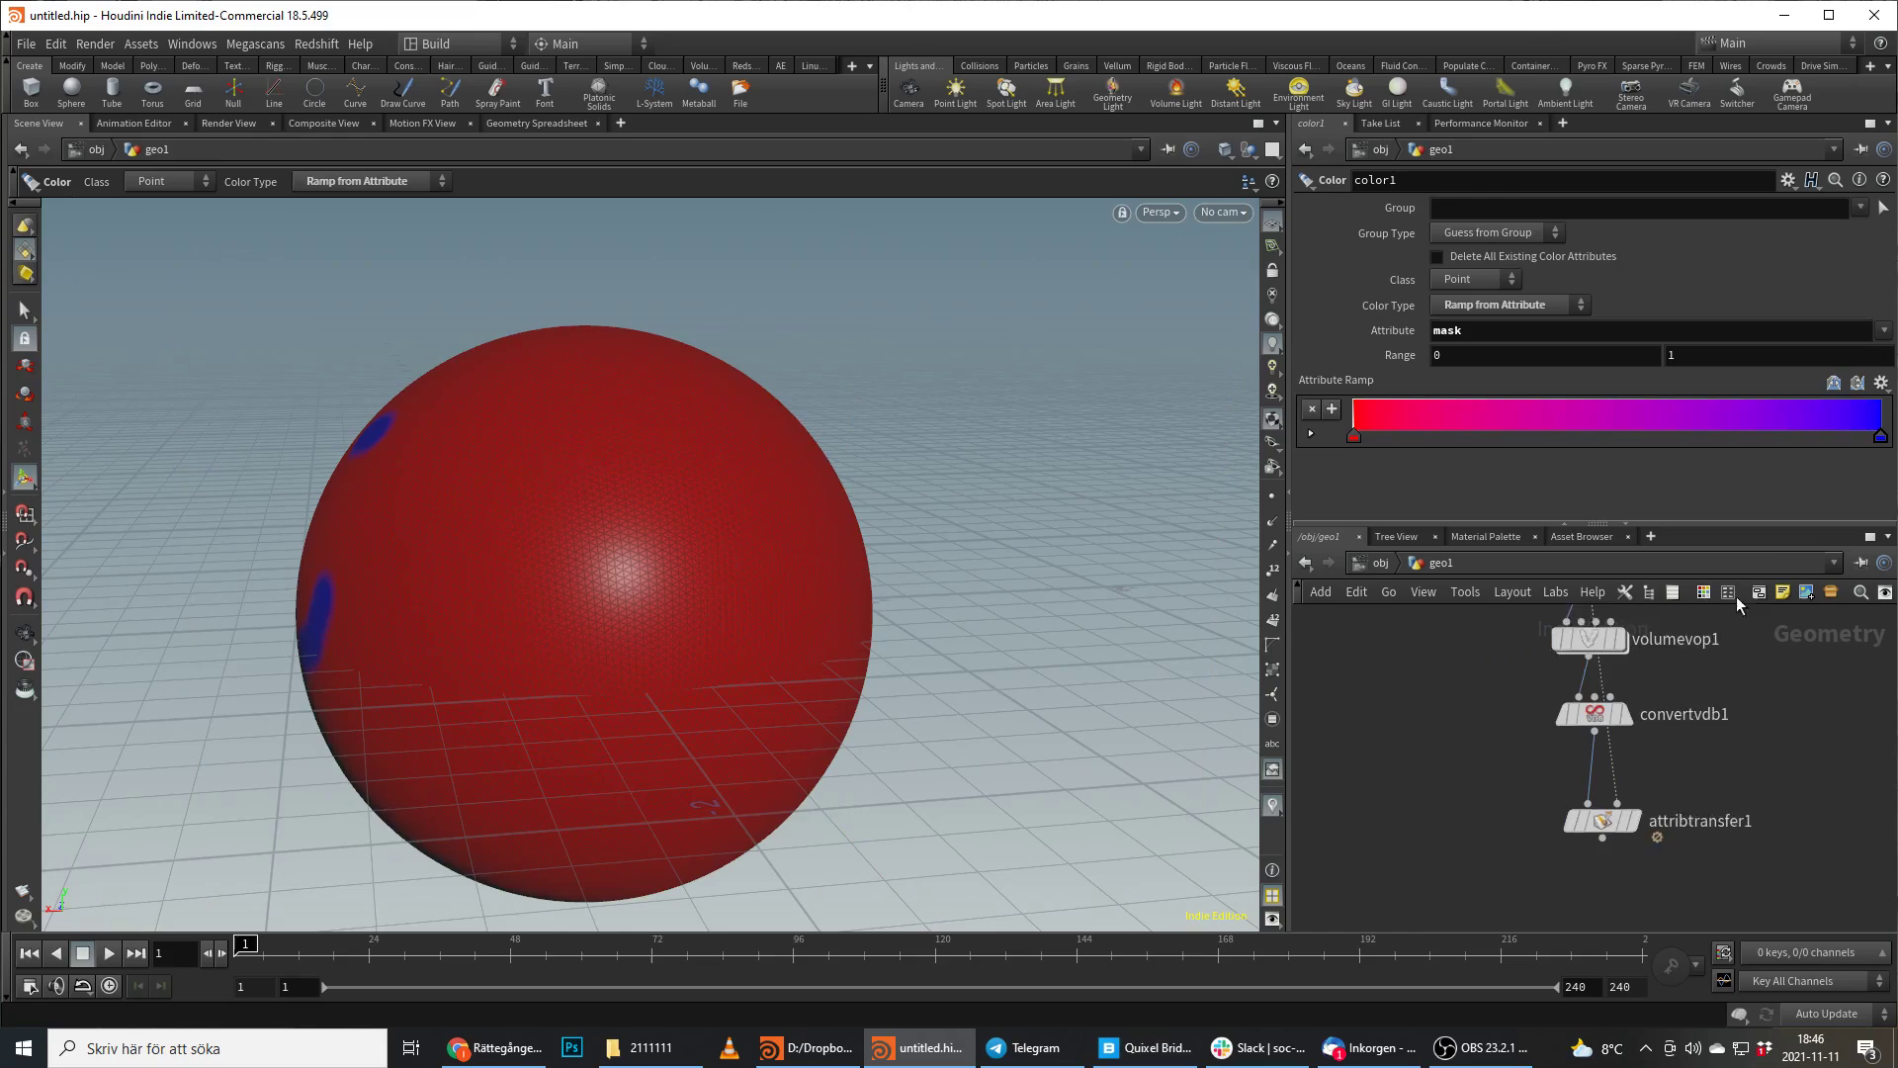
# Display the Attribute Transfer and enable its distance threshold of 10.
pyautogui.click(1604, 813)
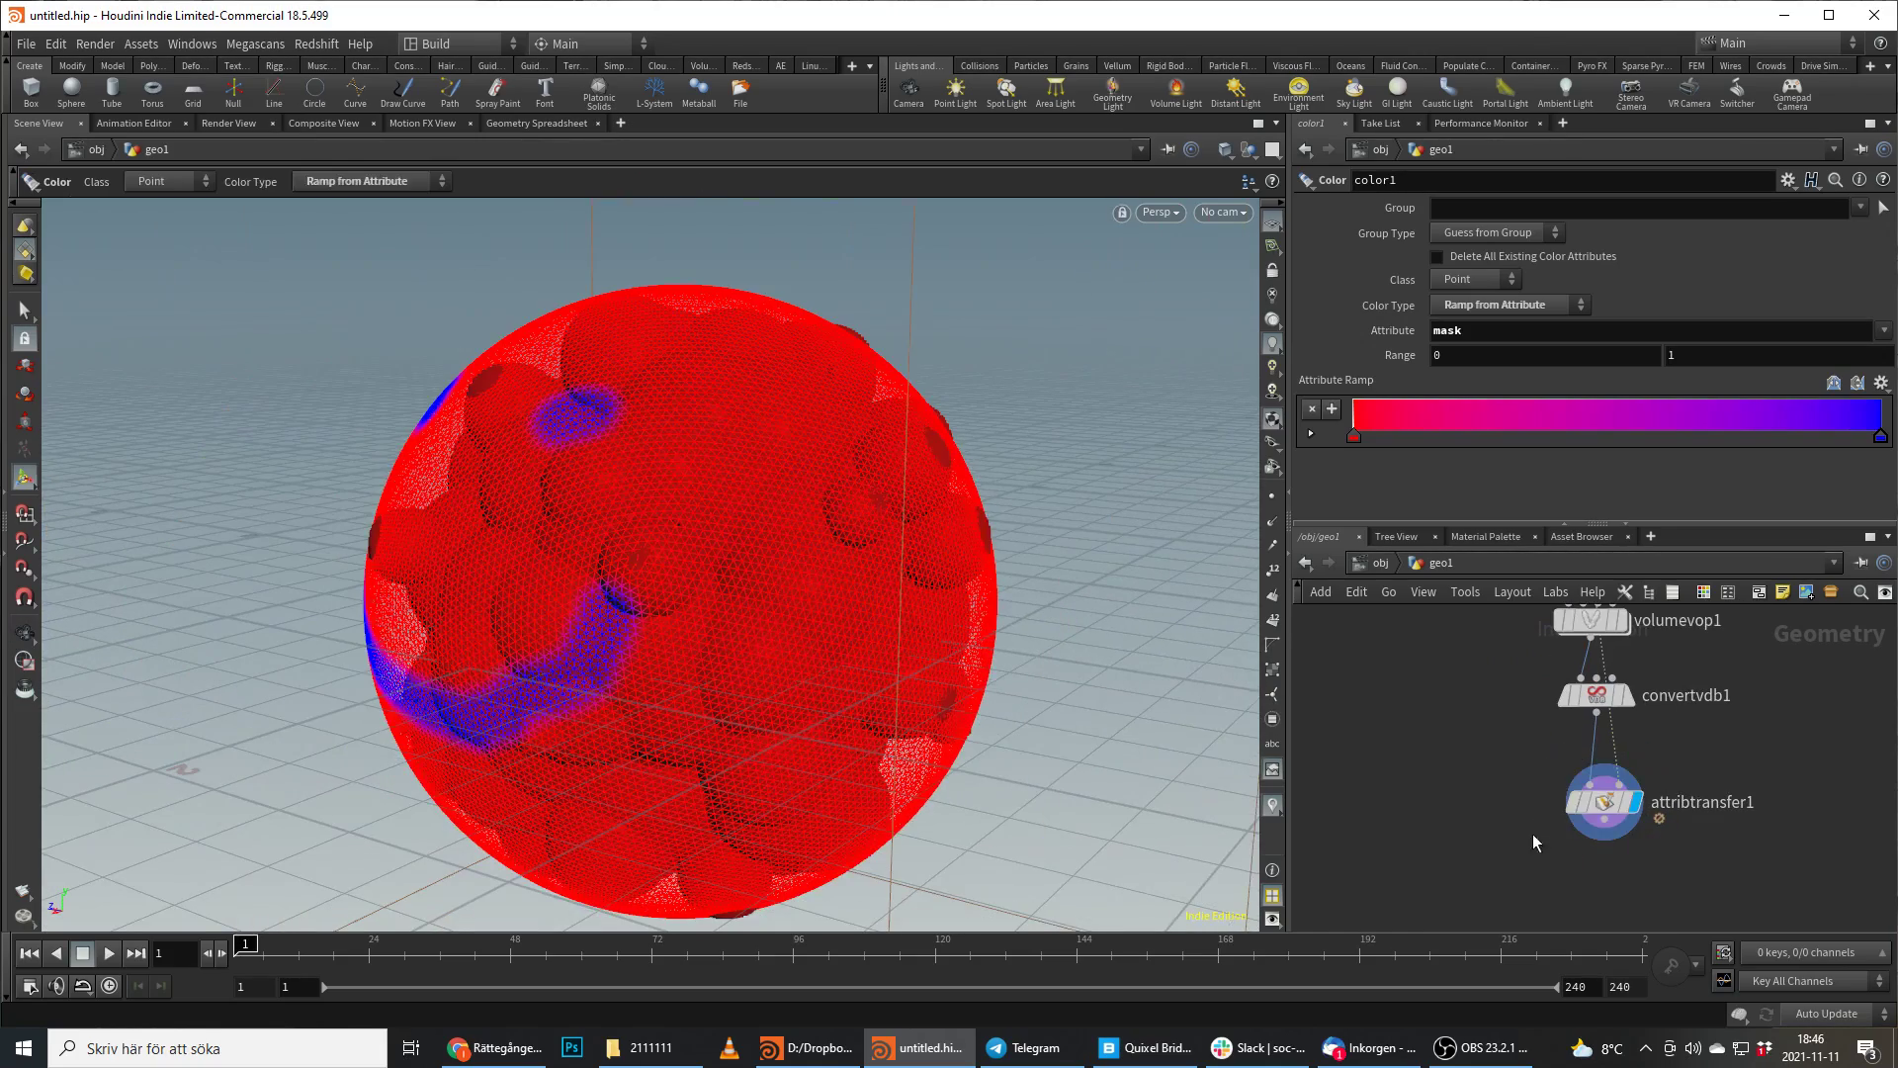
pyautogui.click(1603, 784)
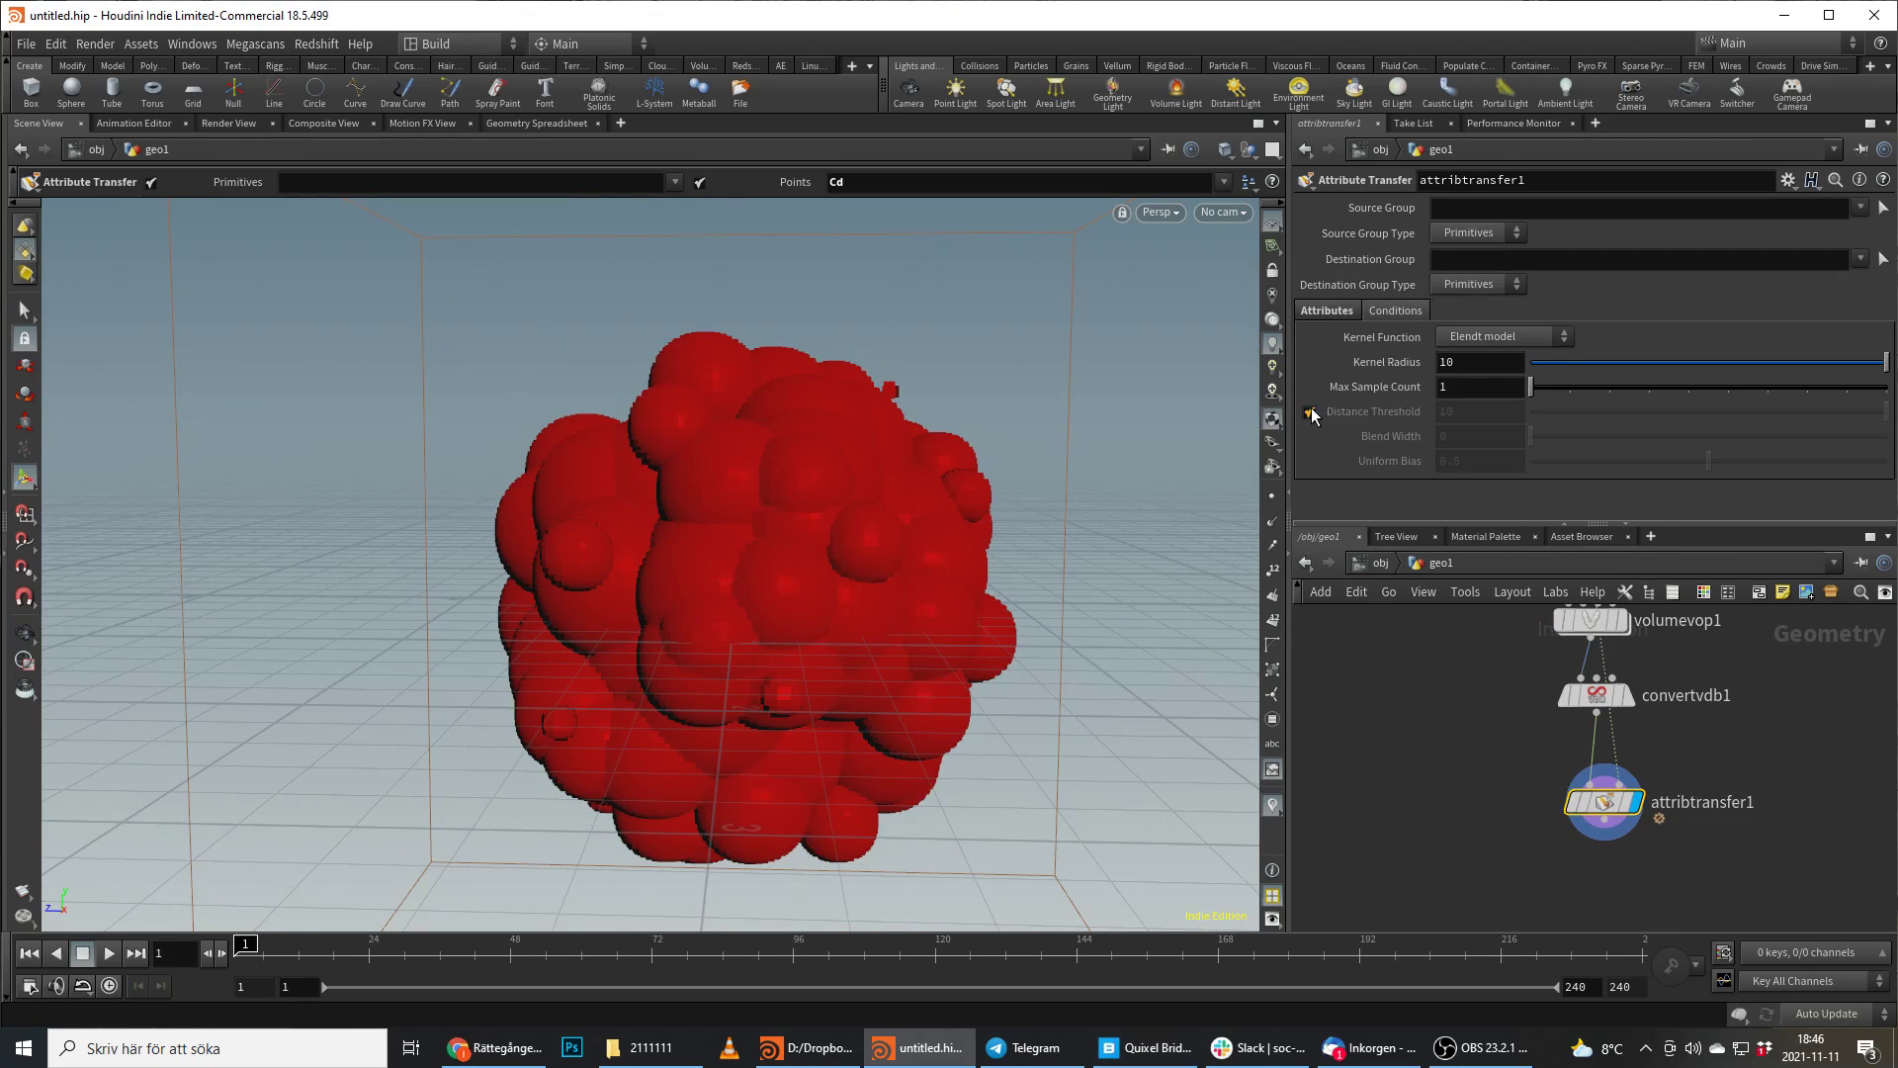
pyautogui.click(1311, 411)
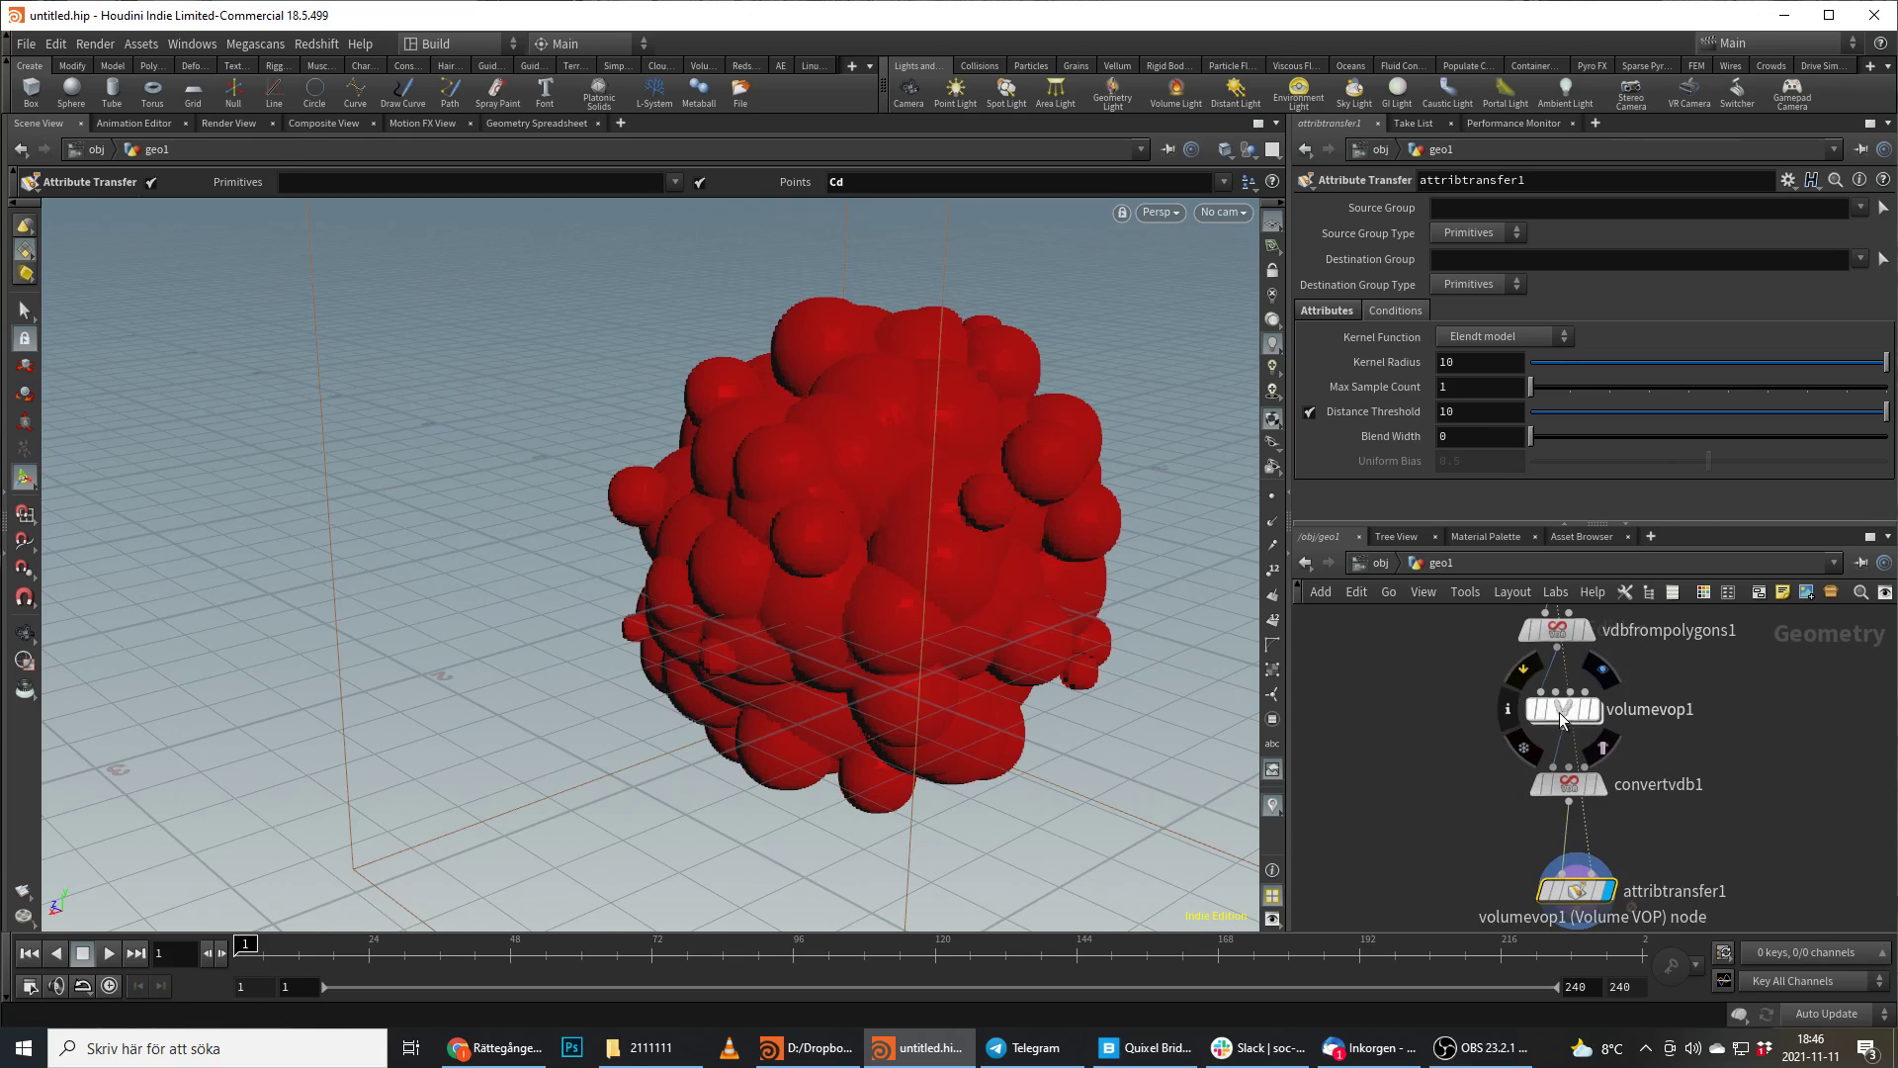
# Inspect volumevop1, color1 and convertvdb1, then display vdbfrompolygons1.
pyautogui.doubleClick(1562, 708)
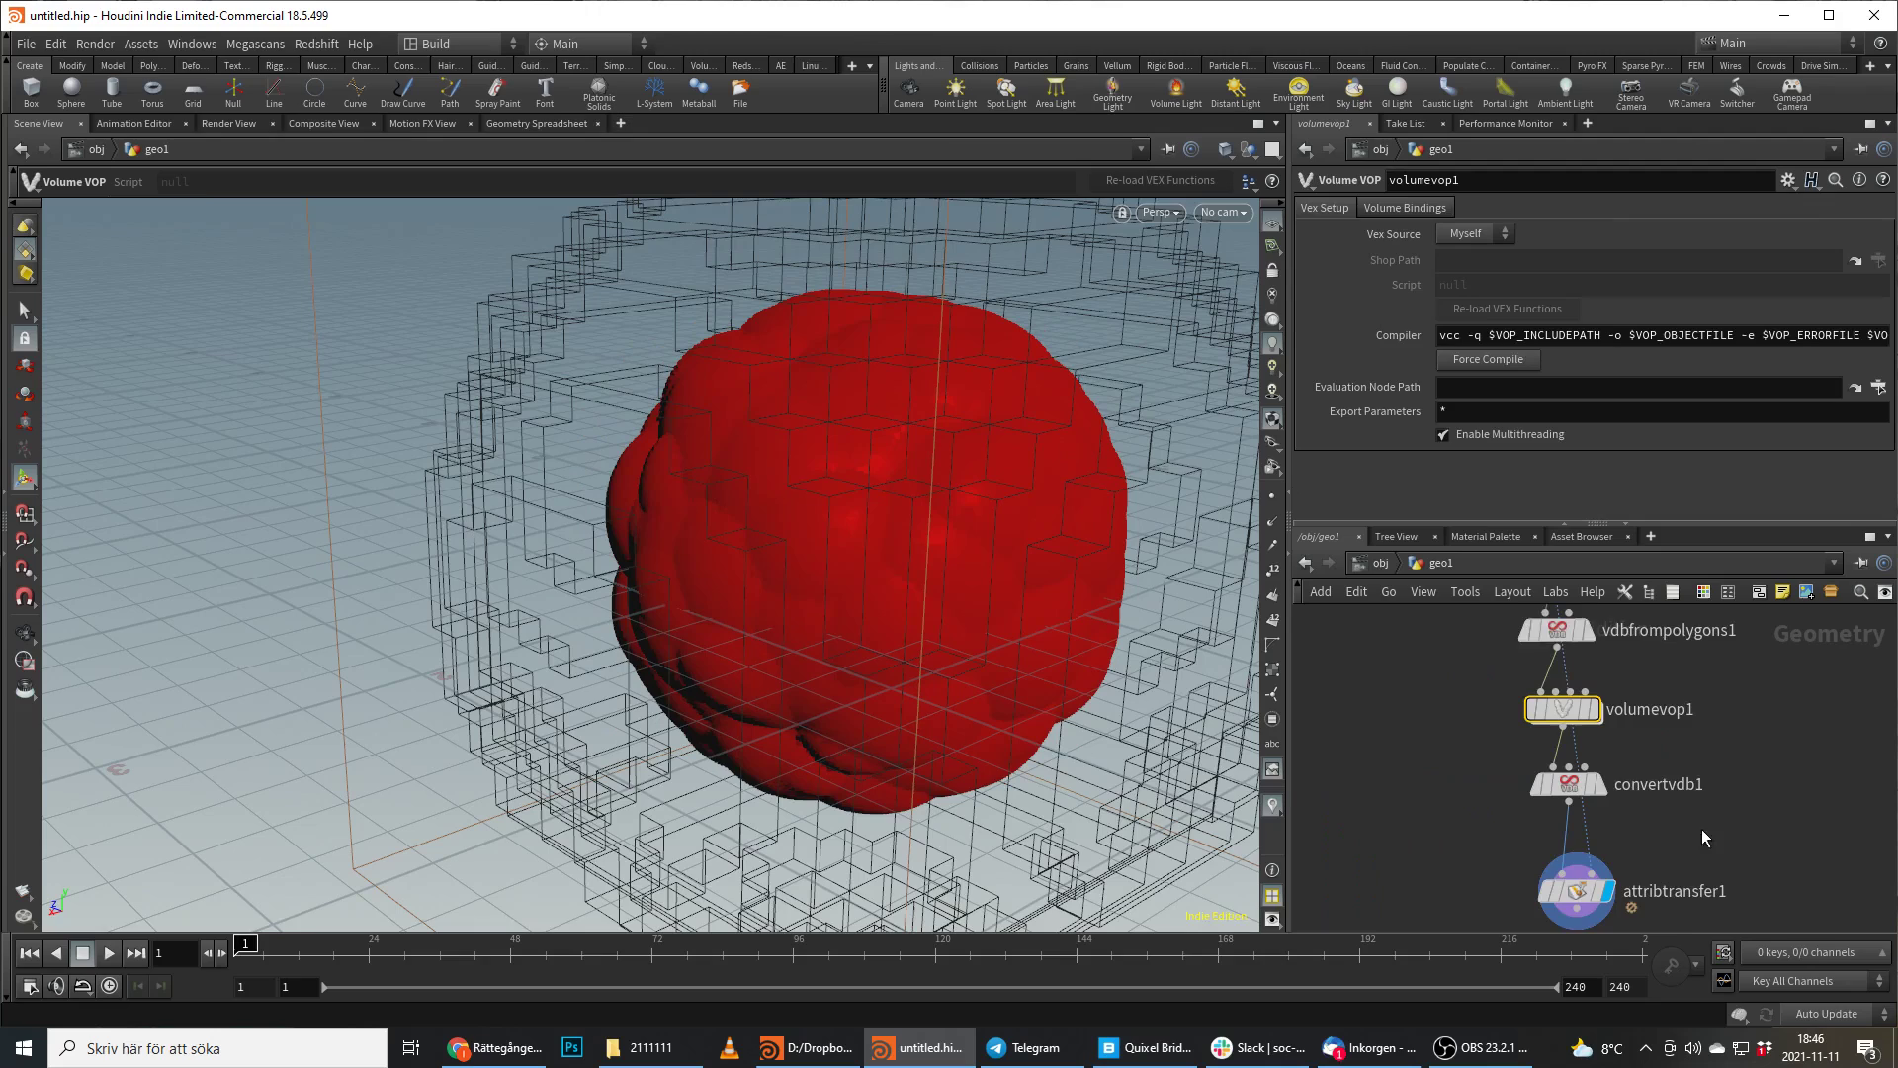
pyautogui.click(1575, 890)
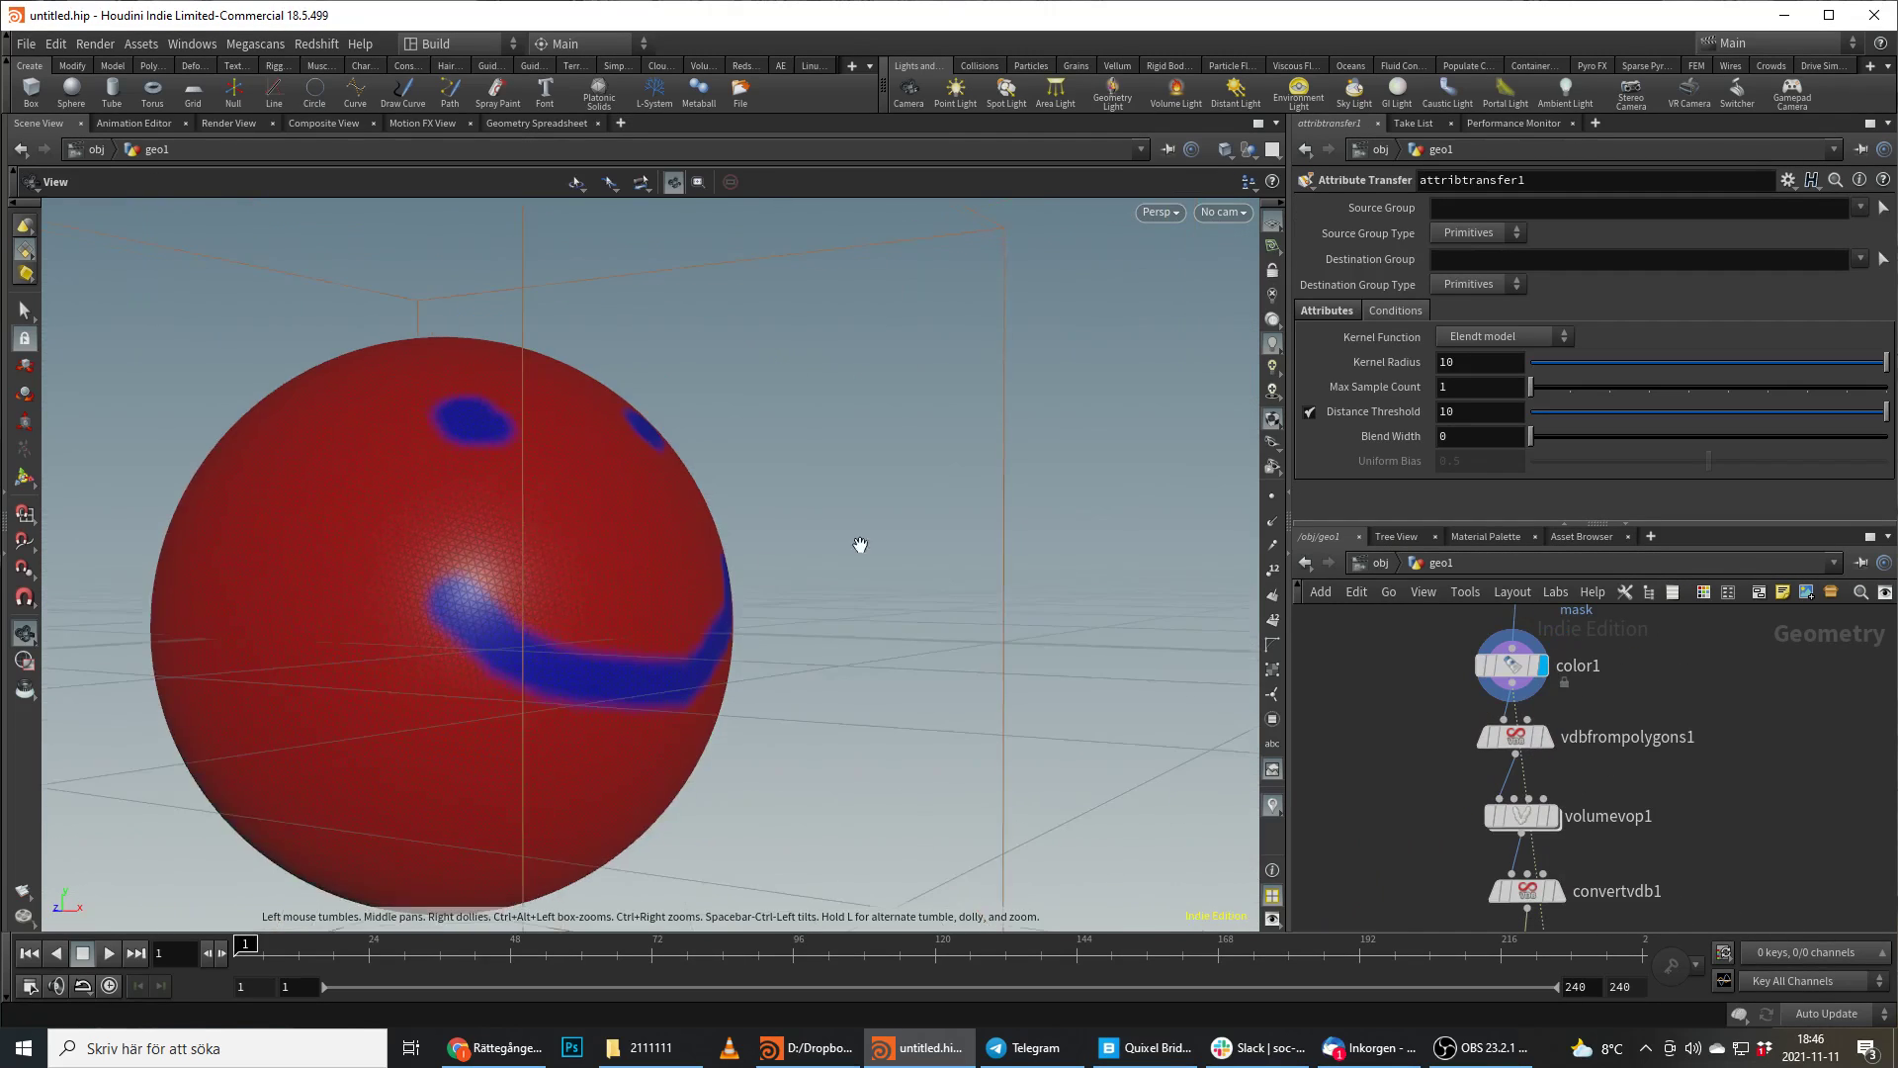
pyautogui.click(1512, 883)
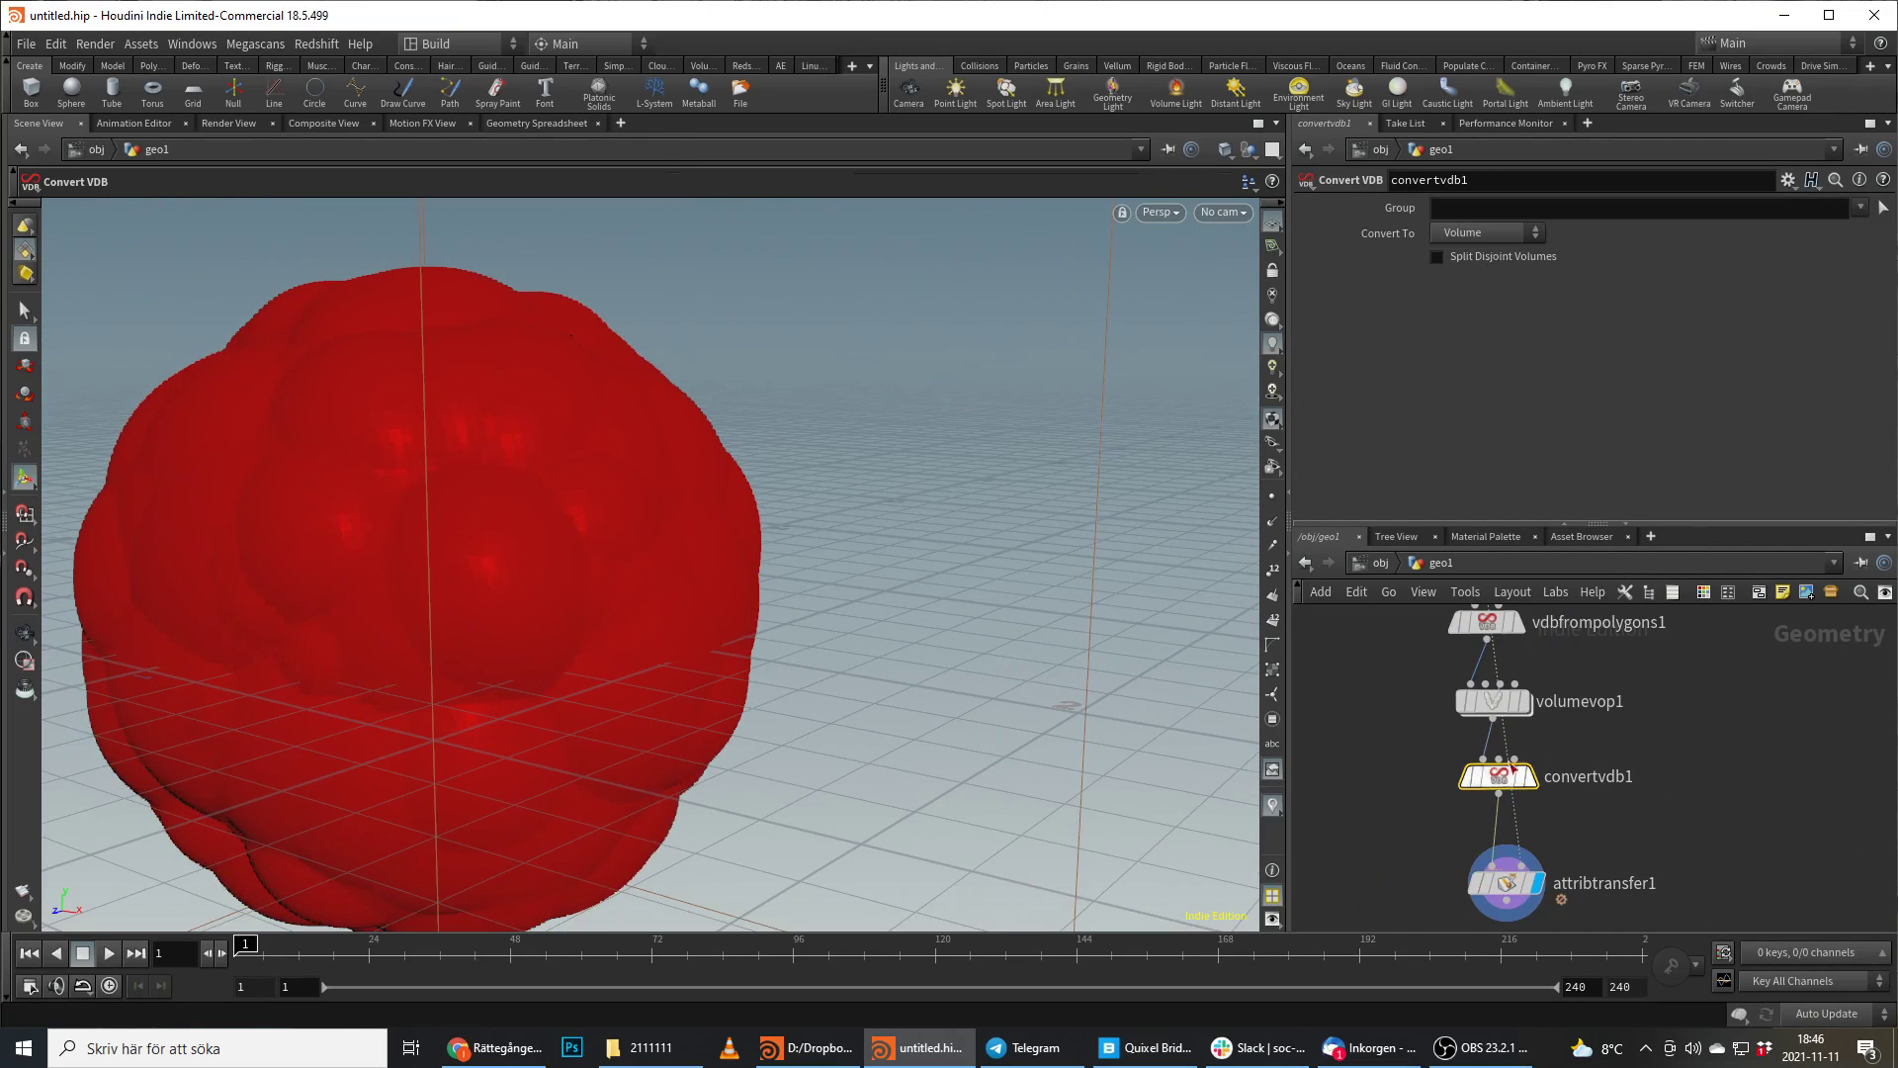
pyautogui.click(1488, 231)
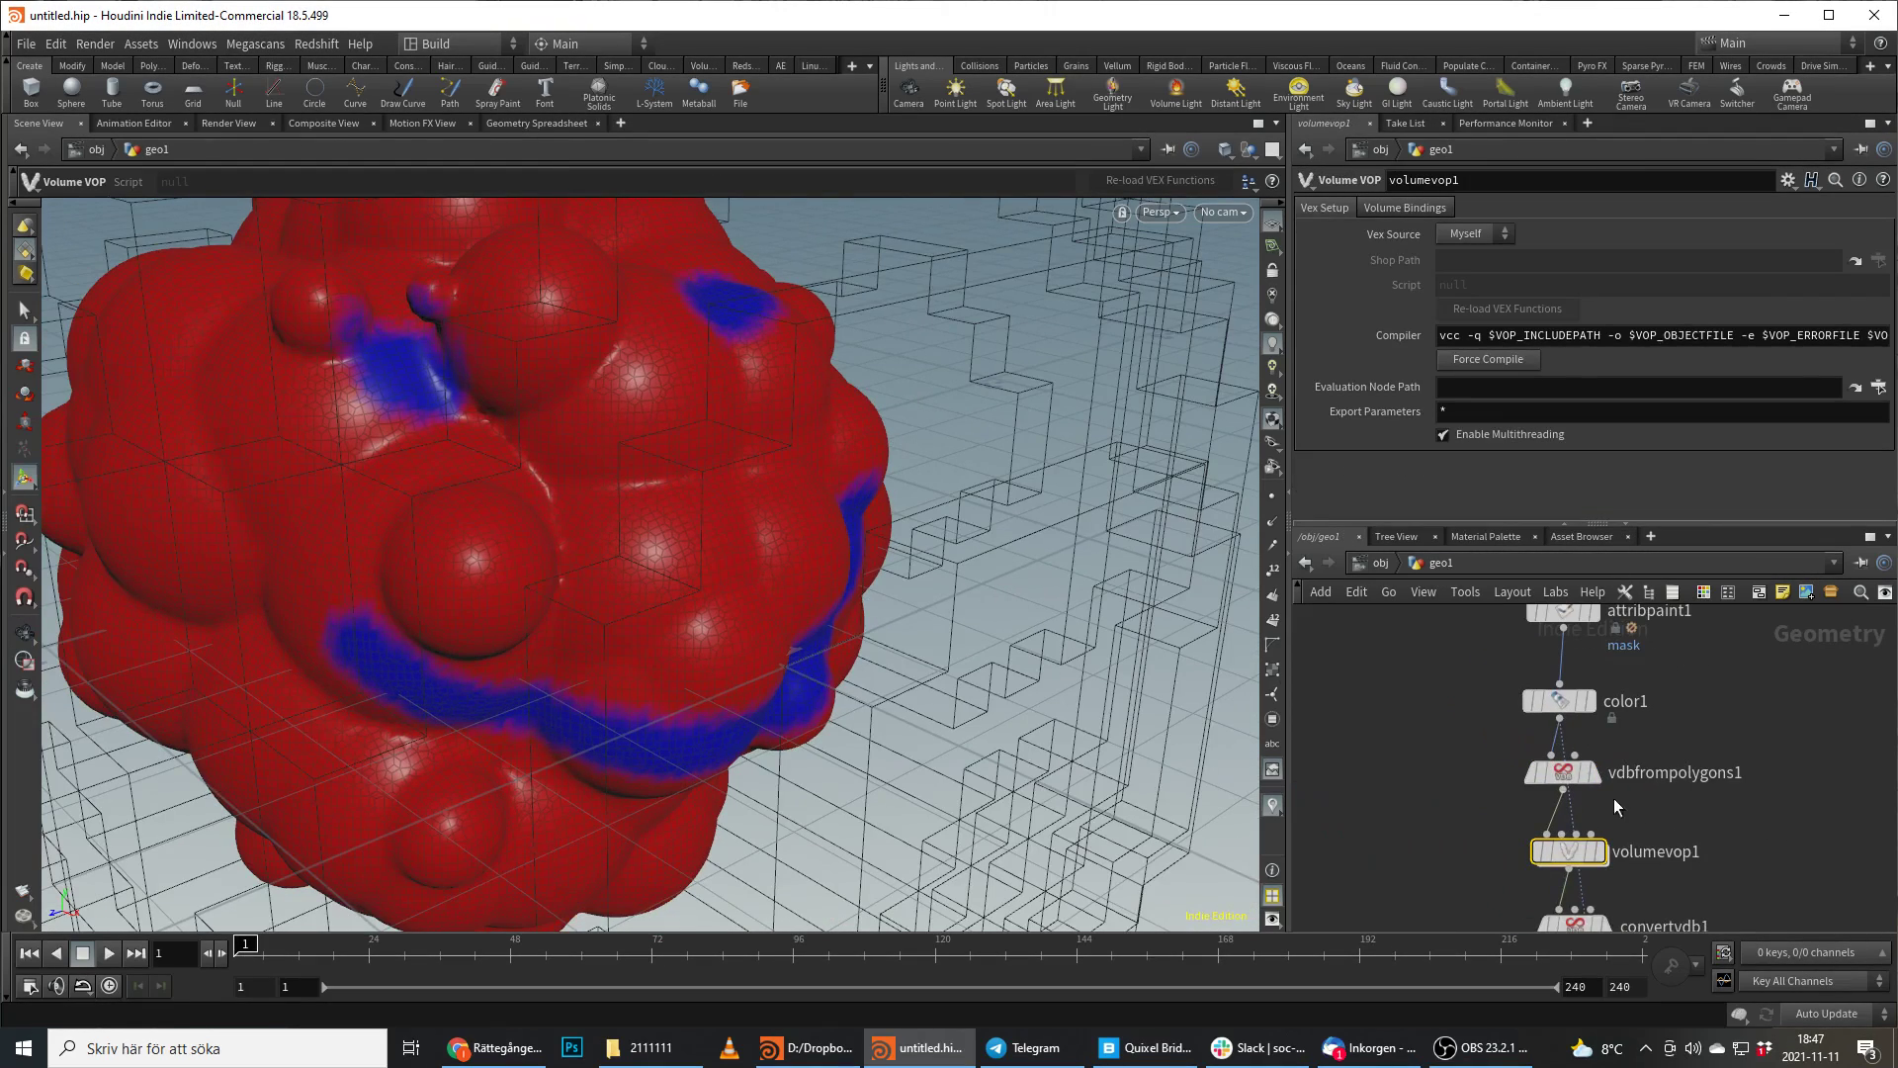
pyautogui.click(1564, 773)
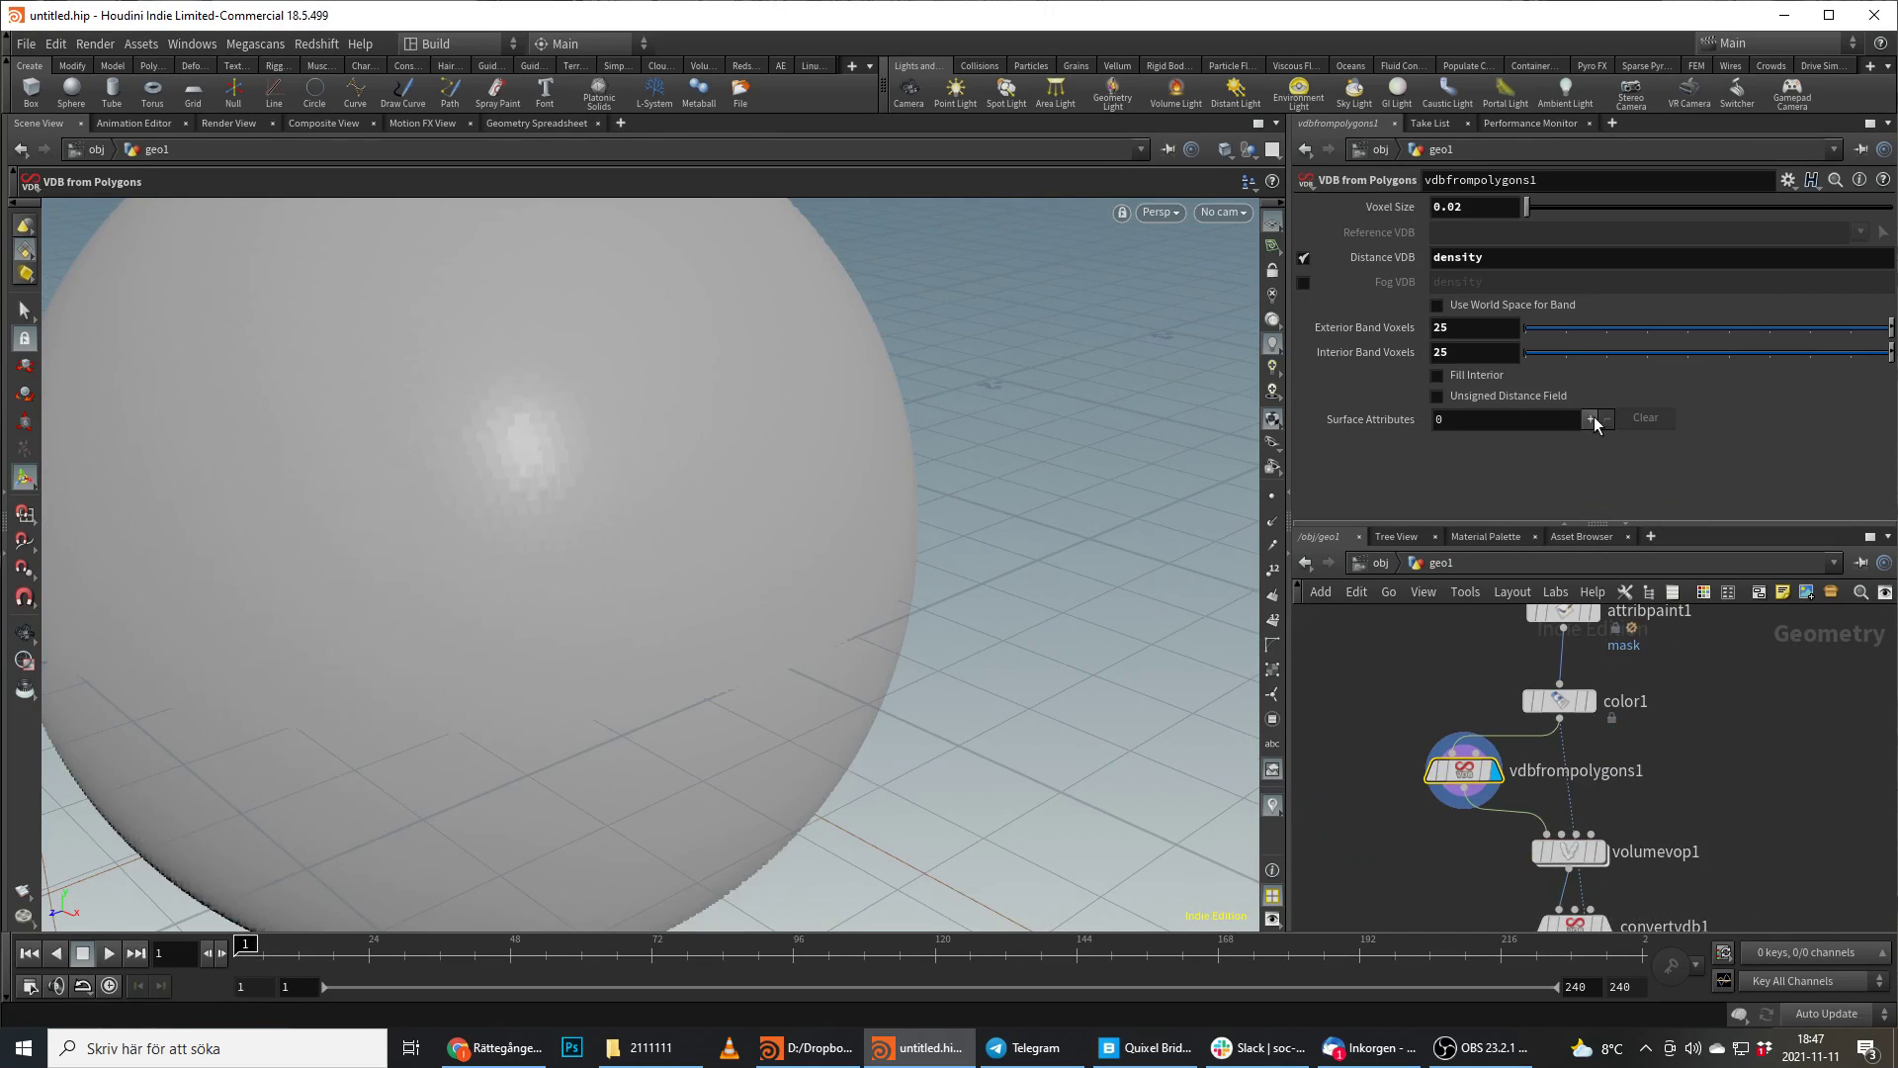
# Add point.Cd as a surface attribute on VDB from Polygons.
pyautogui.click(1593, 419)
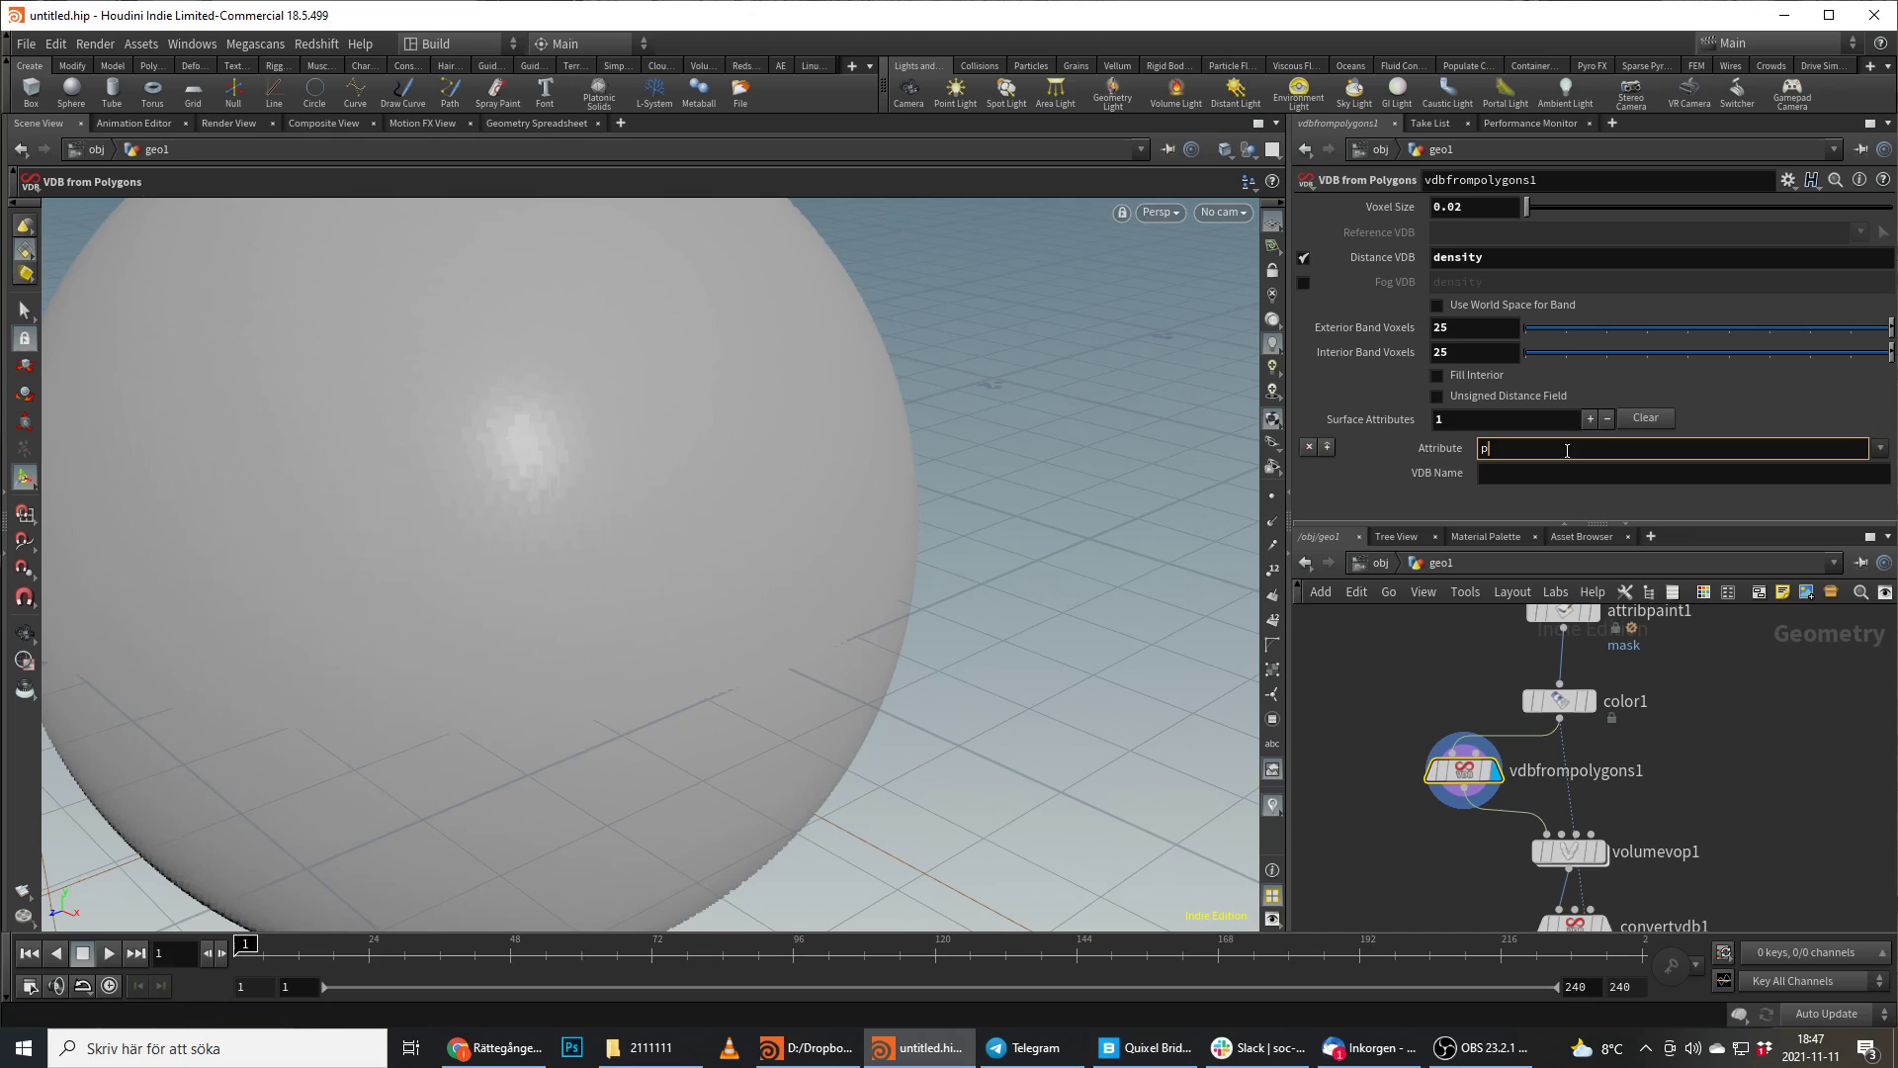
pyautogui.write('oint.')
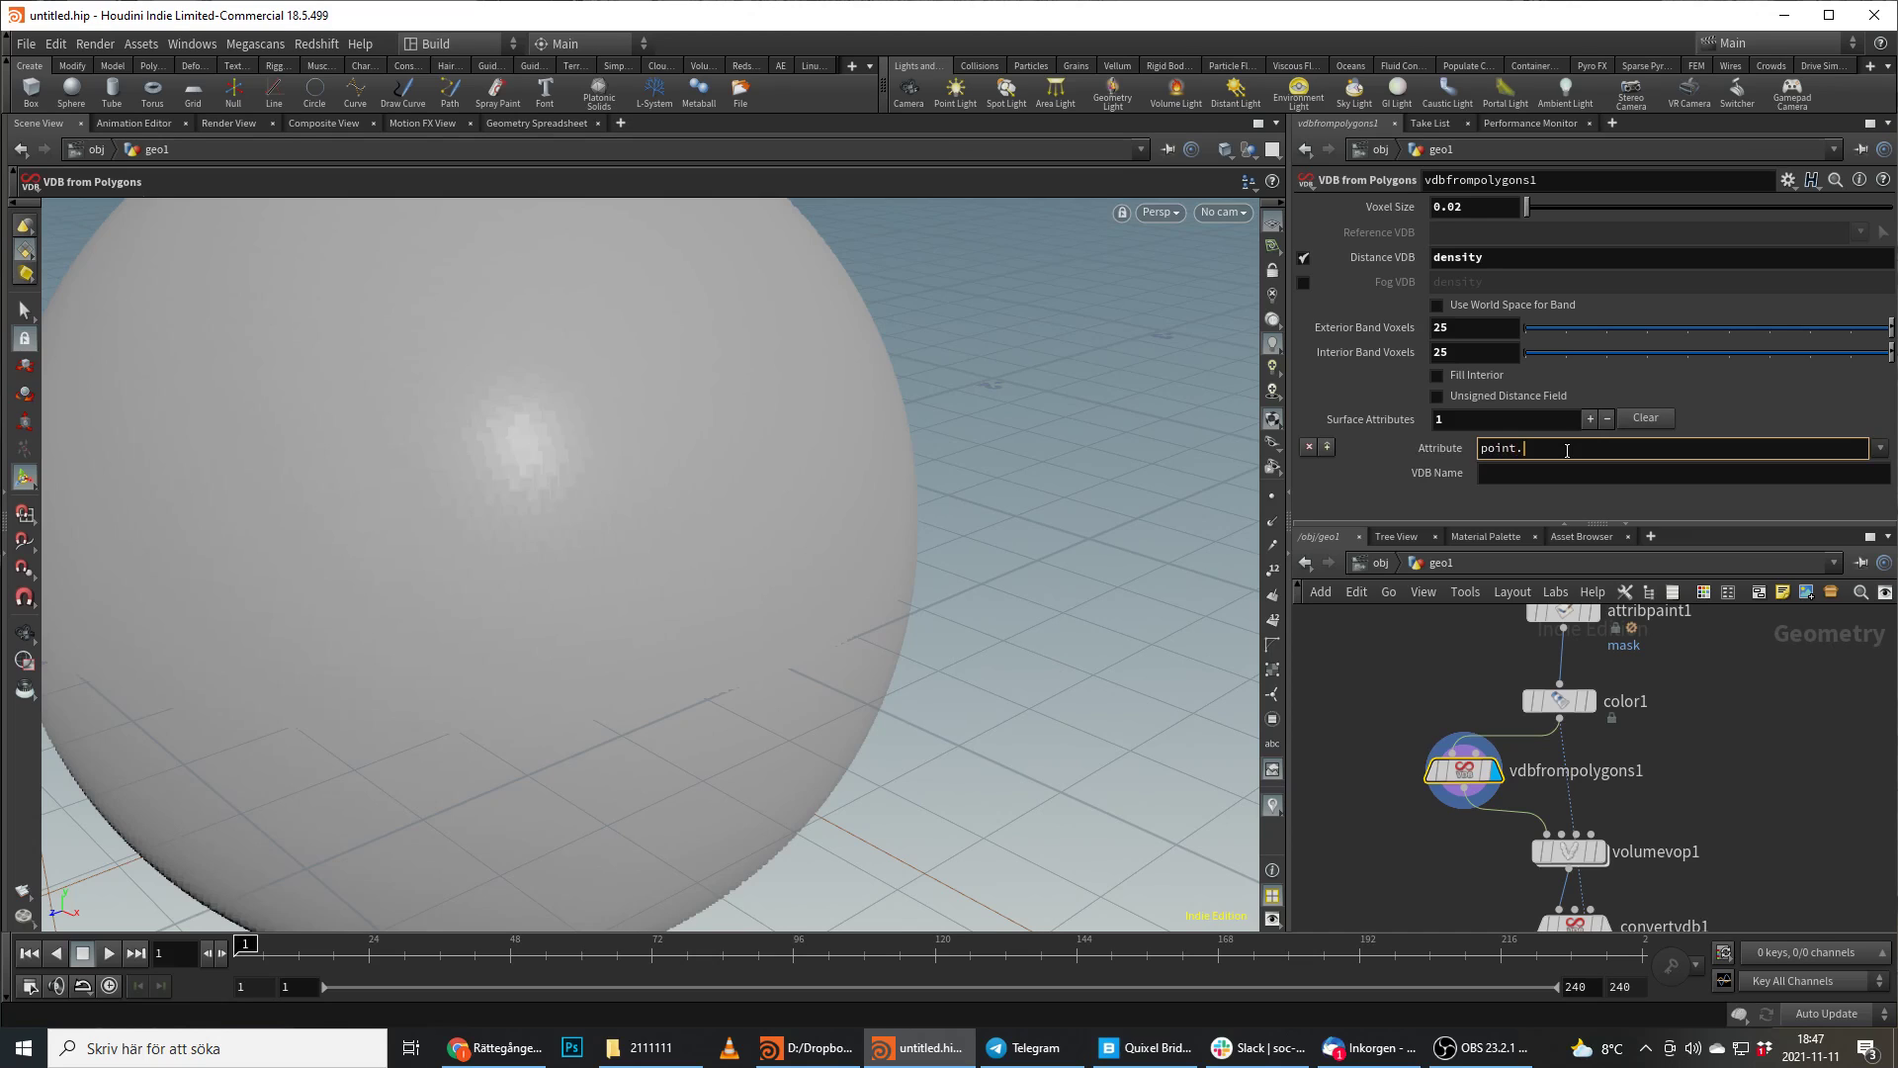
pyautogui.write('Cd')
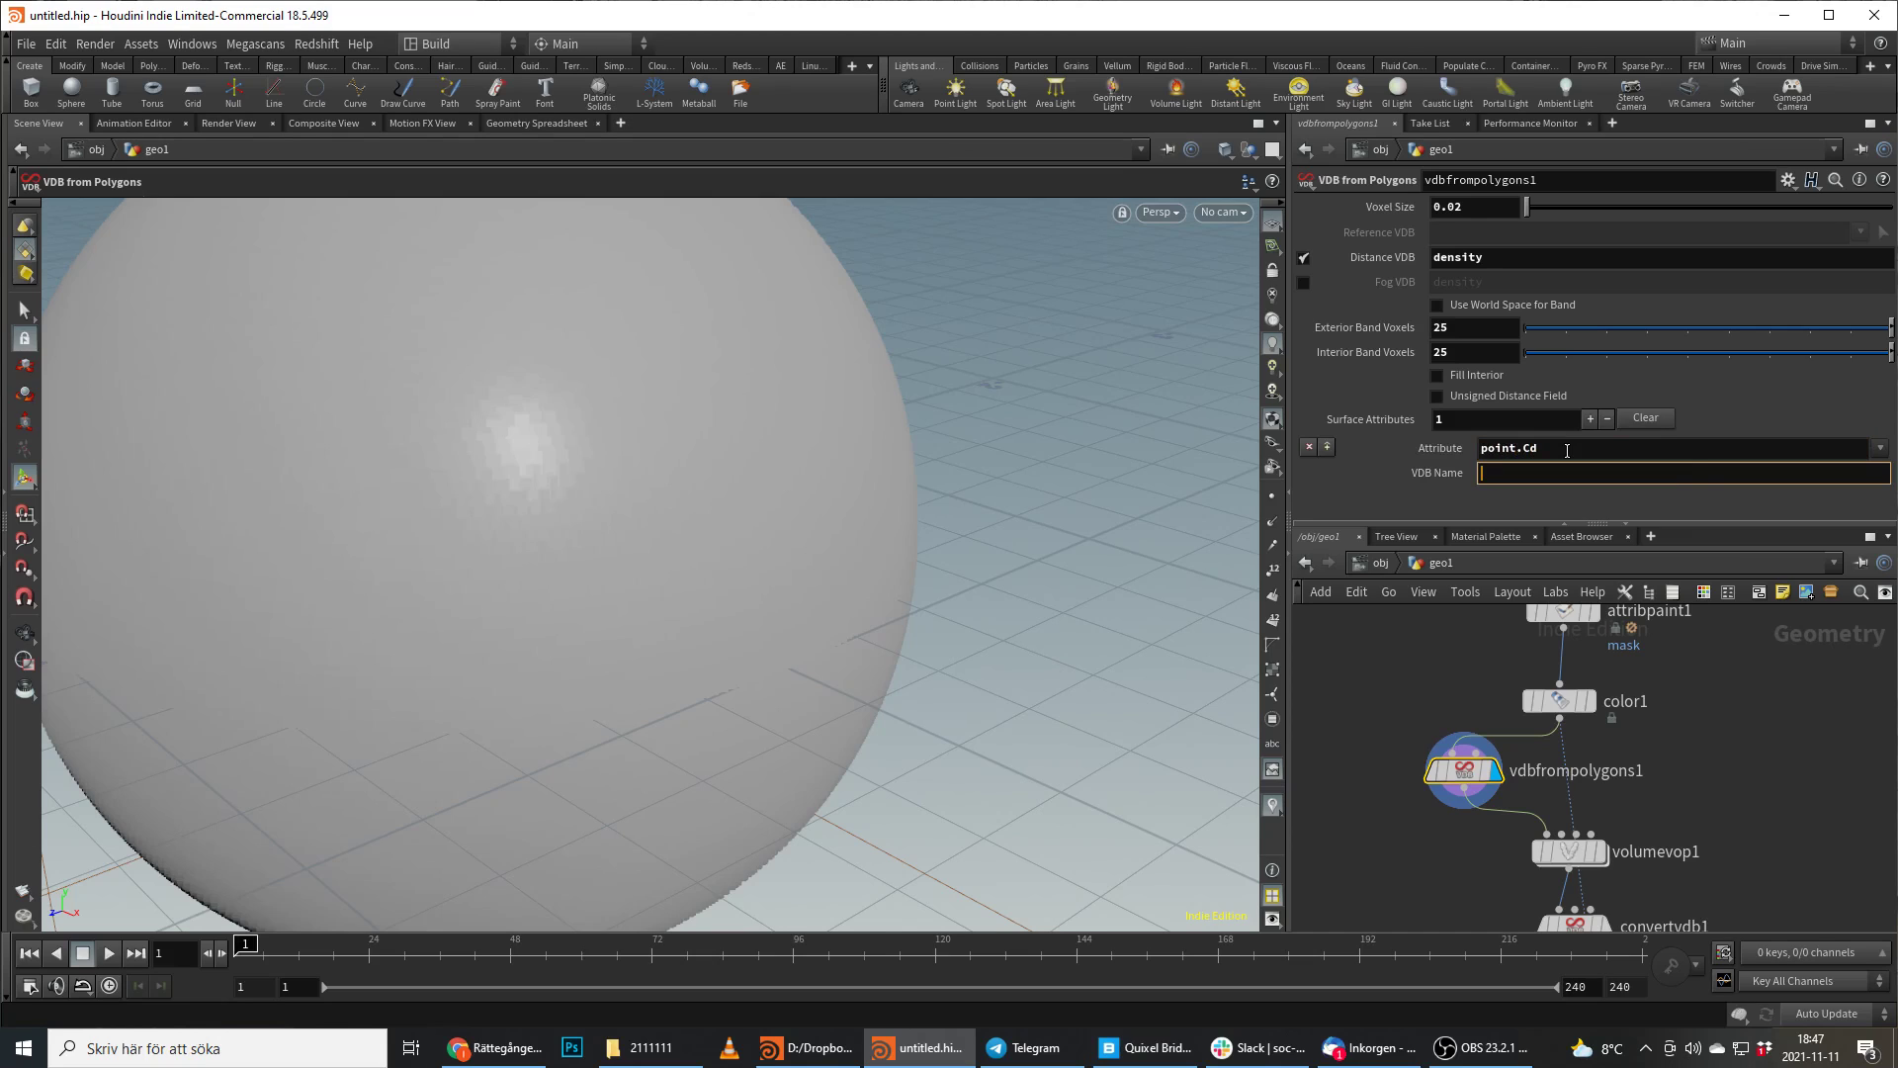
pyautogui.write('Vd')
pyautogui.write('vol s')
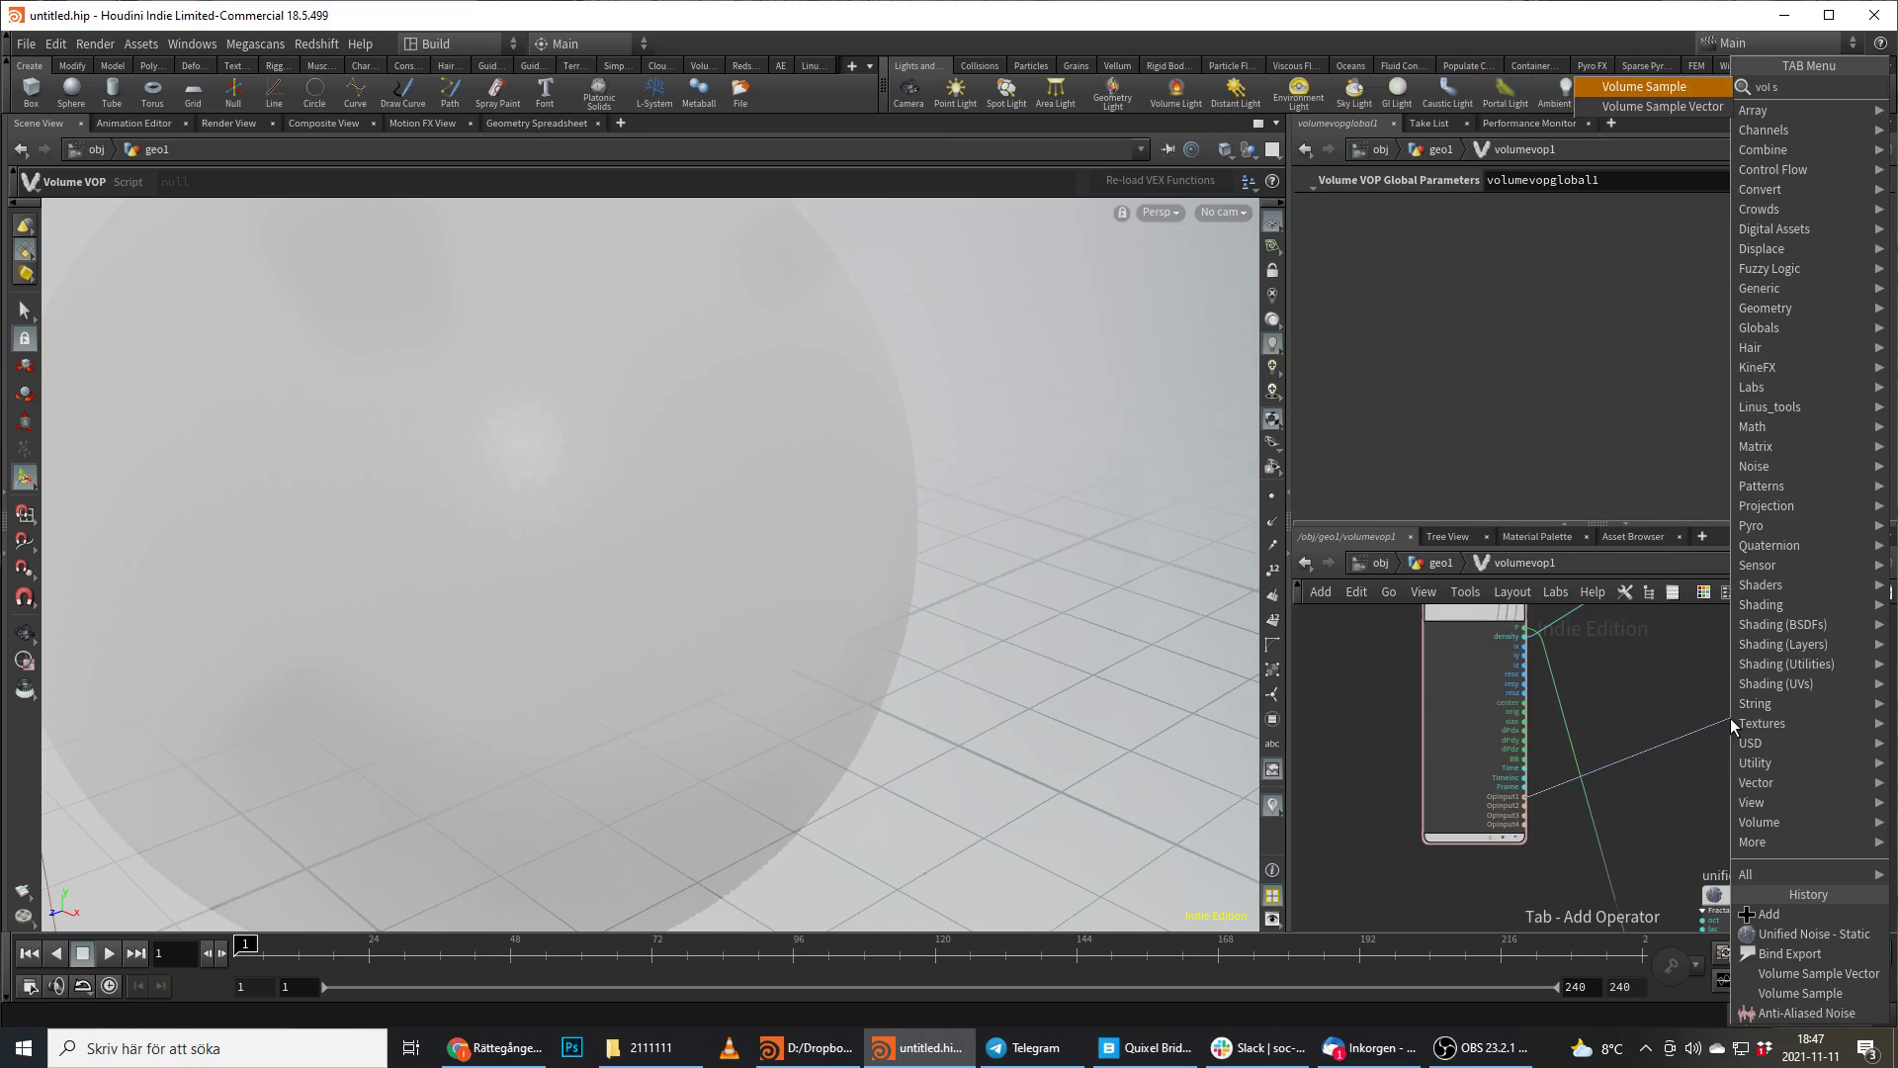
# Add a Volume Sample wired to OpInput2 and set the noise signature to 3D Input, 3D Noise.
pyautogui.click(1773, 993)
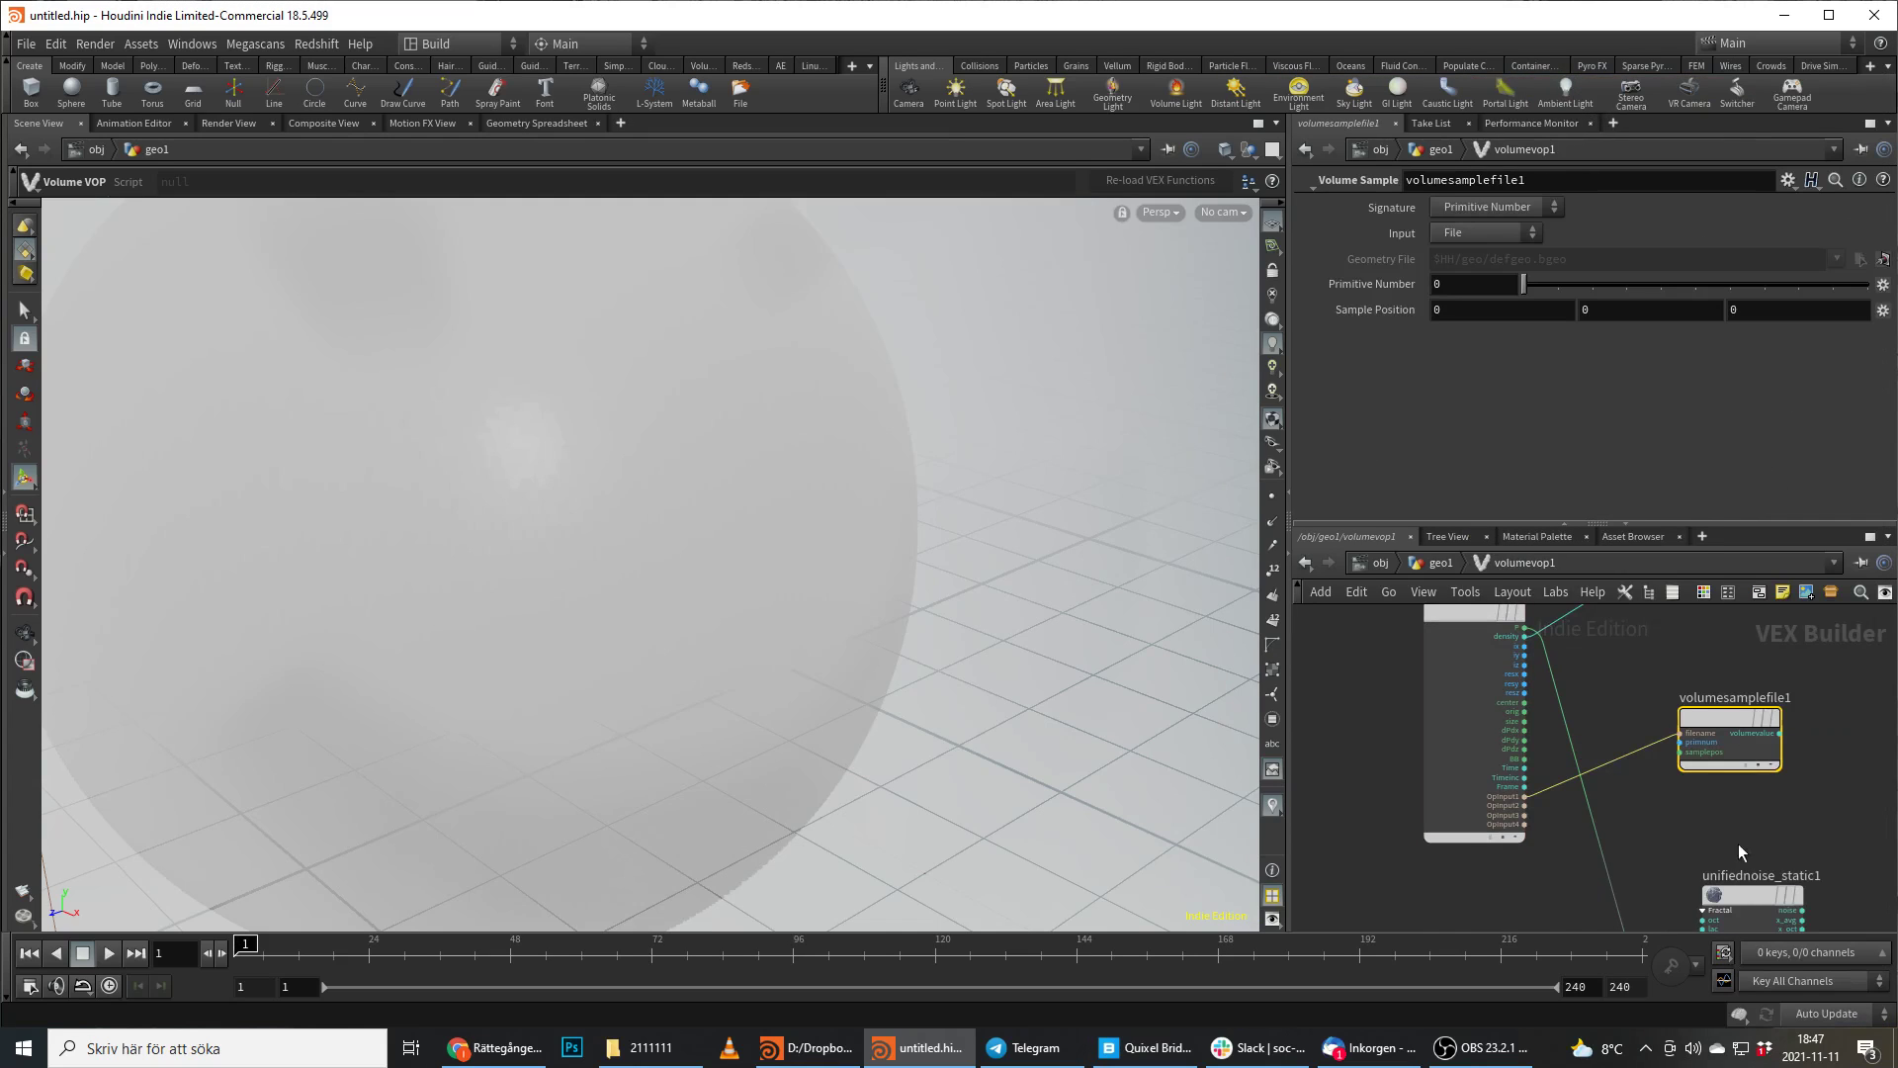
pyautogui.moveTo(1547, 676)
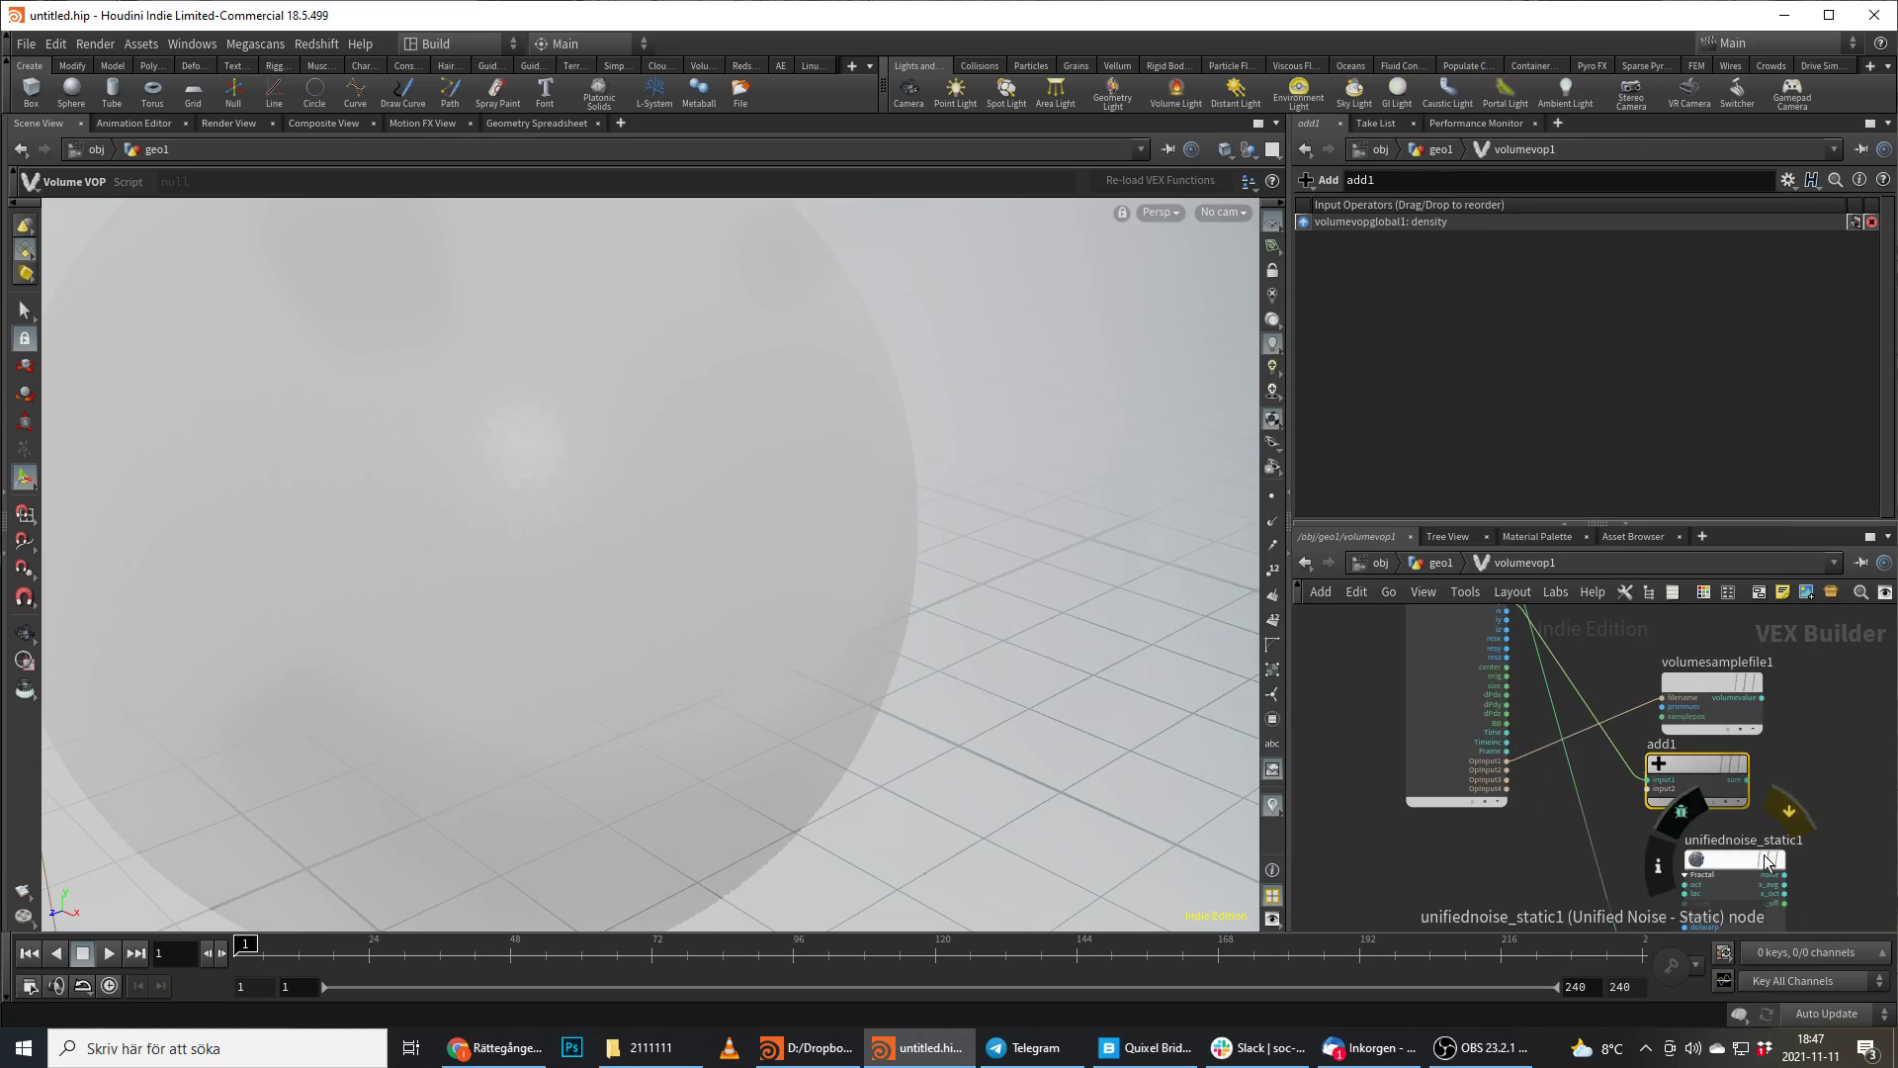
pyautogui.click(1719, 859)
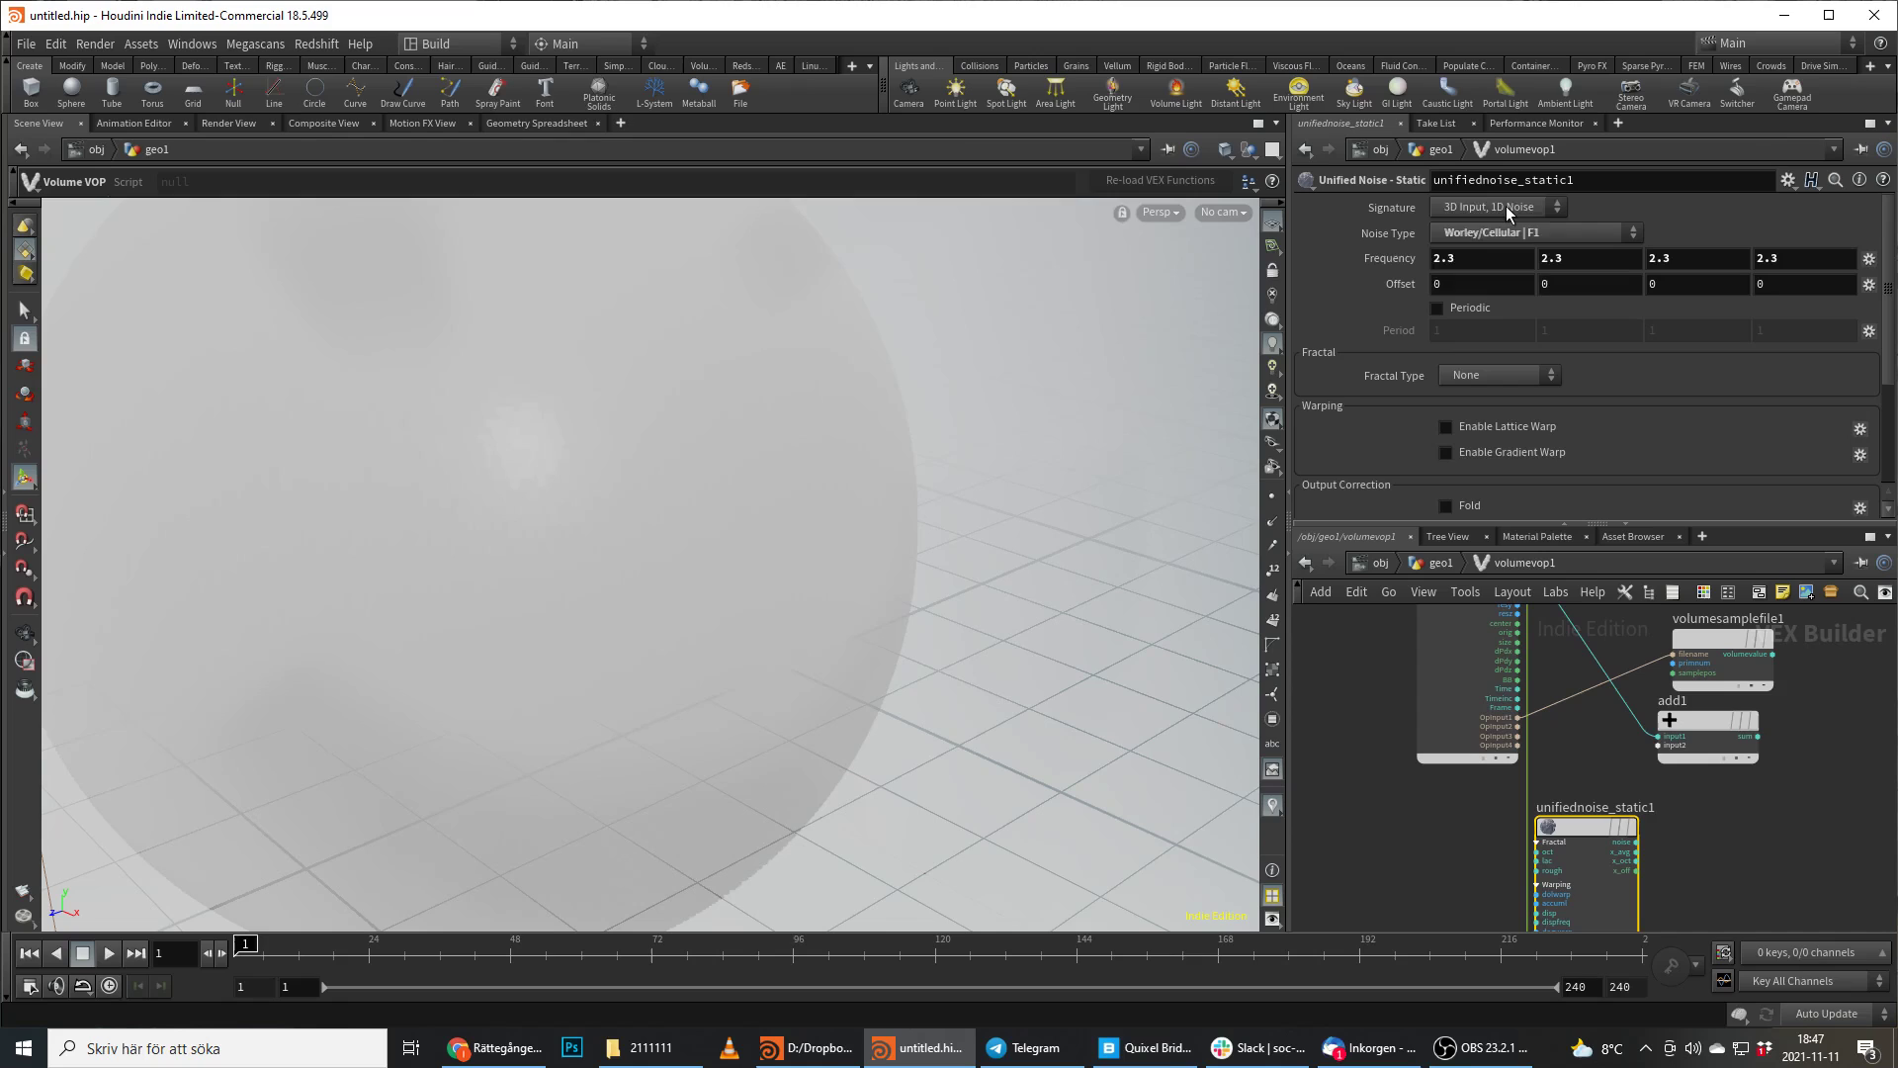
pyautogui.click(1495, 207)
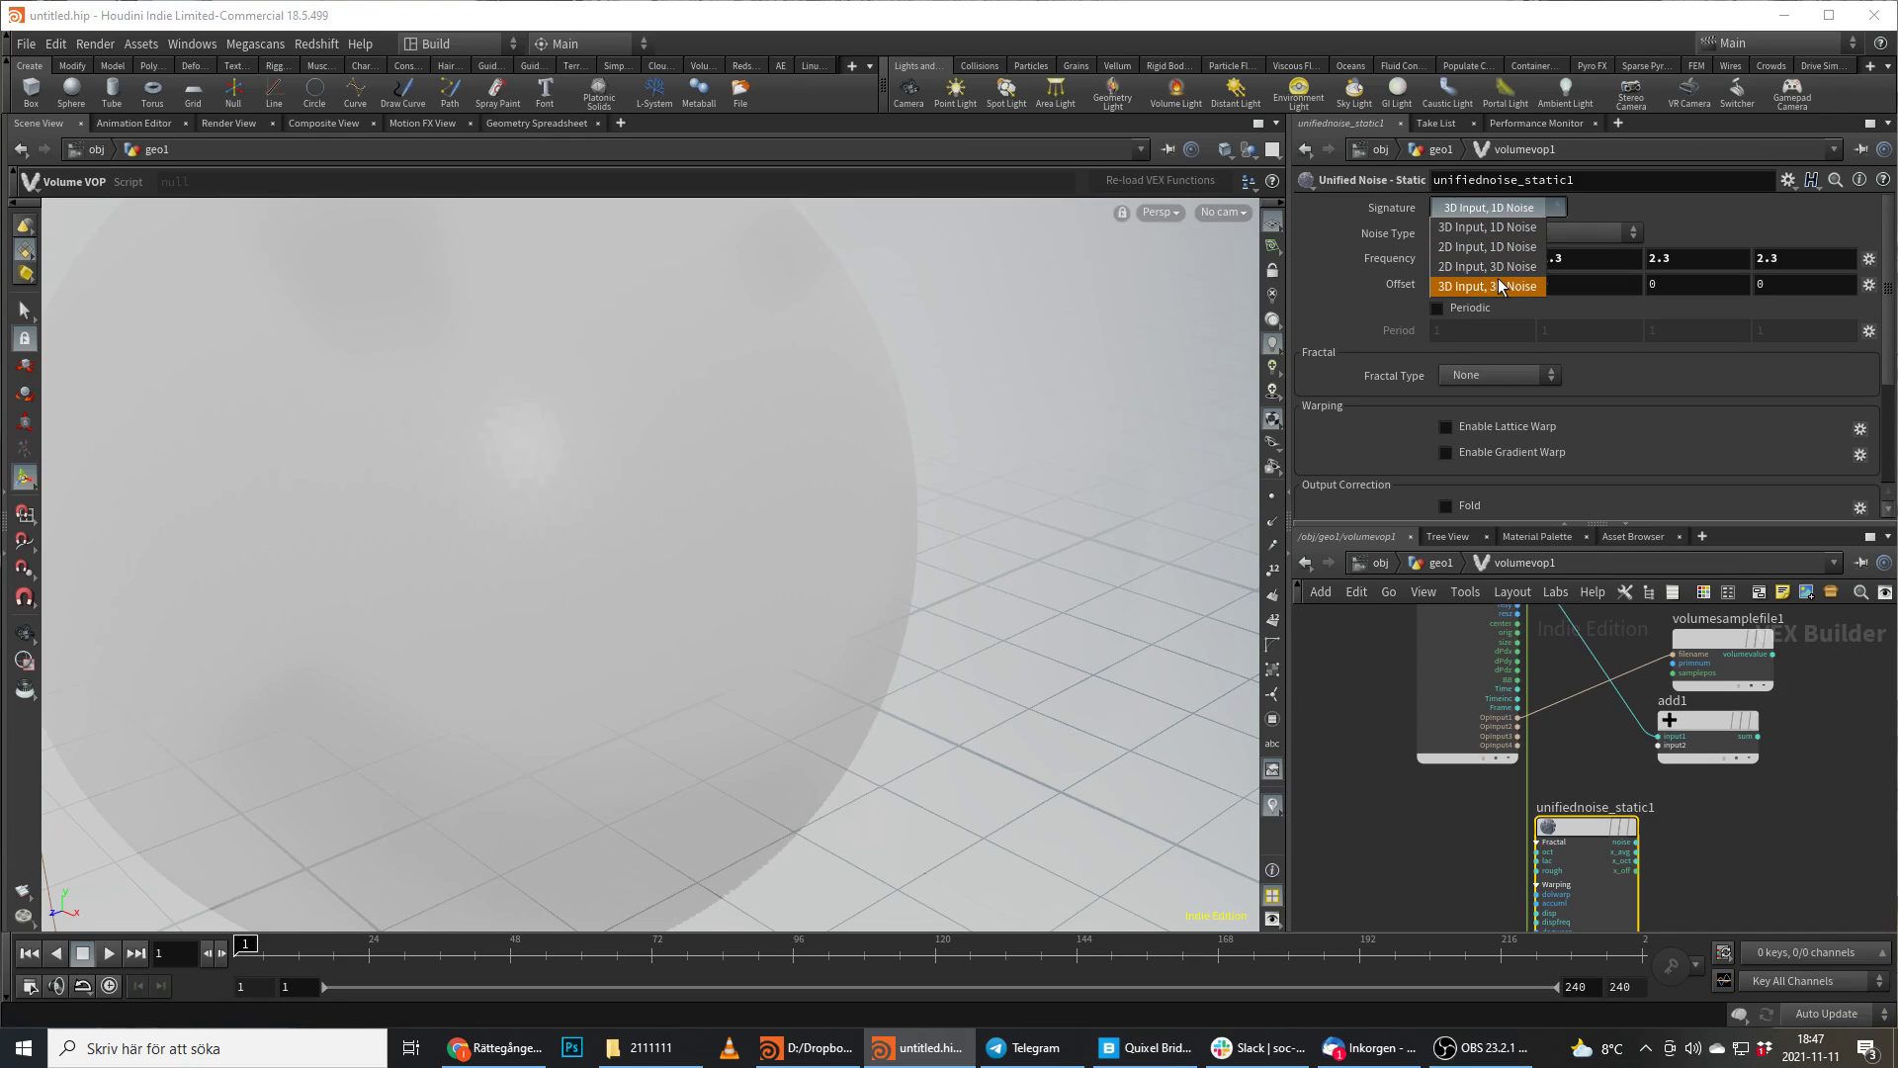
pyautogui.click(1487, 286)
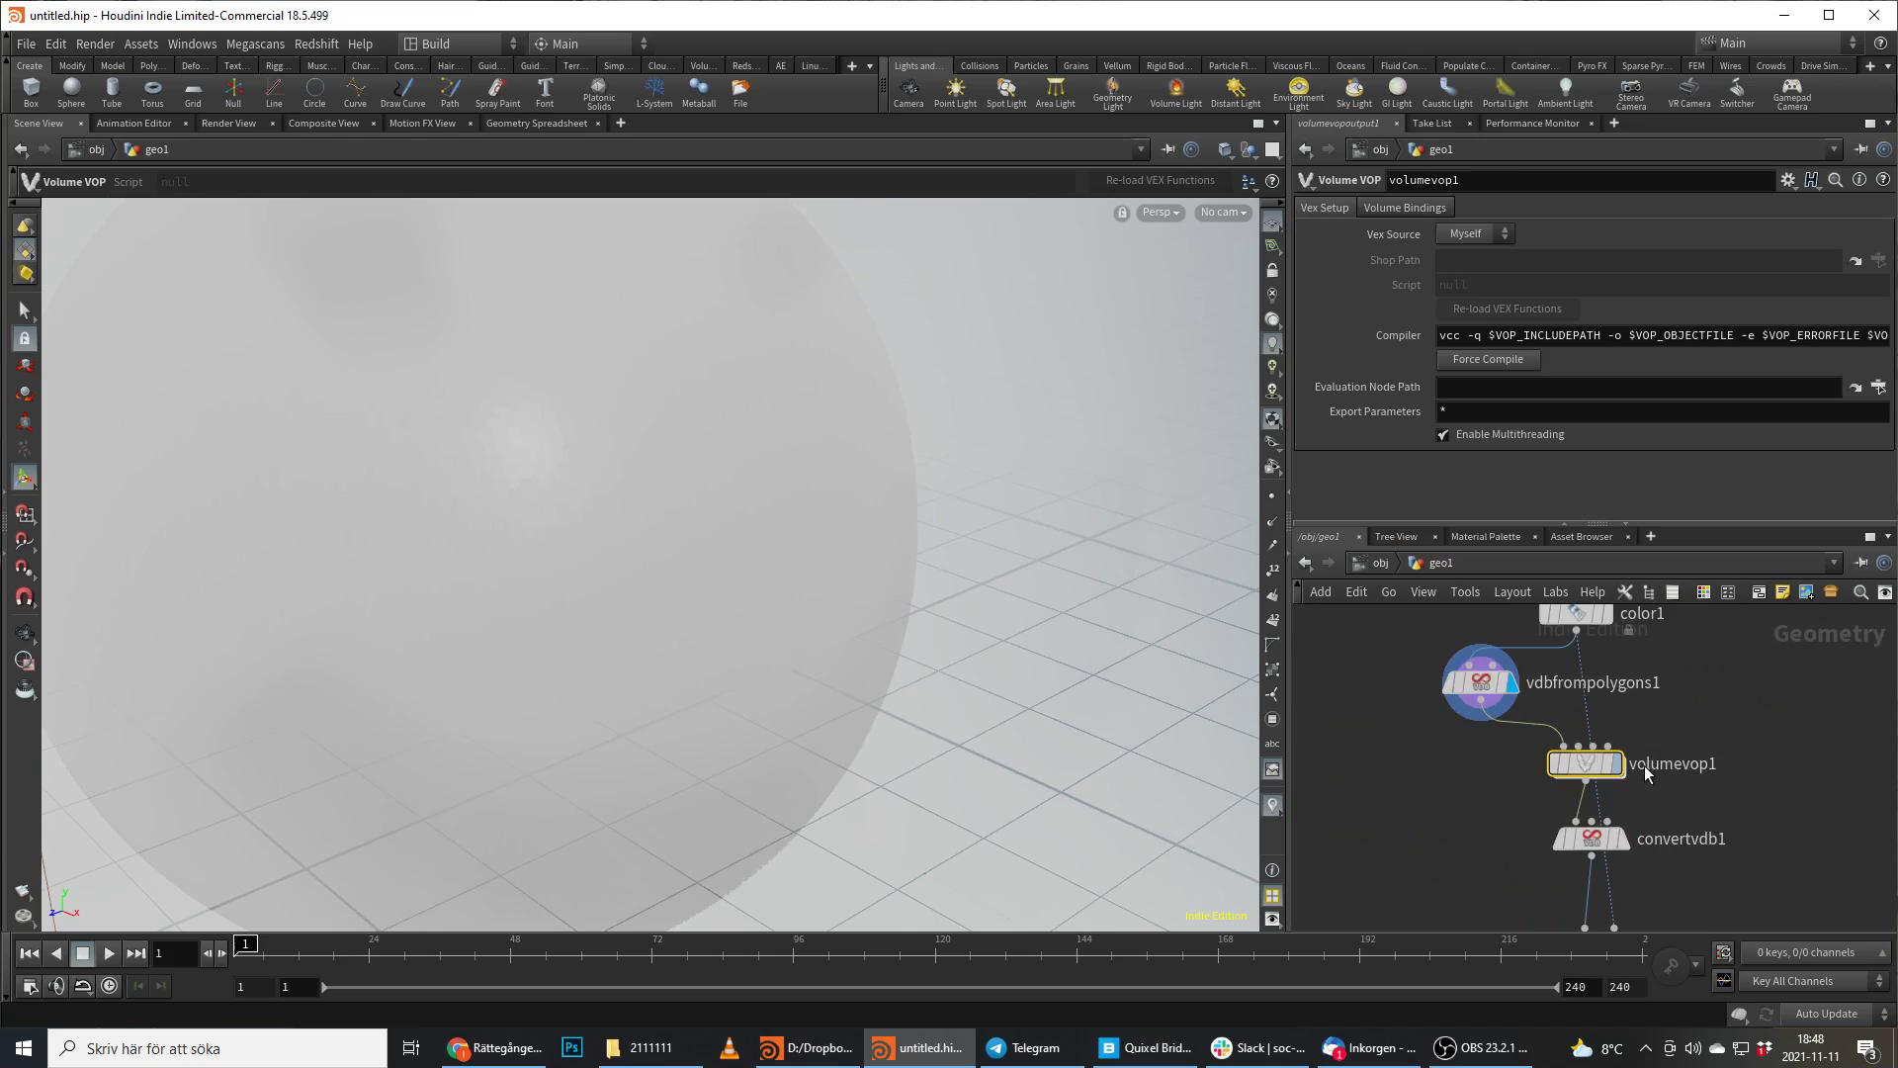
# Select the noise node and dive into the volumevop1 VEX Builder network.
pyautogui.click(1479, 681)
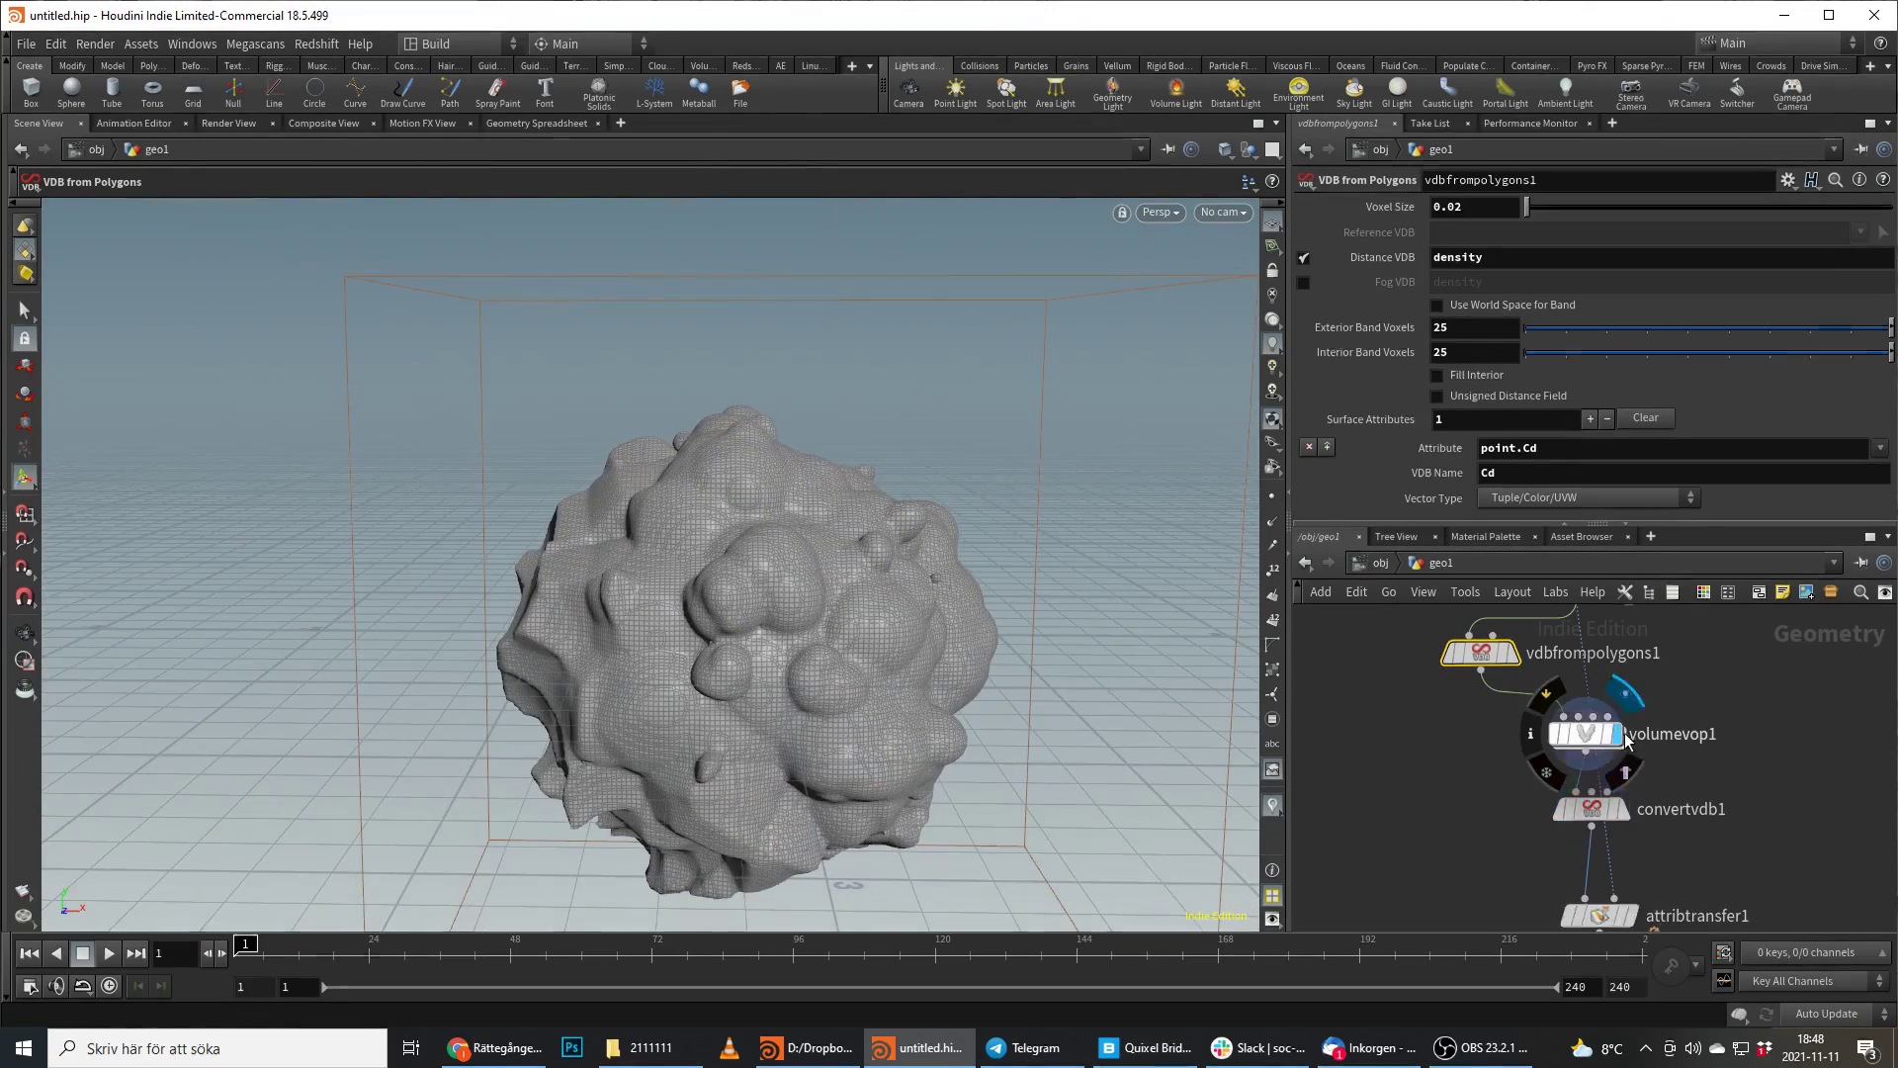
pyautogui.doubleClick(1580, 733)
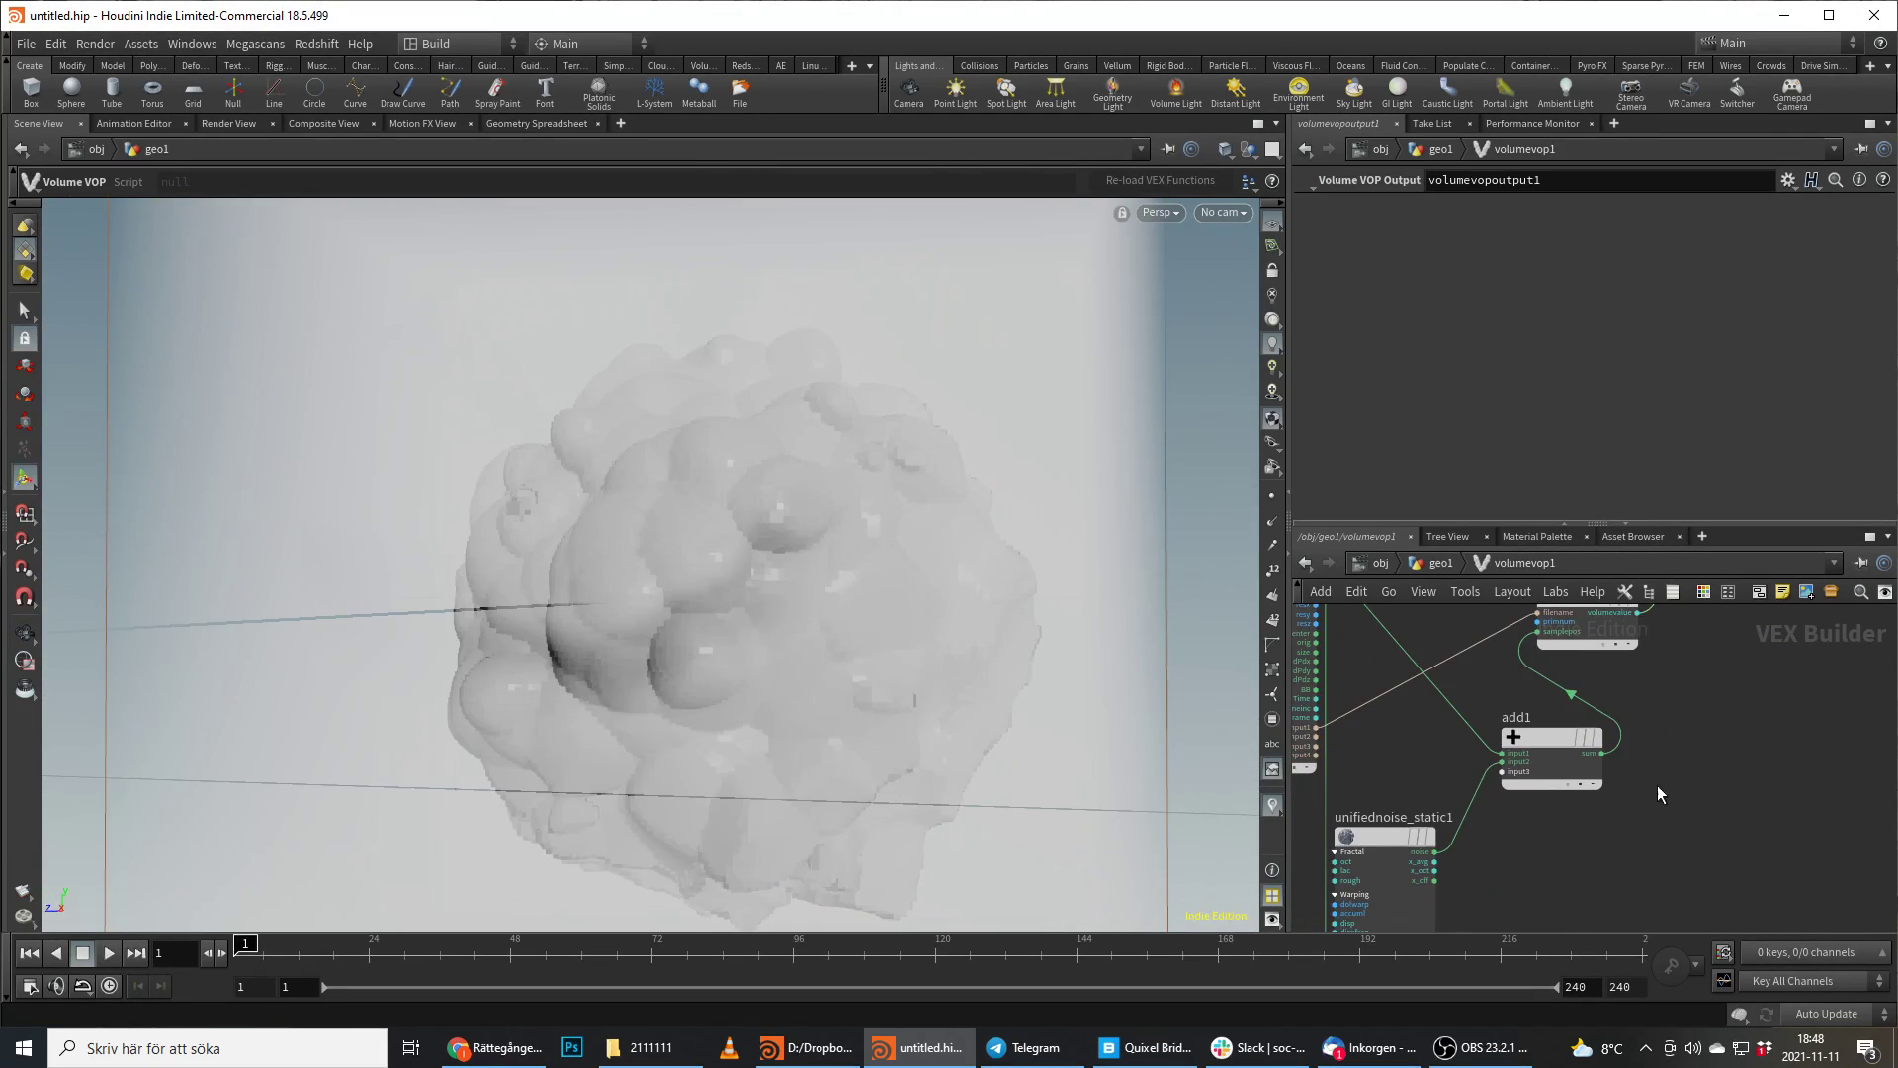
pyautogui.click(1395, 818)
pyautogui.write('vol sa')
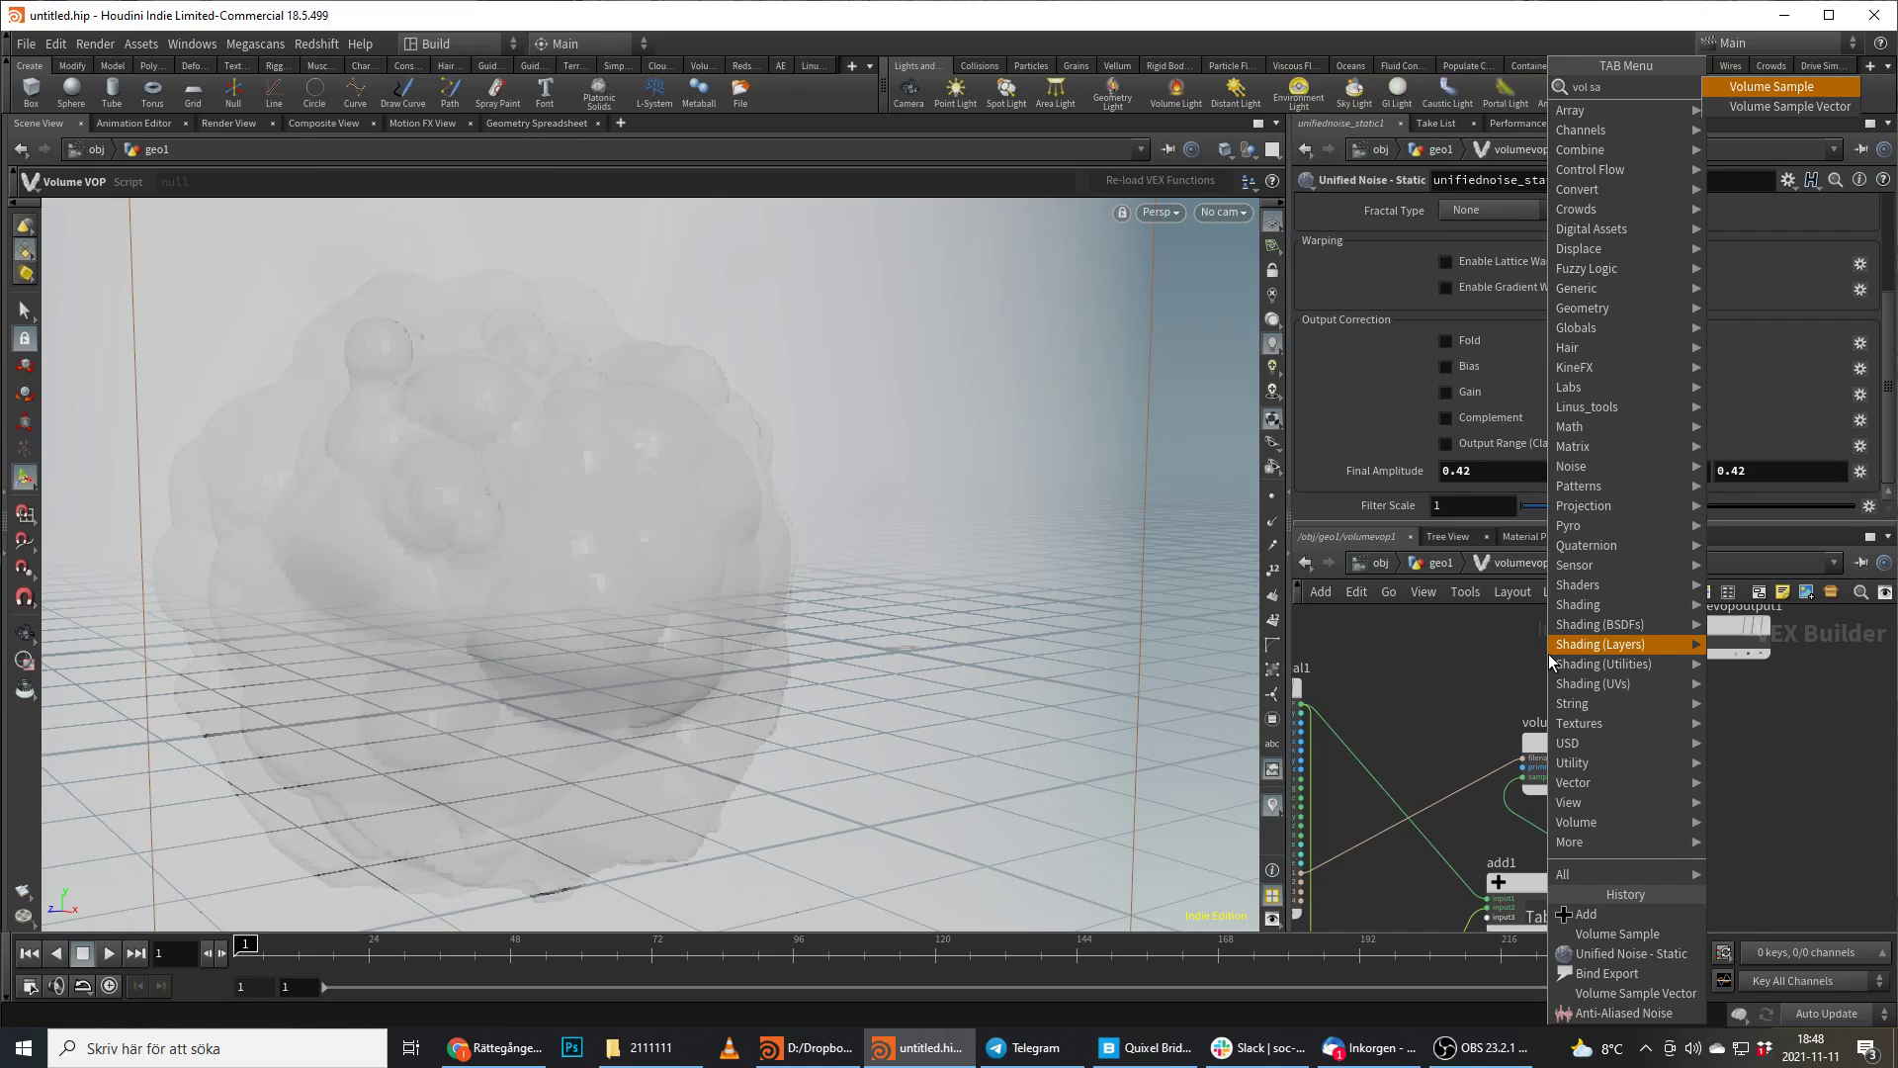
# Add a Volume Sample Vector node, rename bind1, and display convertvdb1 and attribtransfer1.
pyautogui.click(1793, 107)
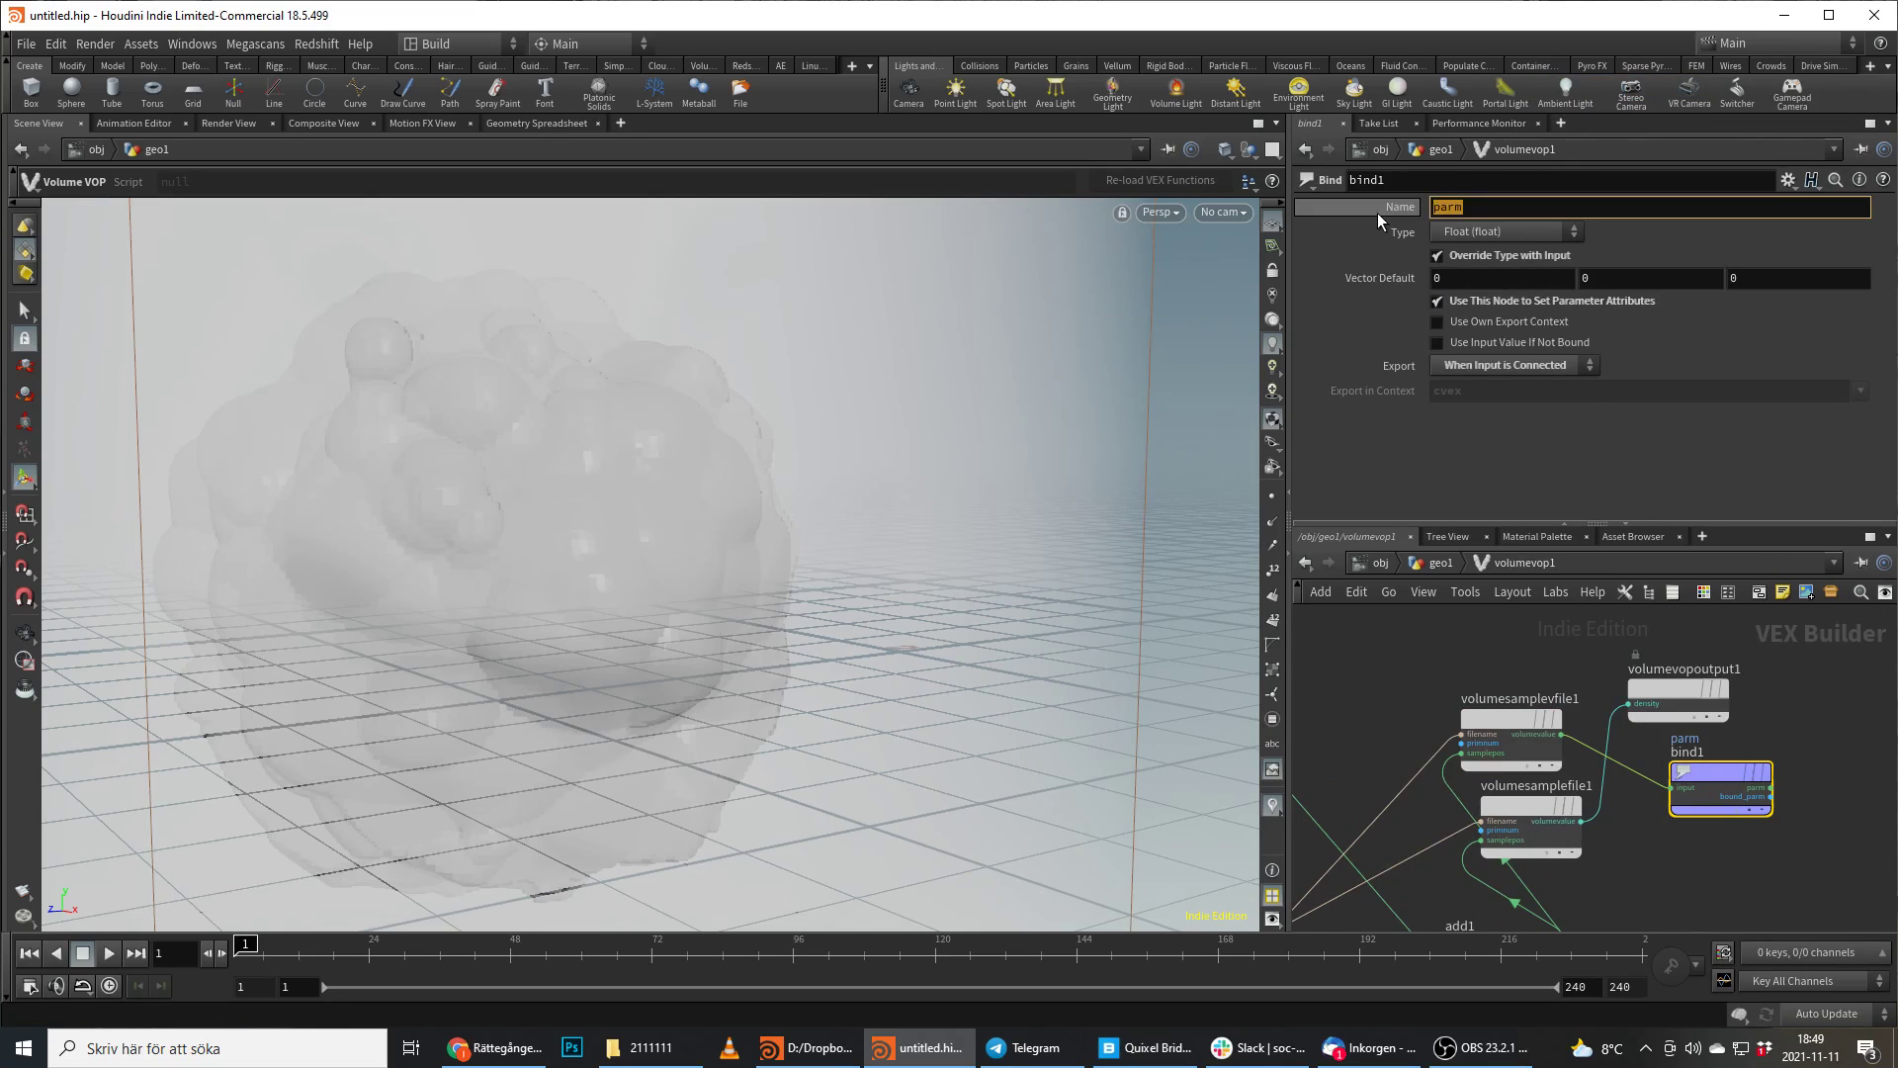
pyautogui.click(1505, 232)
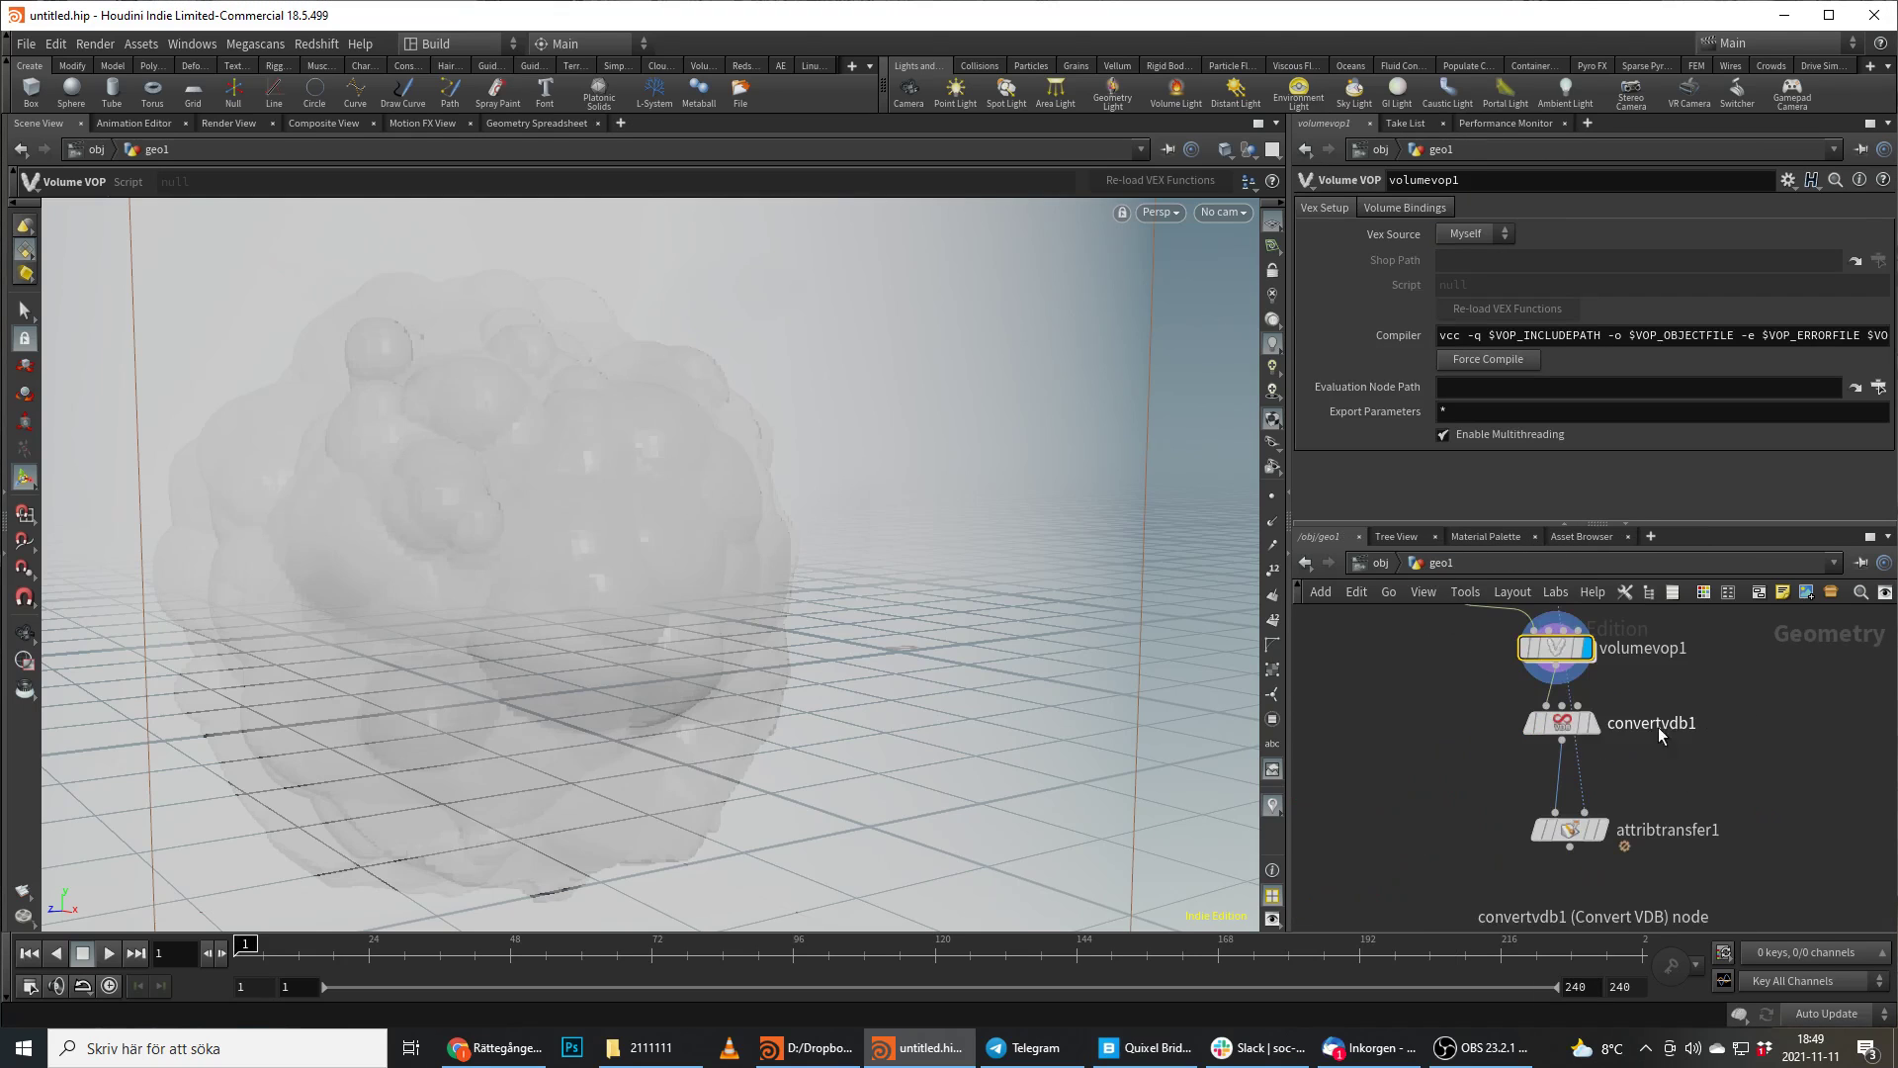
pyautogui.click(1560, 721)
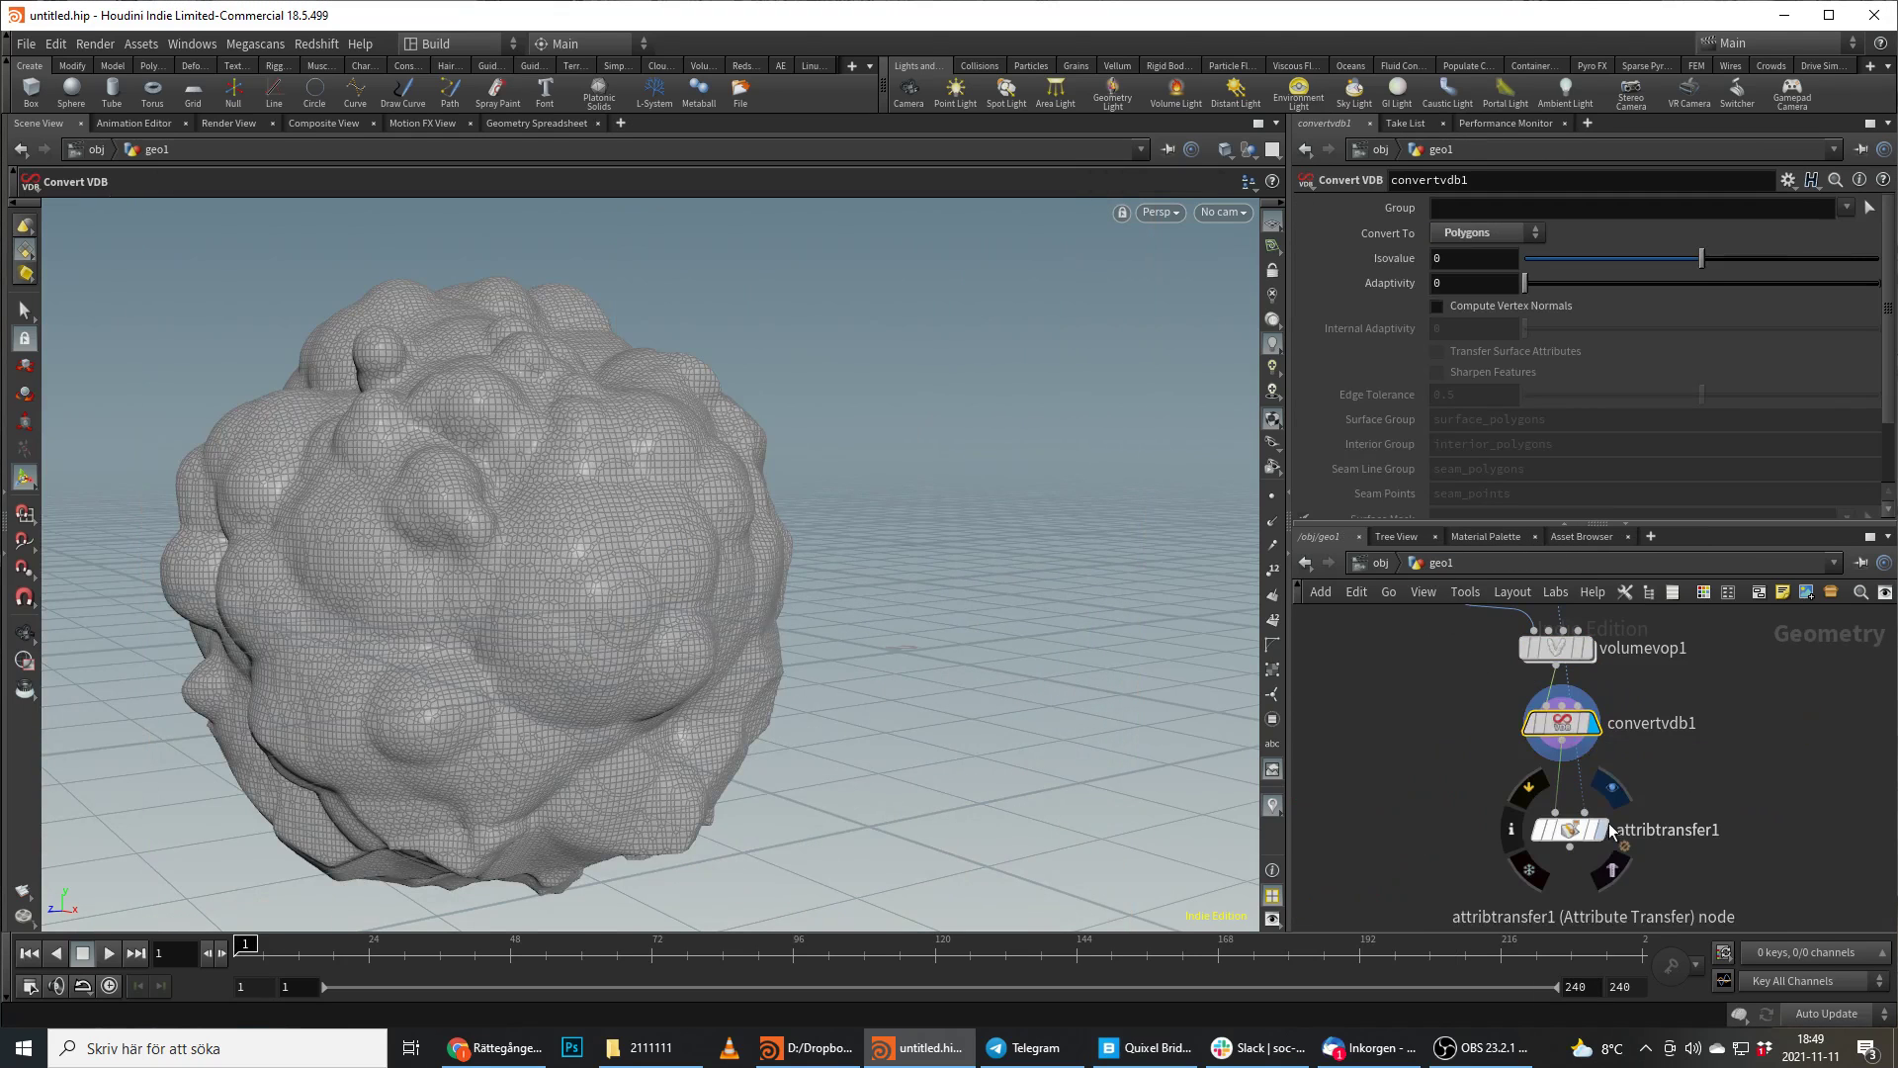
pyautogui.click(1576, 829)
pyautogui.write('poi w')
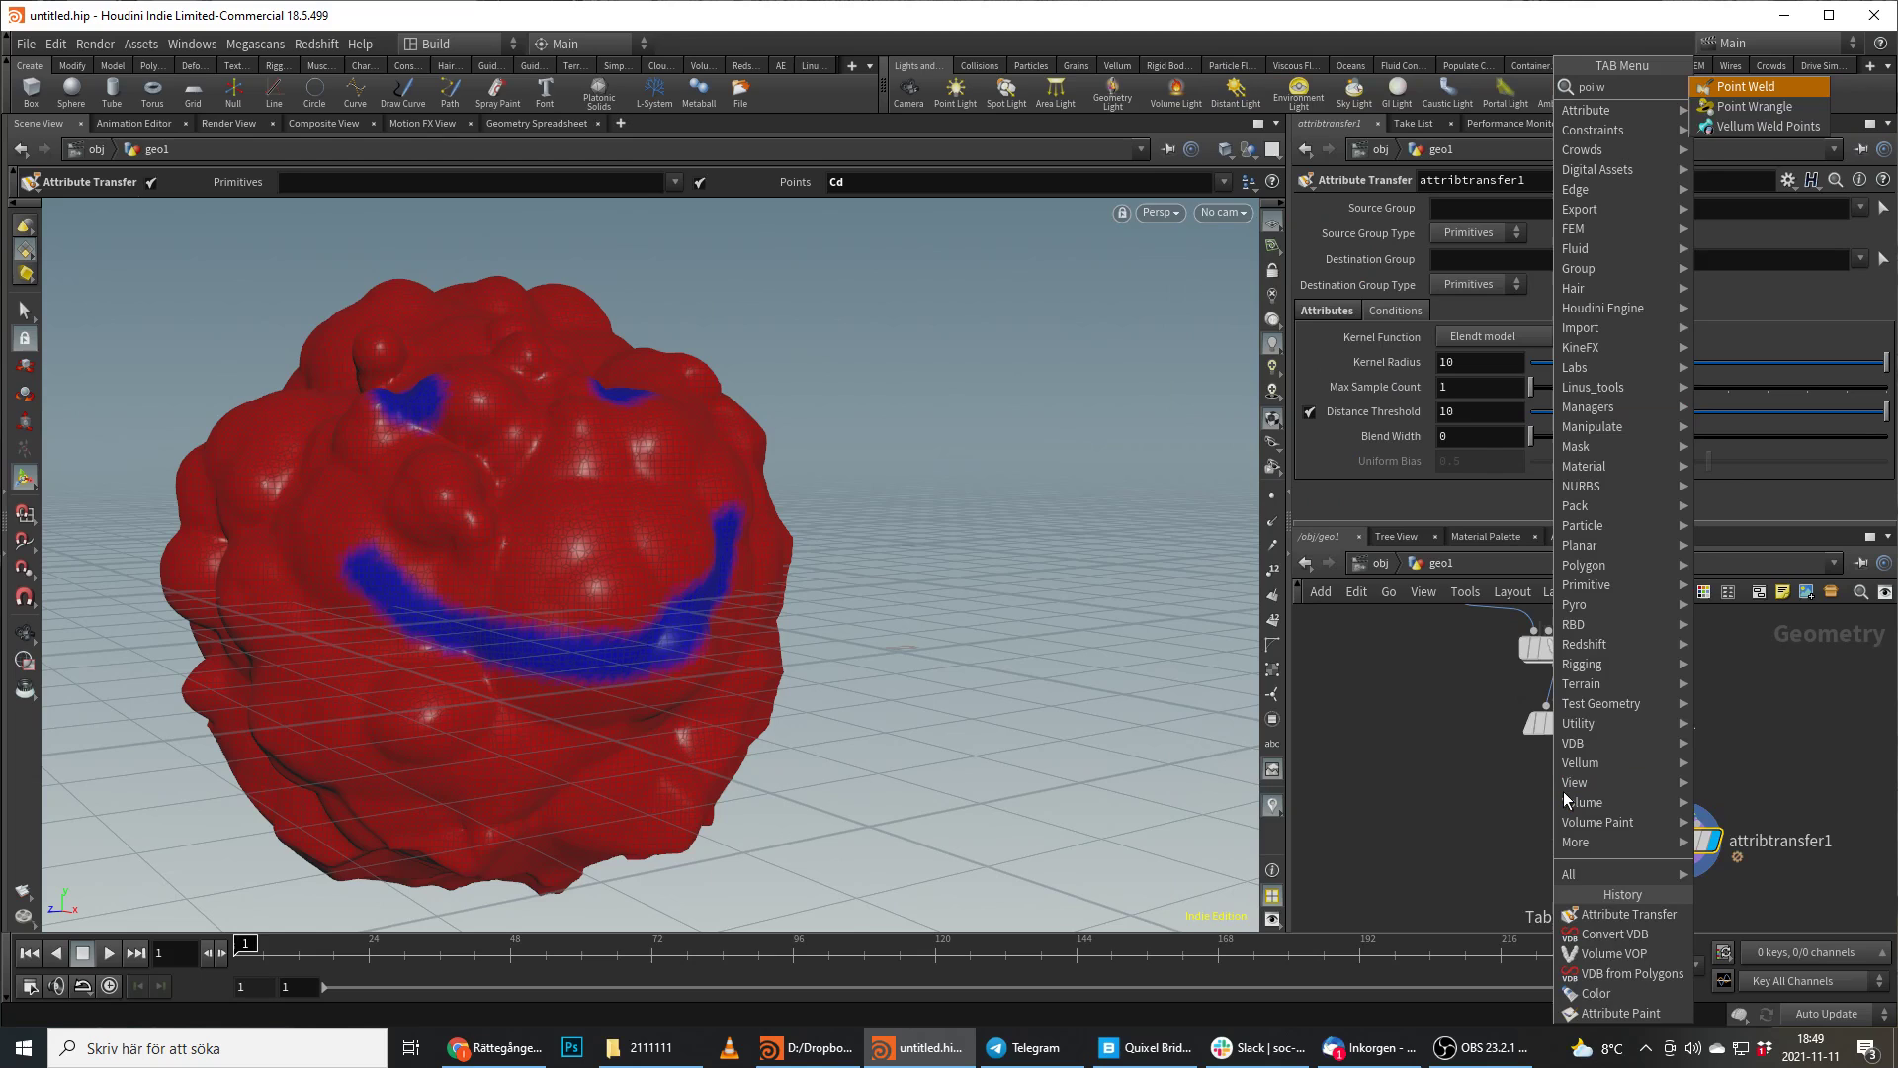
pyautogui.click(1733, 107)
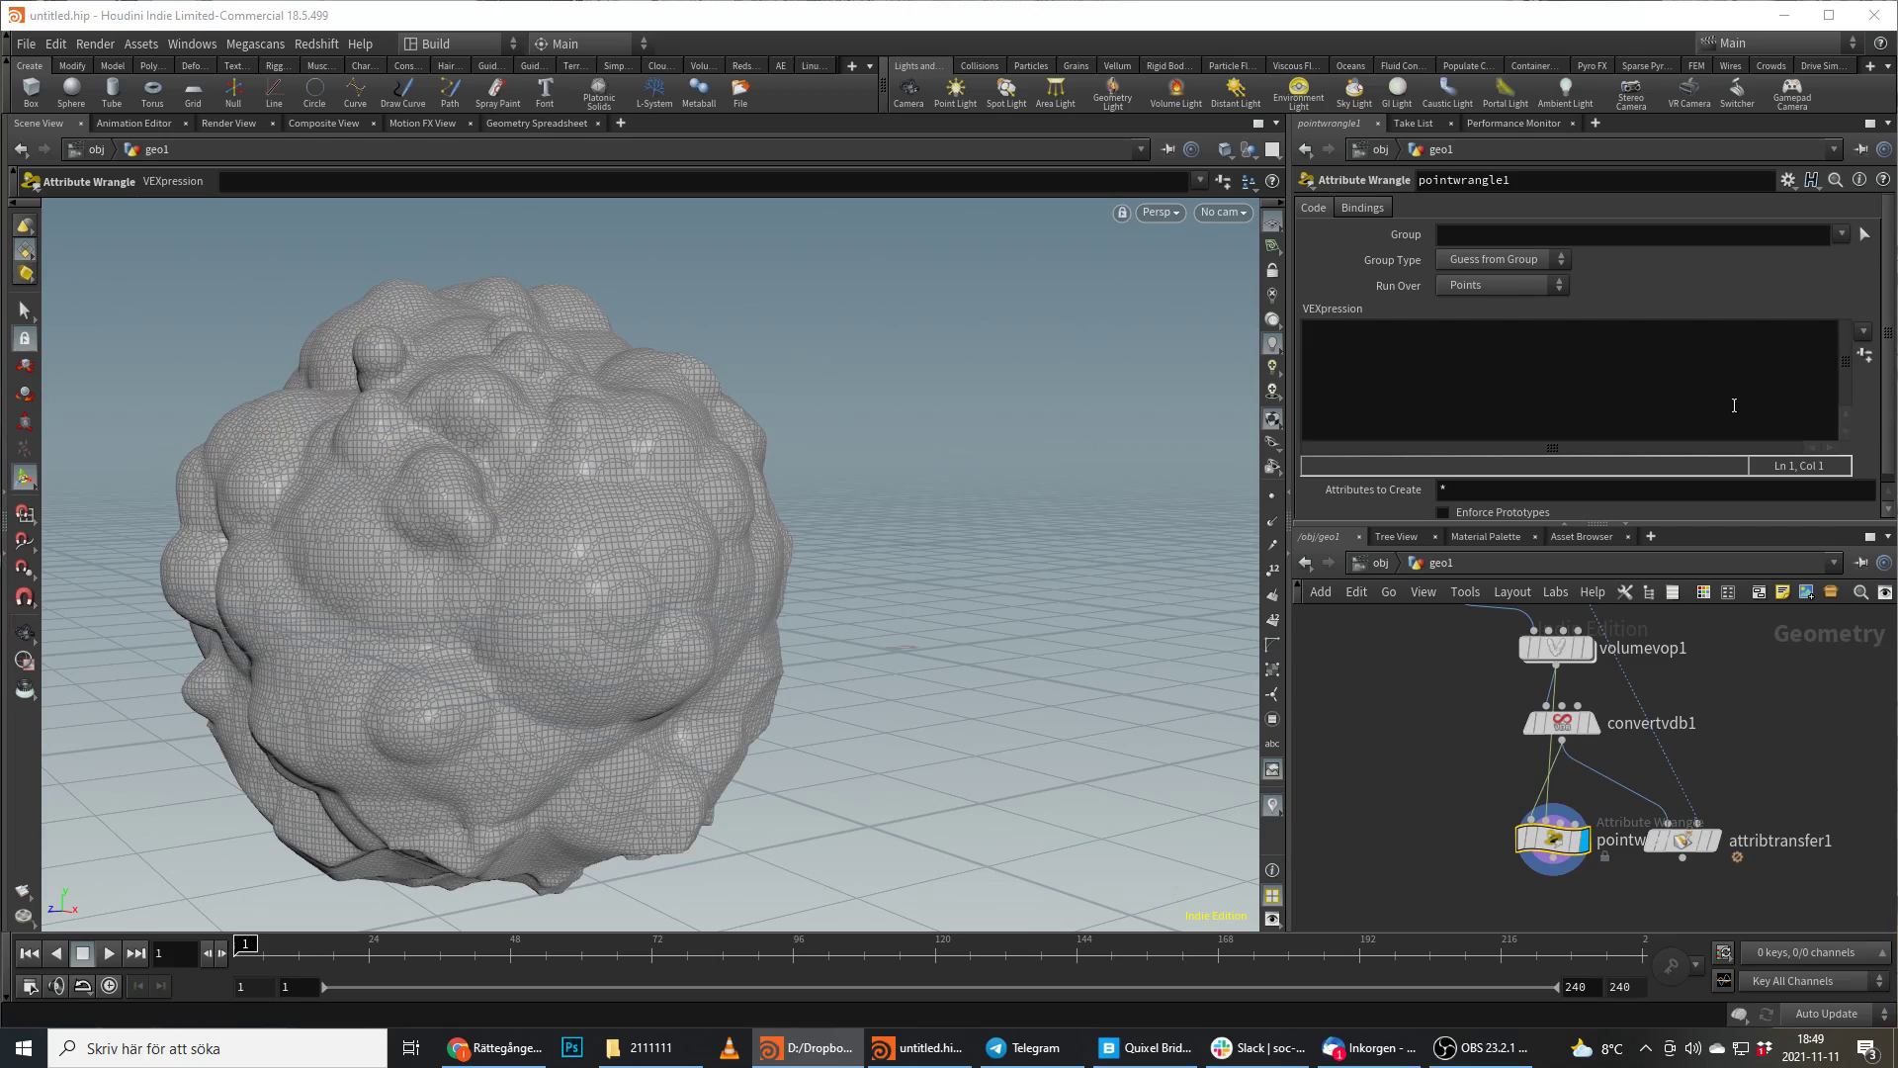
pyautogui.write('@C')
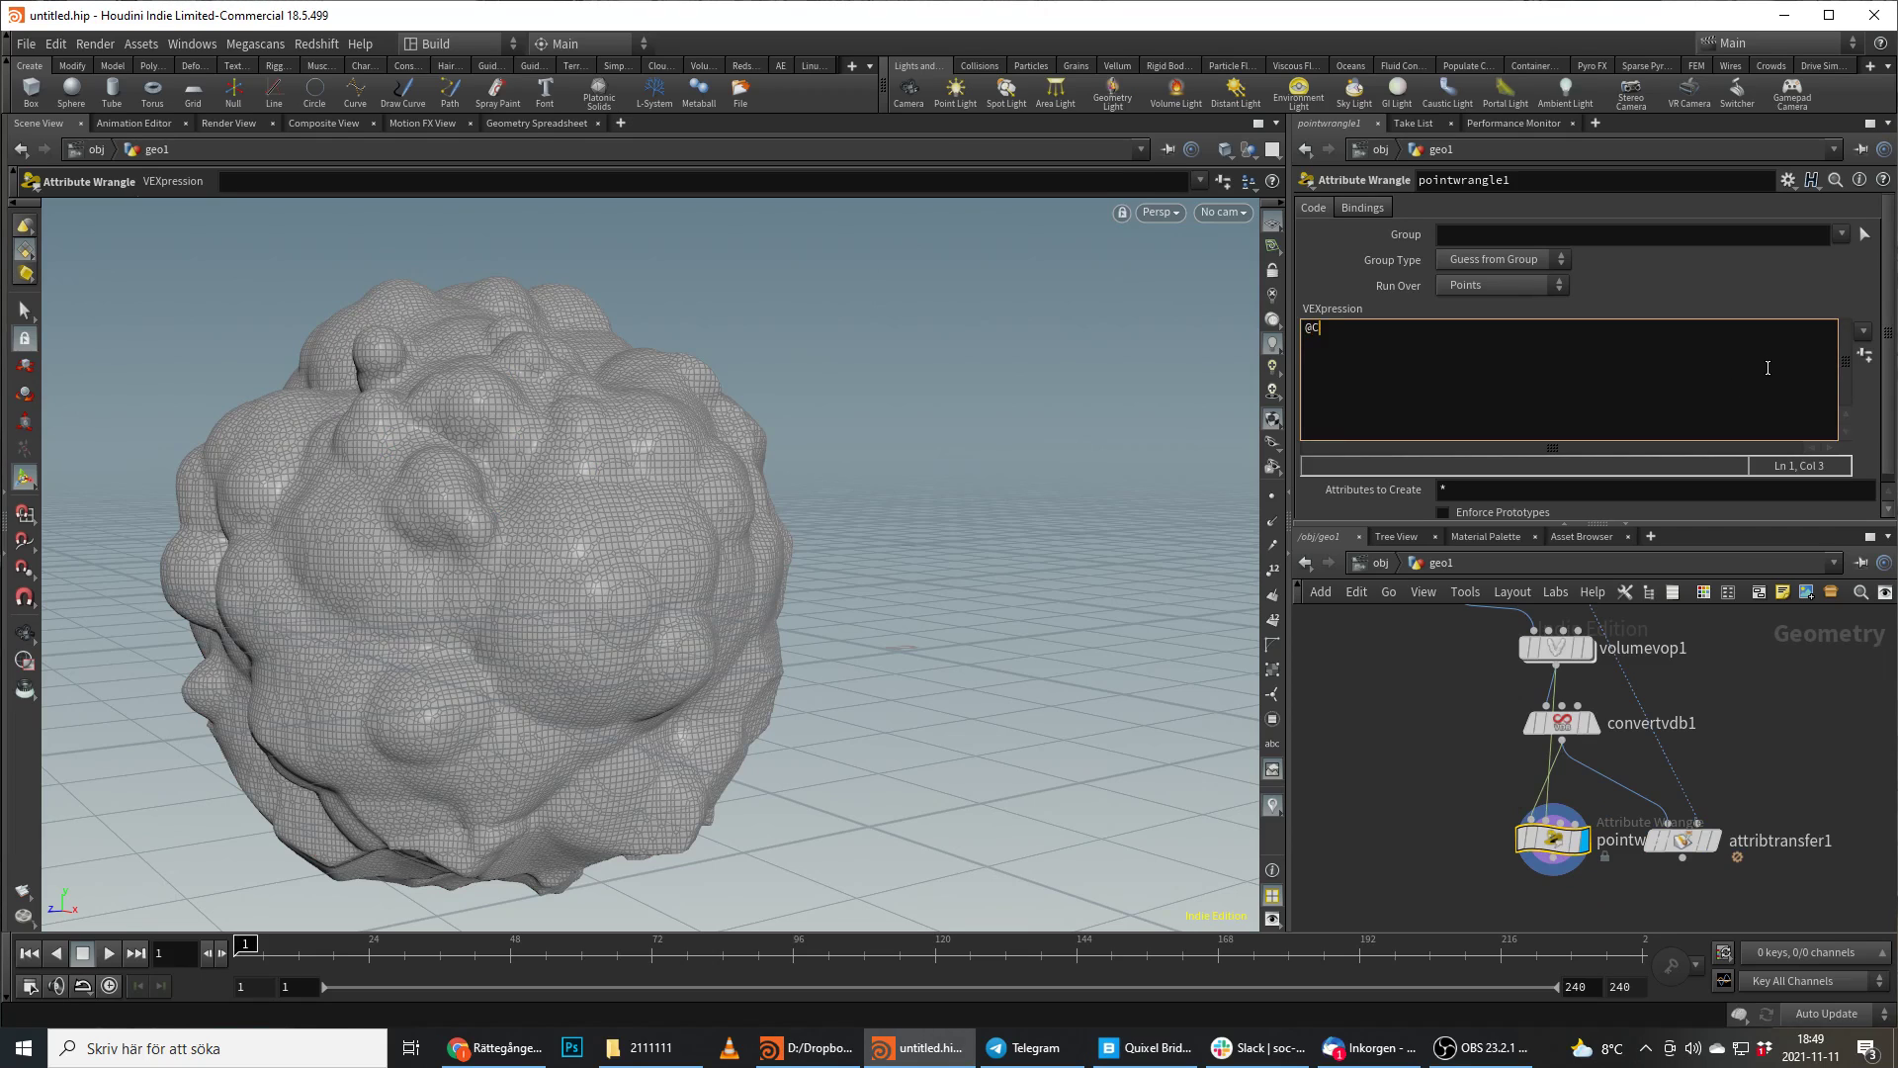
pyautogui.write('=')
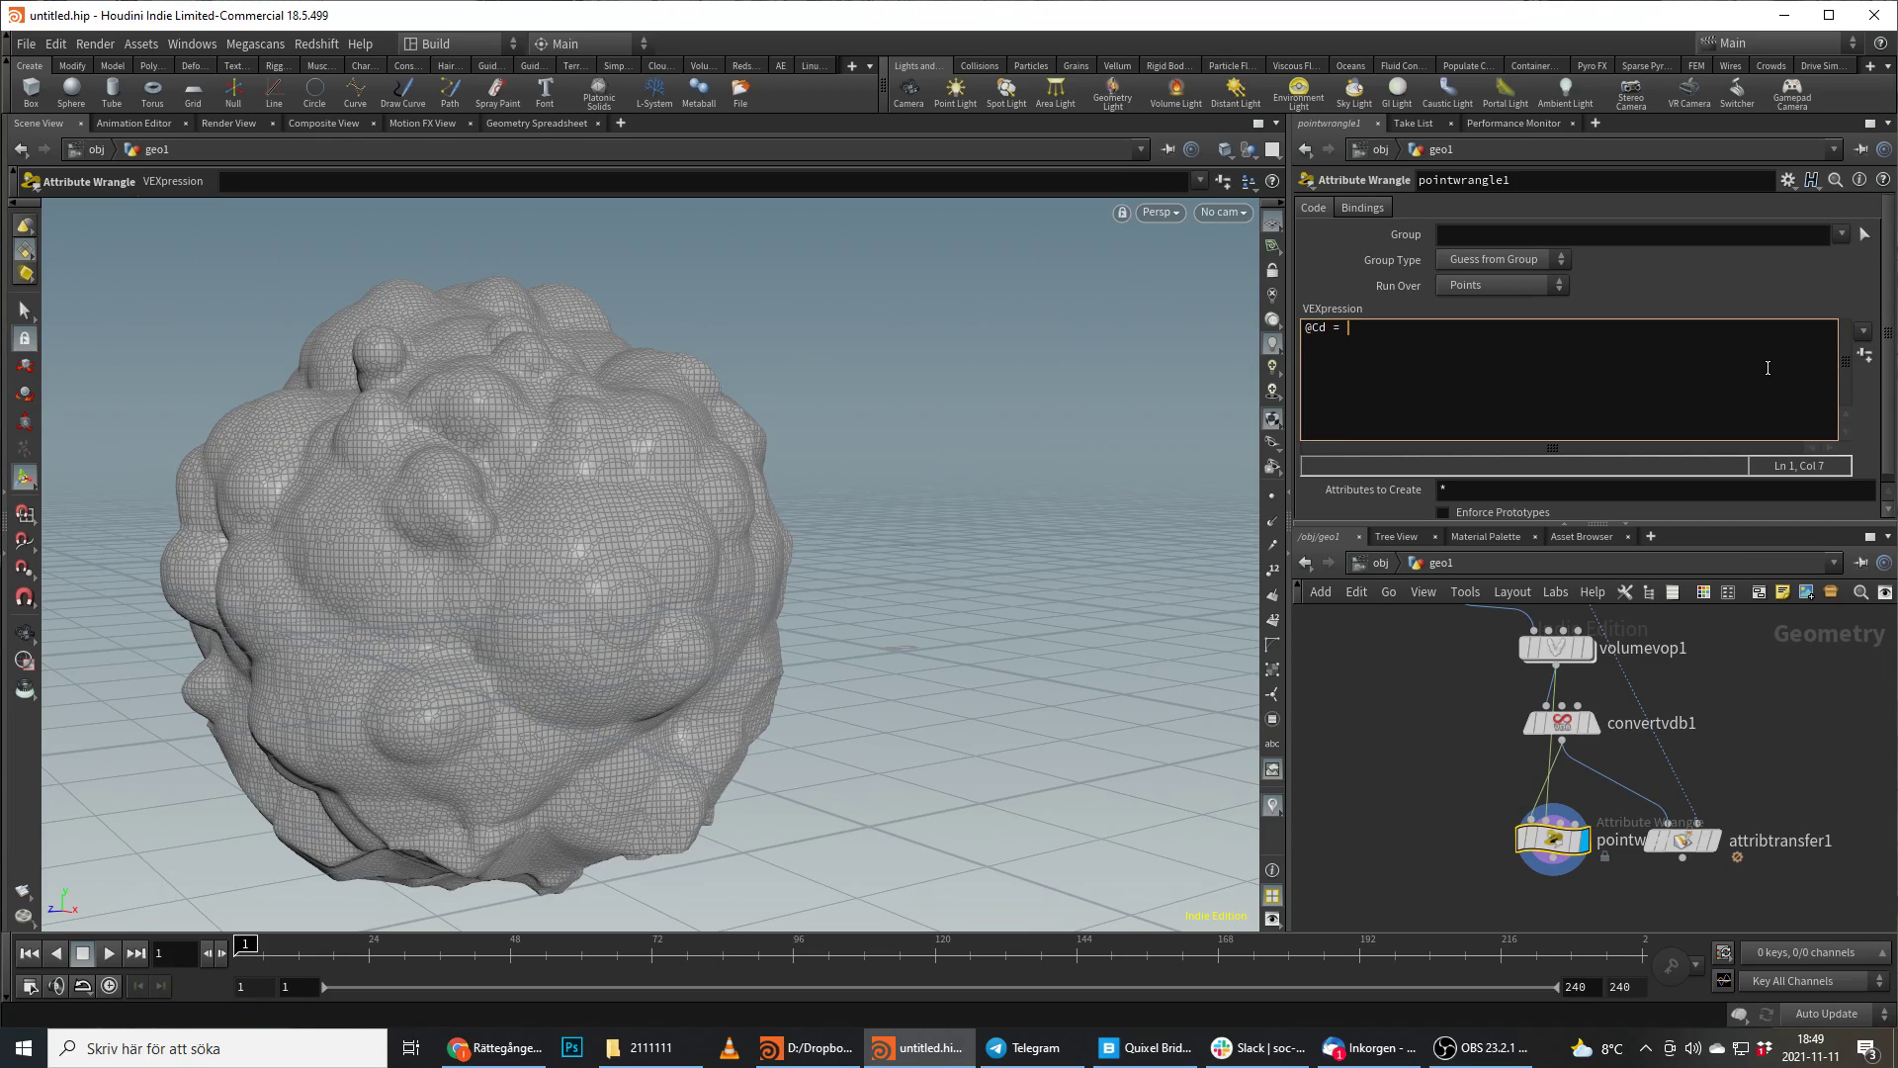
pyautogui.write('vol')
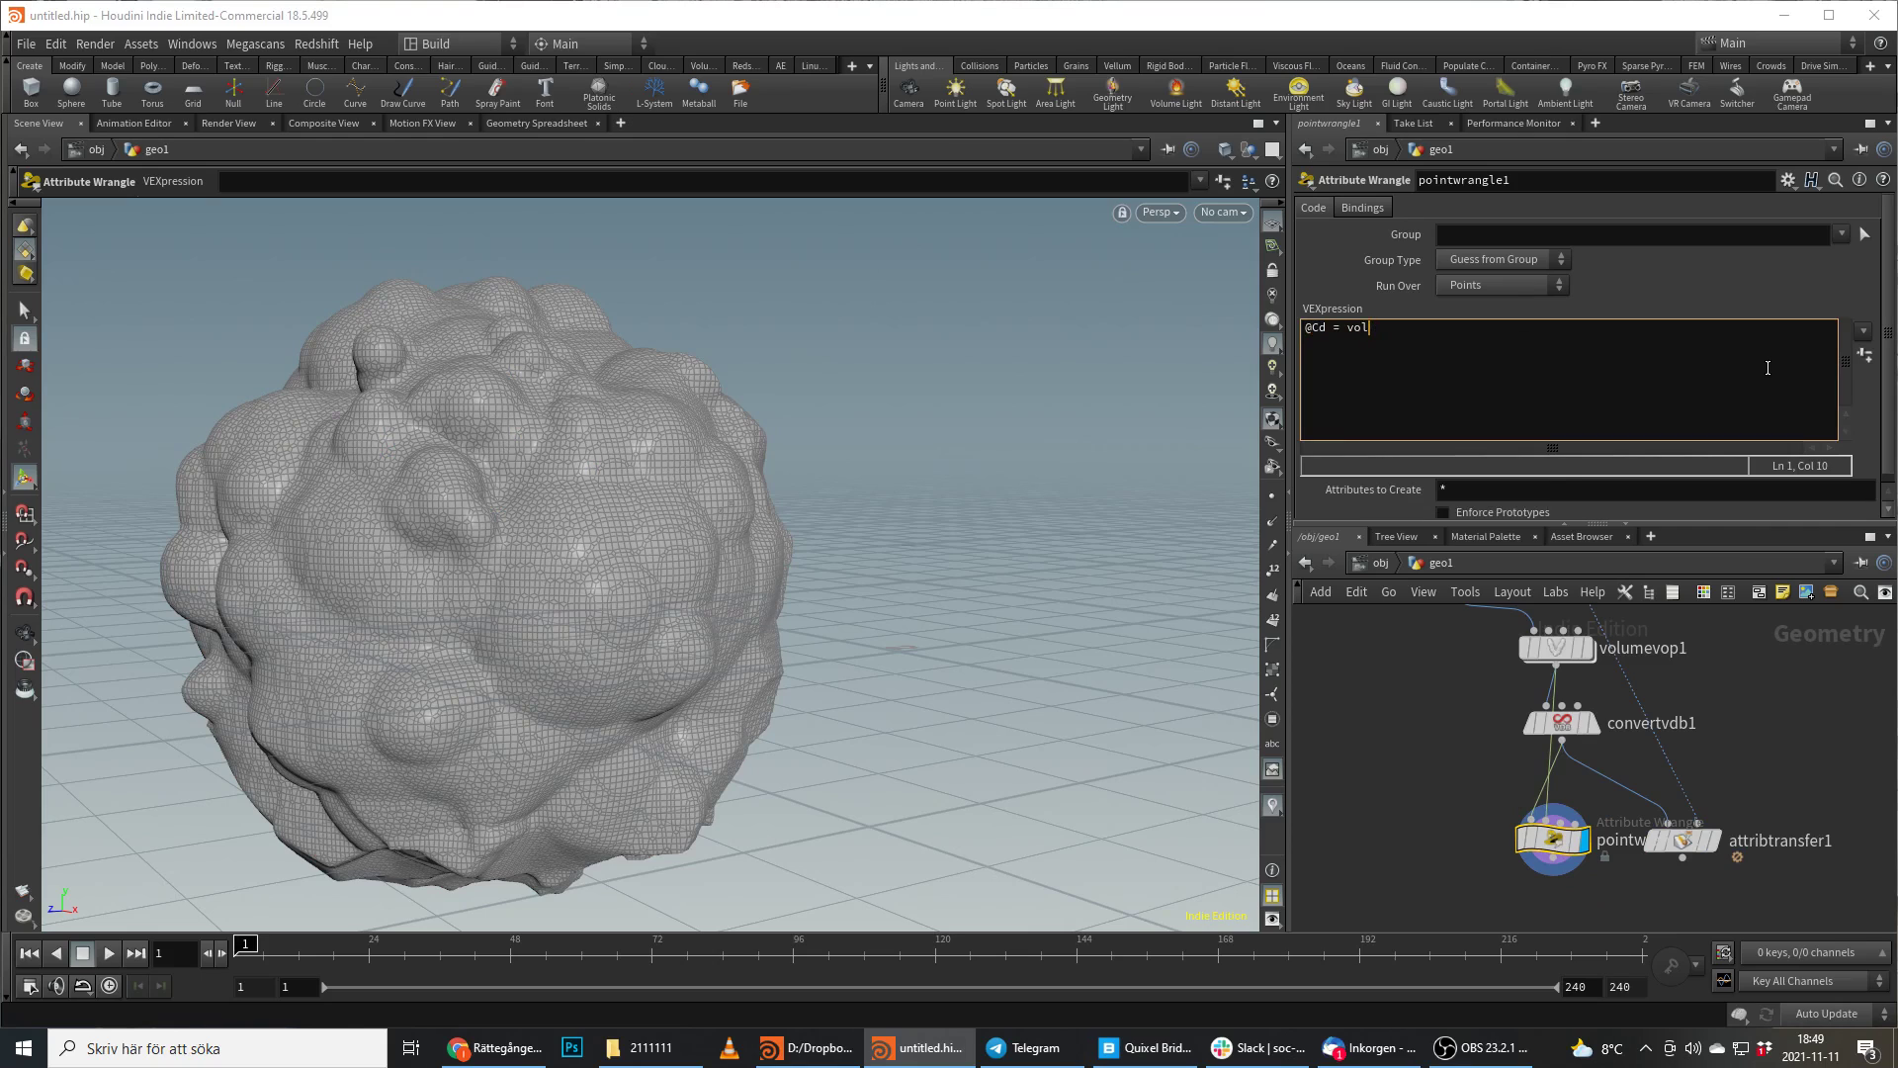
pyautogui.write('umesamplev(')
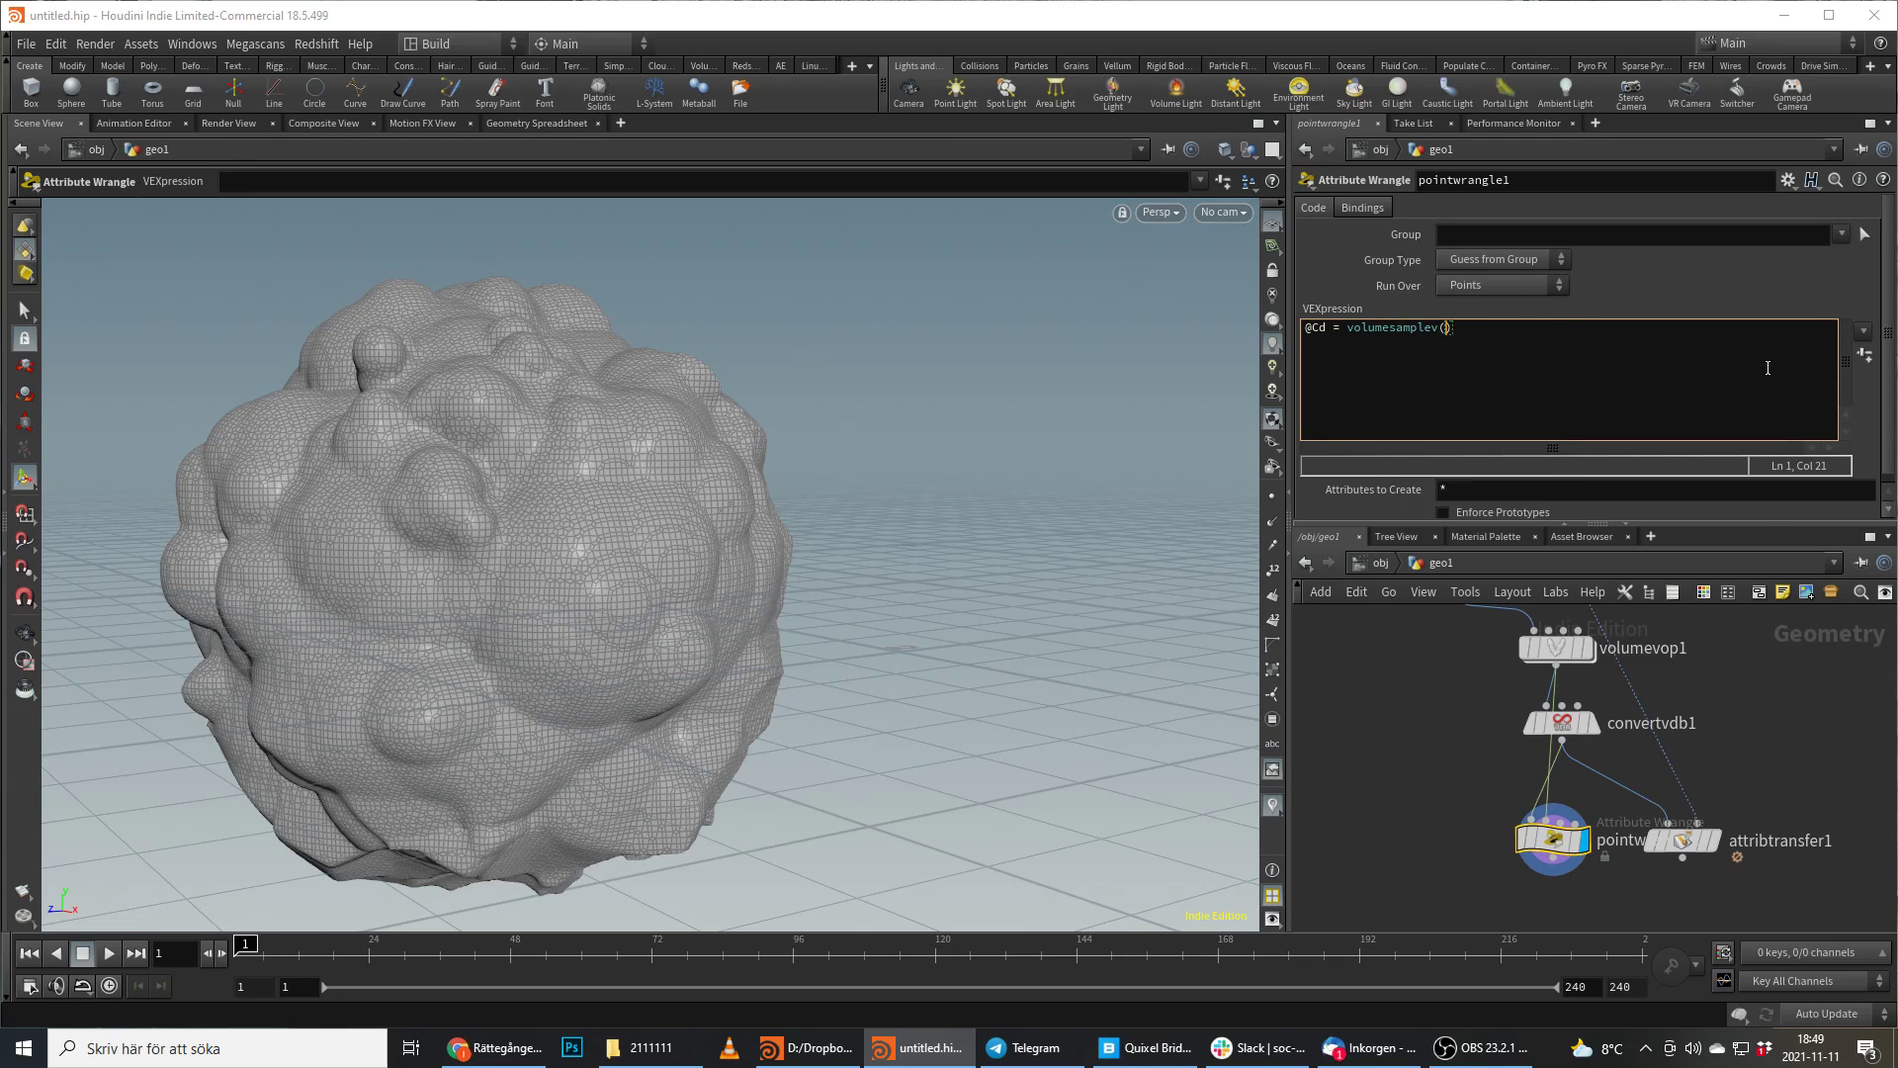
pyautogui.write('1,"')
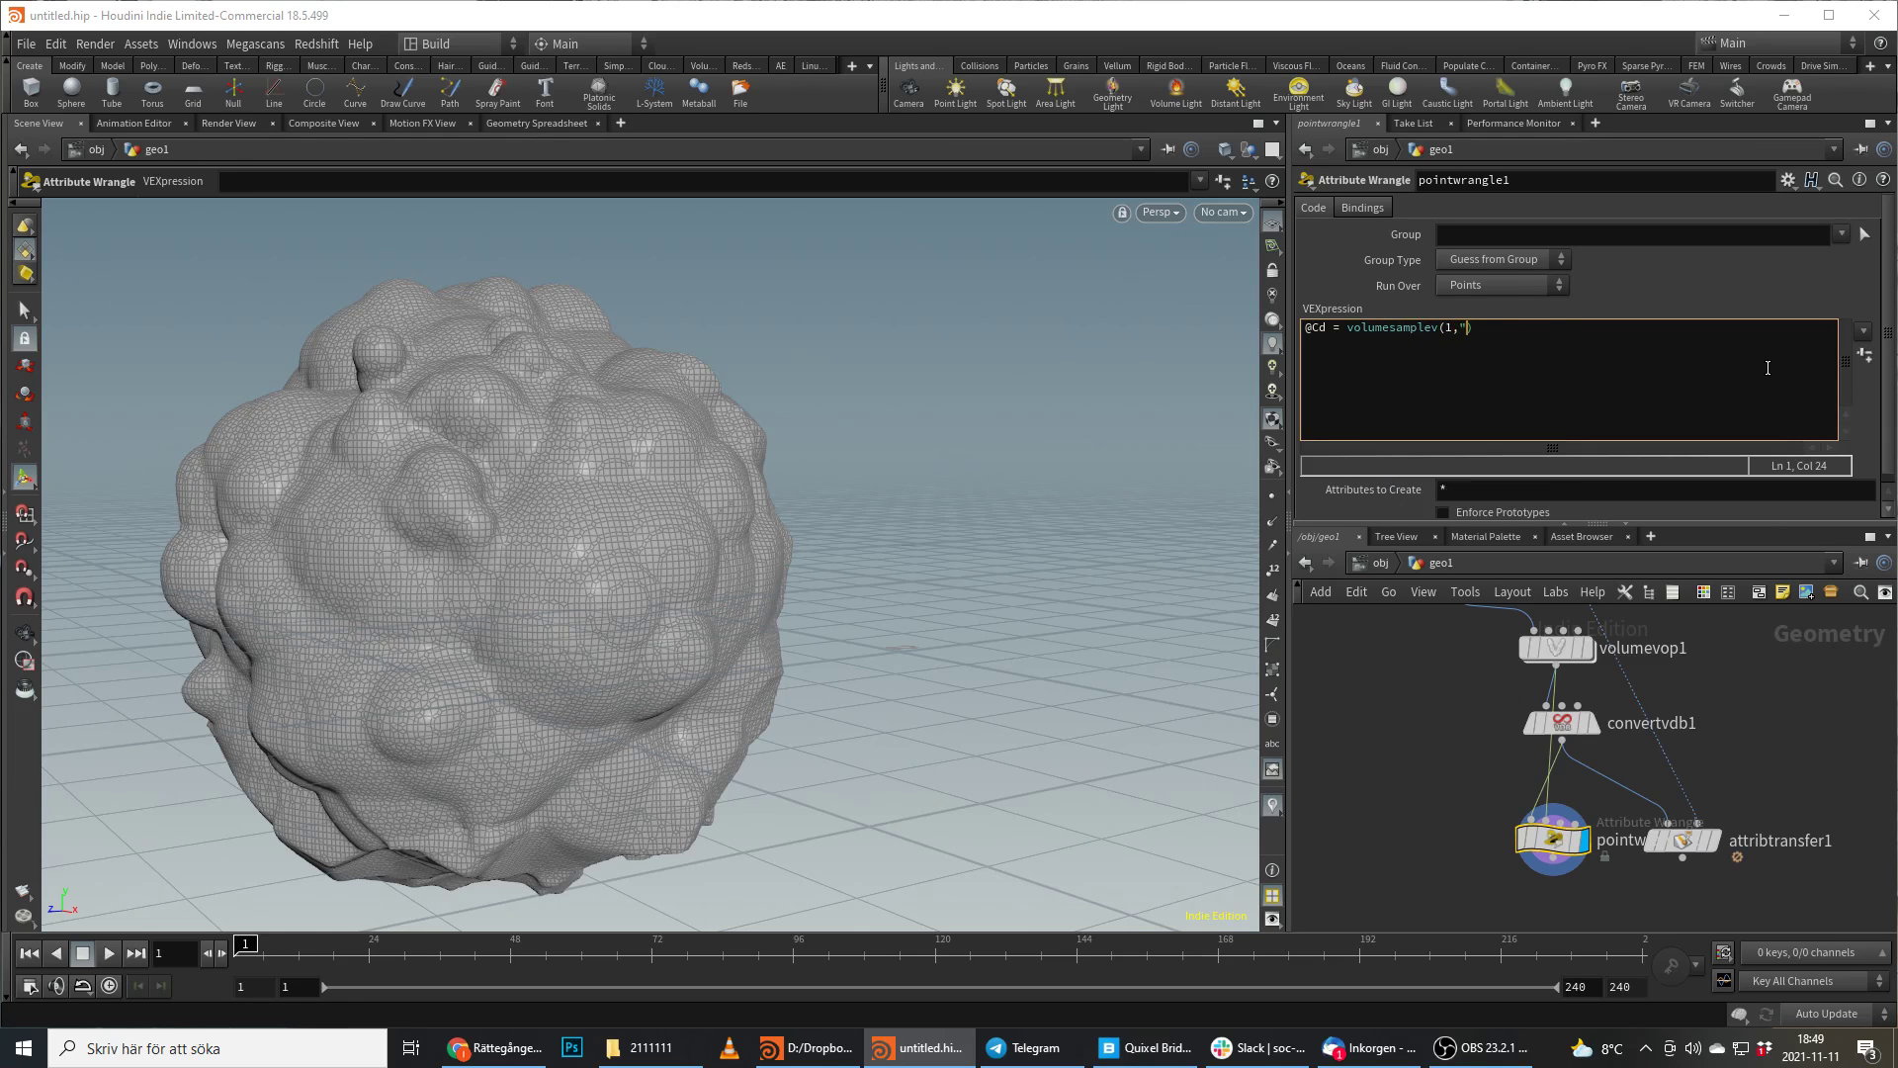
pyautogui.write('1)')
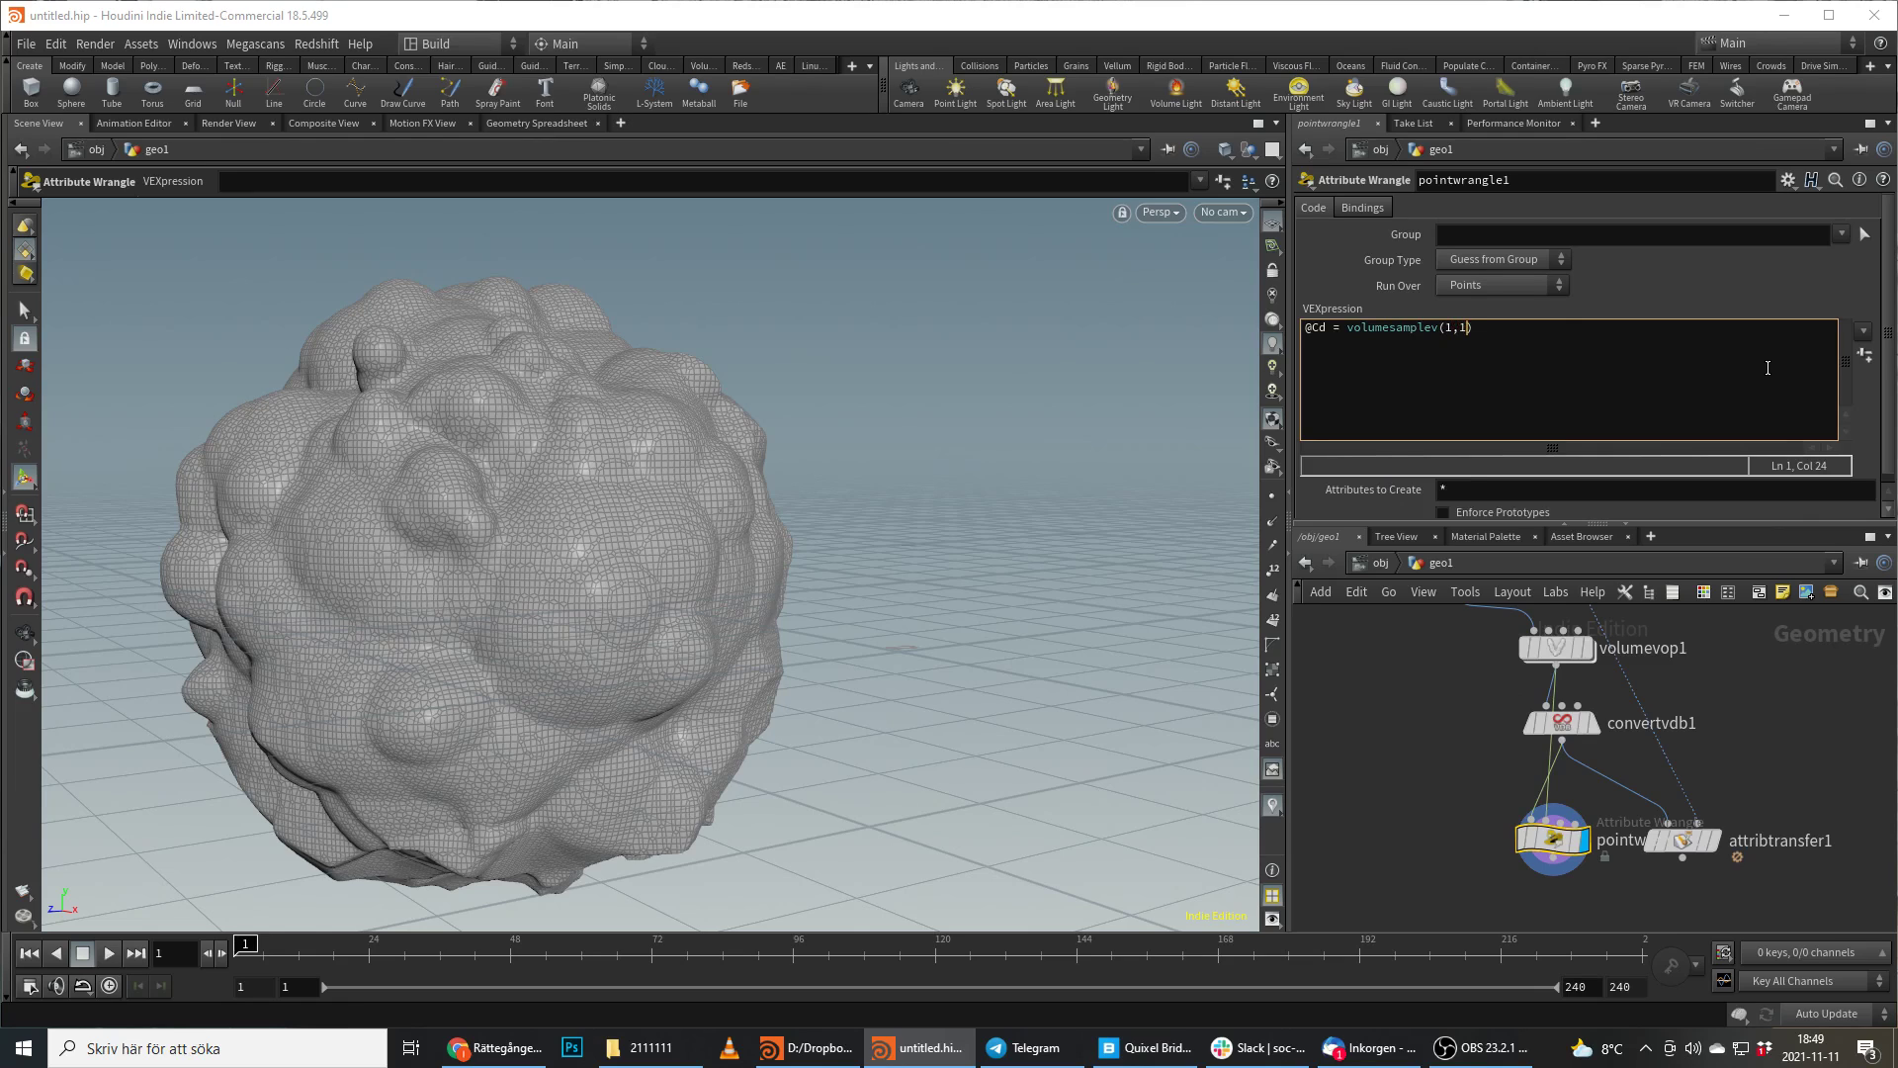
pyautogui.write(',@P')
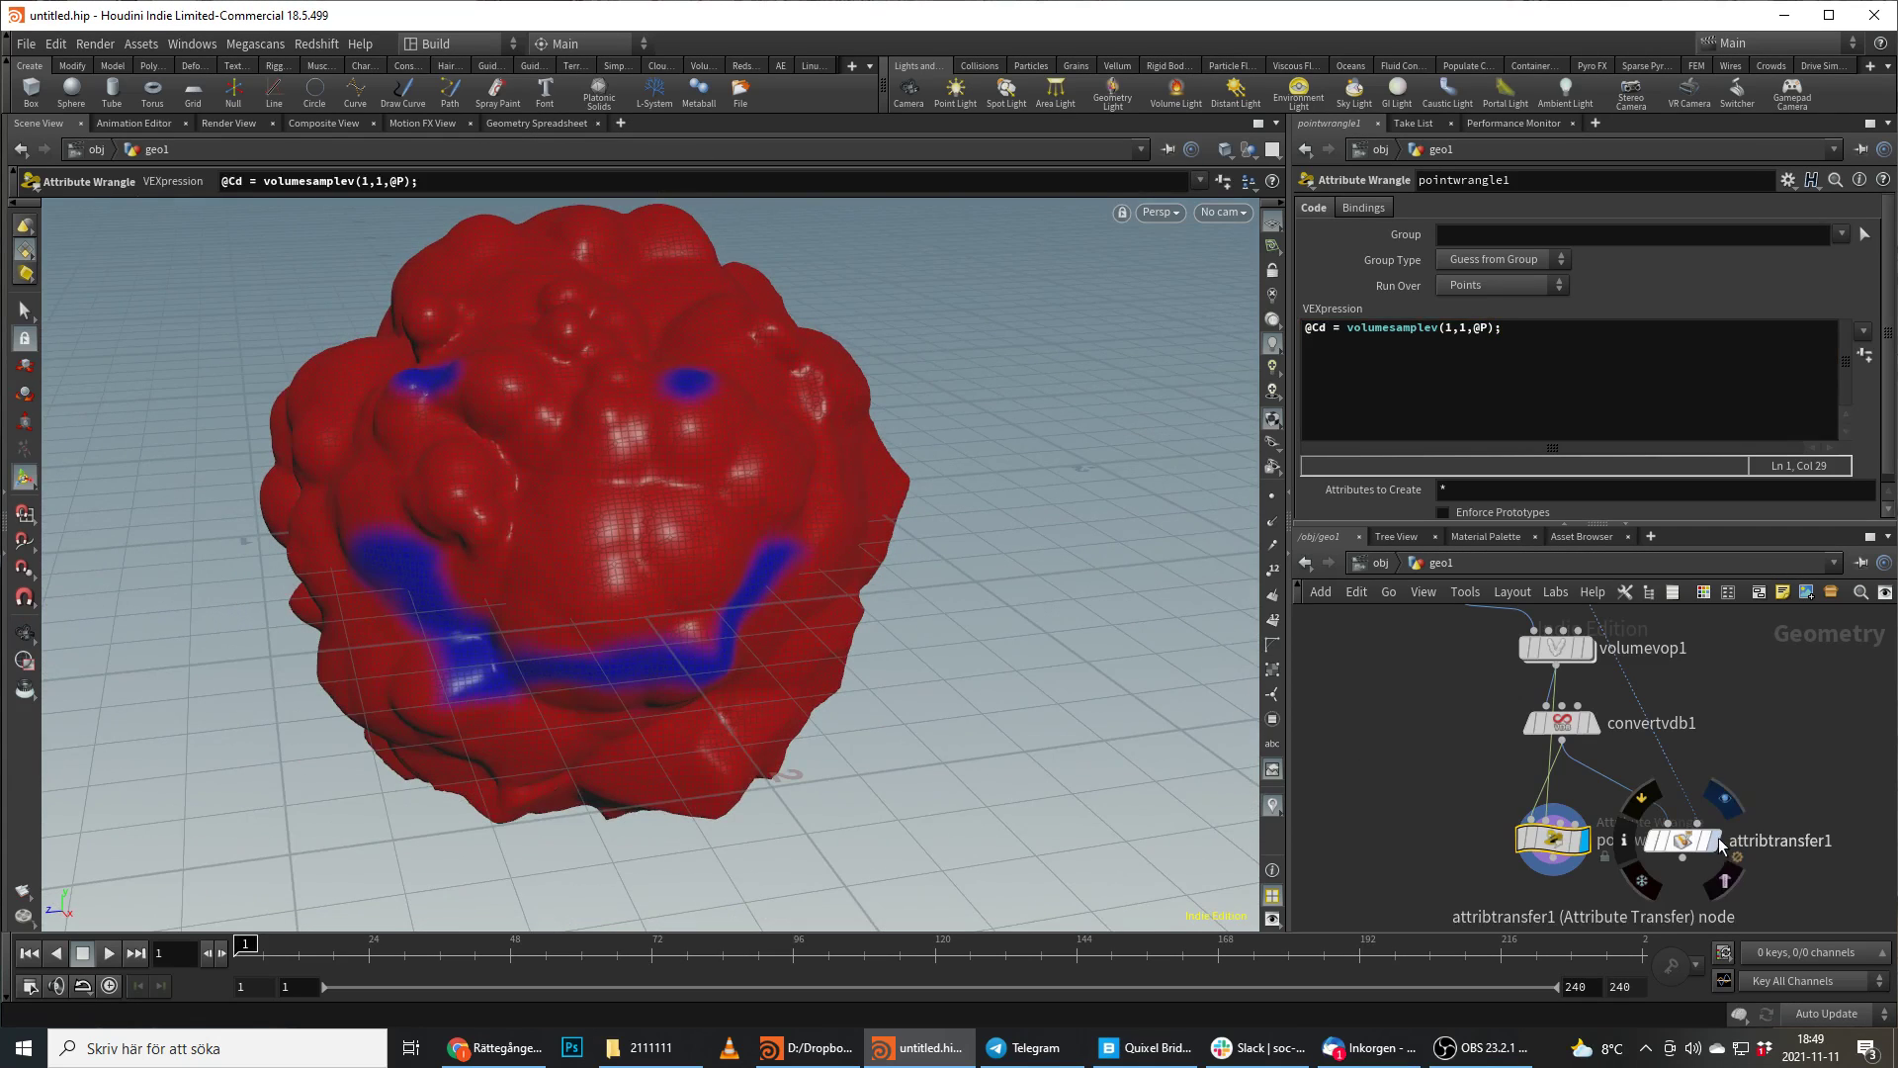
# Go back inside volumevop1 to raise the unified noise amplitude to 0.93.
pyautogui.click(1681, 839)
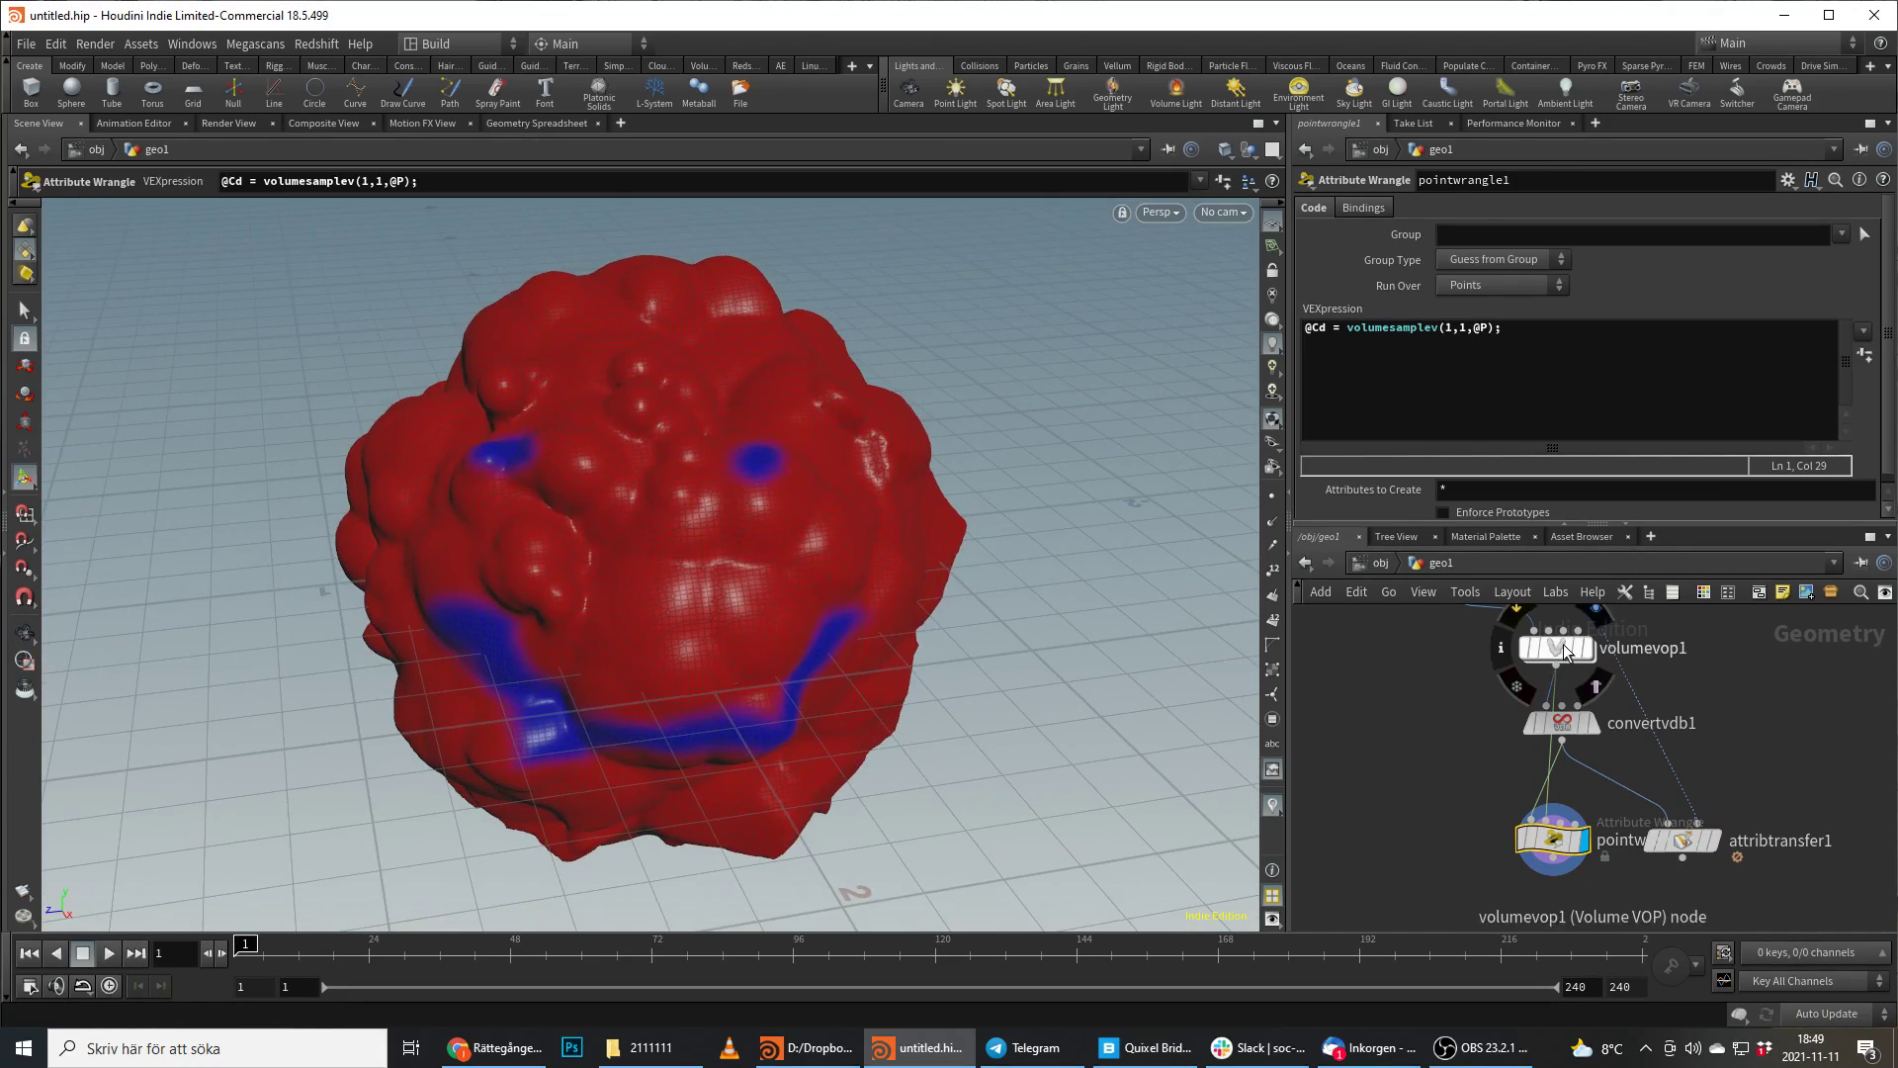
pyautogui.doubleClick(1565, 646)
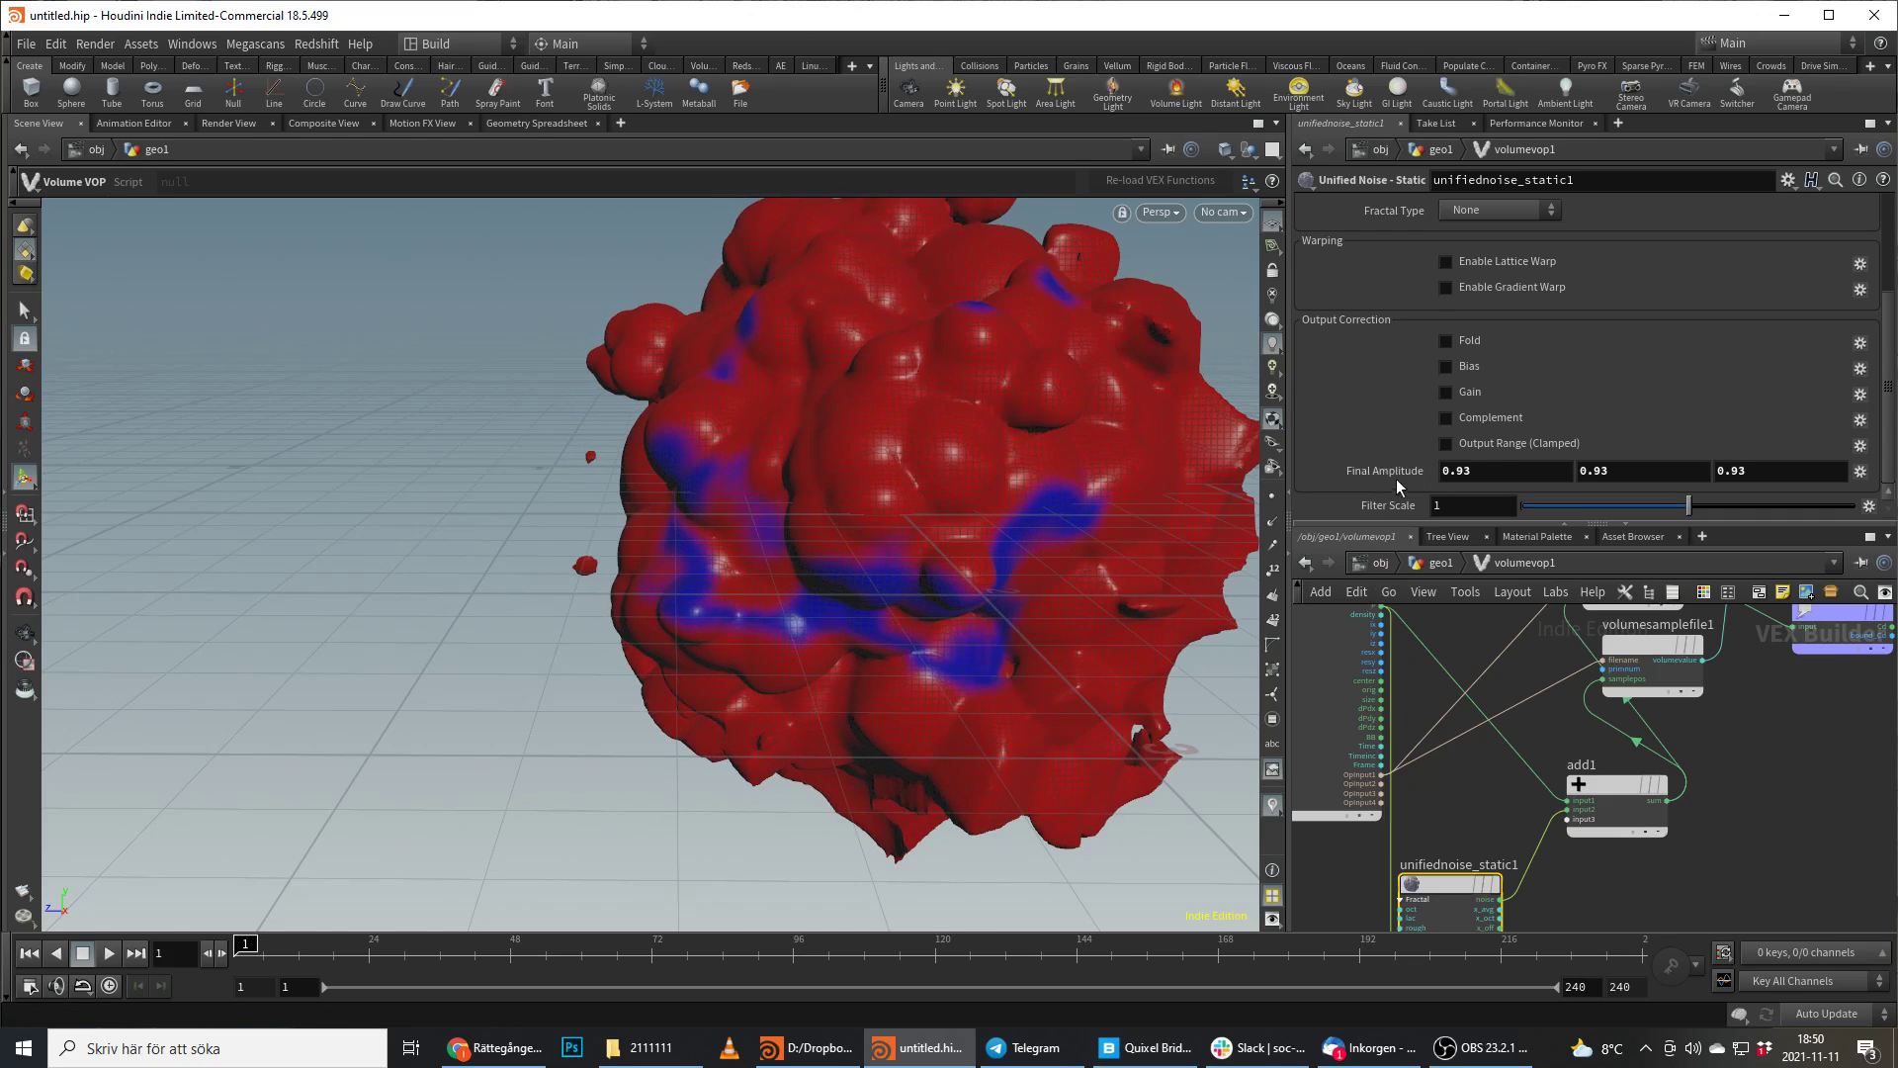
# Set the unifiednoise_static1 frequency to 2.3 in its parameters.
pyautogui.click(1556, 648)
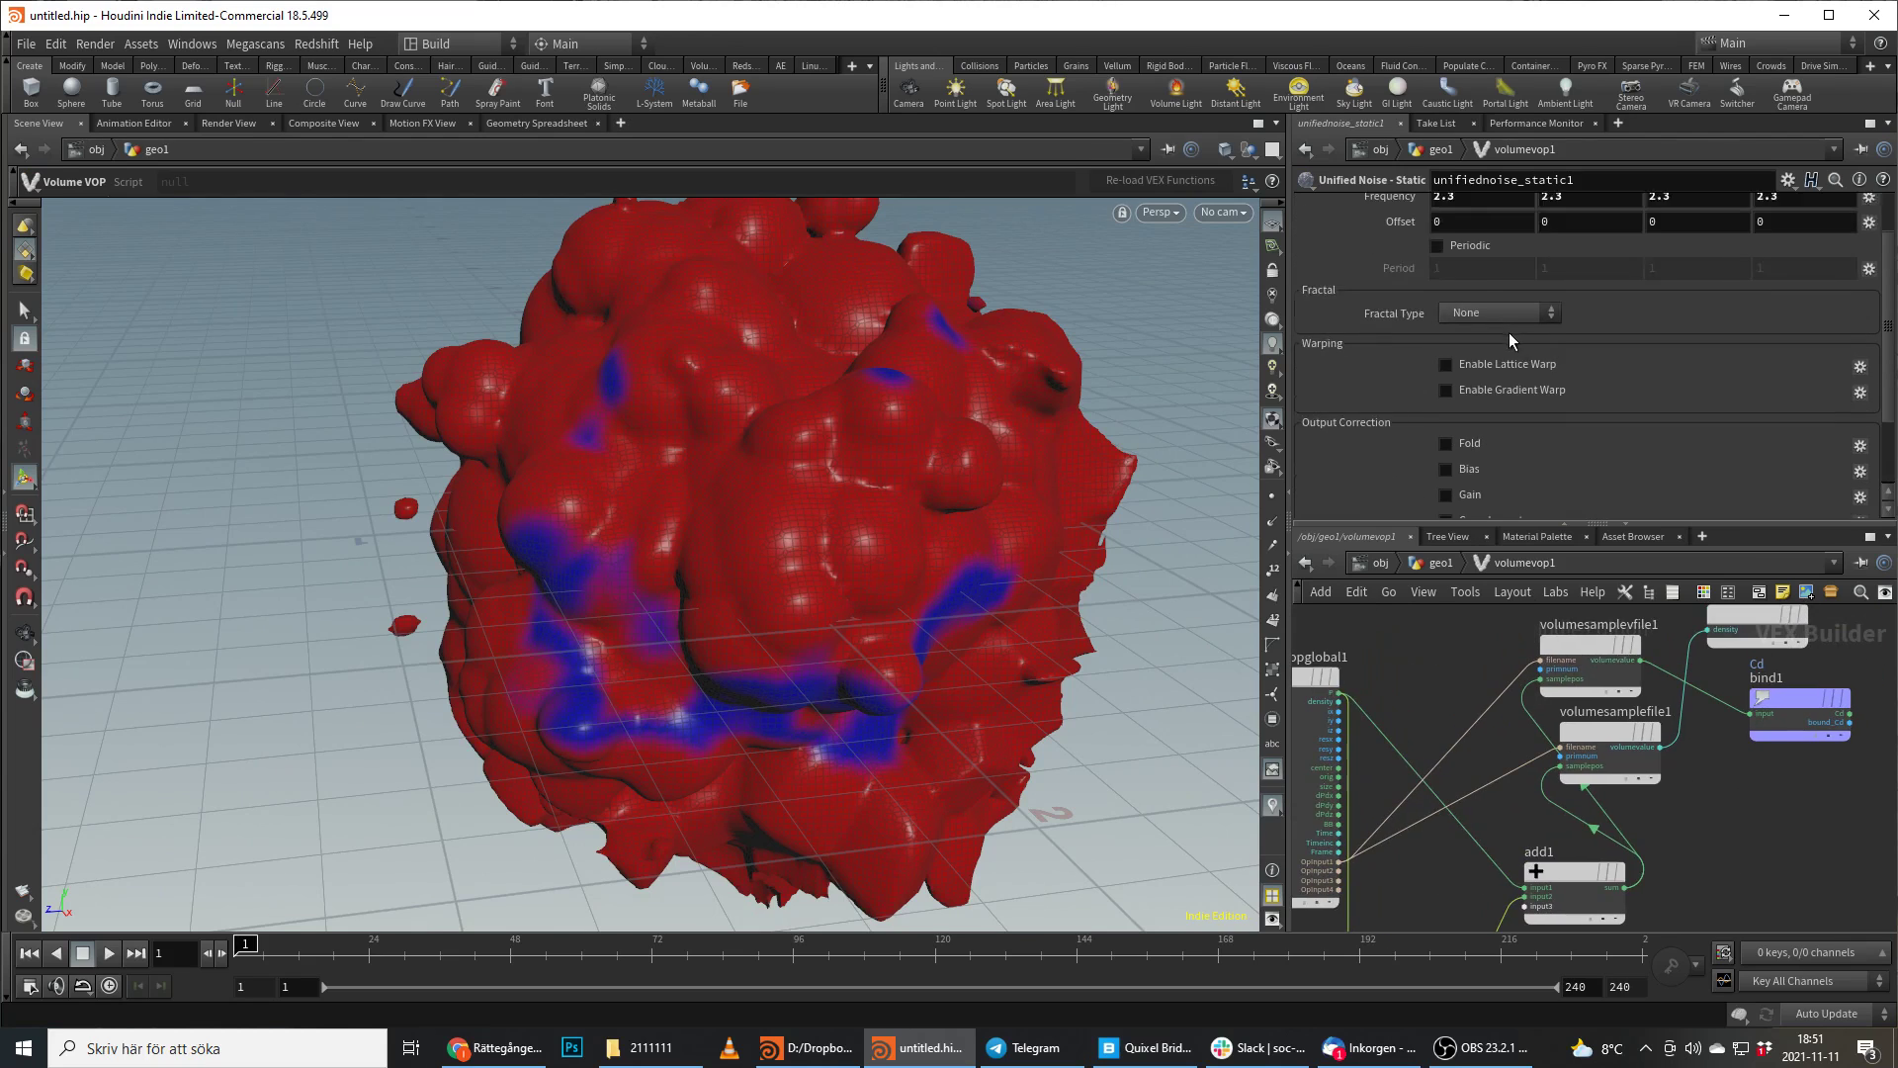
# Pick a noise type and switch the fractal type from Terrain to Standard (fBm).
pyautogui.click(1497, 232)
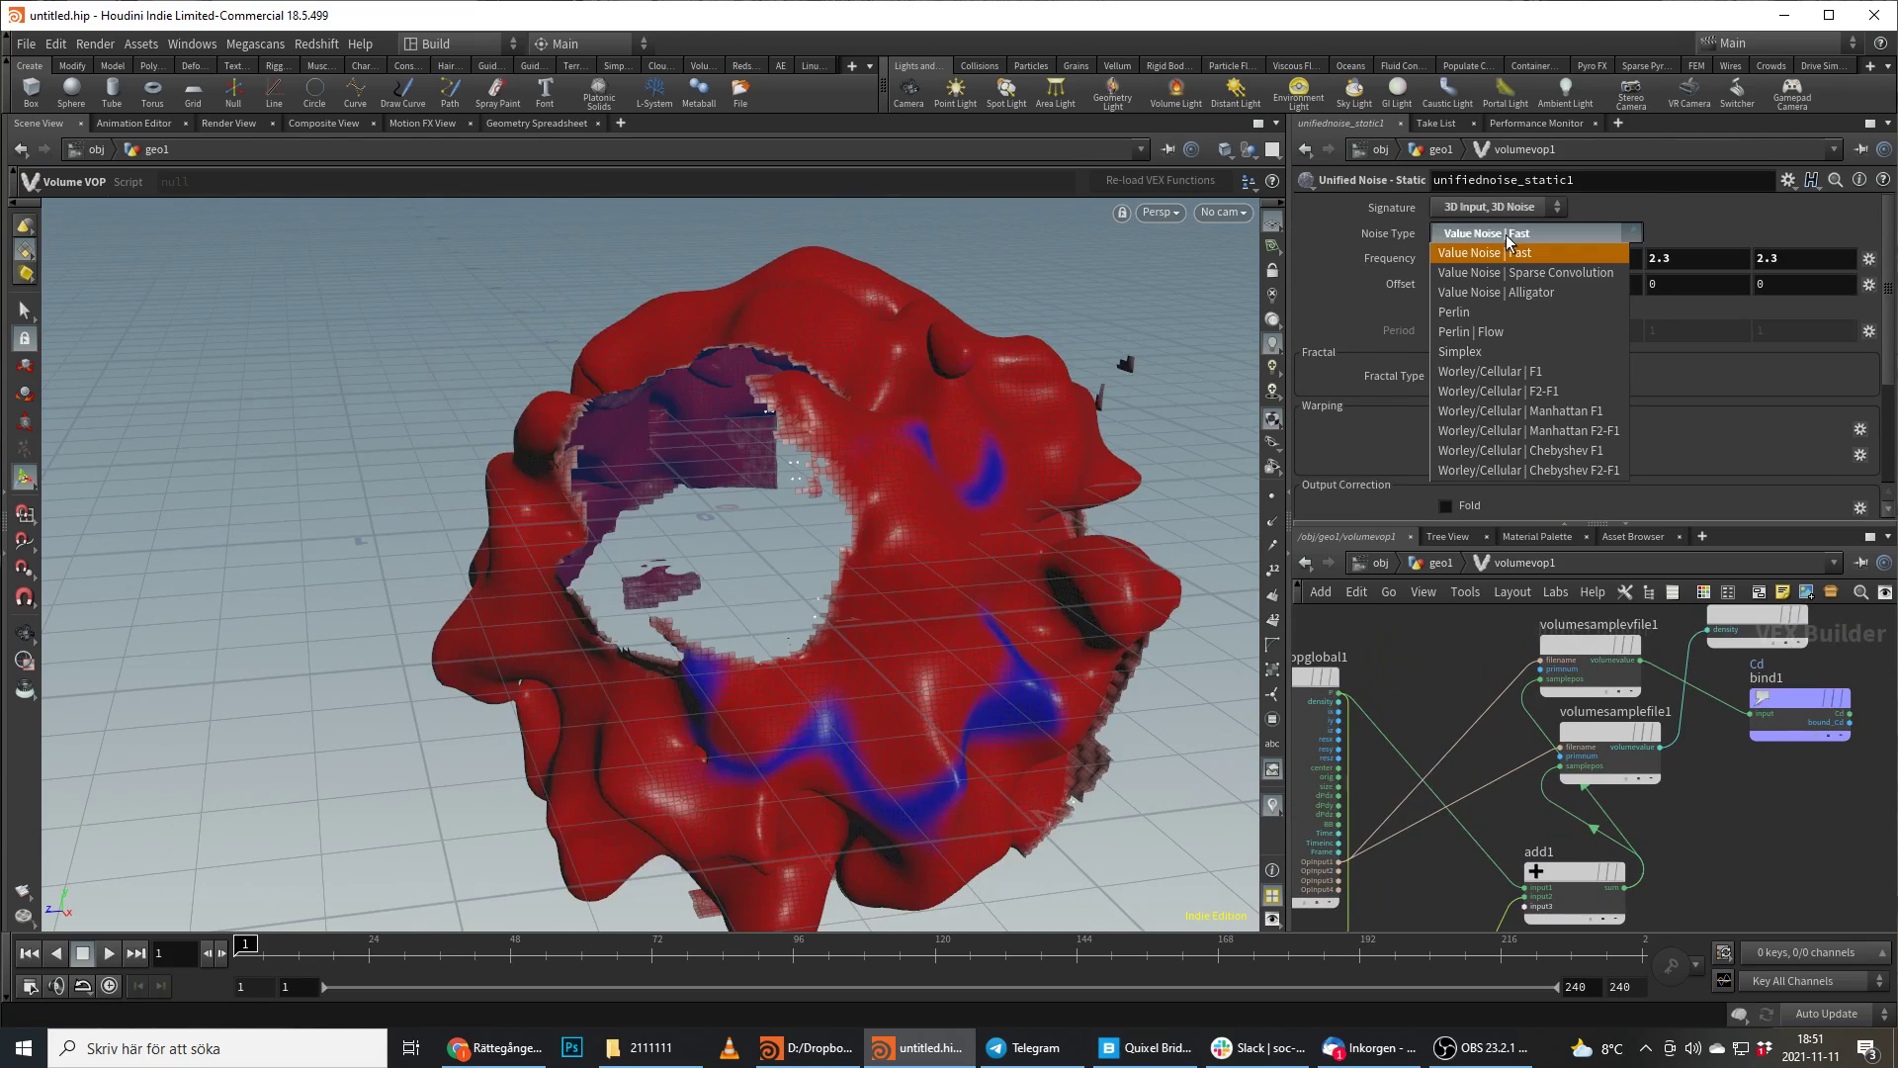
pyautogui.click(1458, 350)
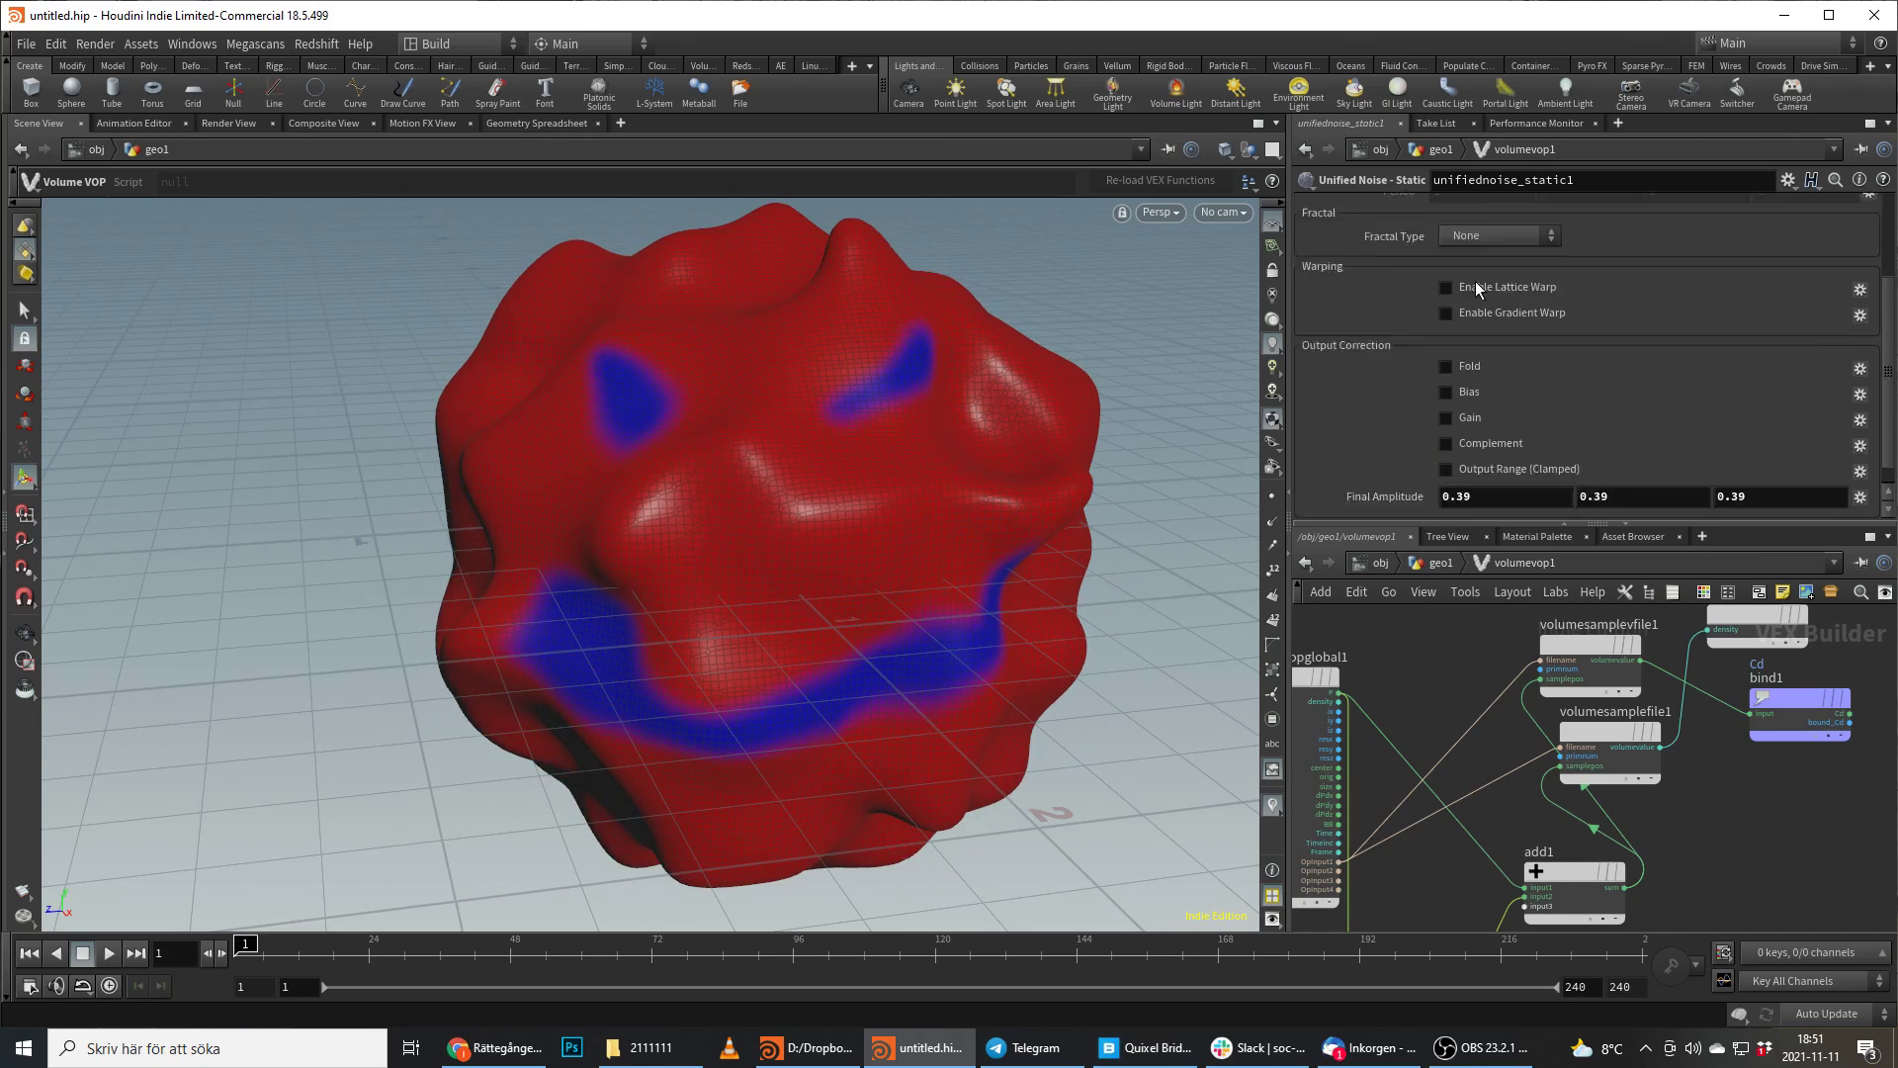
pyautogui.click(1499, 235)
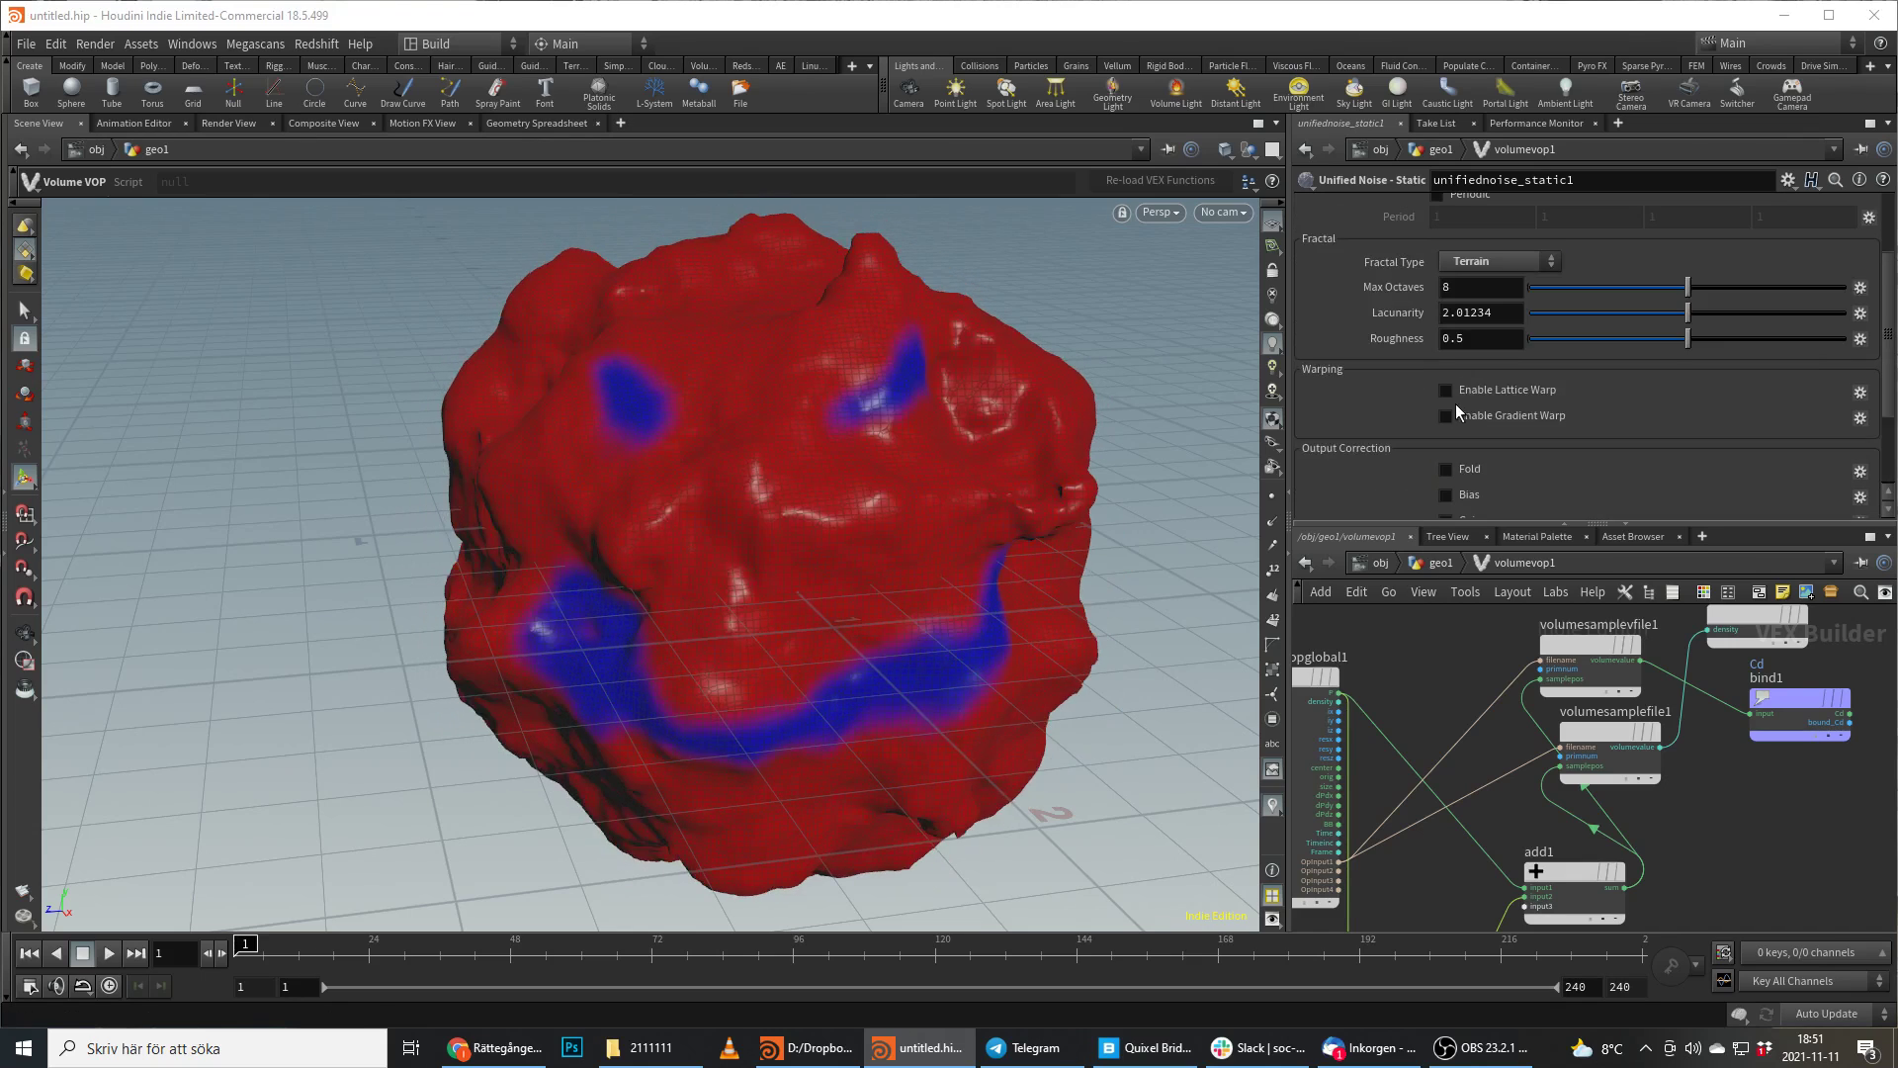
pyautogui.click(1498, 260)
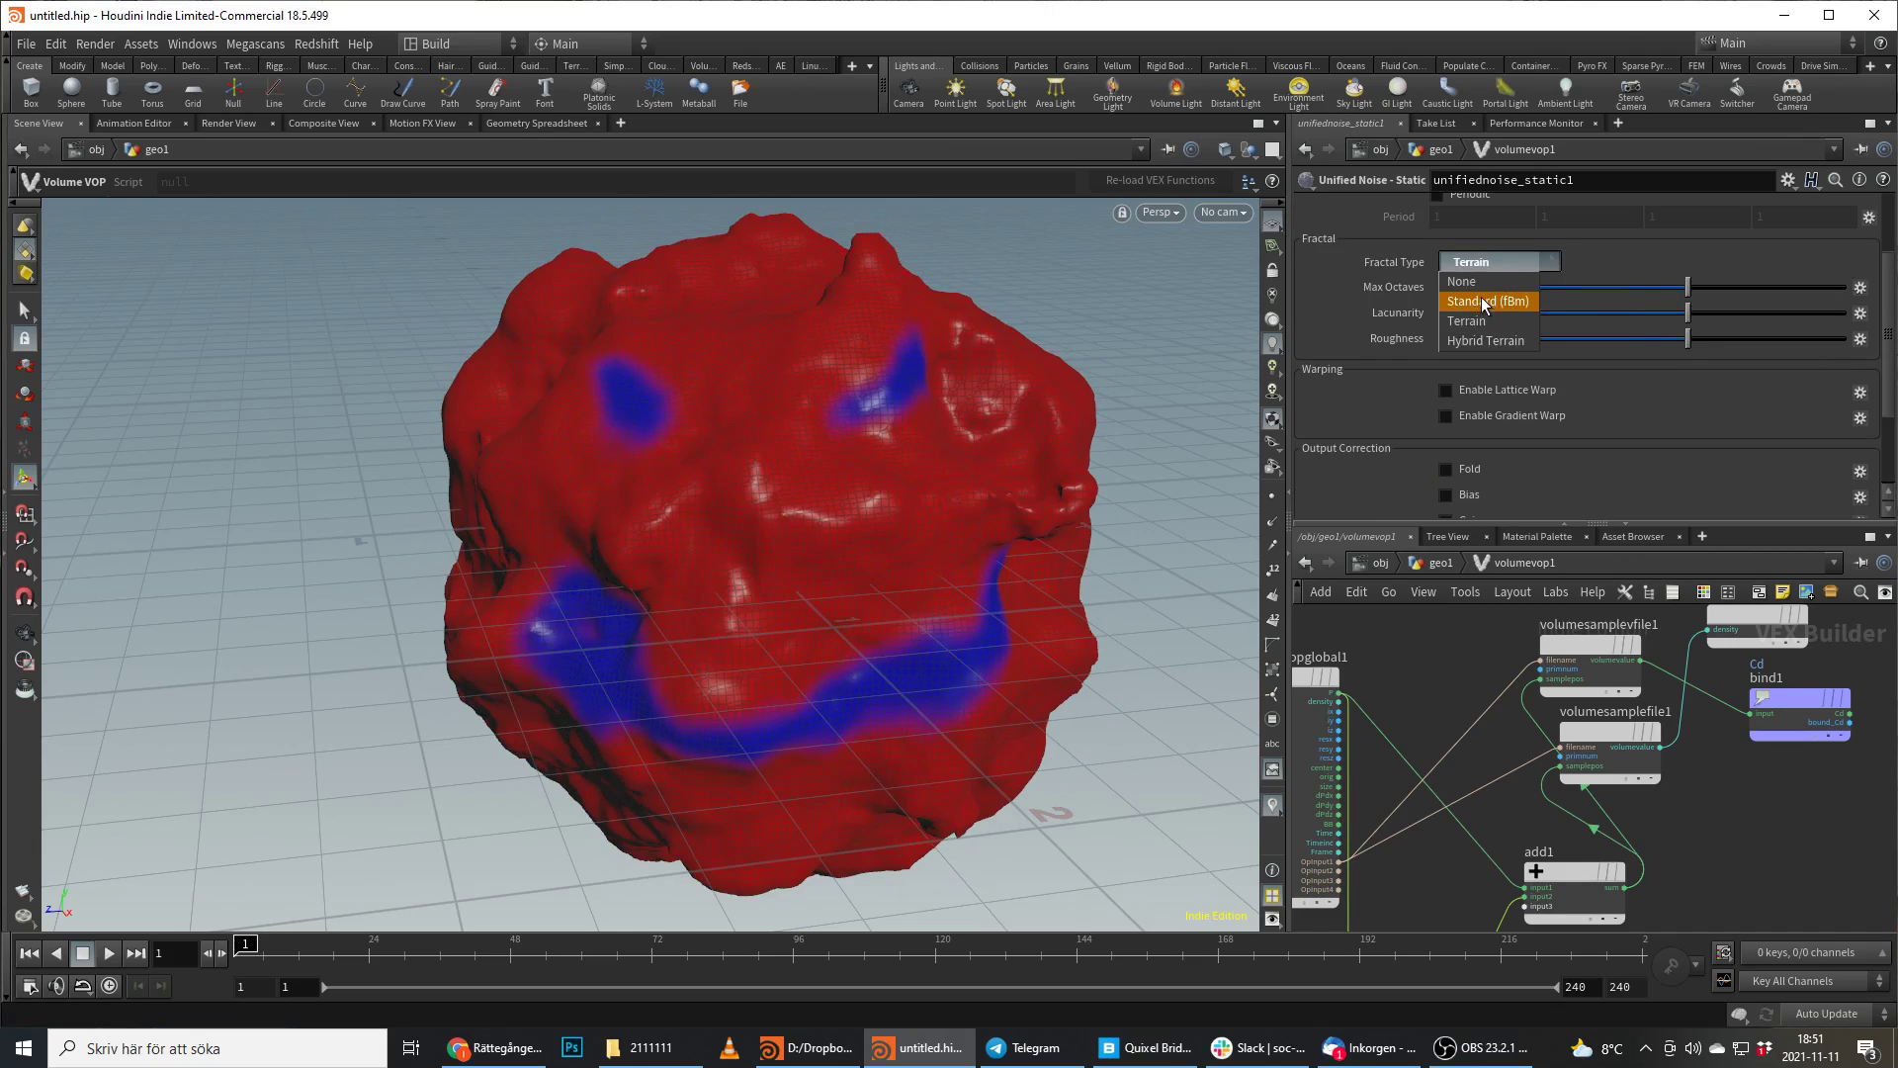
pyautogui.click(1488, 302)
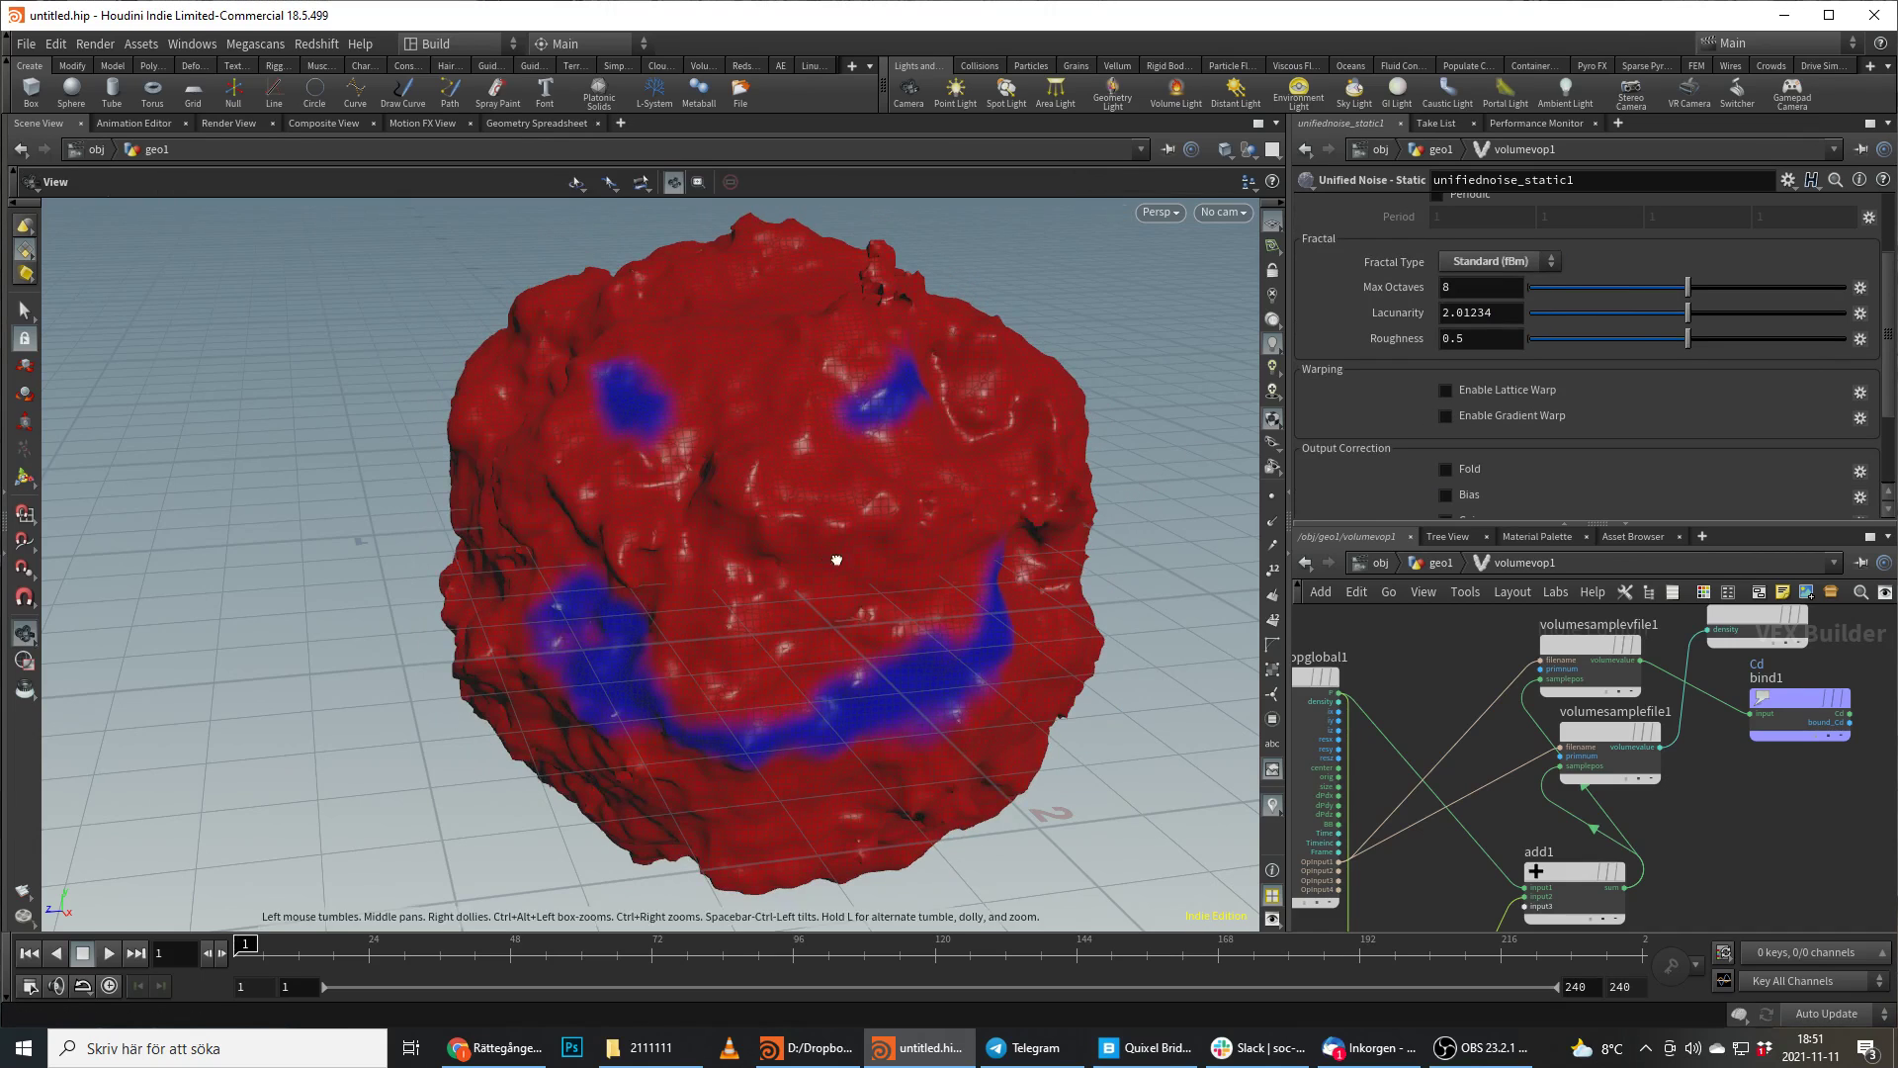